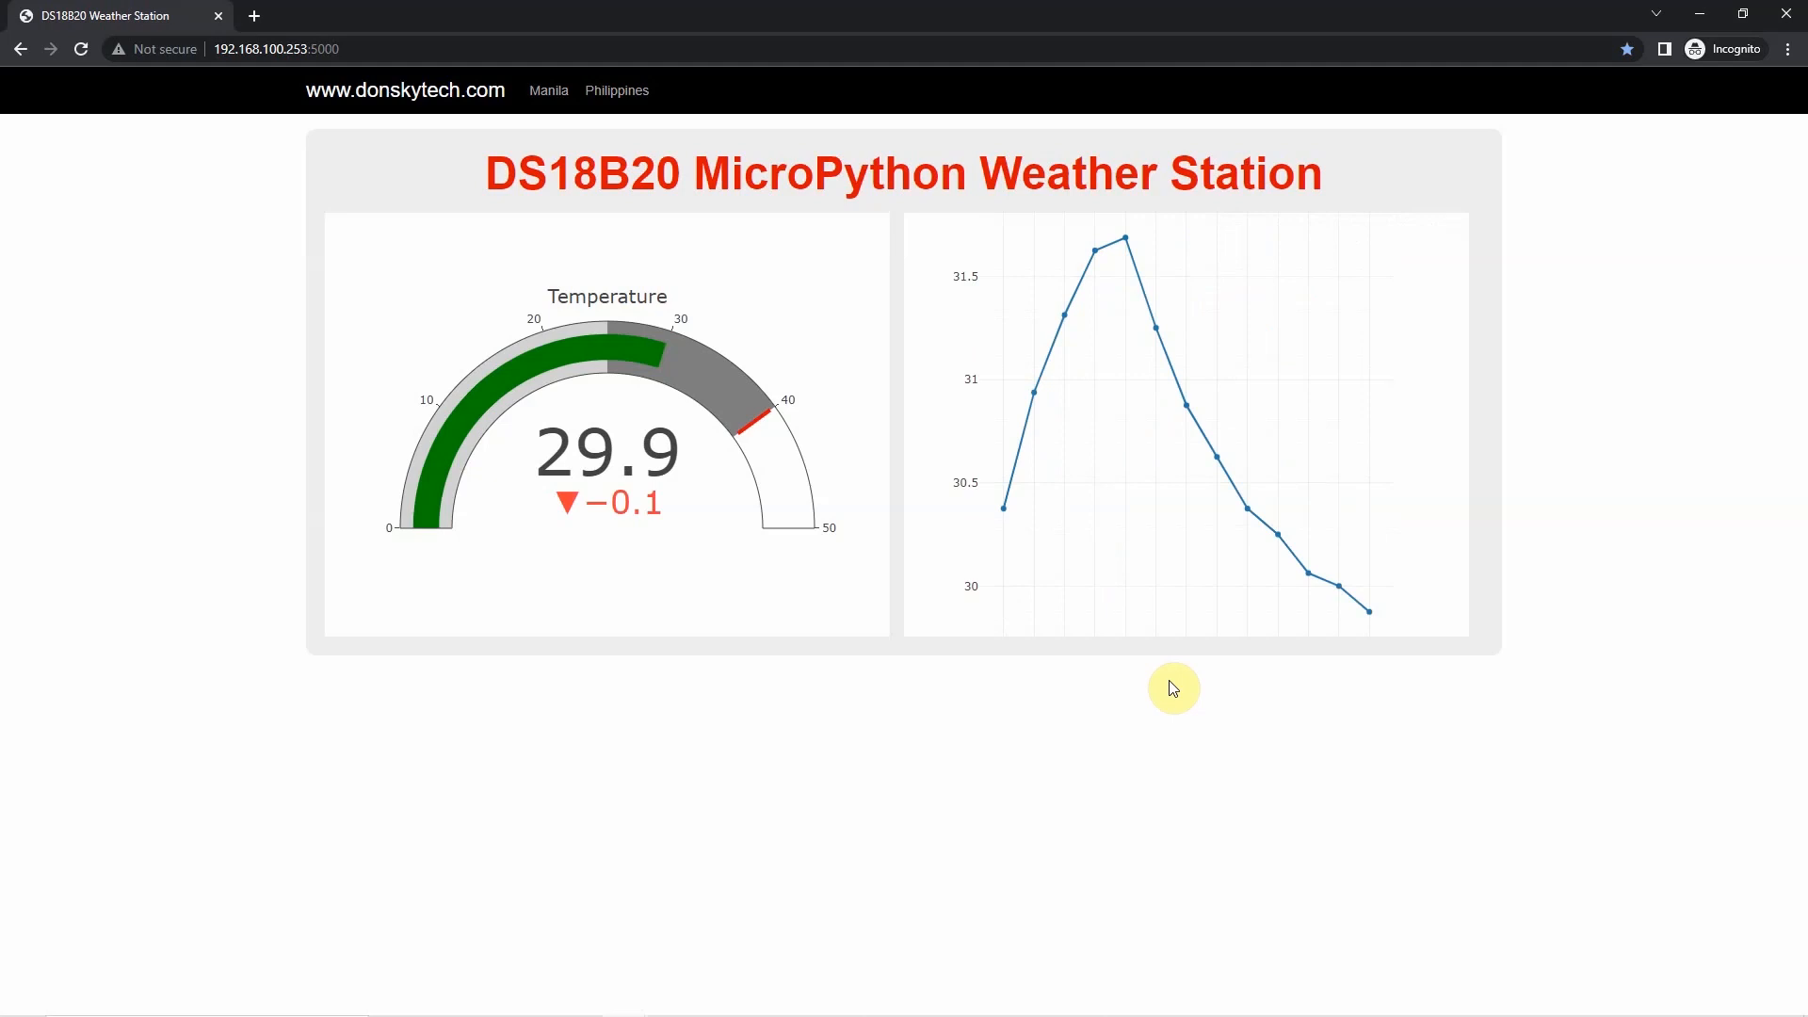
pyautogui.moveTo(1129, 665)
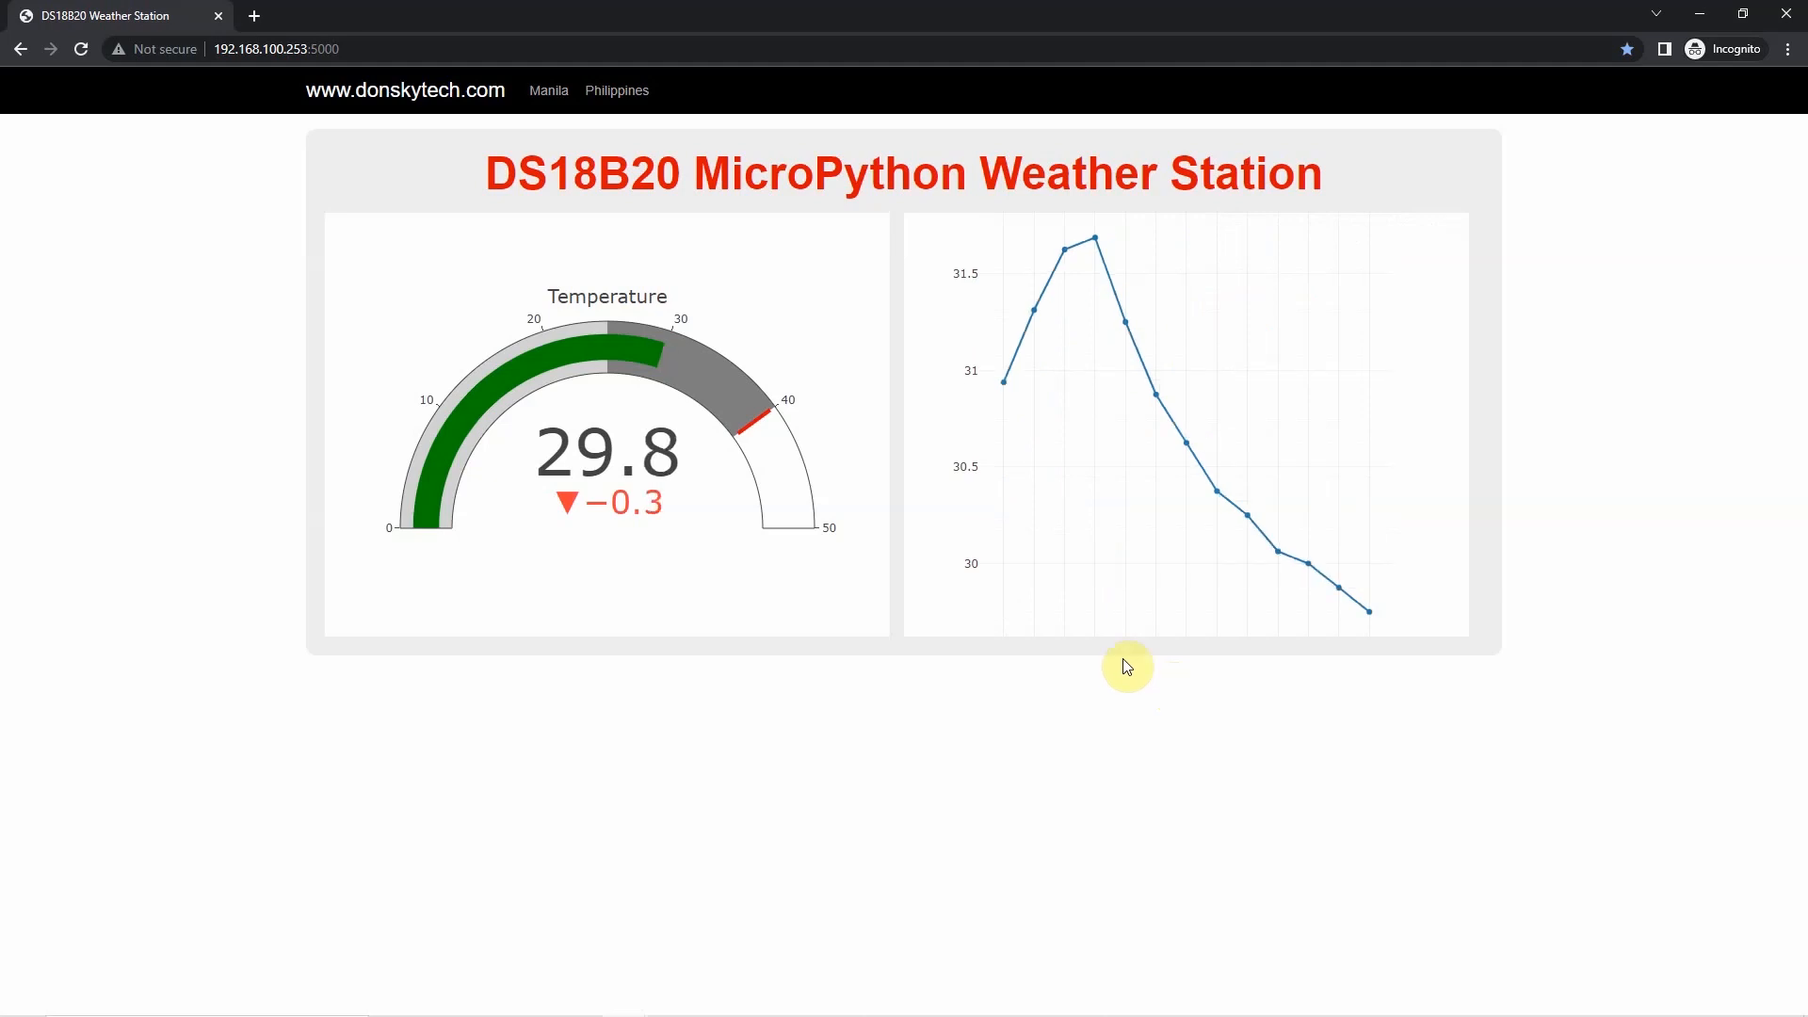
pyautogui.moveTo(810, 561)
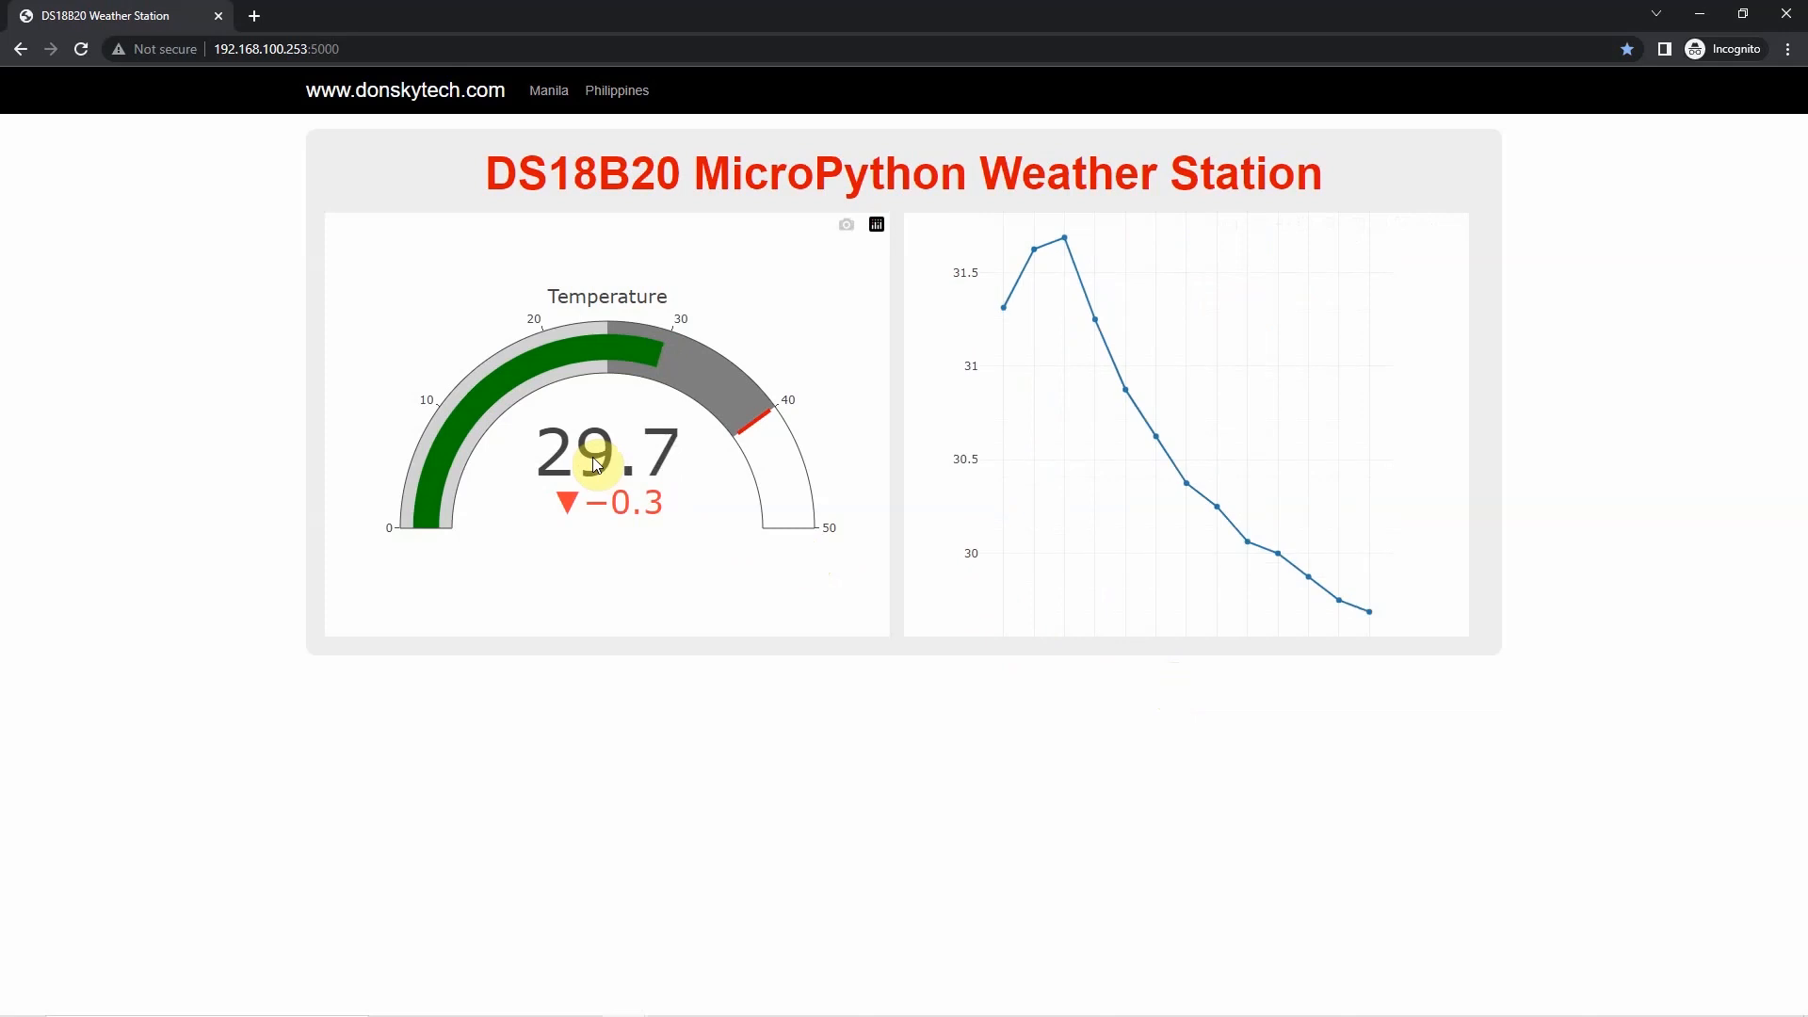
pyautogui.moveTo(554, 456)
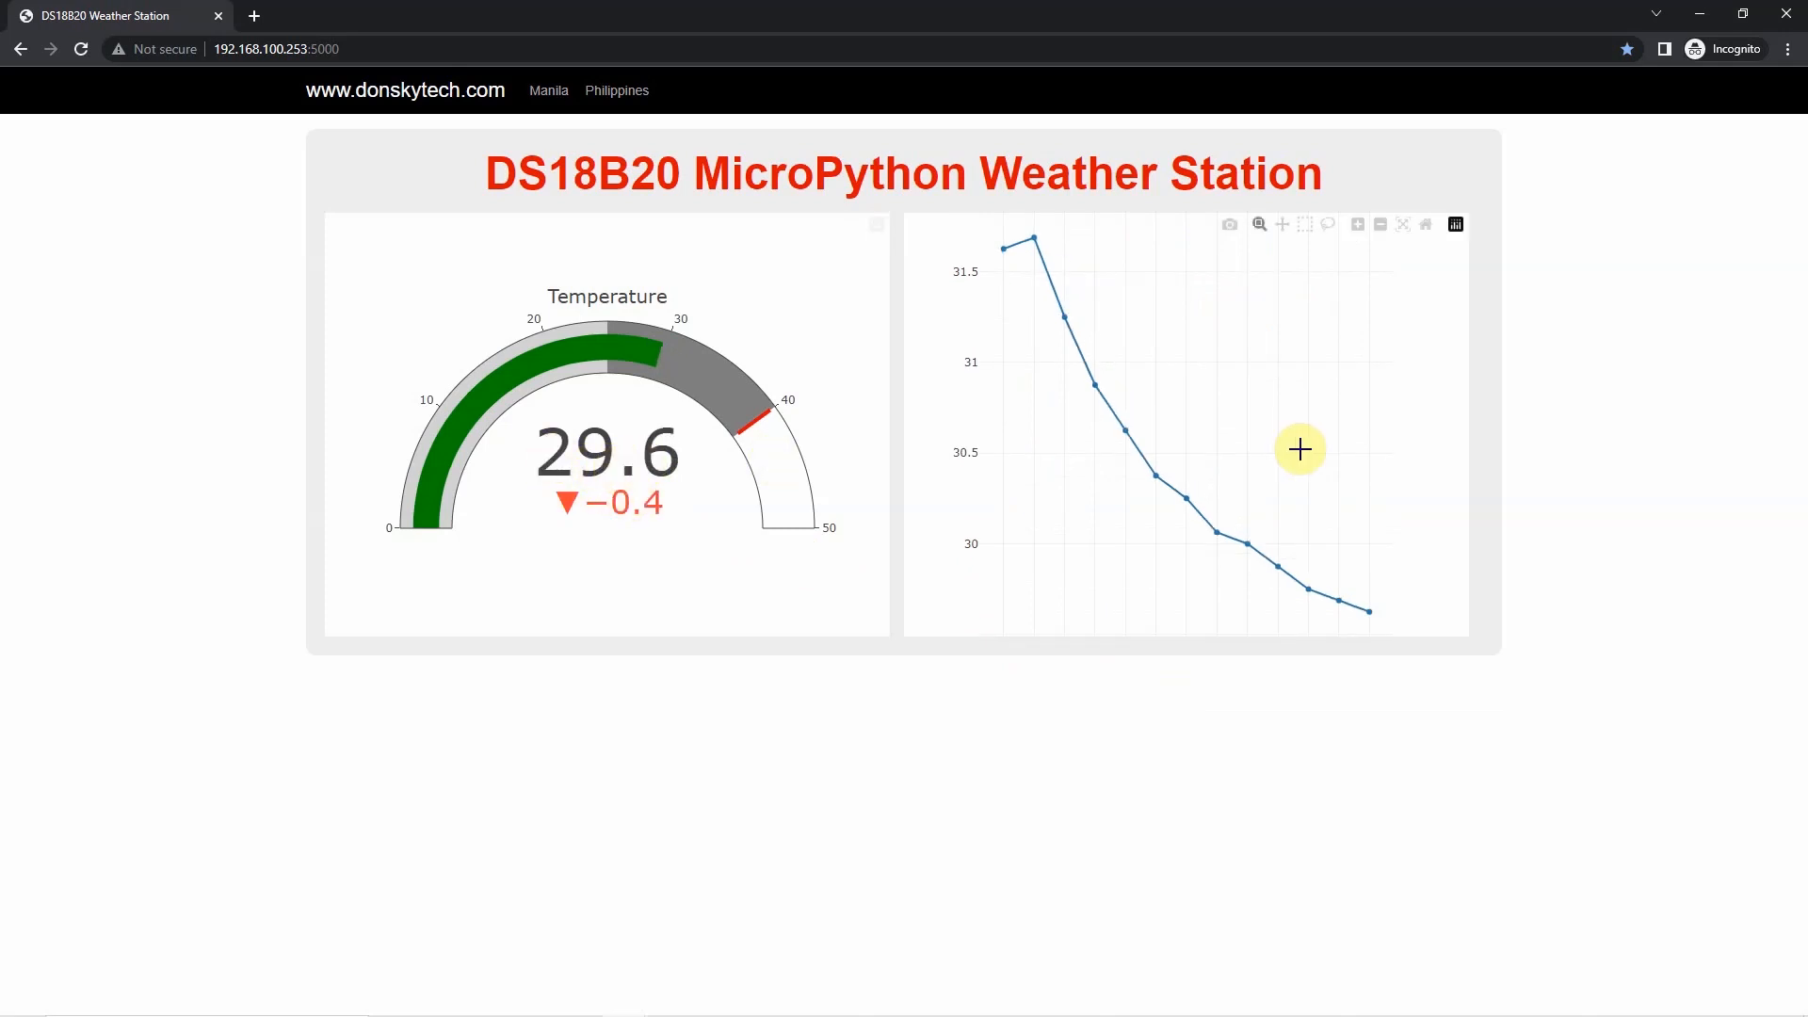
pyautogui.moveTo(1102, 439)
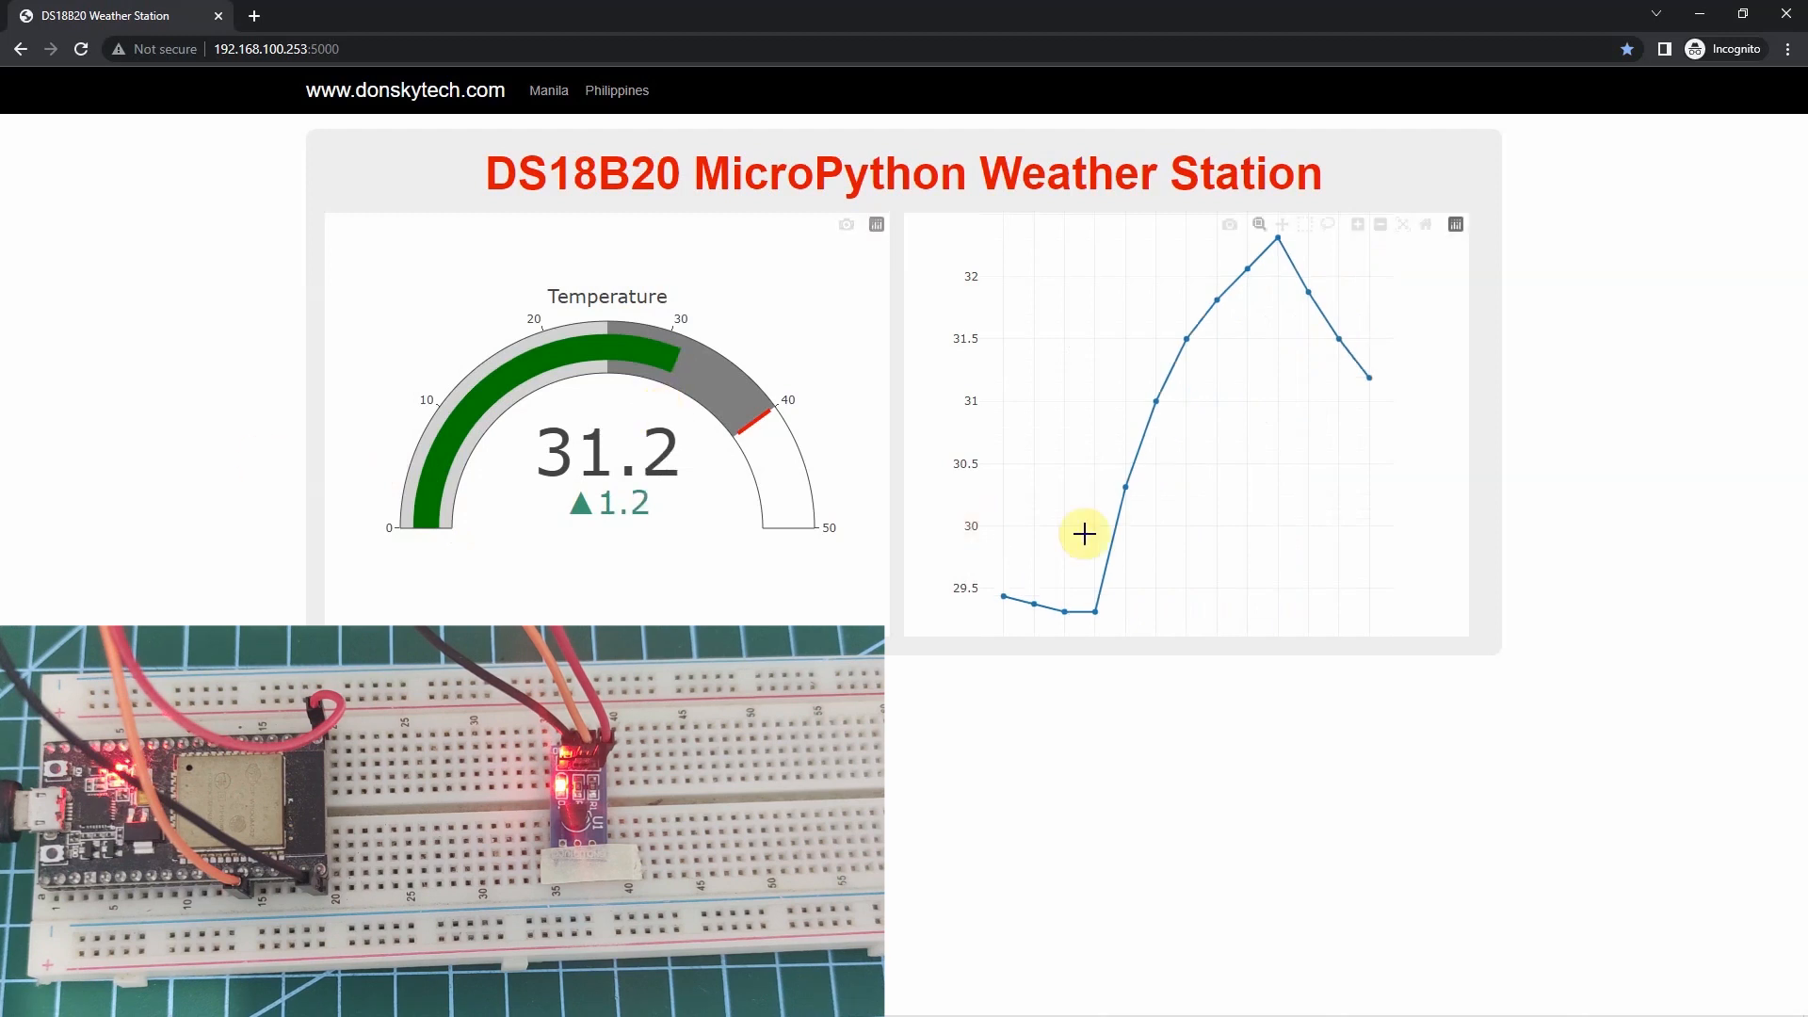
pyautogui.moveTo(1375, 383)
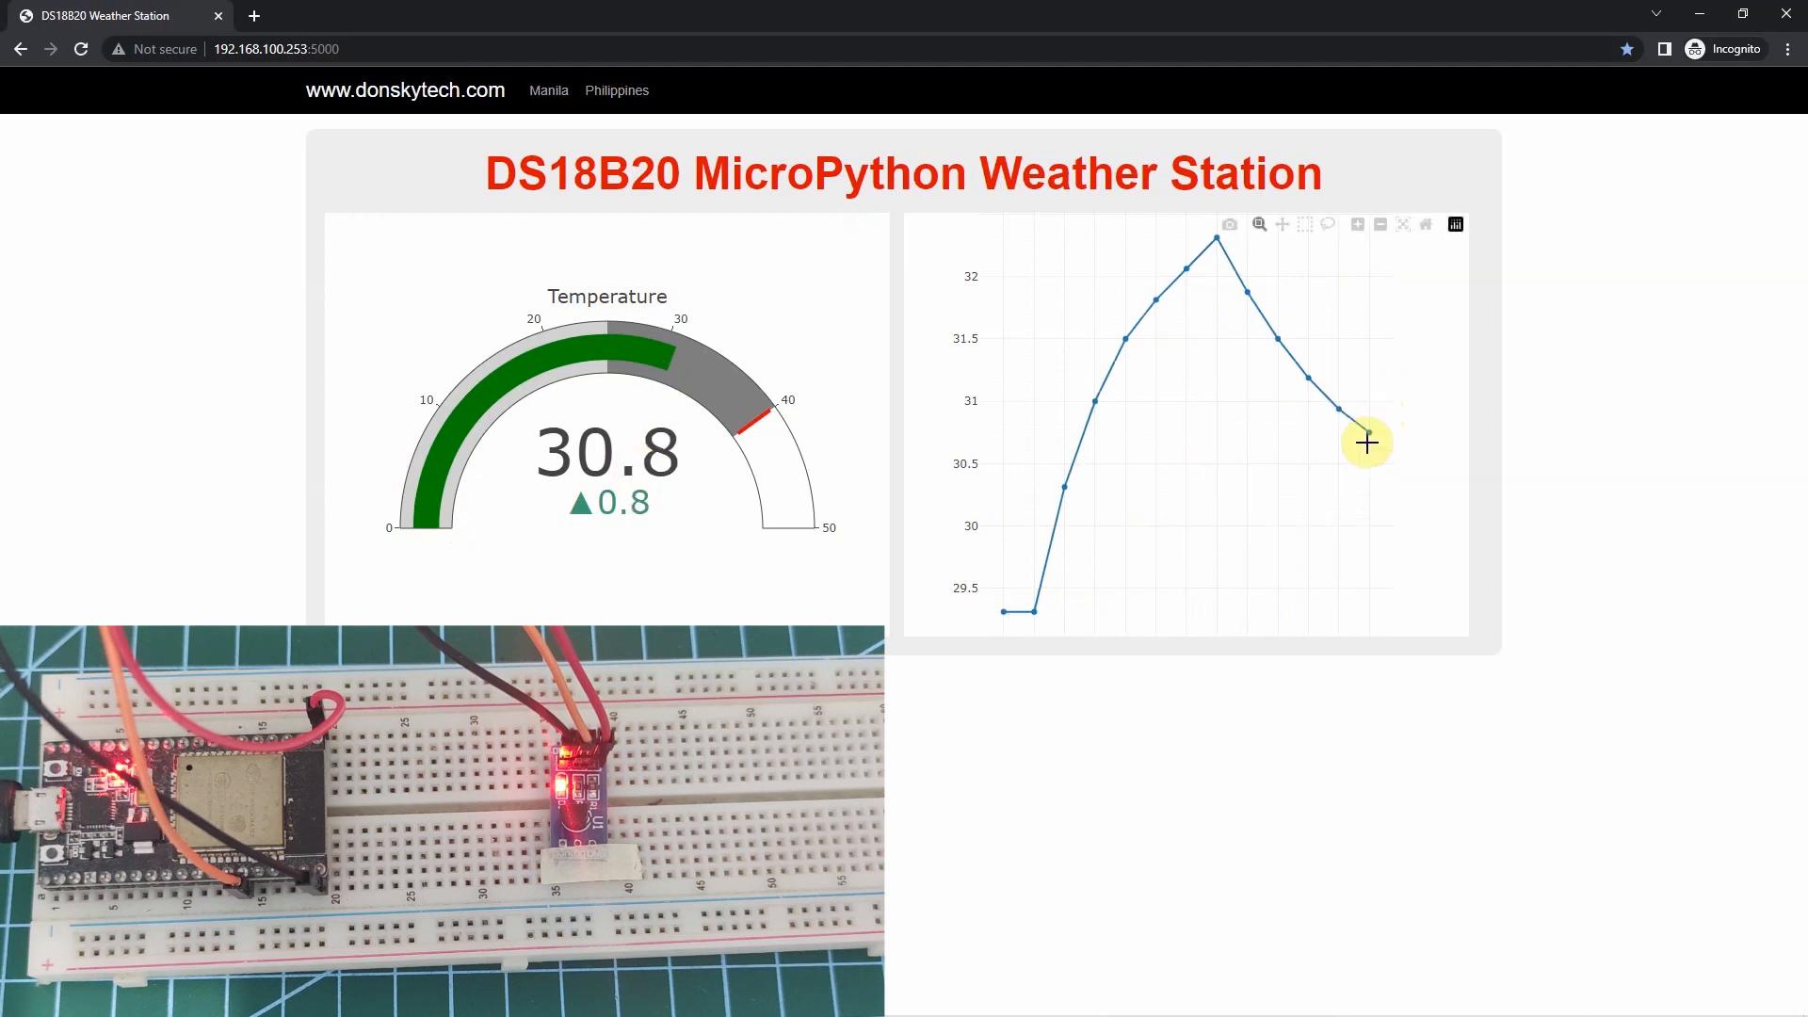
pyautogui.moveTo(557, 478)
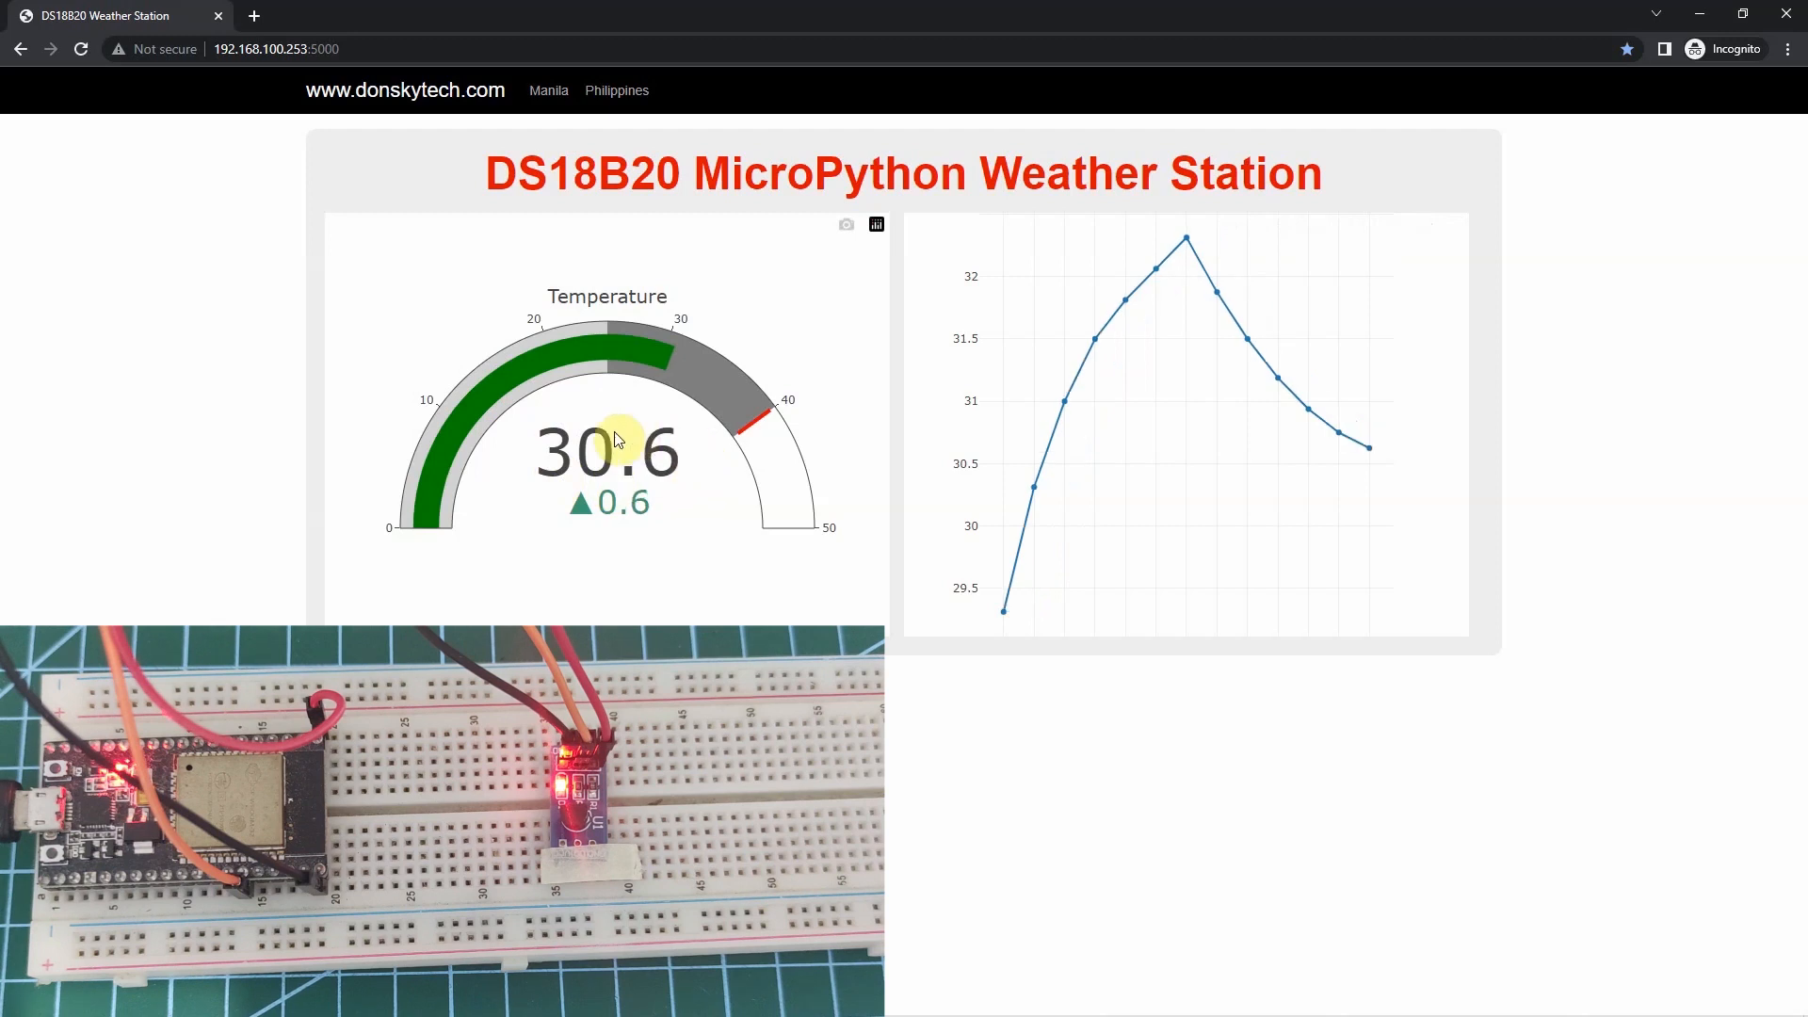
pyautogui.moveTo(880, 599)
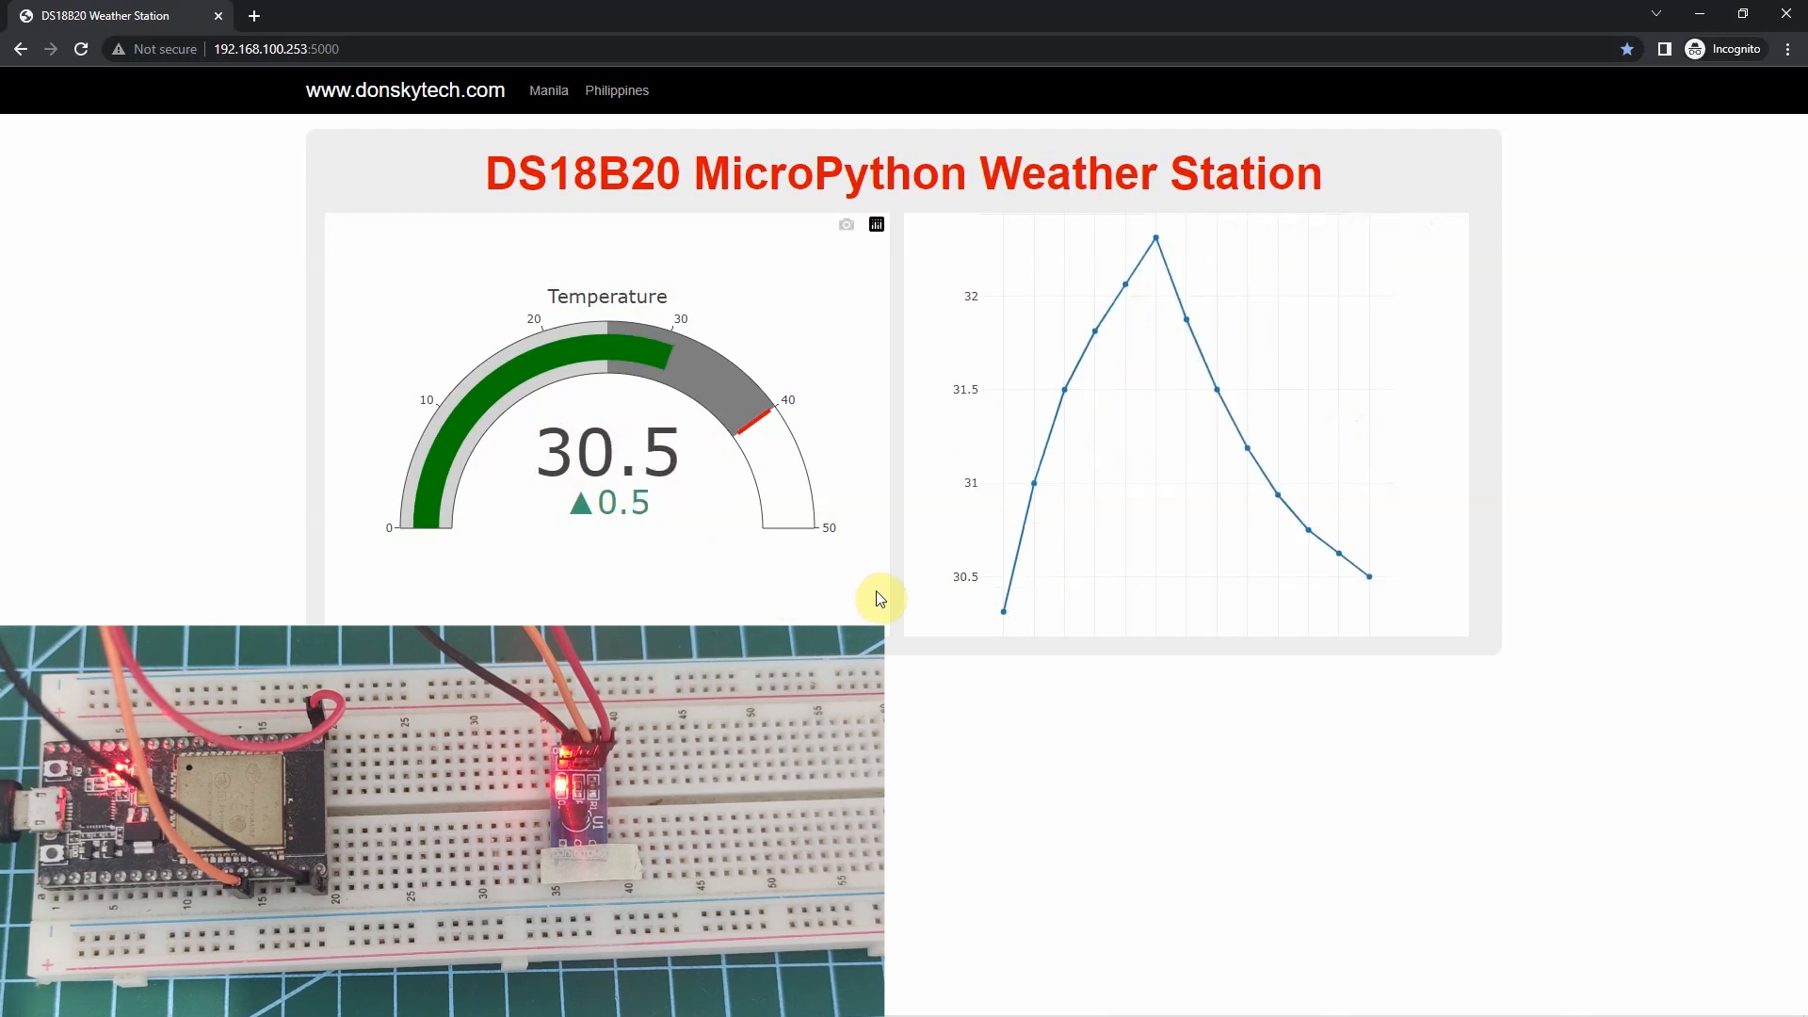
pyautogui.moveTo(1019, 697)
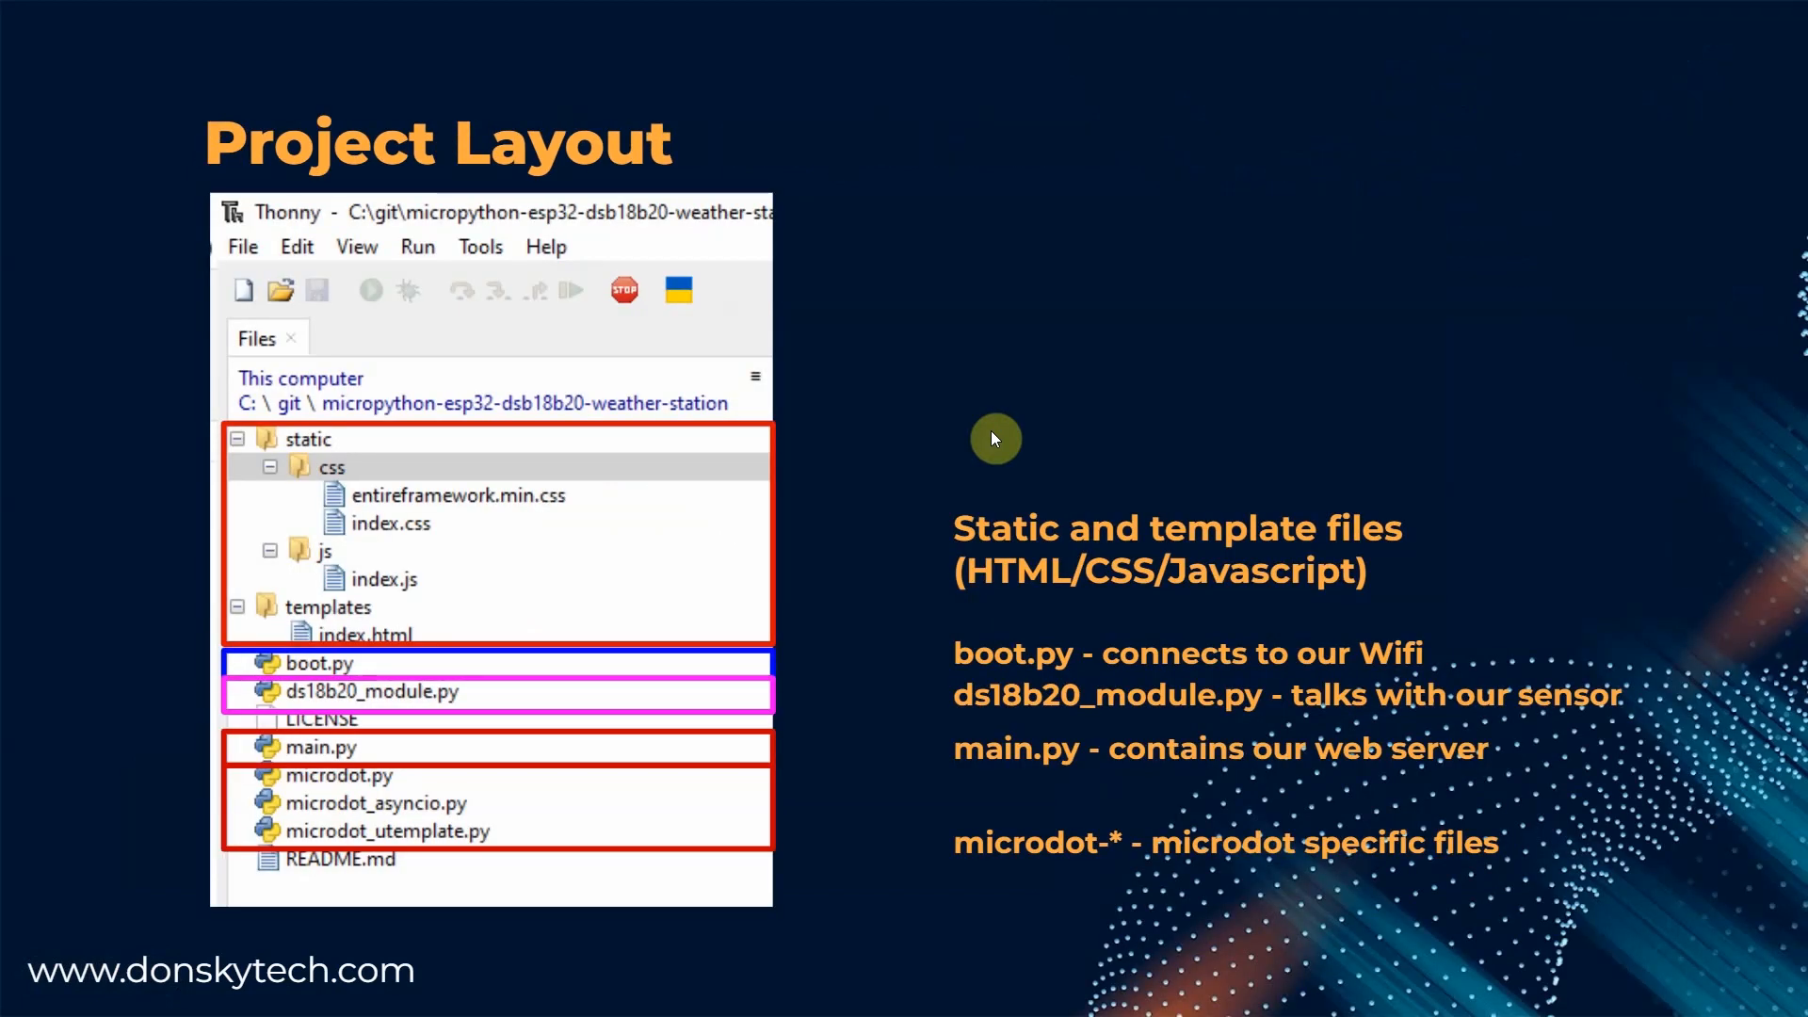
pyautogui.moveTo(927, 318)
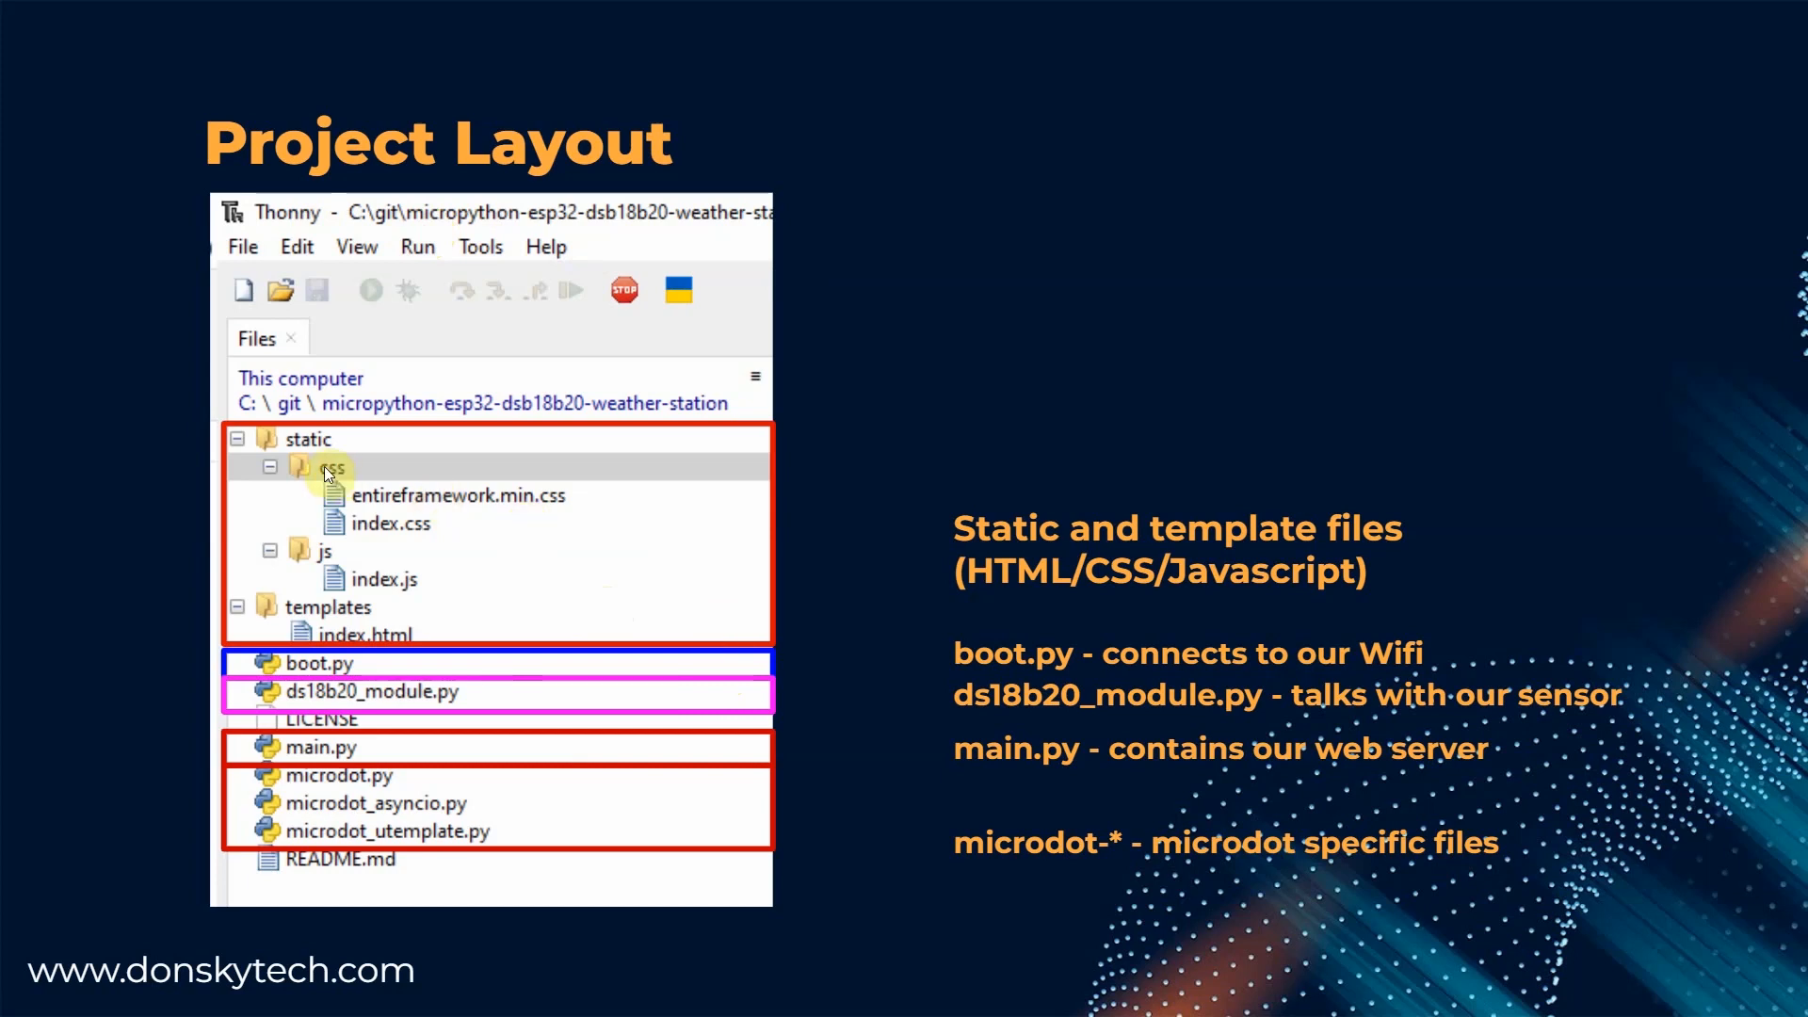
pyautogui.moveTo(364, 627)
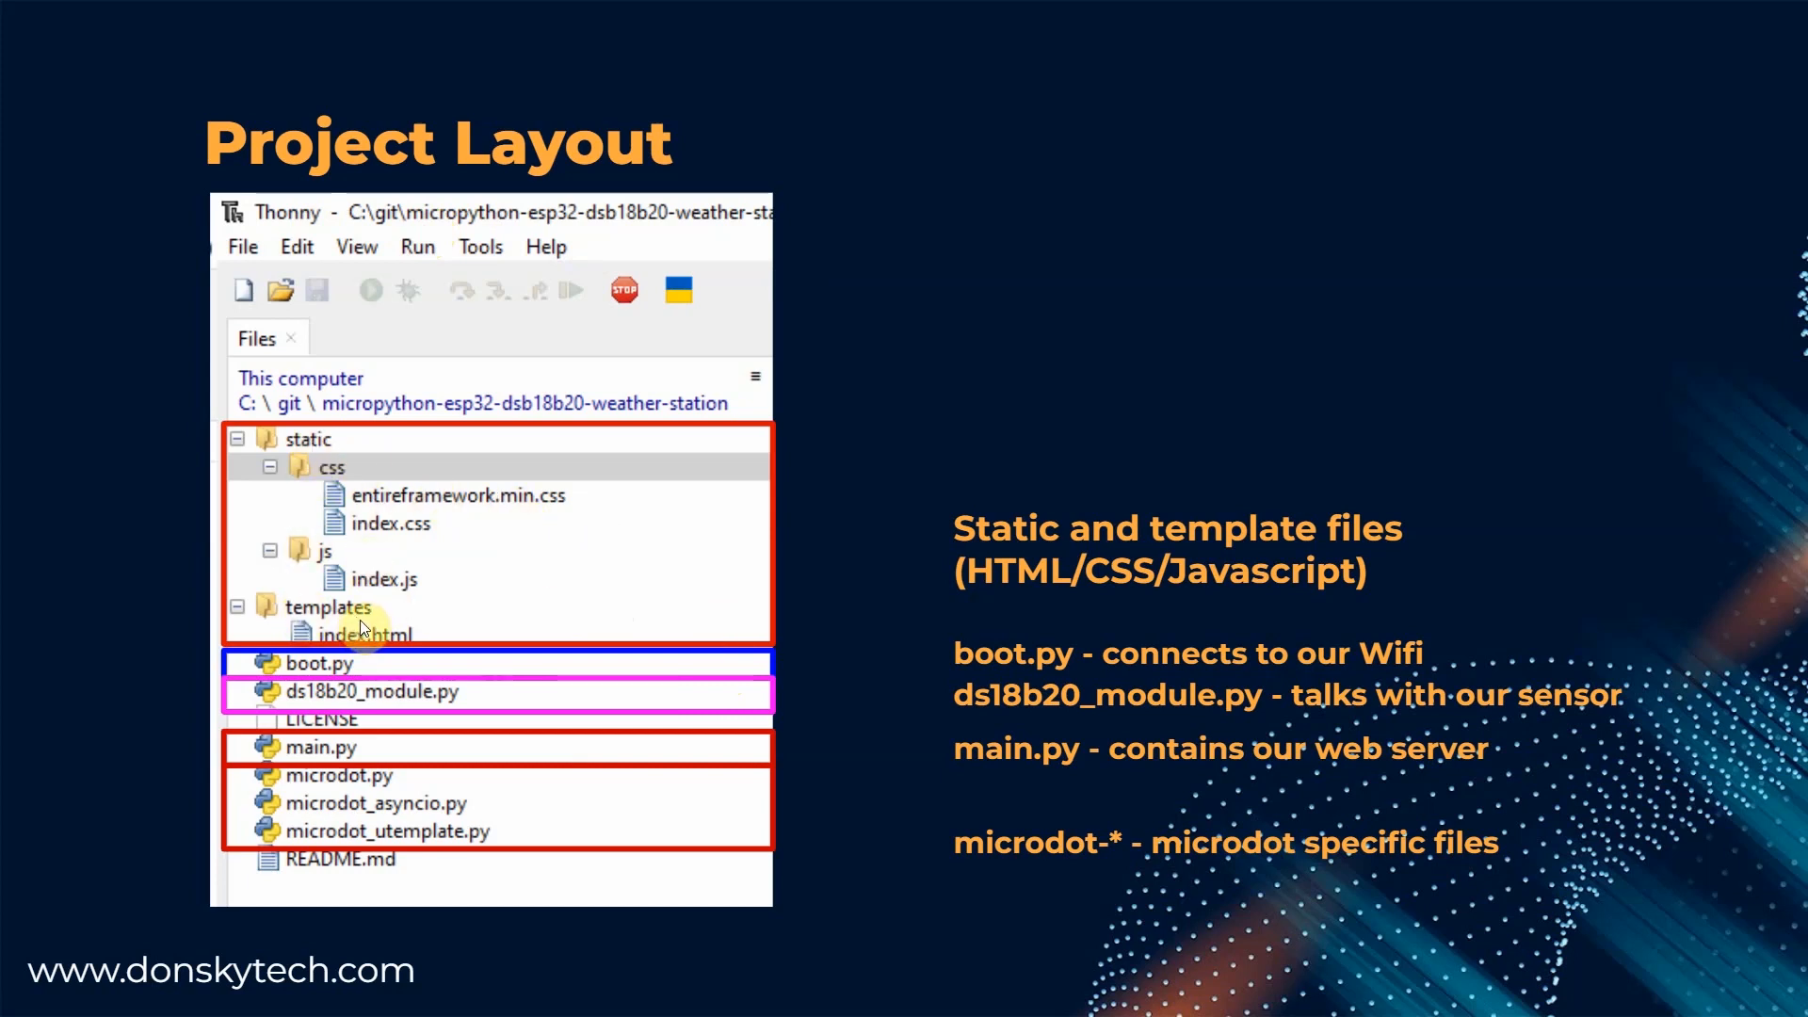
pyautogui.moveTo(1004, 669)
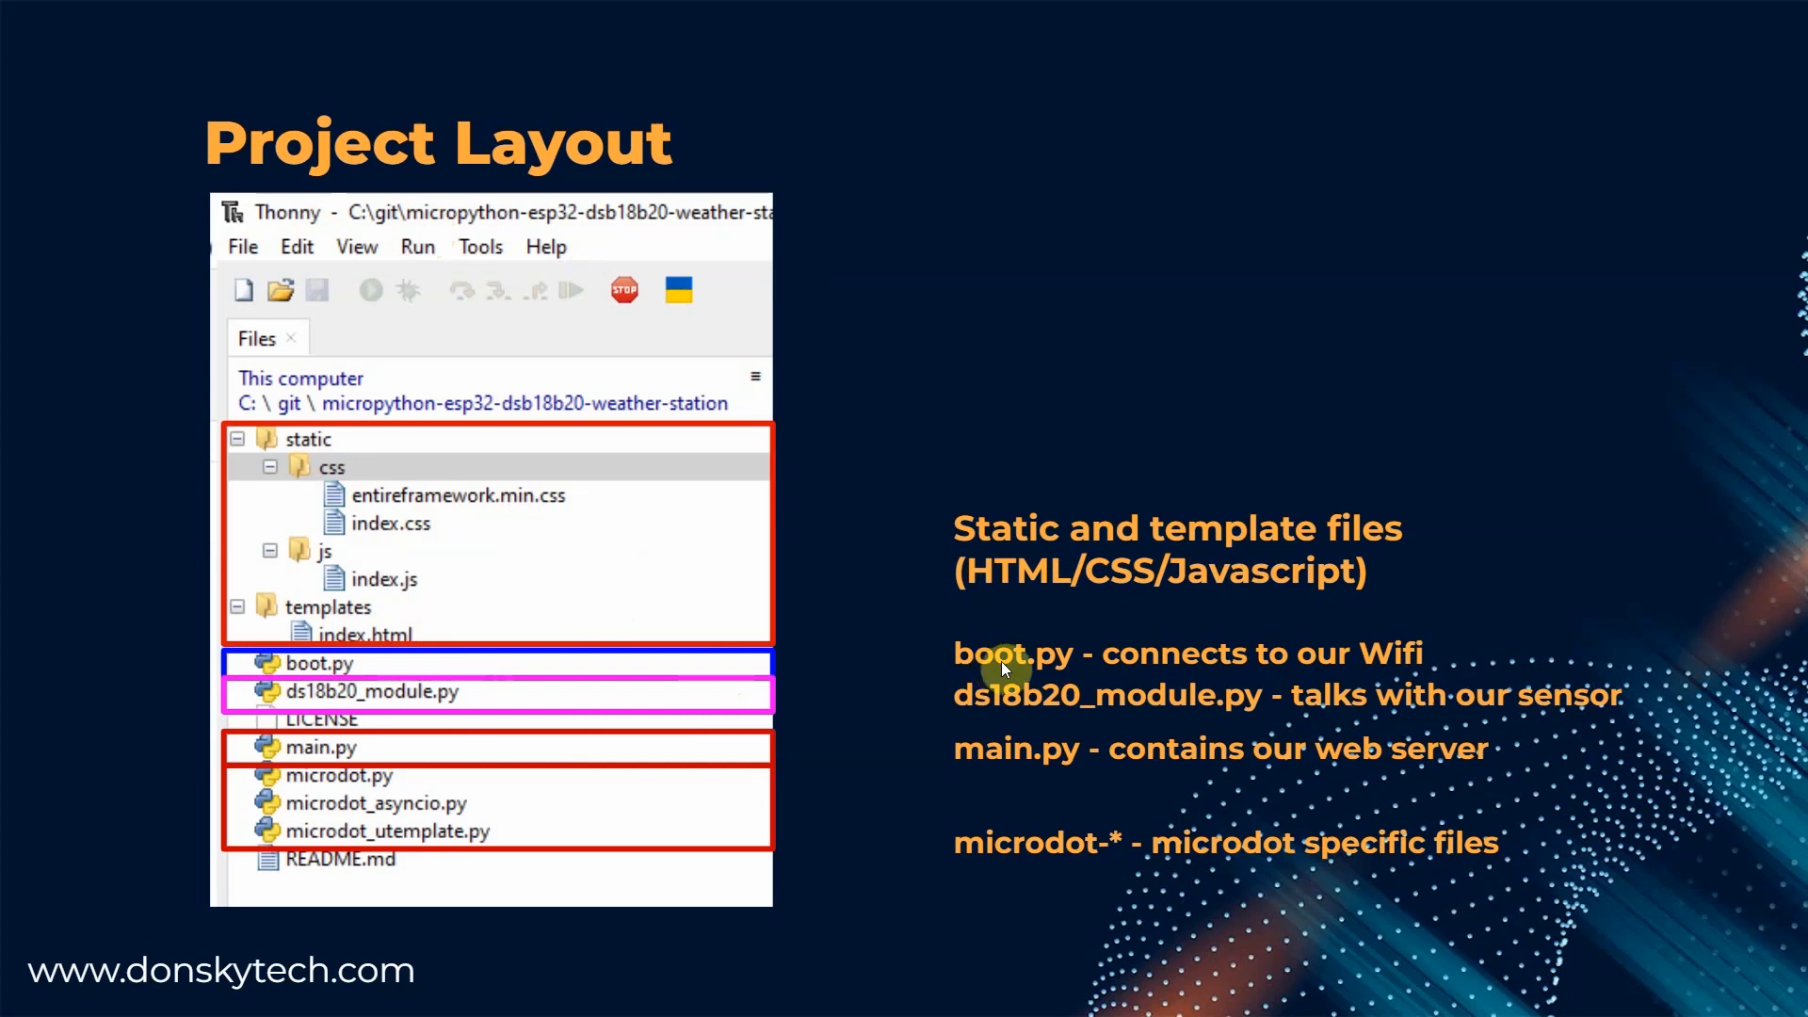
pyautogui.moveTo(1266, 667)
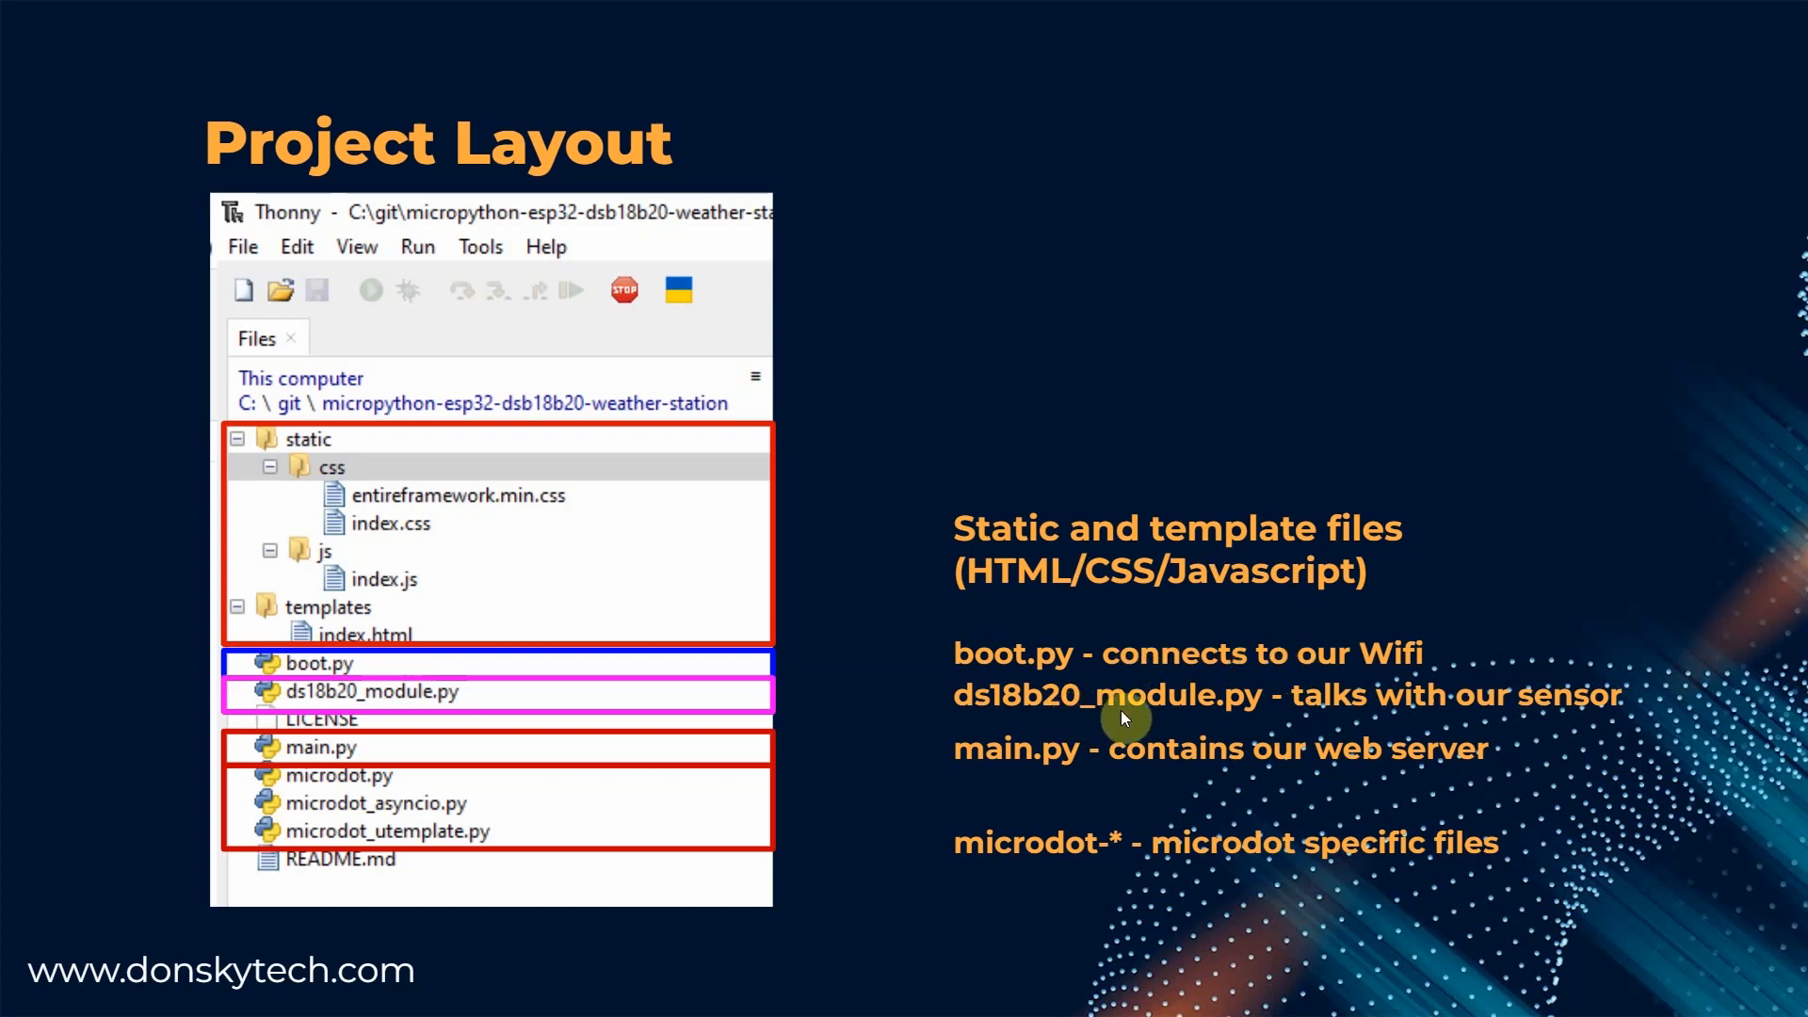
pyautogui.moveTo(1395, 703)
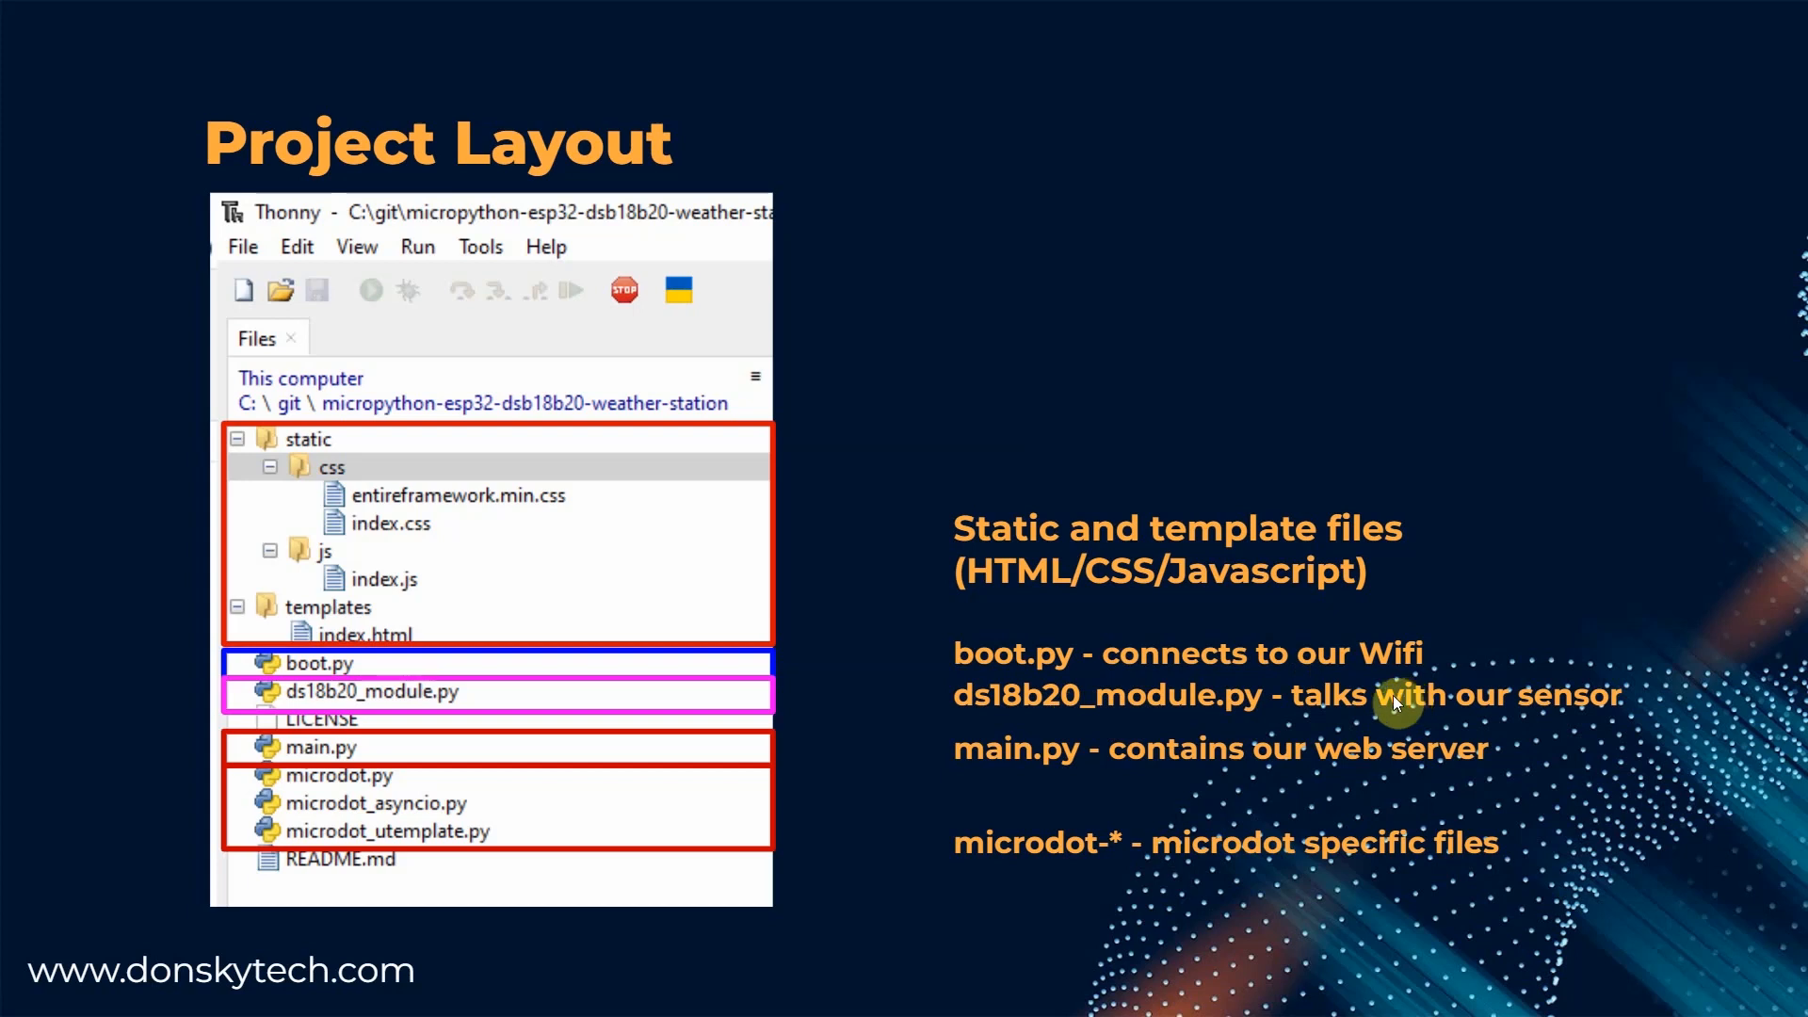
pyautogui.moveTo(1276, 757)
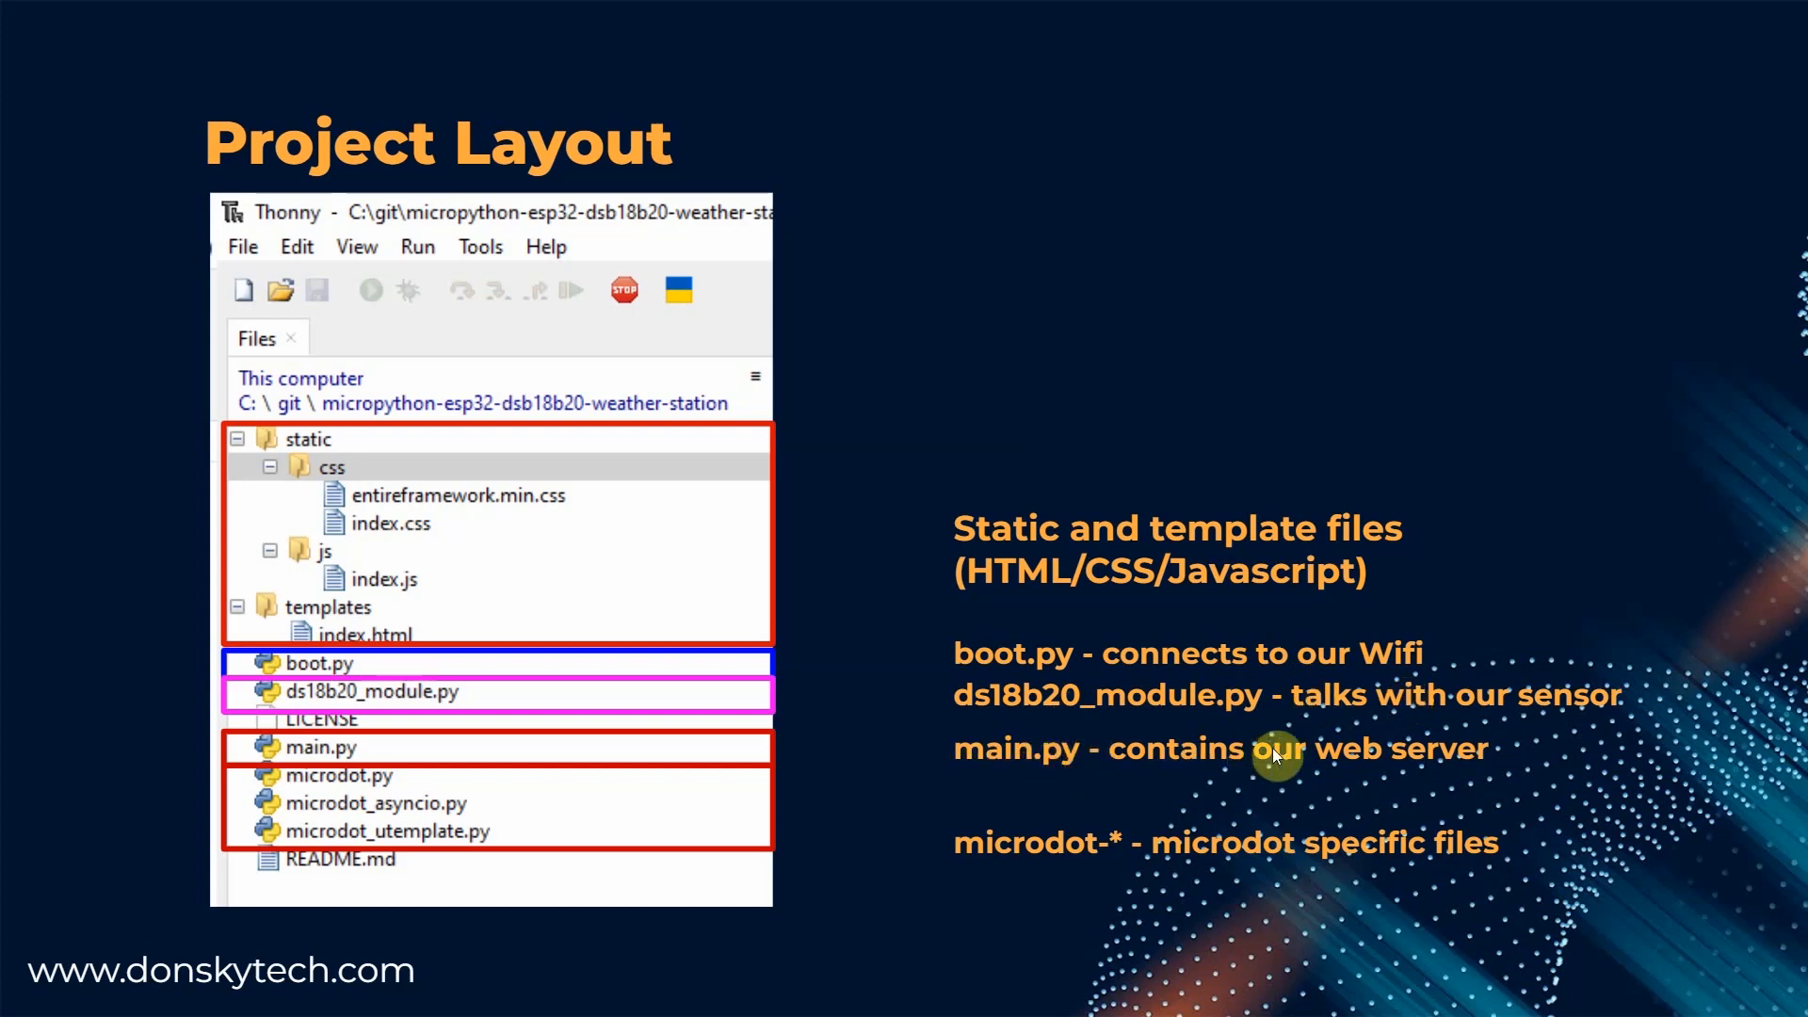
pyautogui.moveTo(1301, 755)
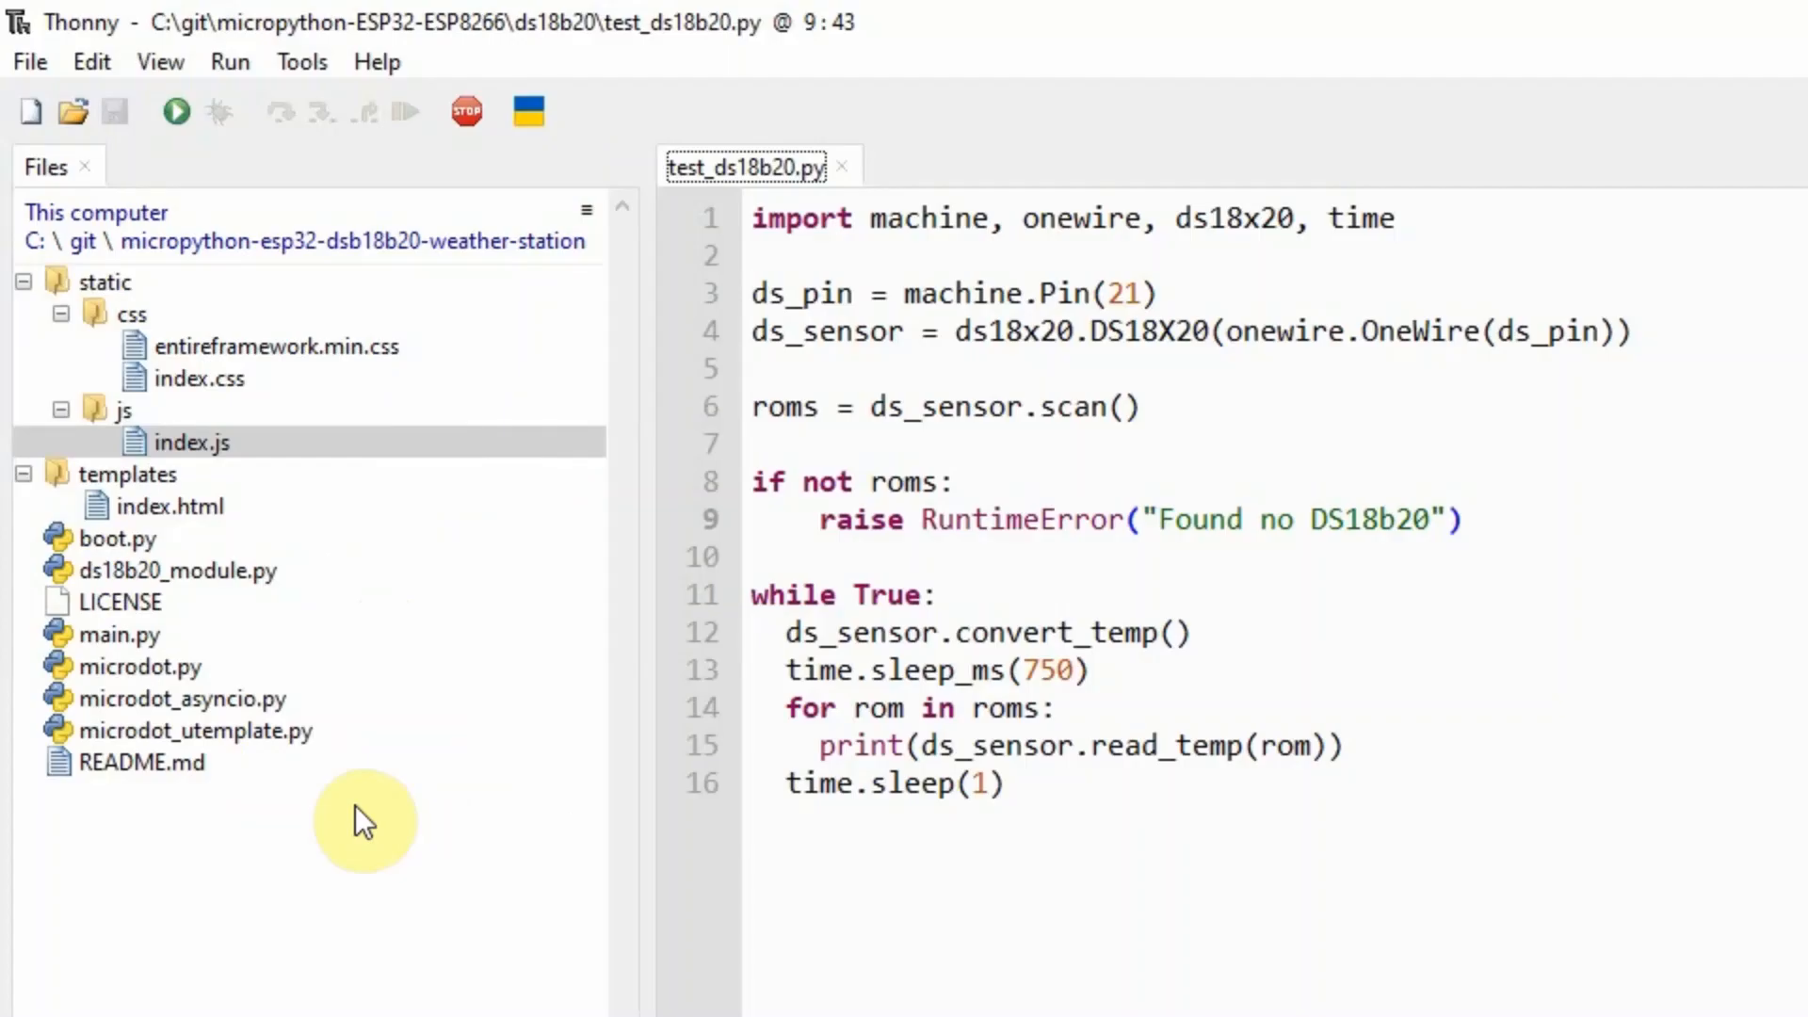
pyautogui.moveTo(433, 672)
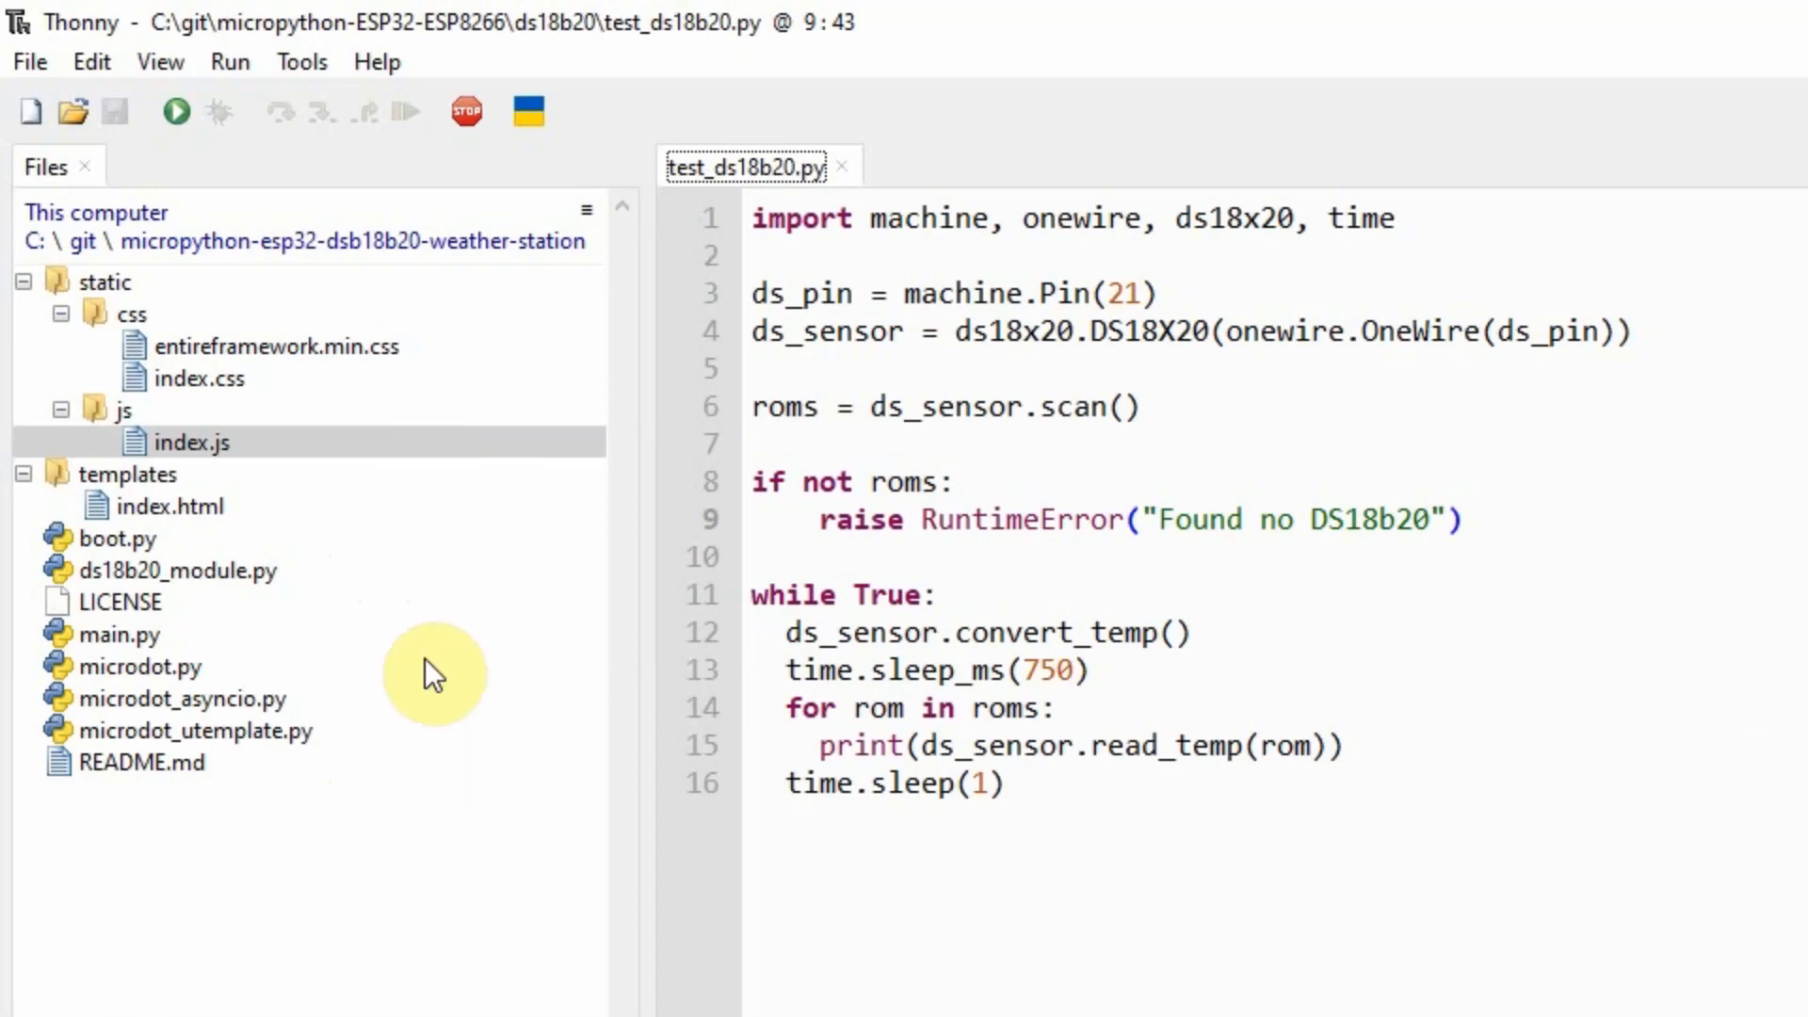
pyautogui.moveTo(115, 283)
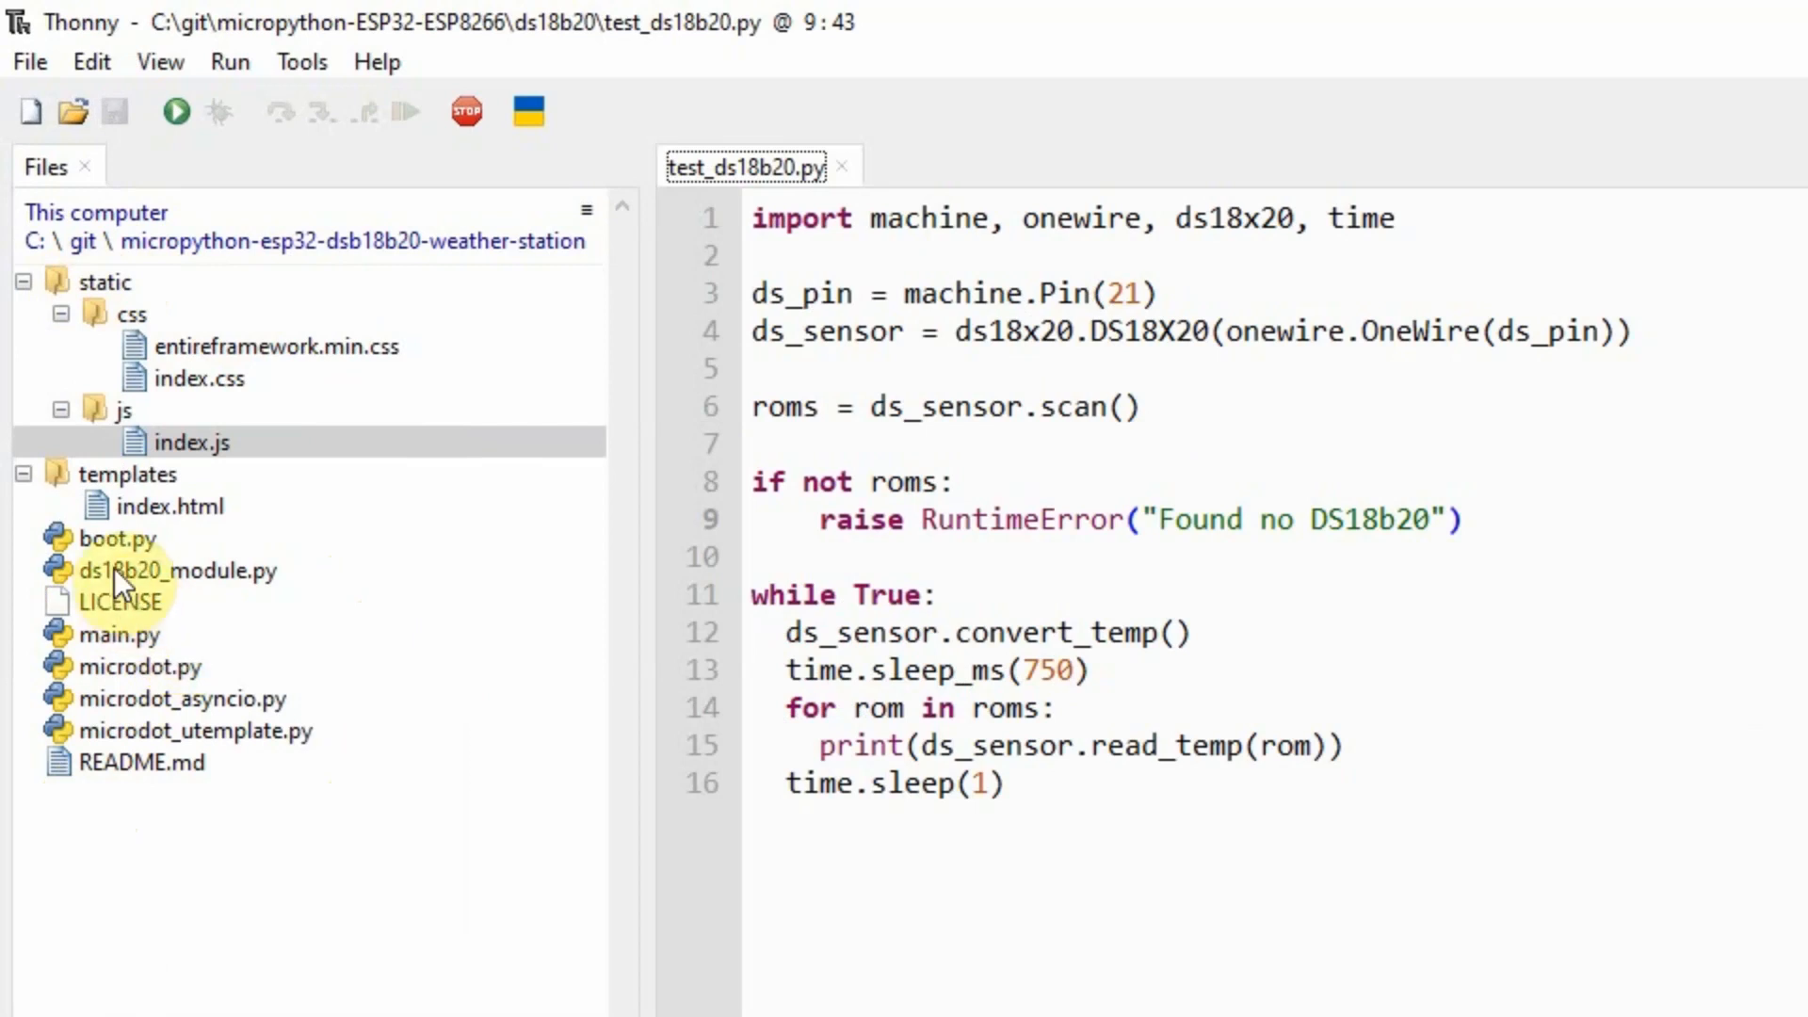
# - Show boot.py and highlight its WiFi SSID and password placeholder lines
pyautogui.doubleClick(115, 537)
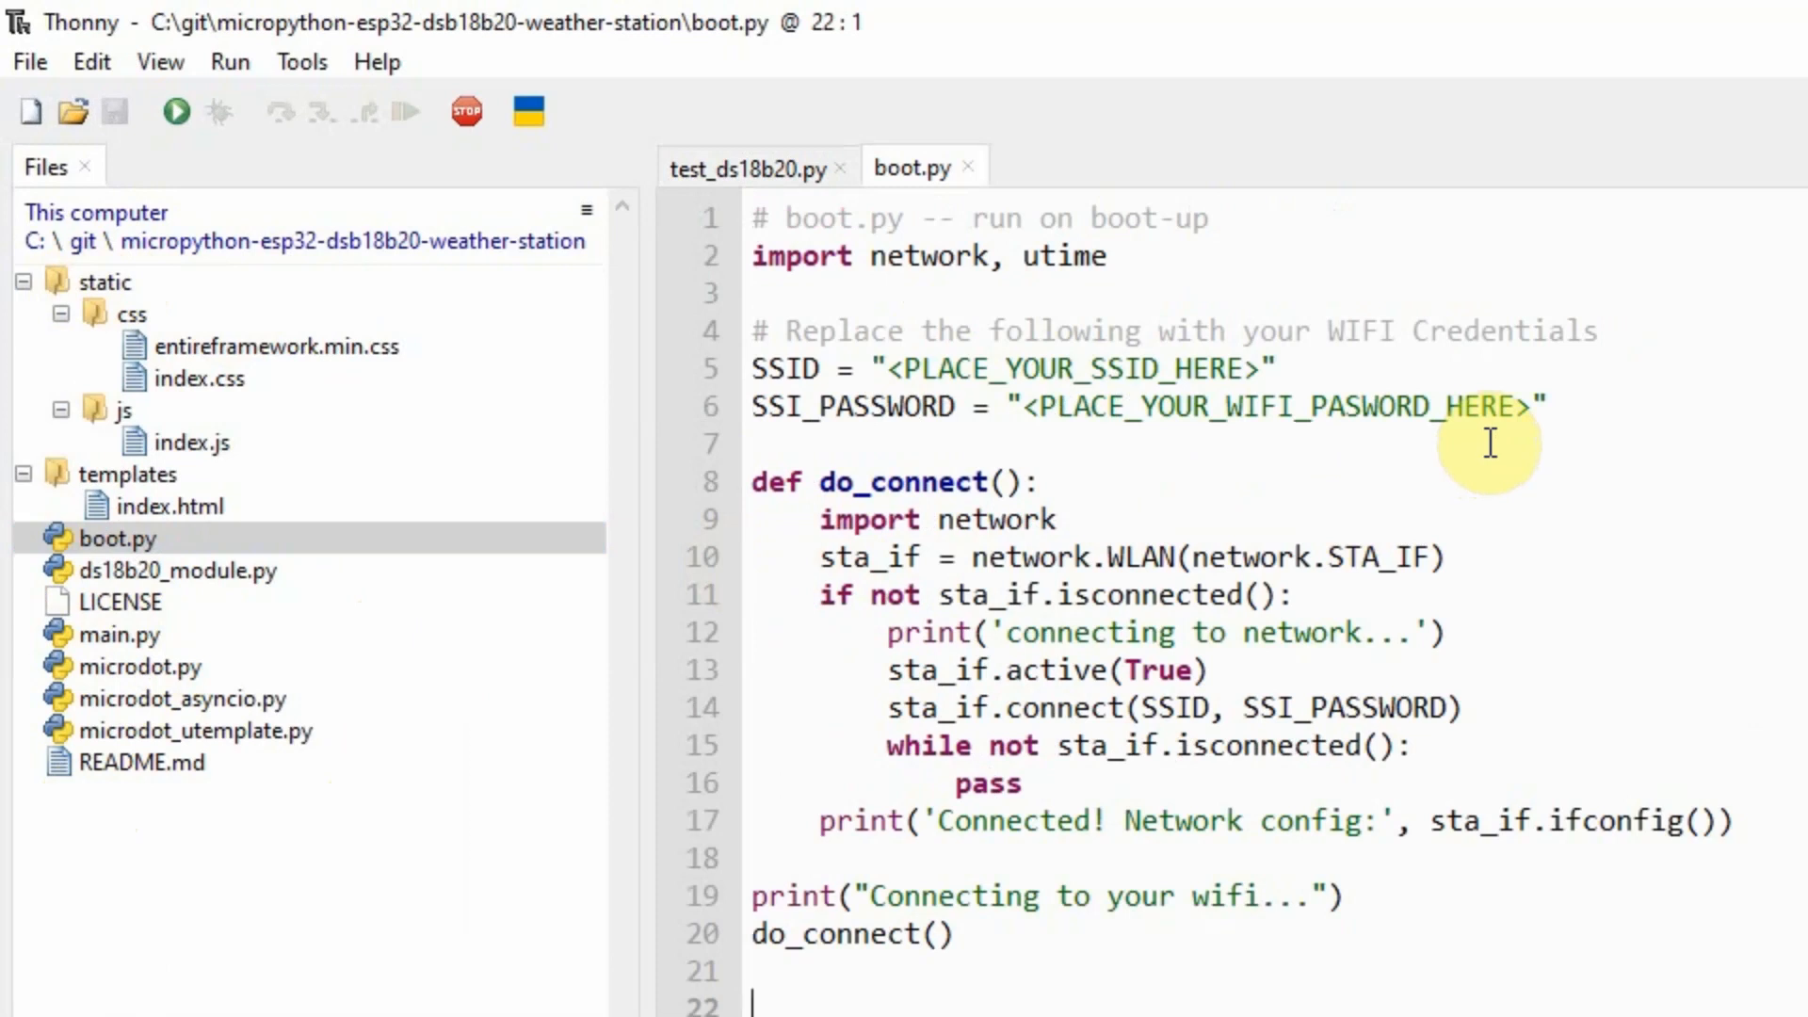
pyautogui.click(1548, 407)
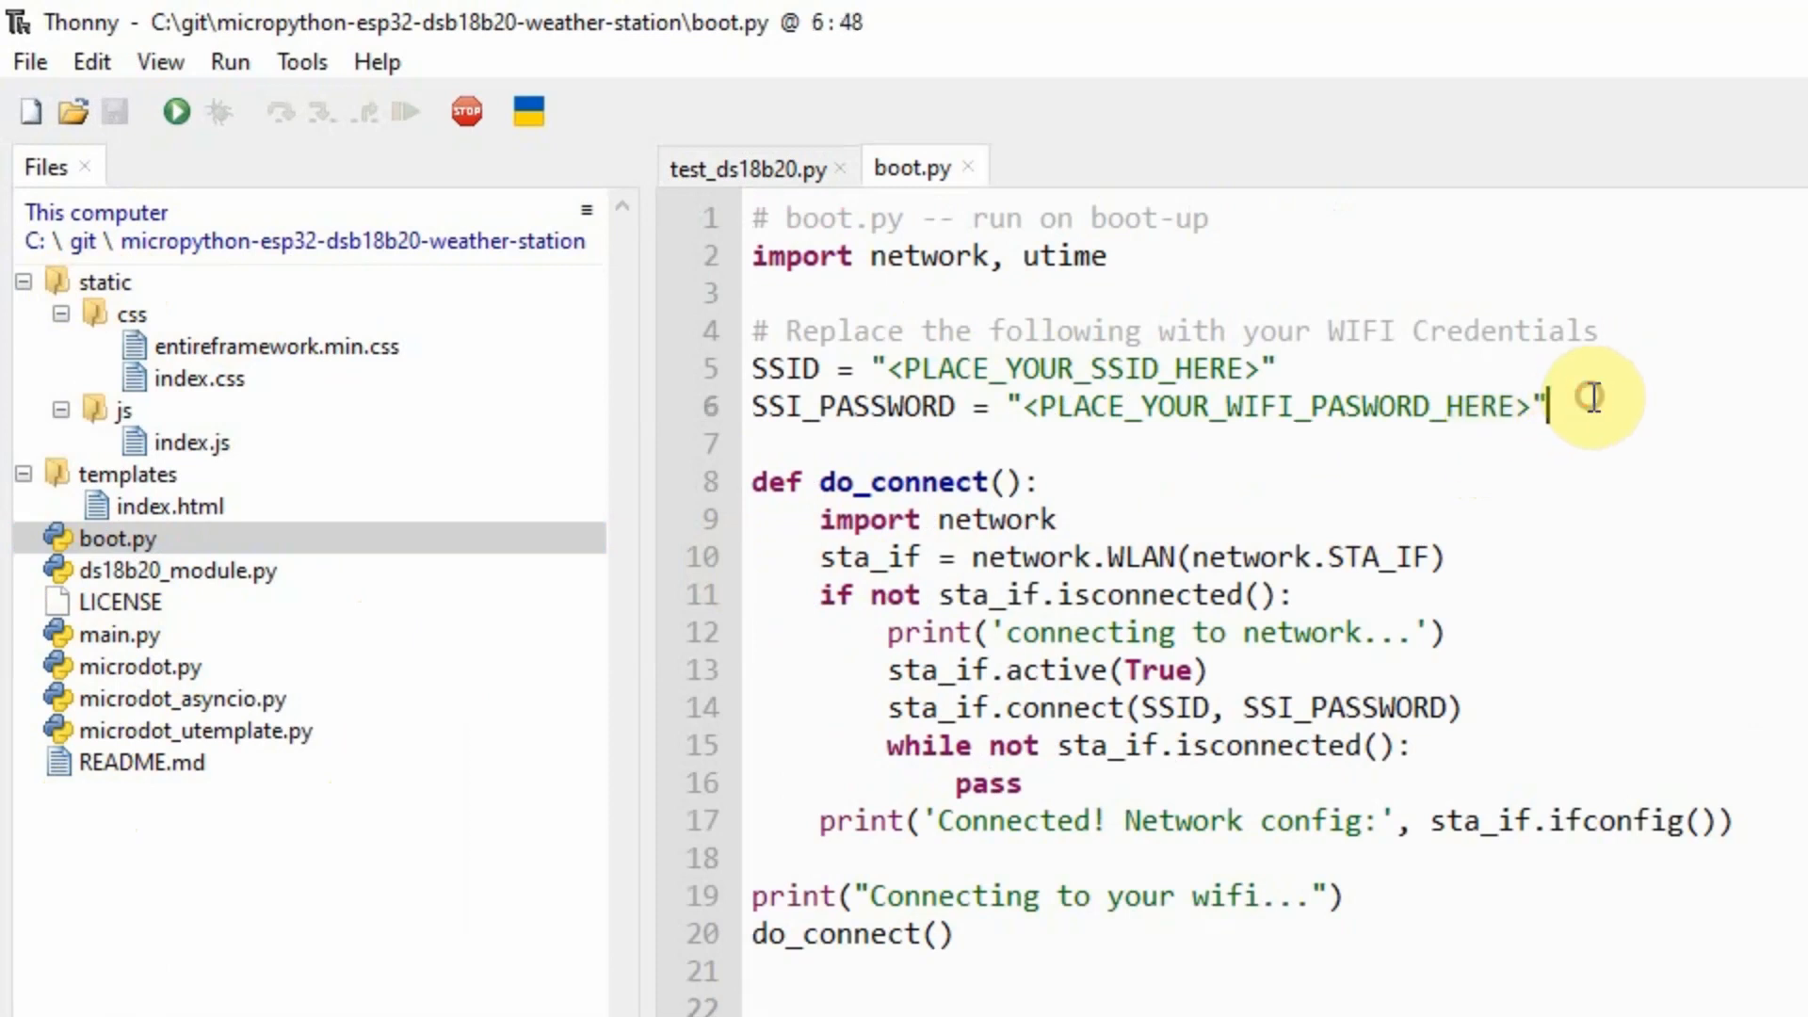
pyautogui.moveTo(1549, 407); pyautogui.dragTo(752, 332)
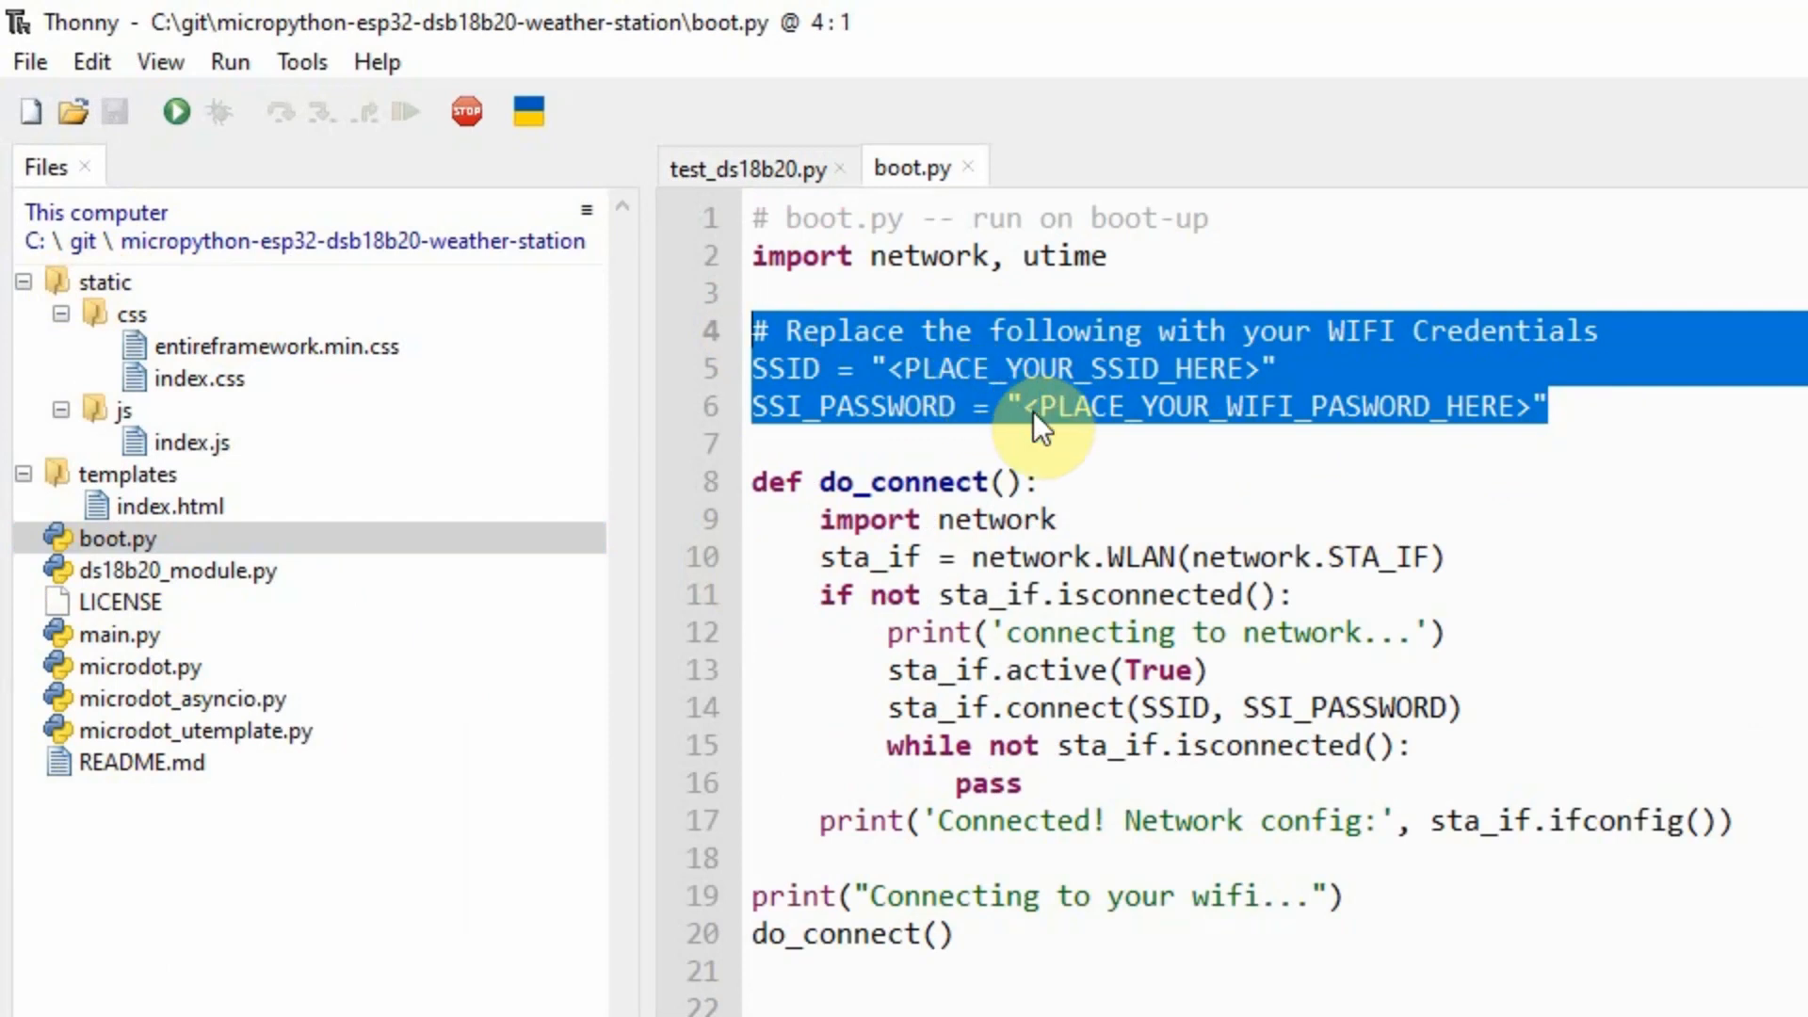
pyautogui.moveTo(177, 825)
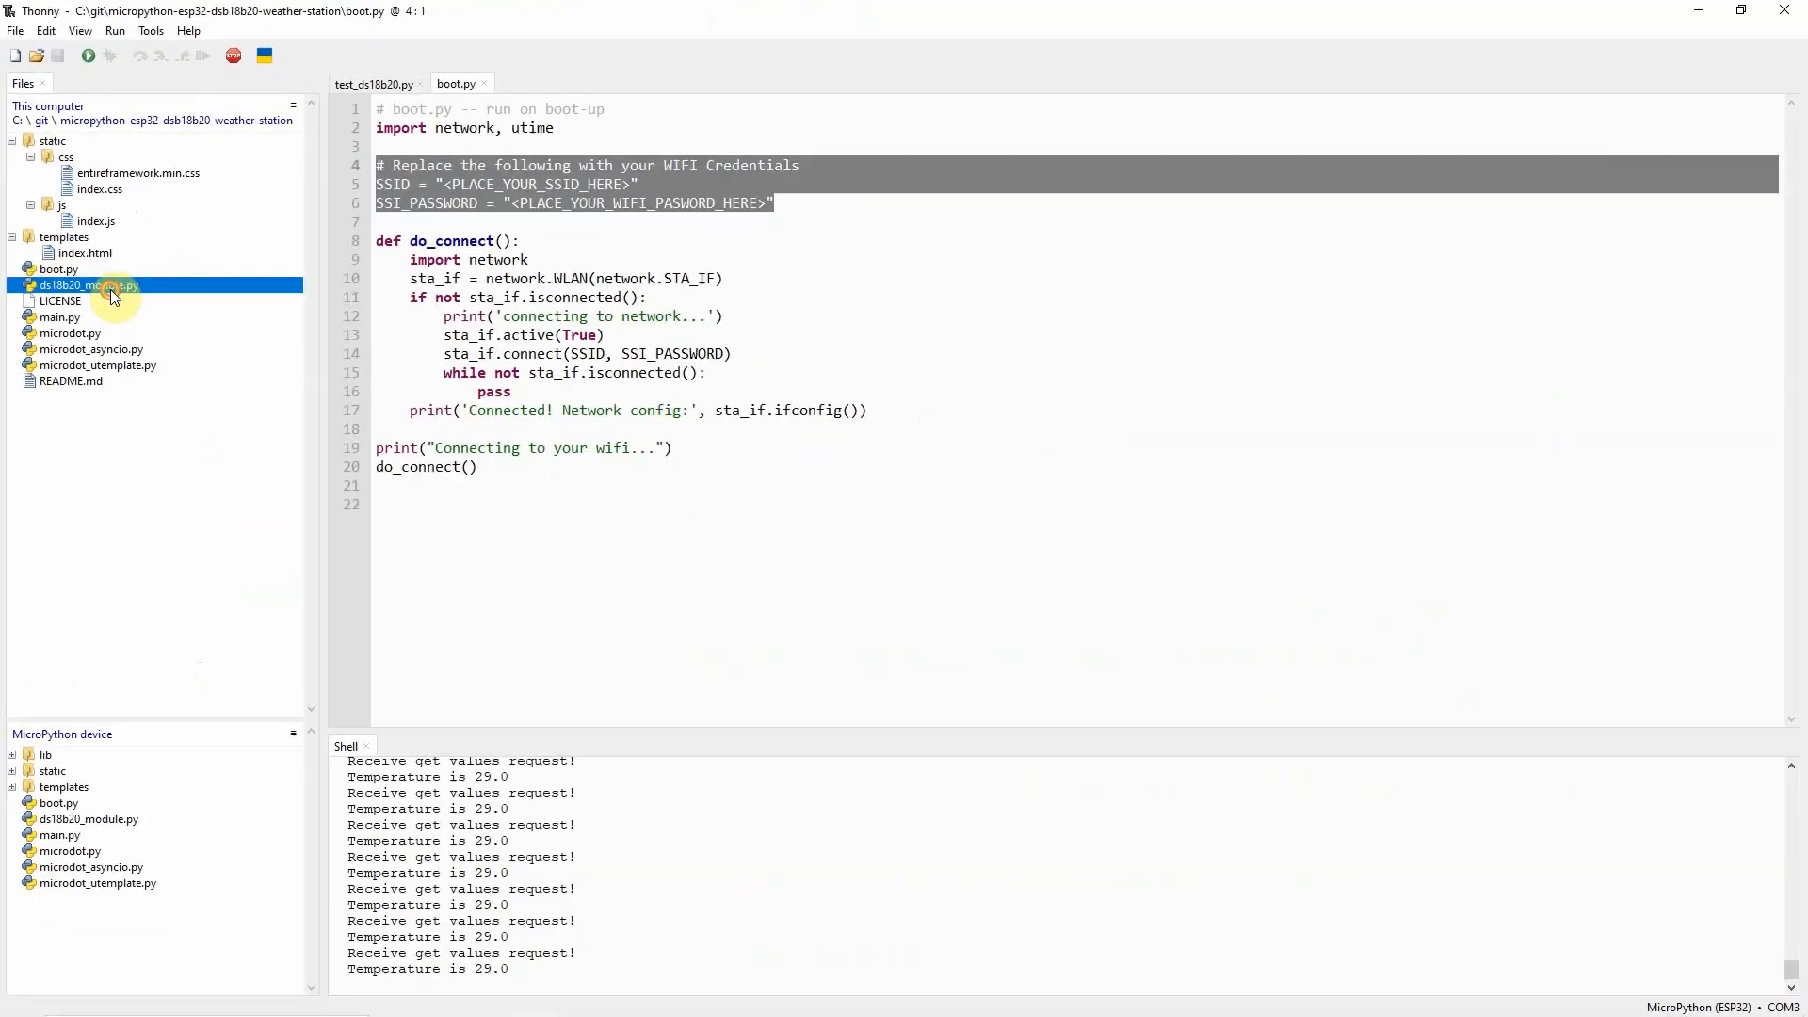
# - Review ds18b20_module.py's DS18b20Module class and its OneWire/DS18X20 constructor
pyautogui.doubleClick(88, 285)
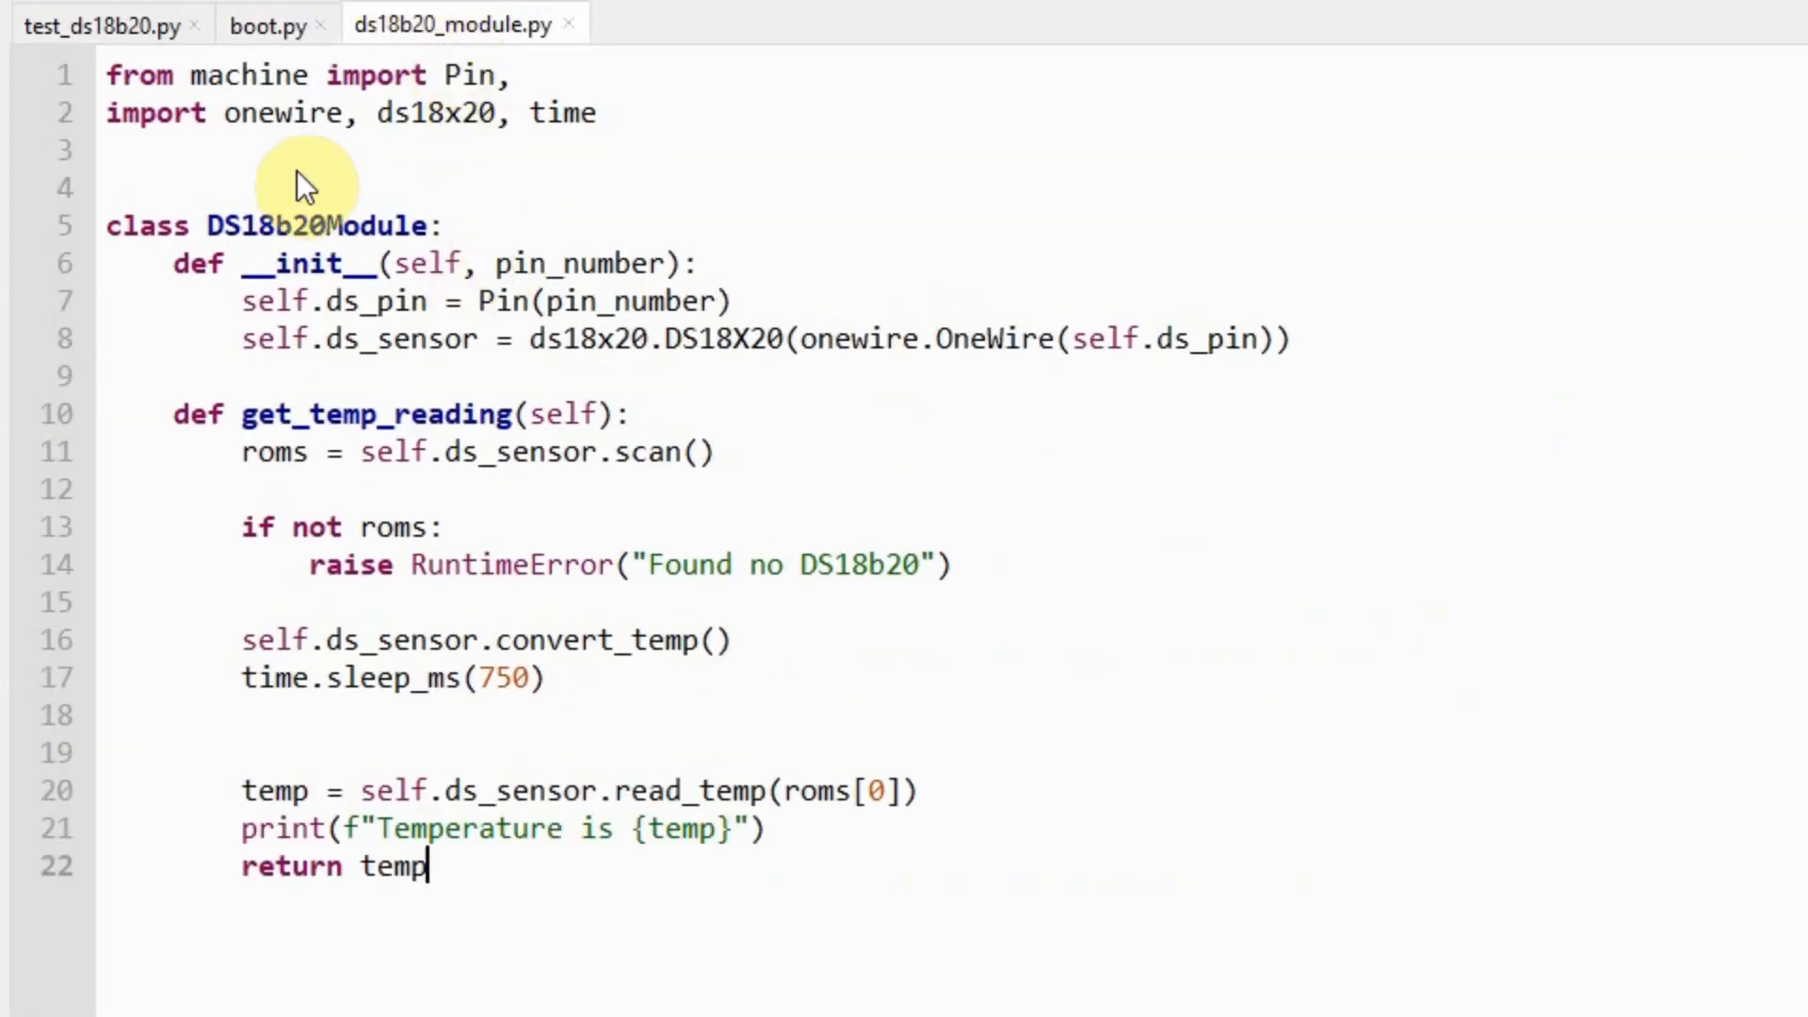
pyautogui.doubleClick(277, 224)
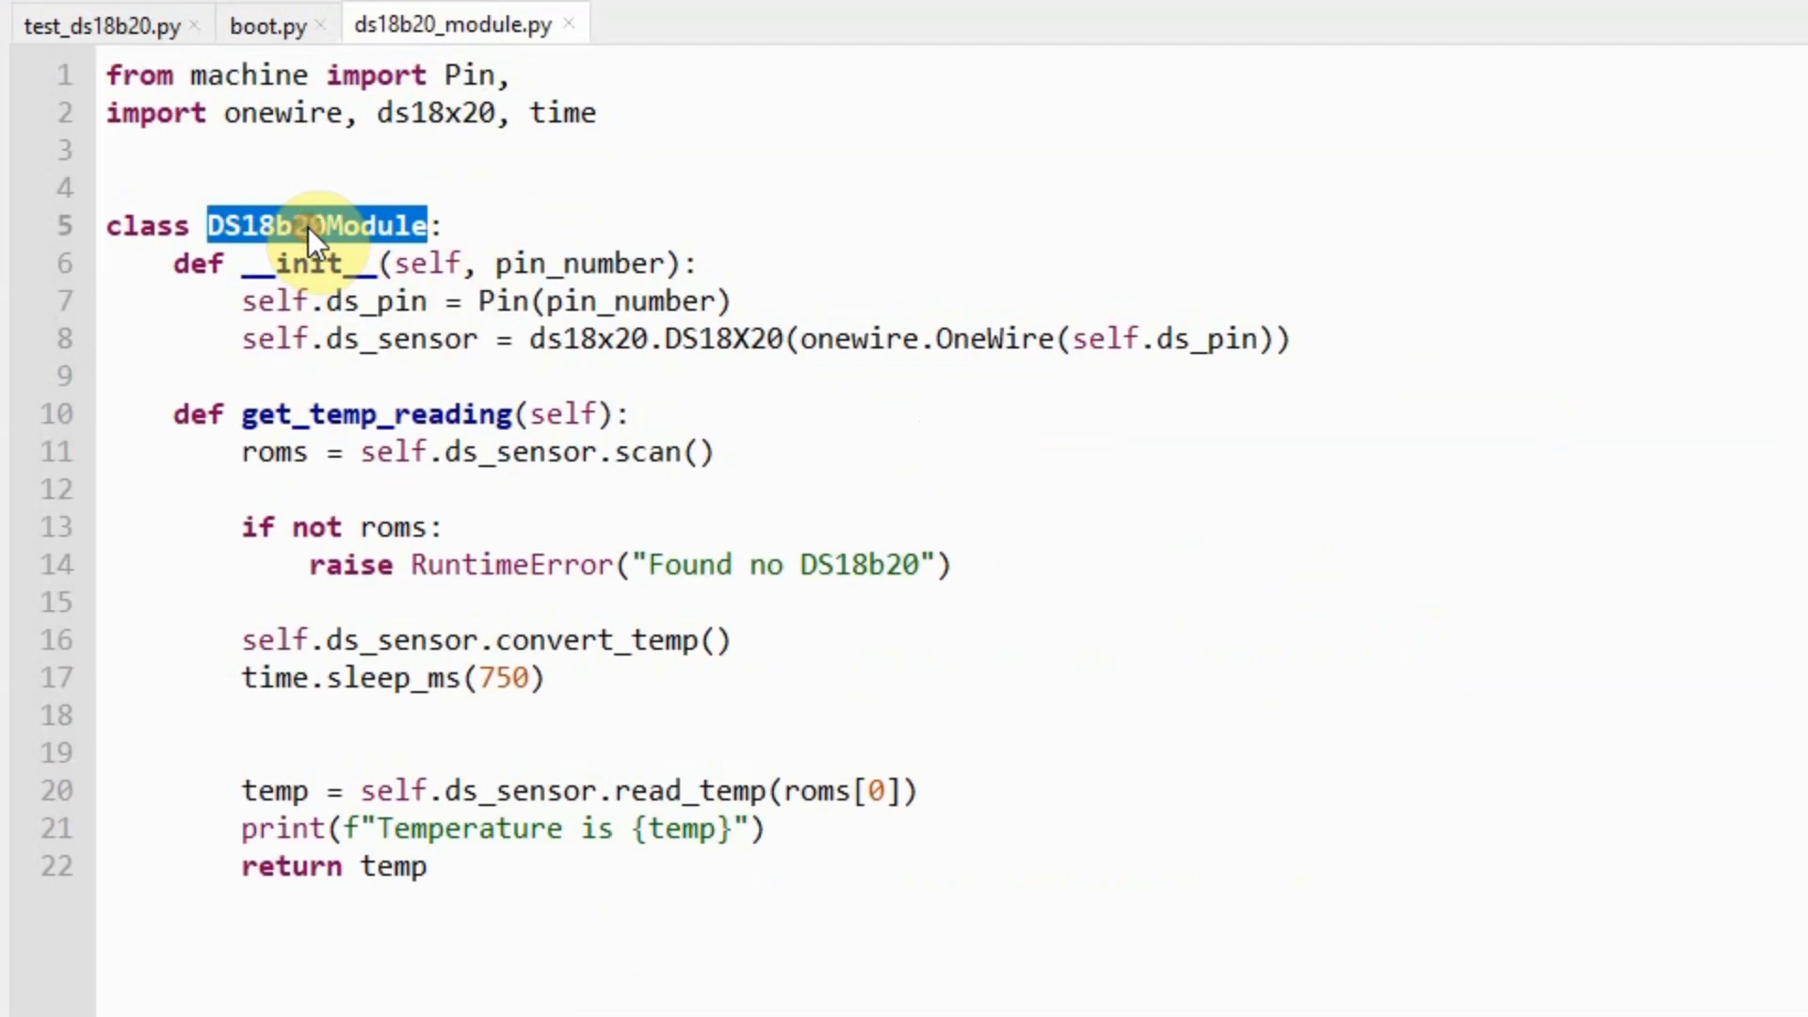
pyautogui.moveTo(184, 282)
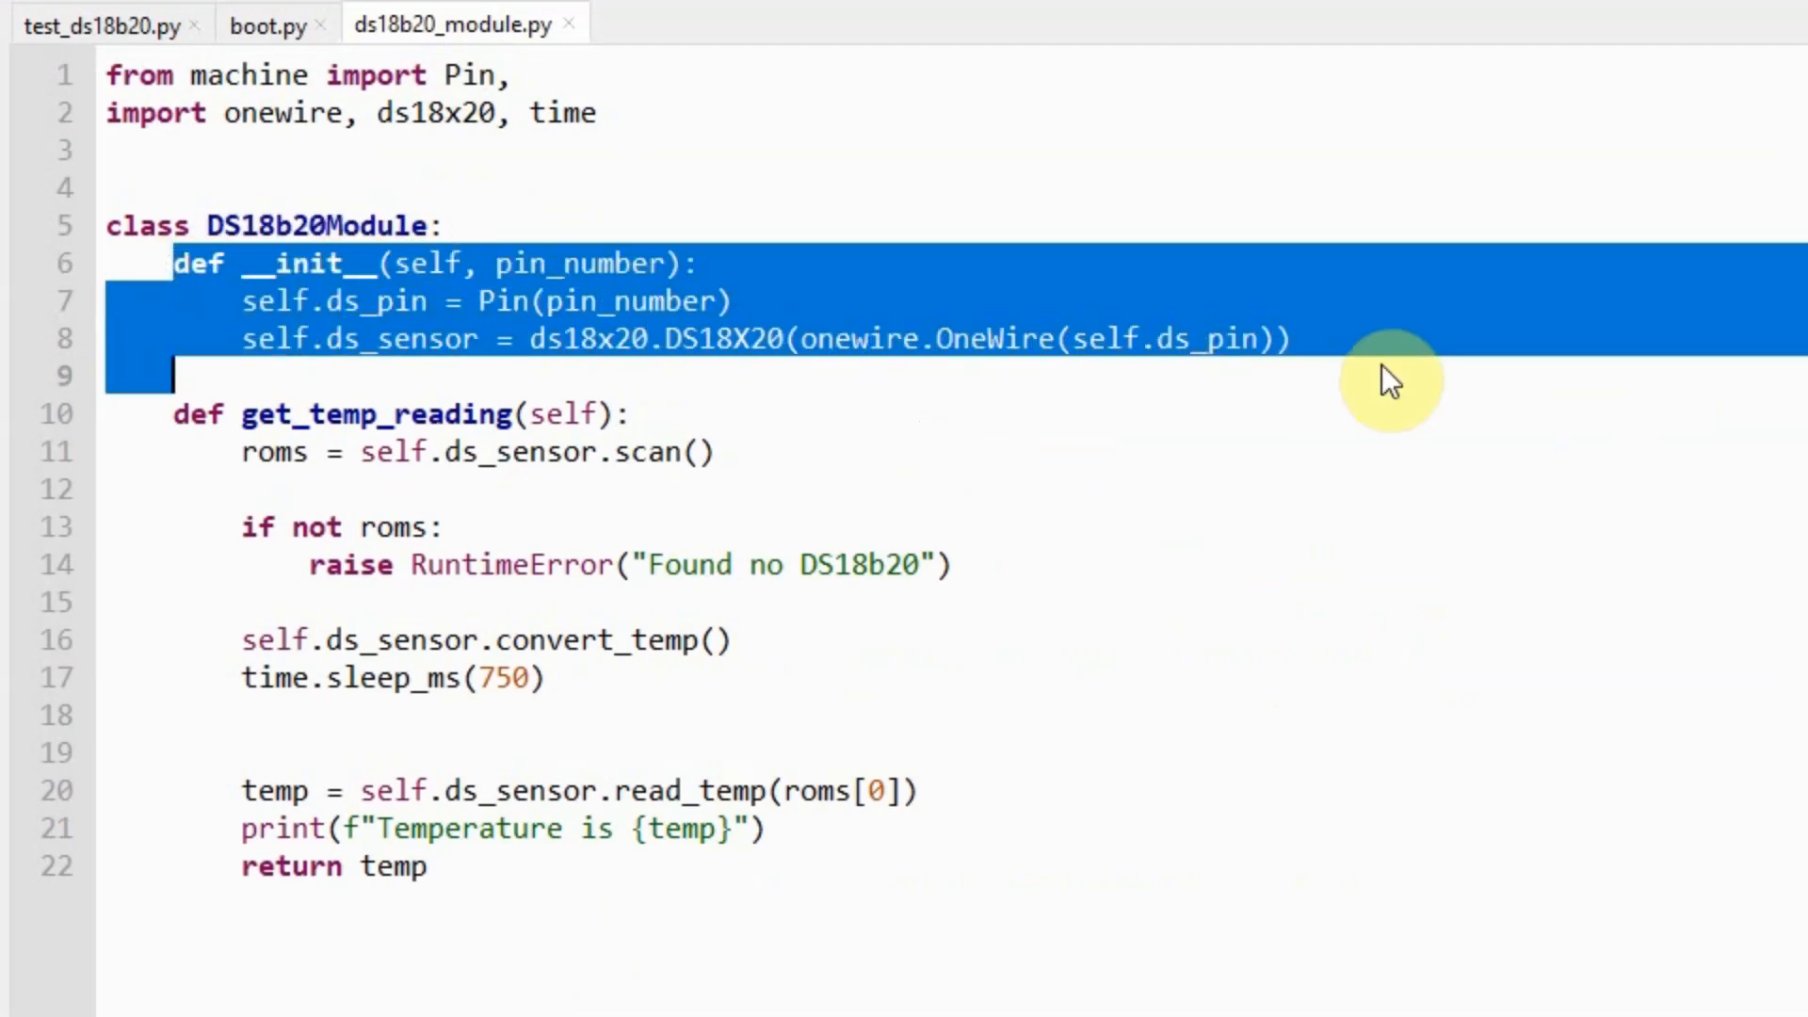
pyautogui.click(1292, 339)
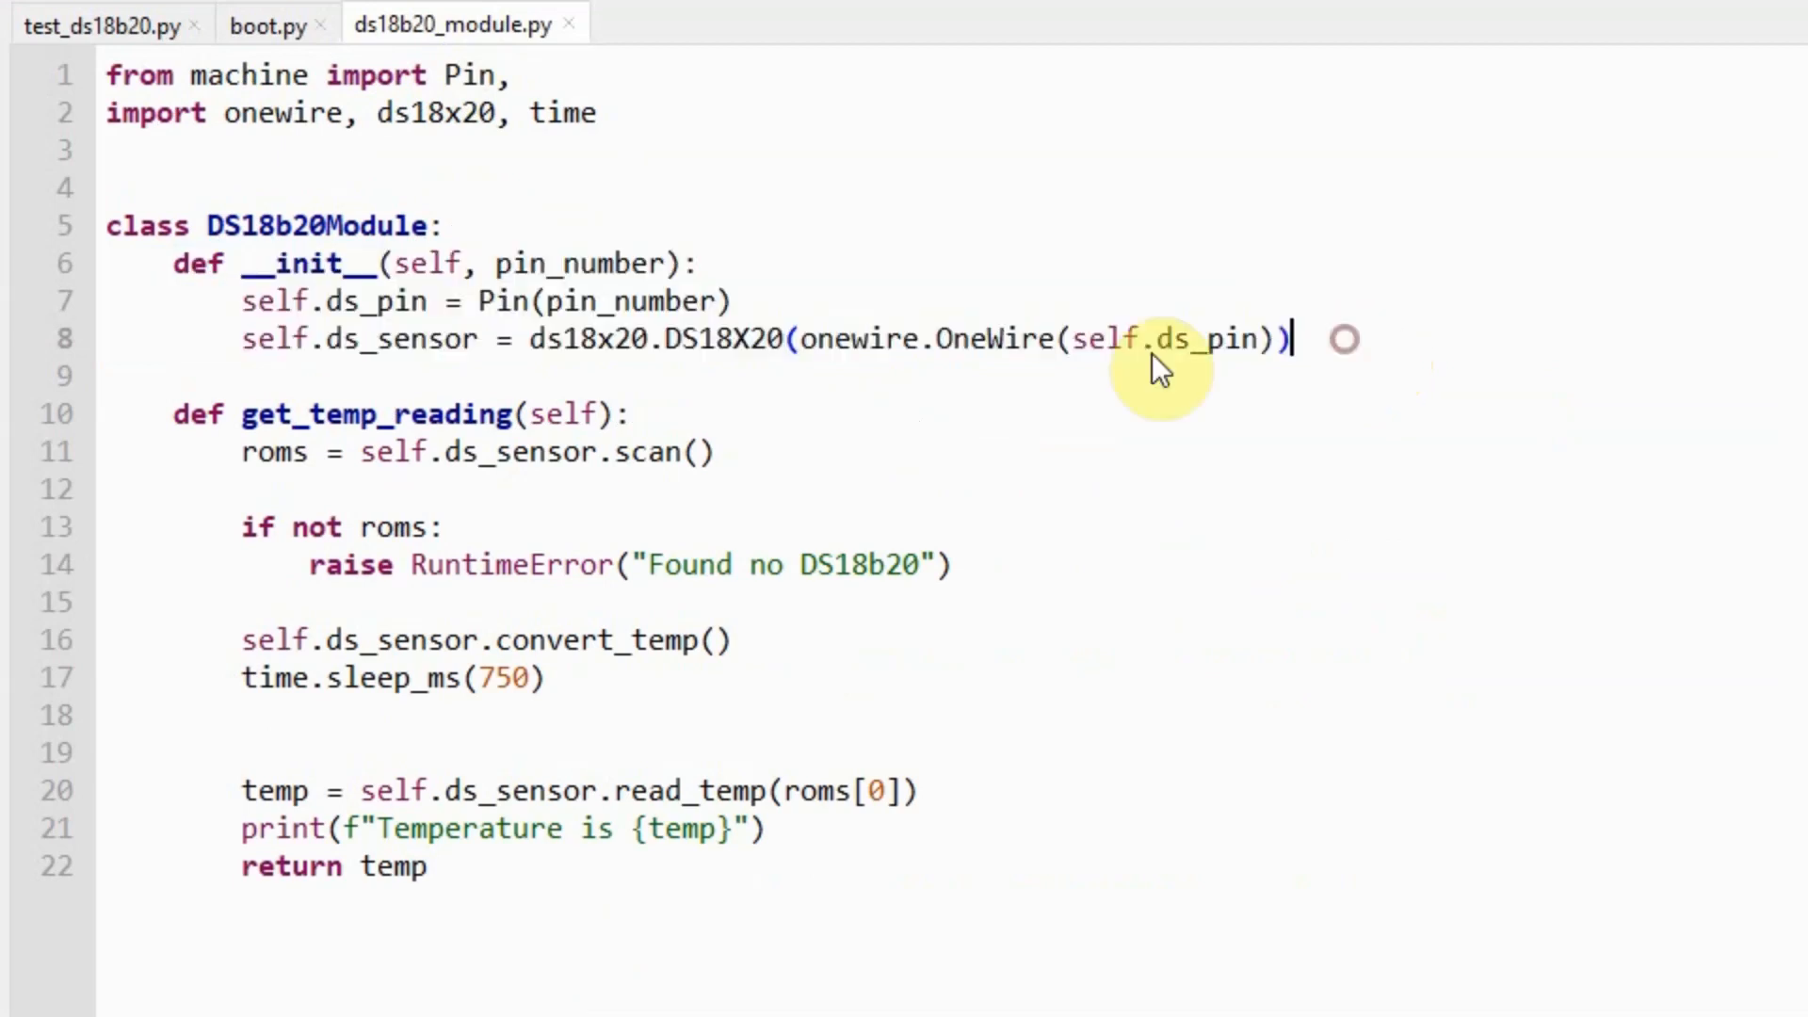
pyautogui.doubleClick(993, 339)
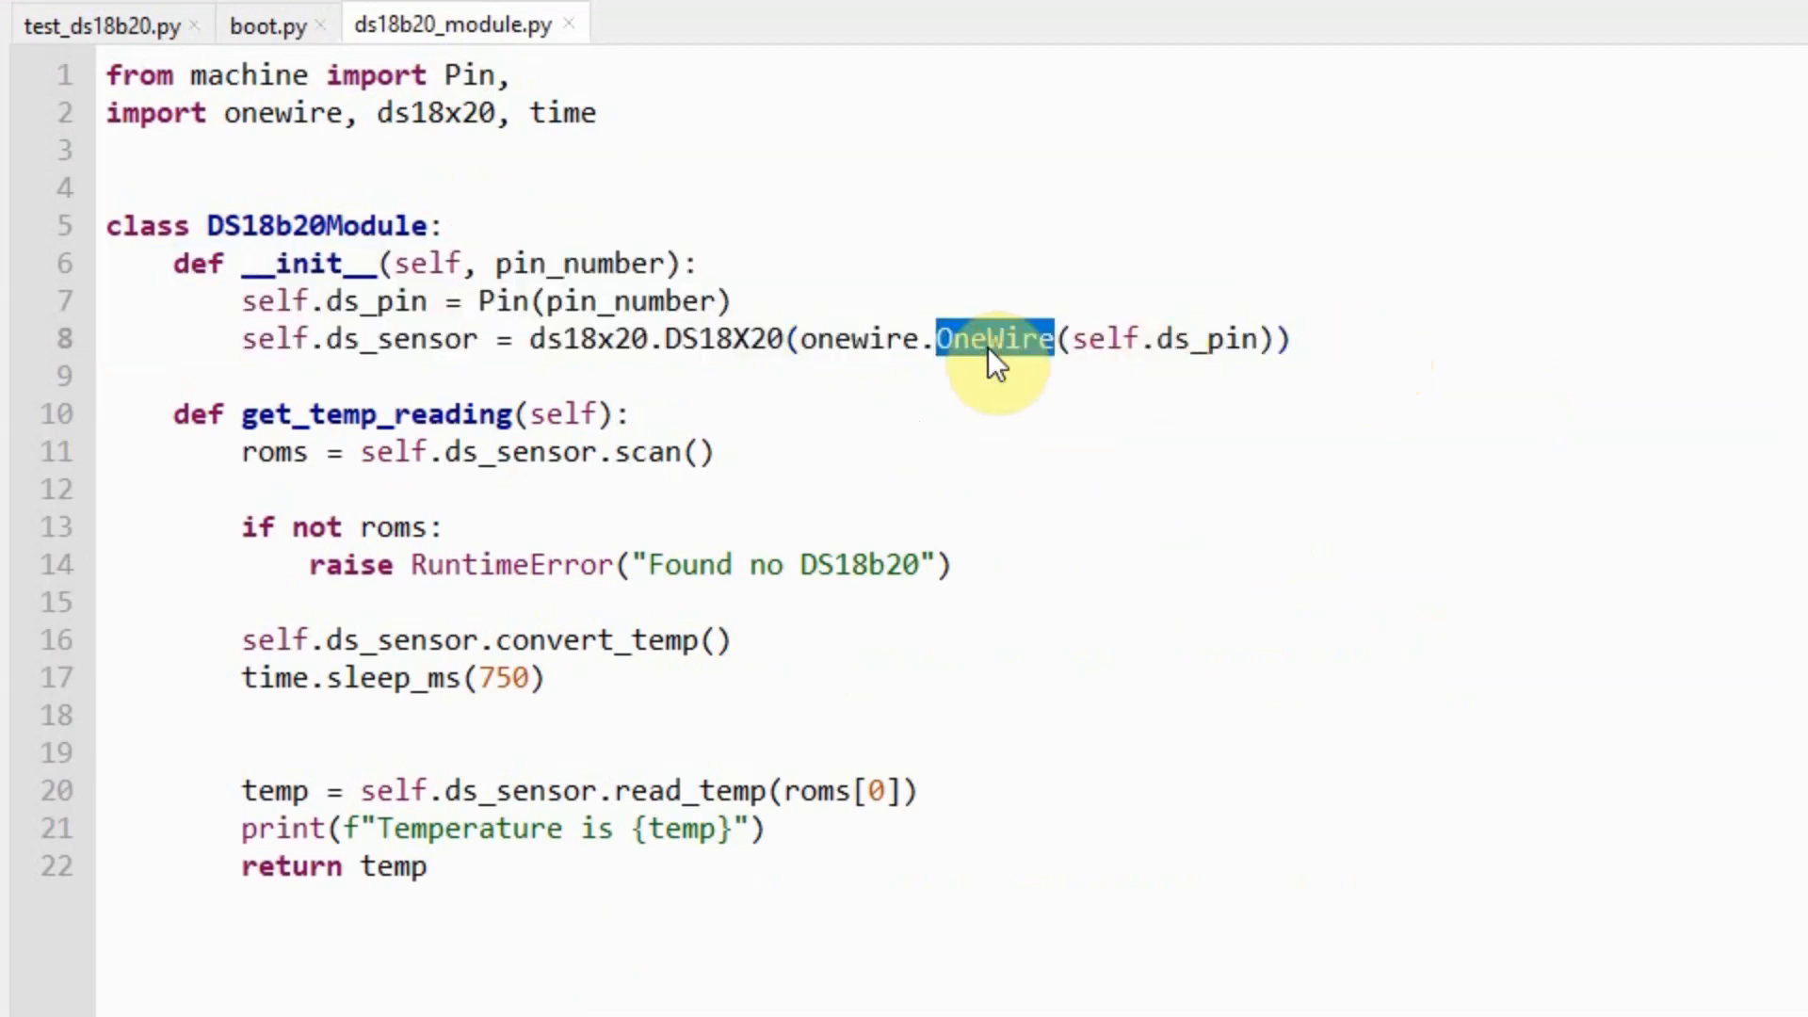
pyautogui.moveTo(727, 364)
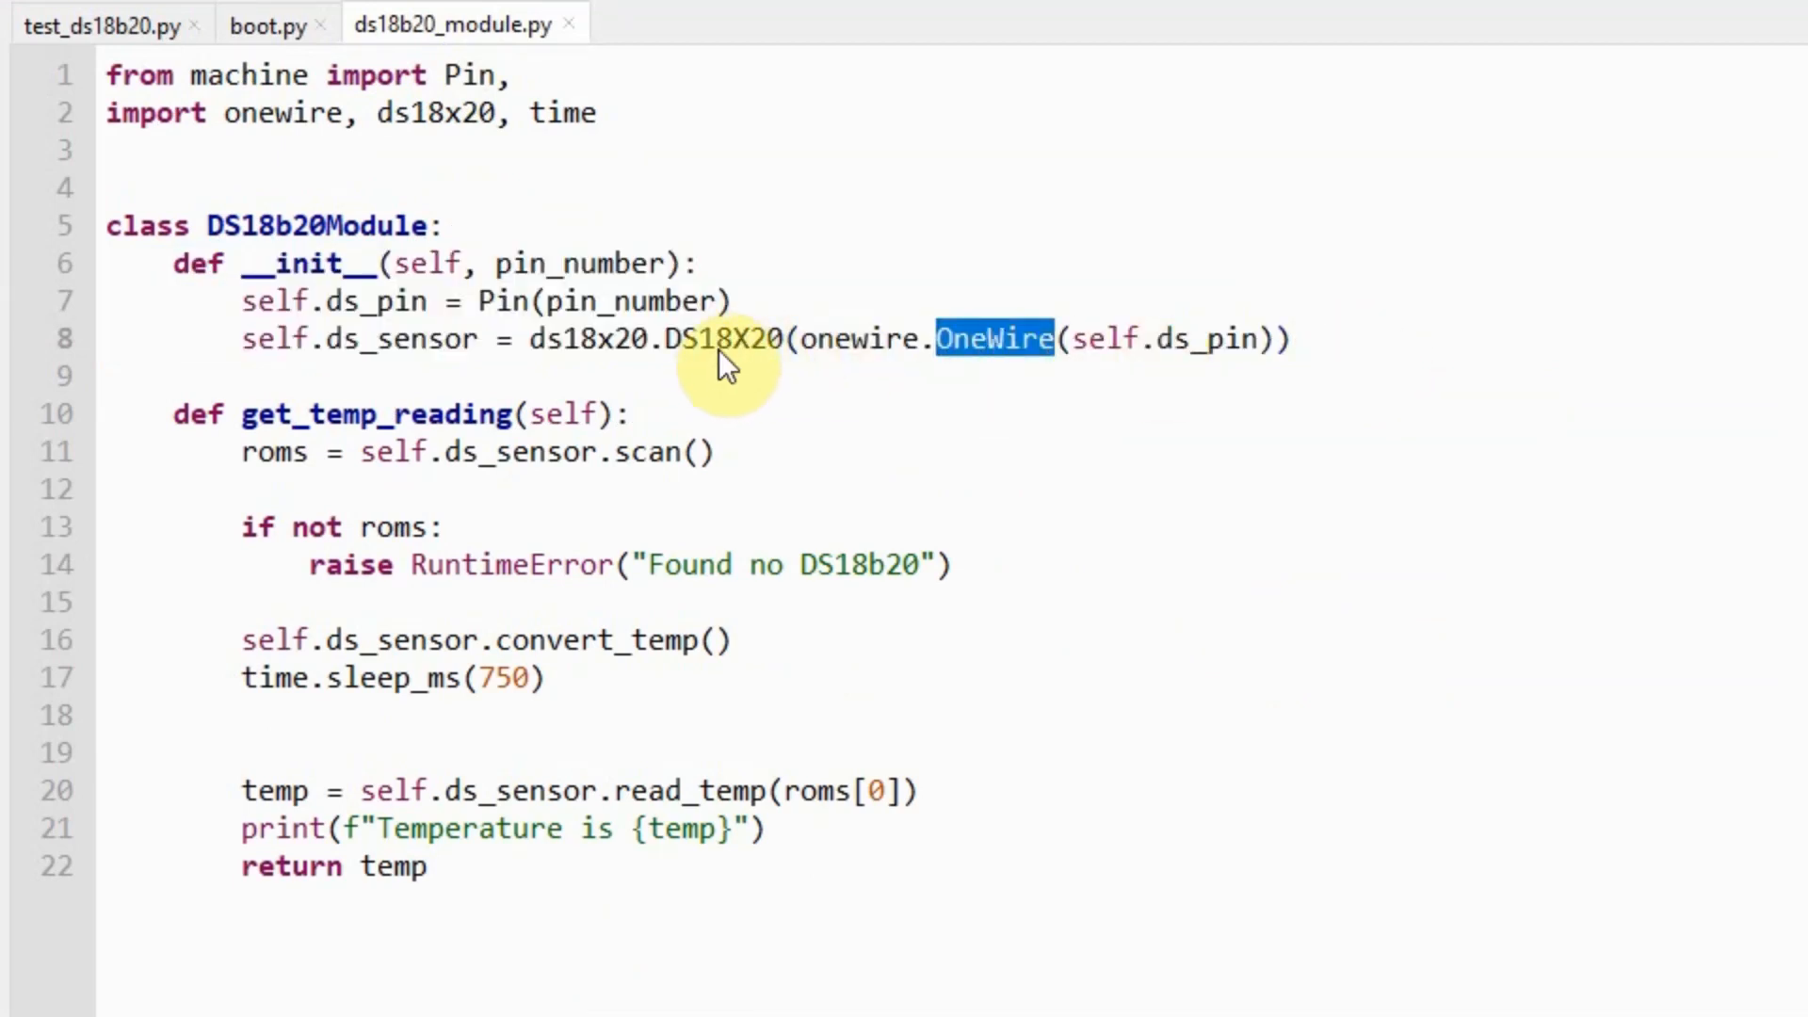
pyautogui.doubleClick(722, 339)
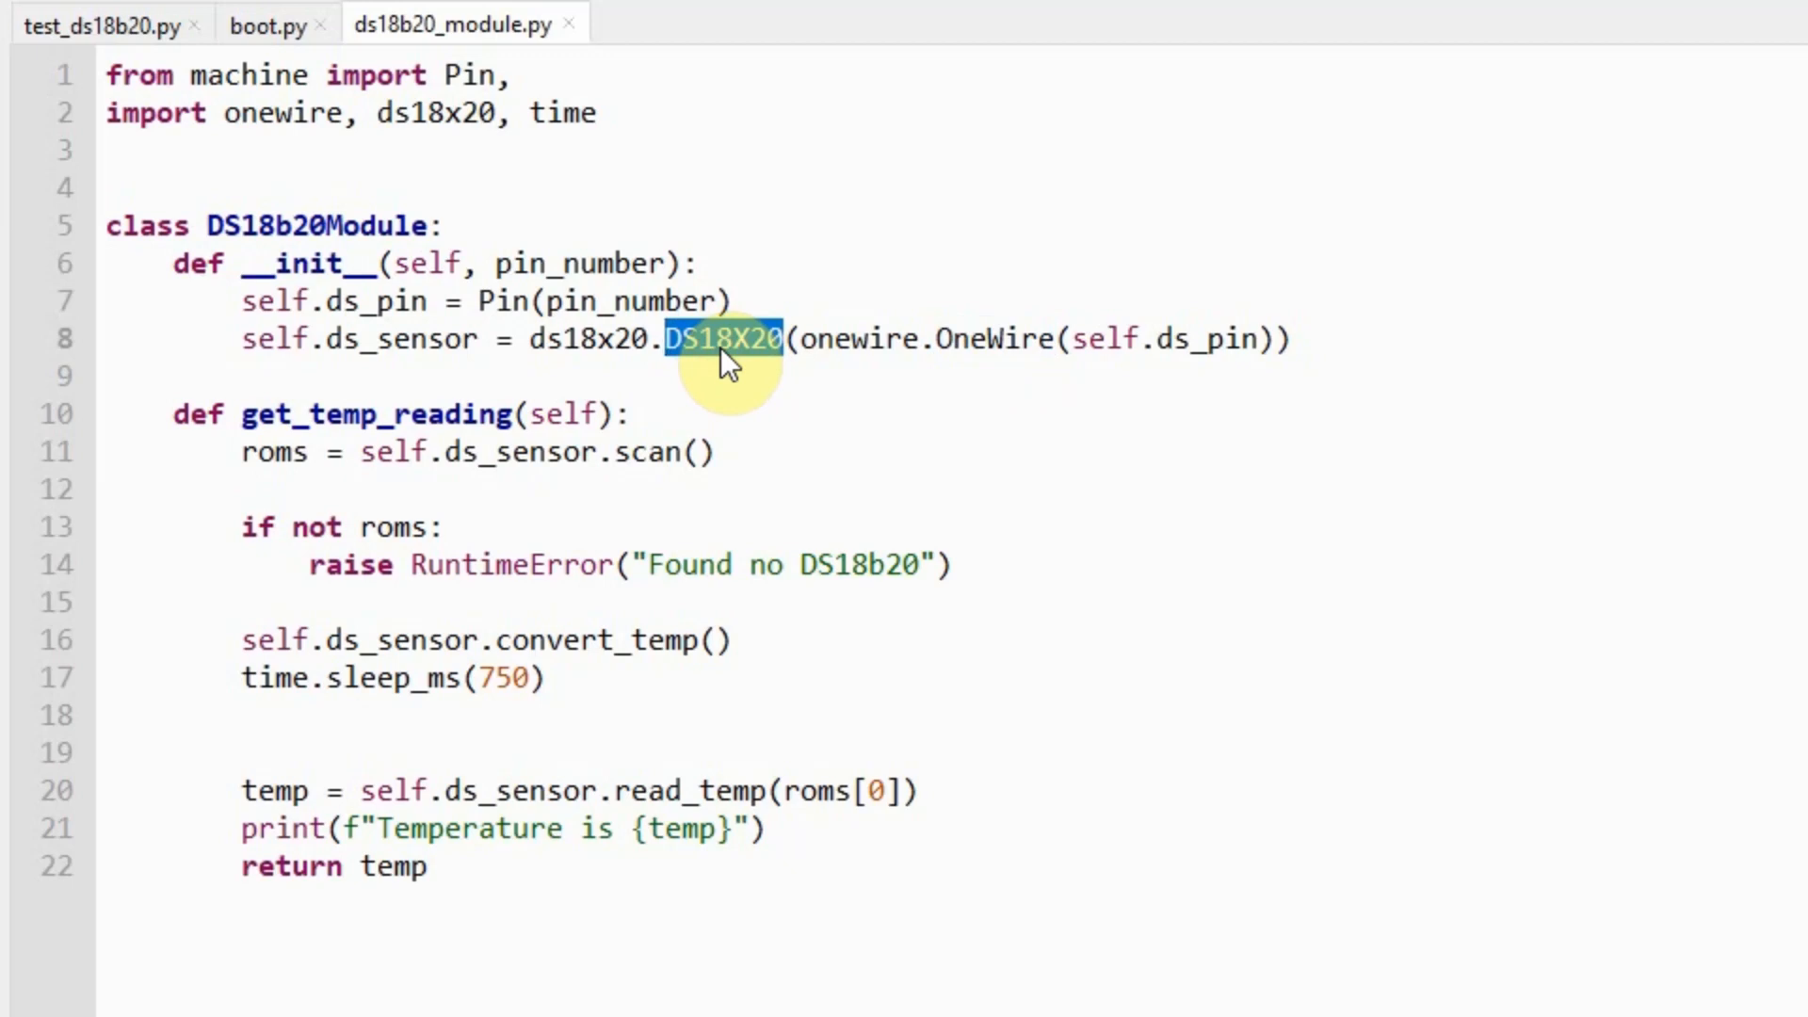
pyautogui.click(173, 375)
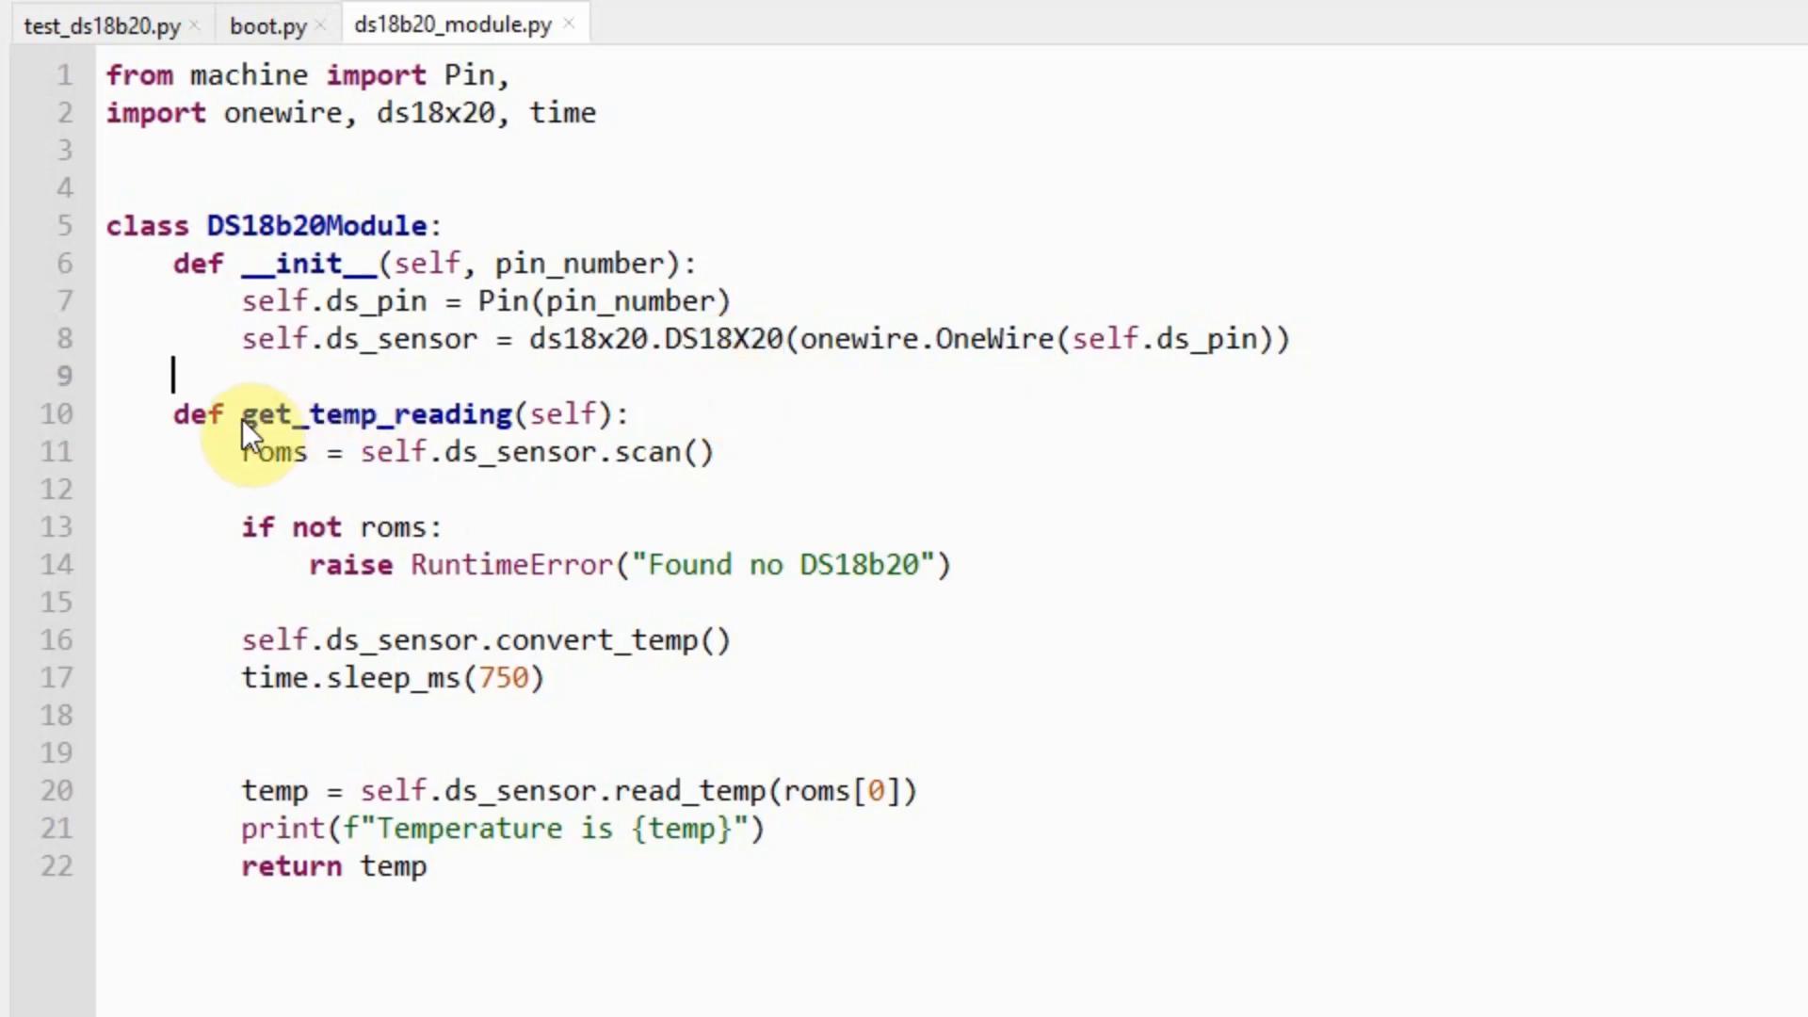
# - Walk through get_temp_reading: the convert_temp call, the sleep, and read_temp on line 20
pyautogui.doubleClick(374, 415)
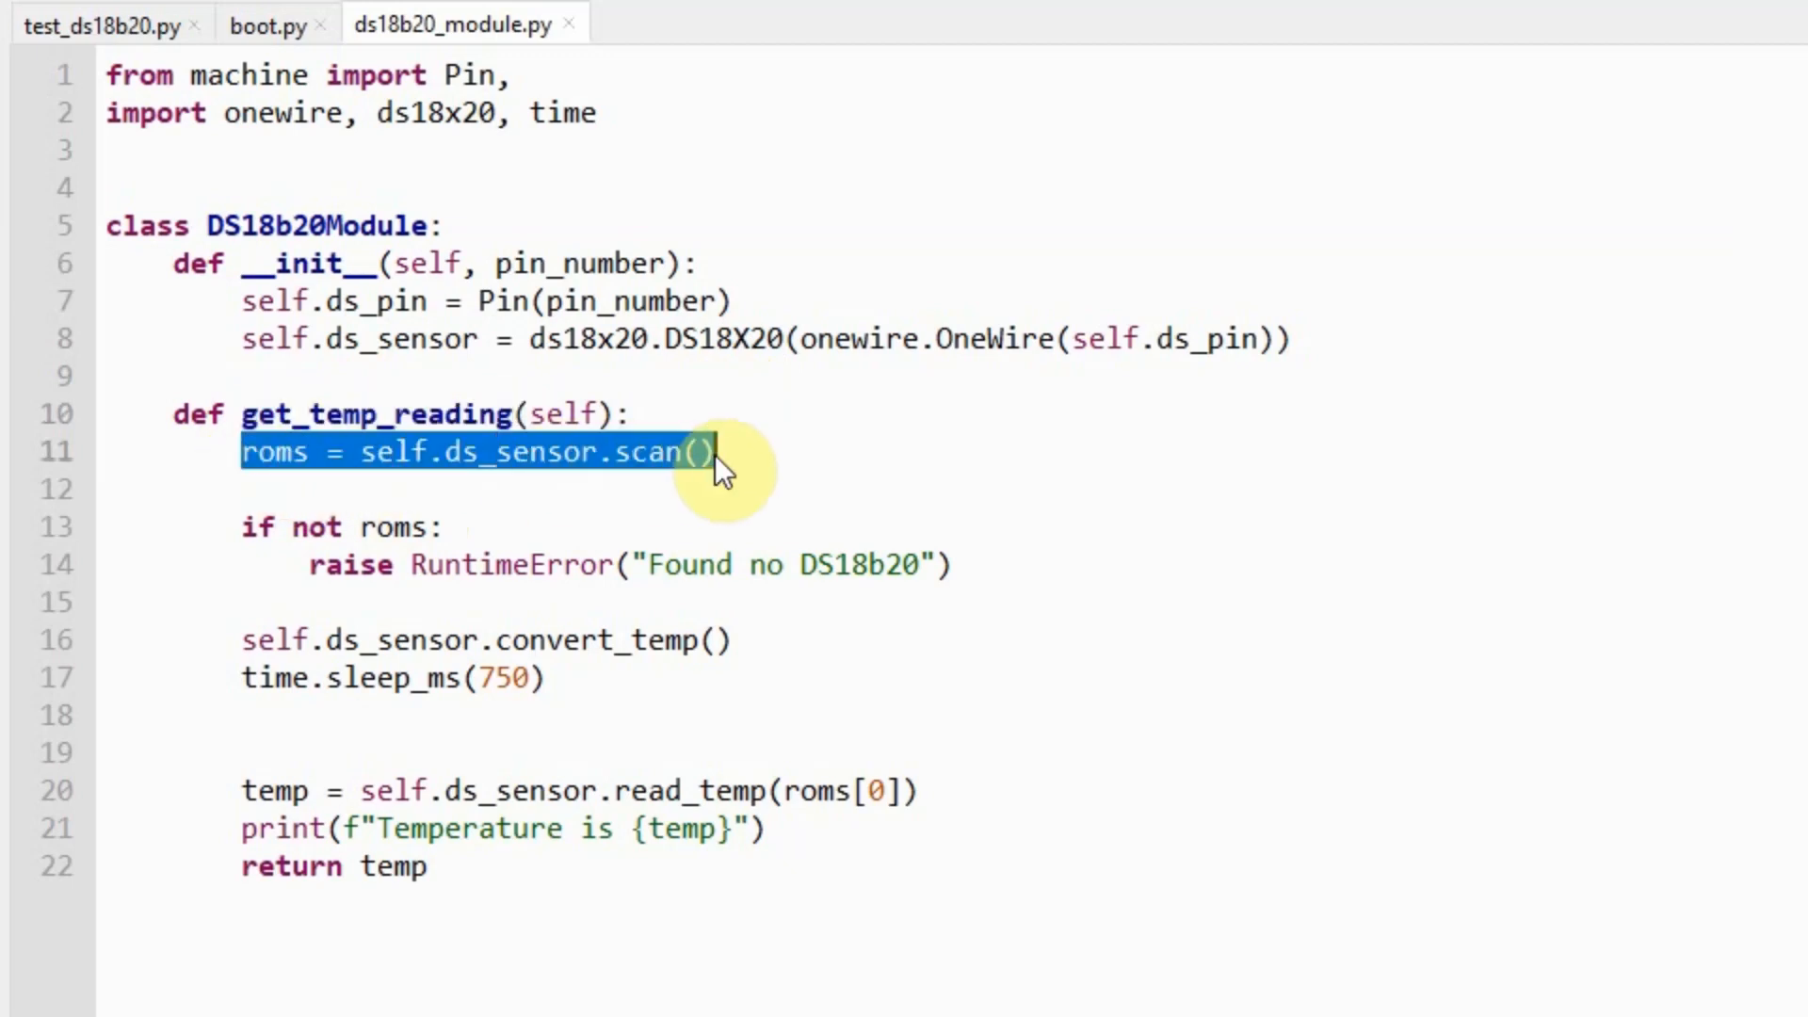
pyautogui.moveTo(727, 467)
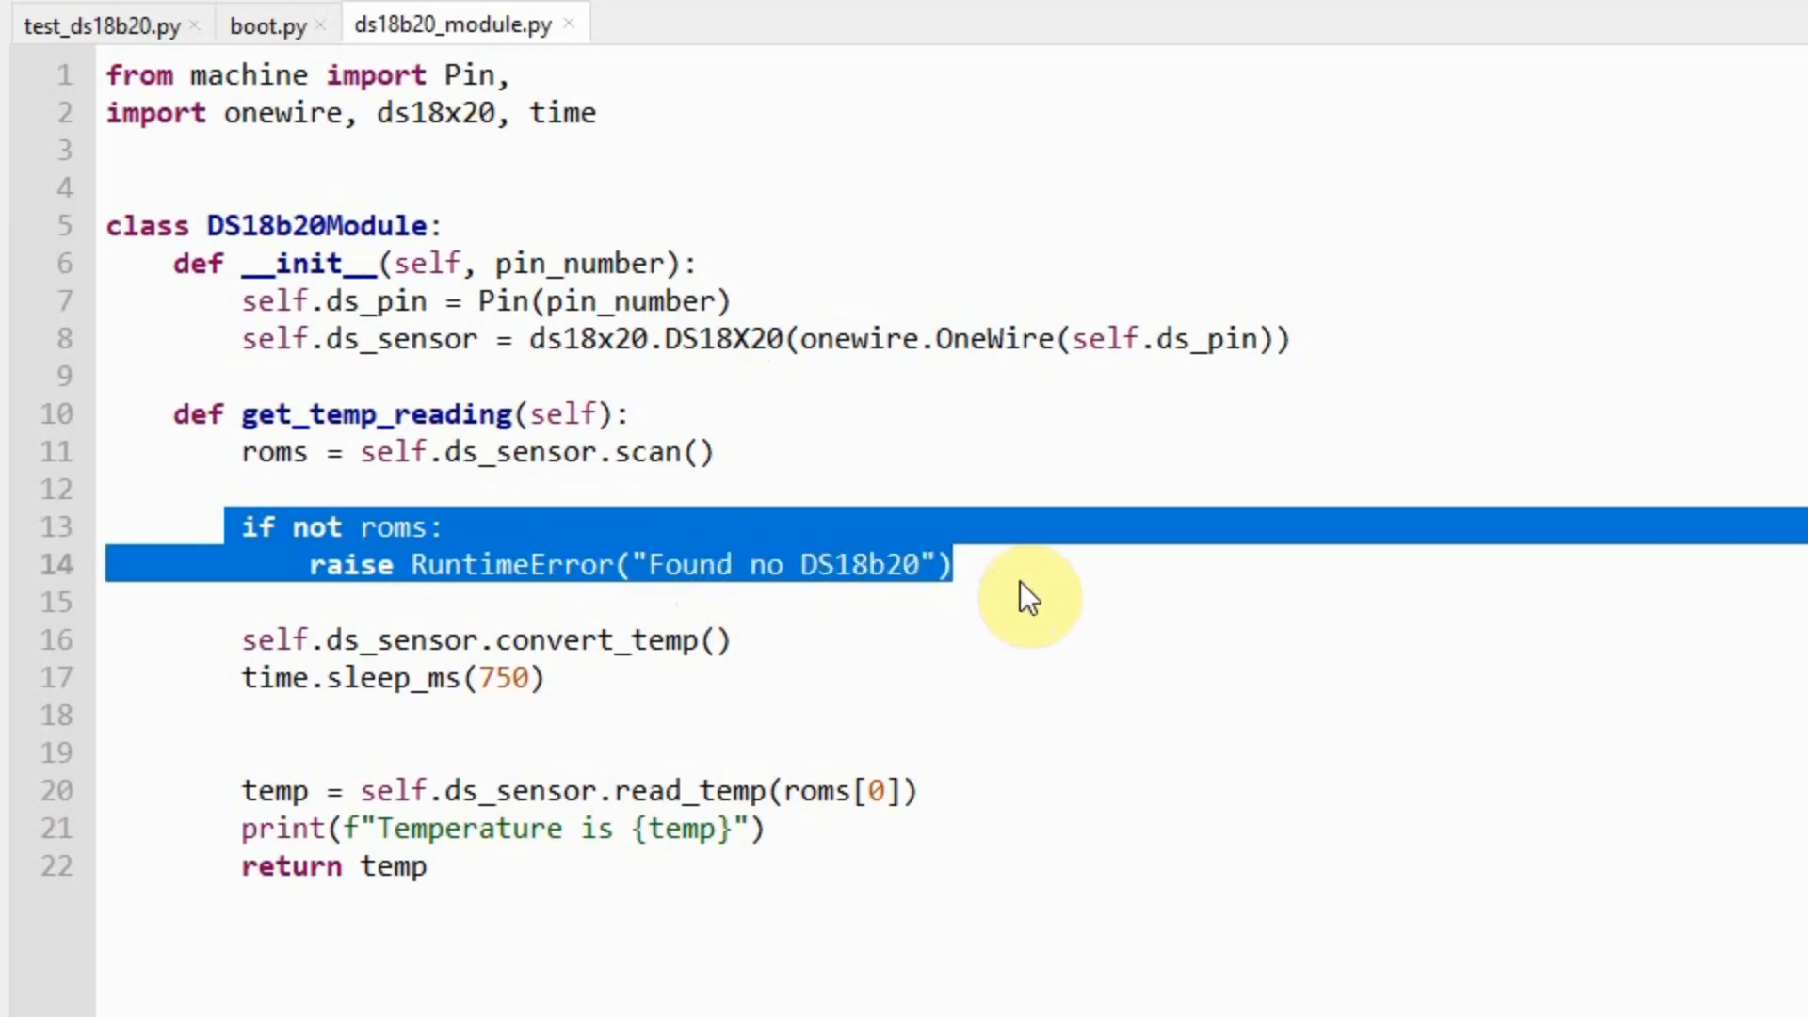
pyautogui.click(951, 565)
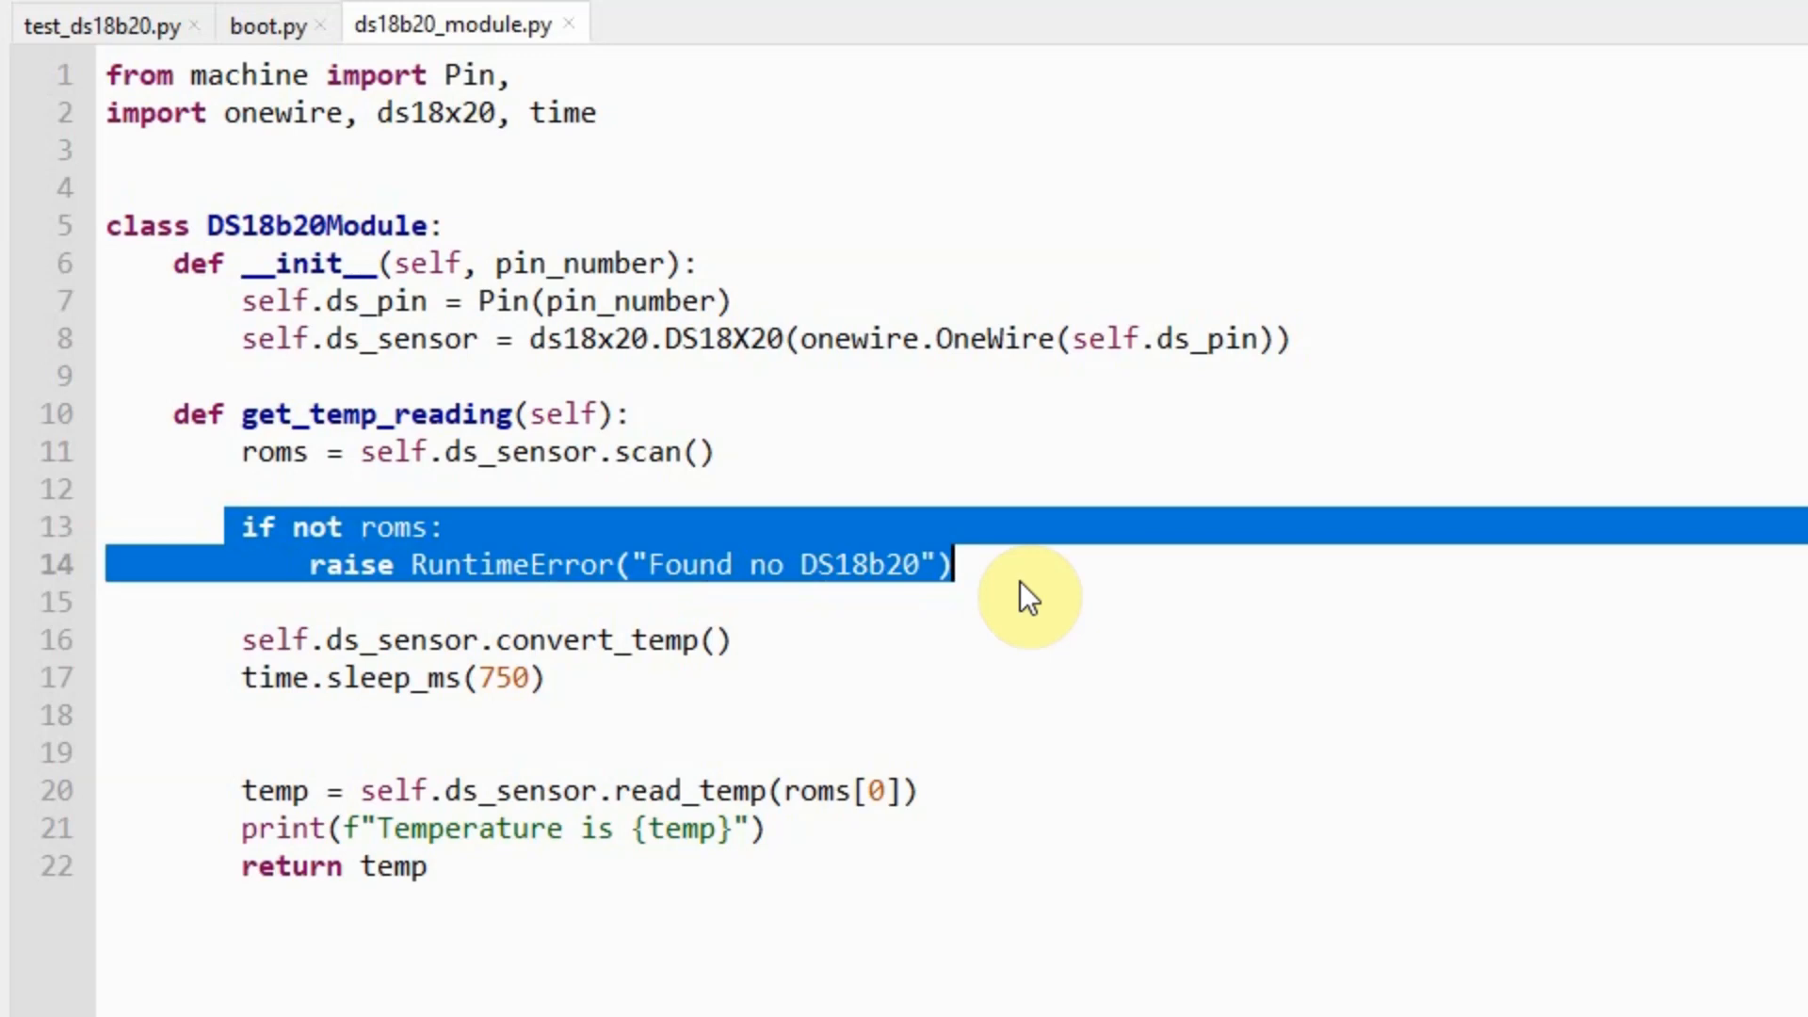
pyautogui.moveTo(557, 723)
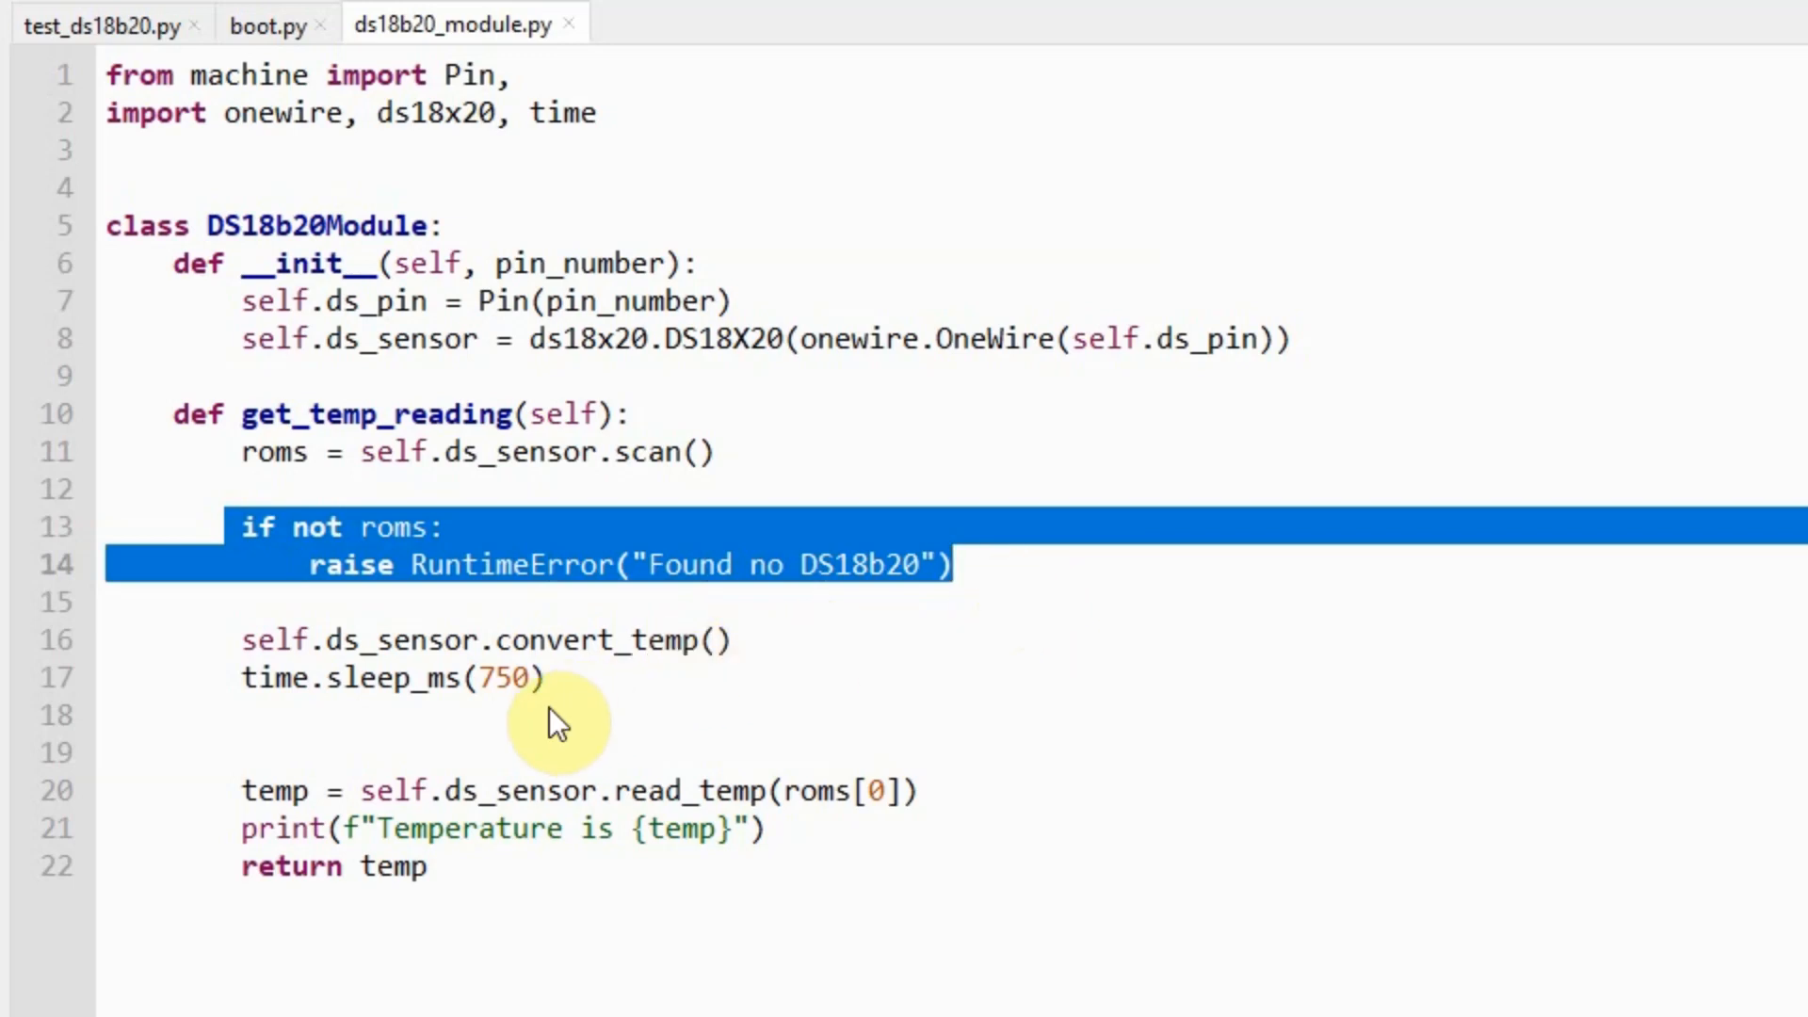
pyautogui.click(582, 703)
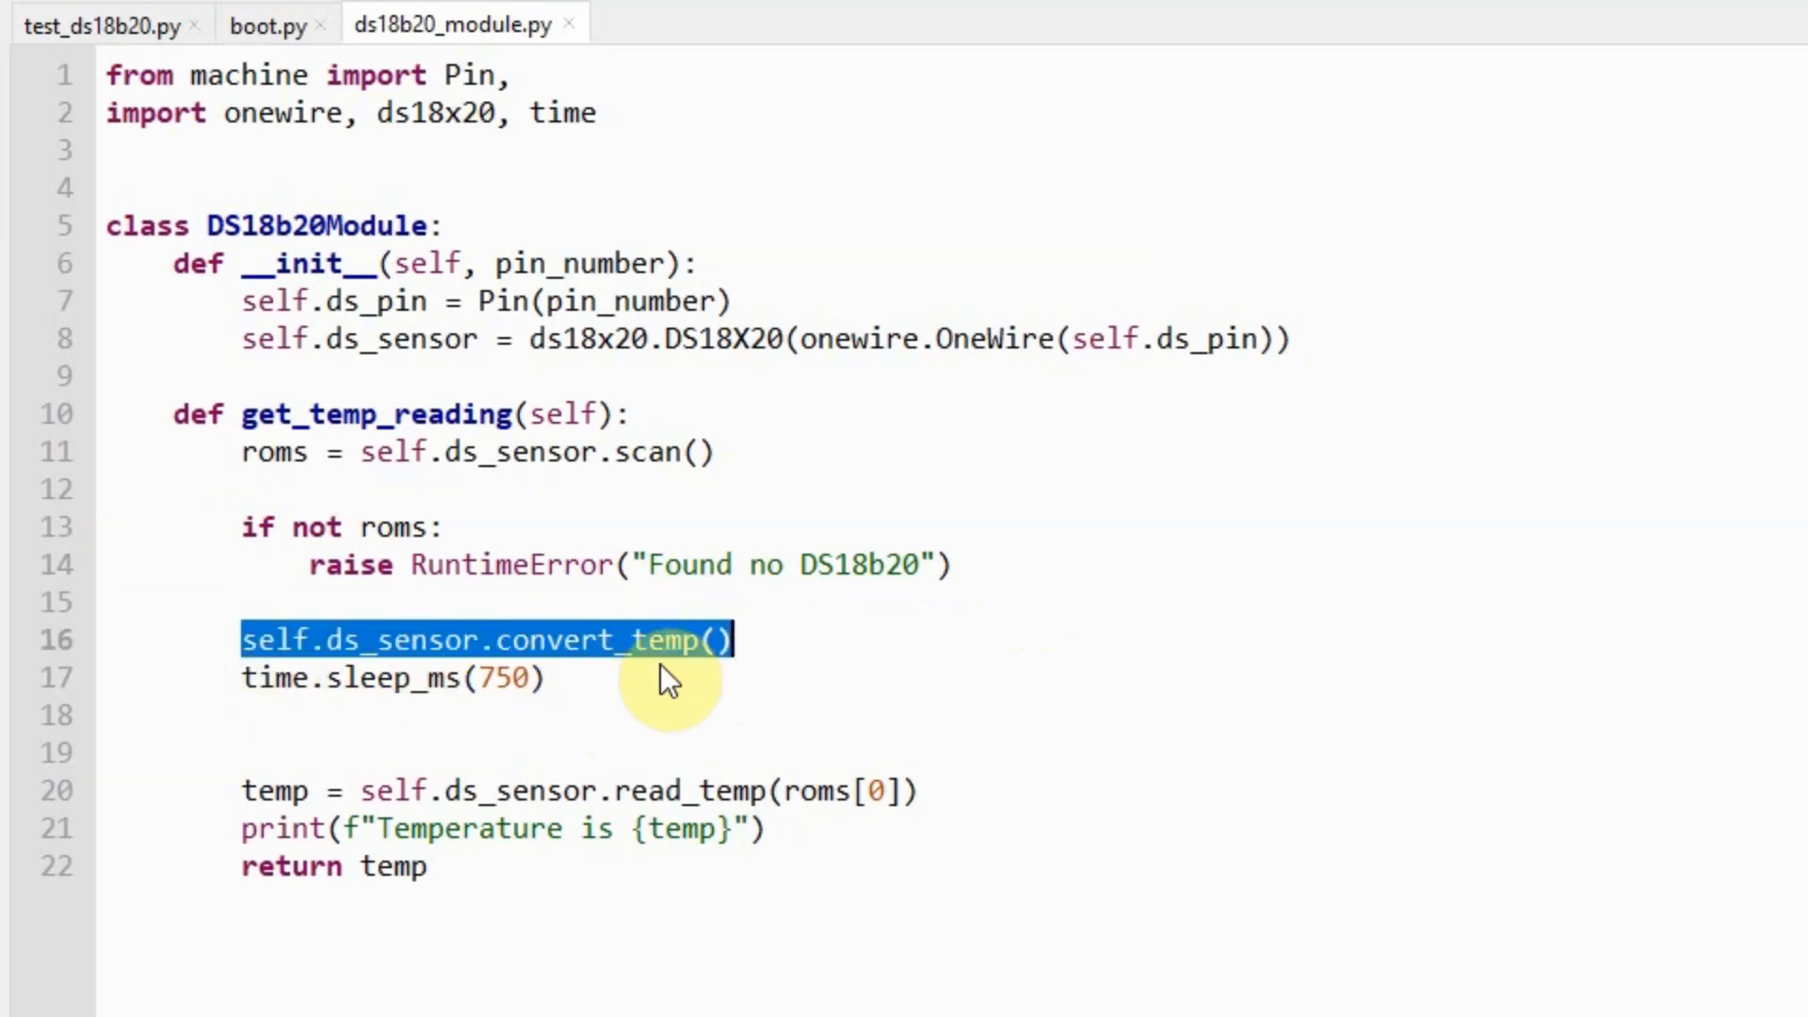
pyautogui.click(544, 678)
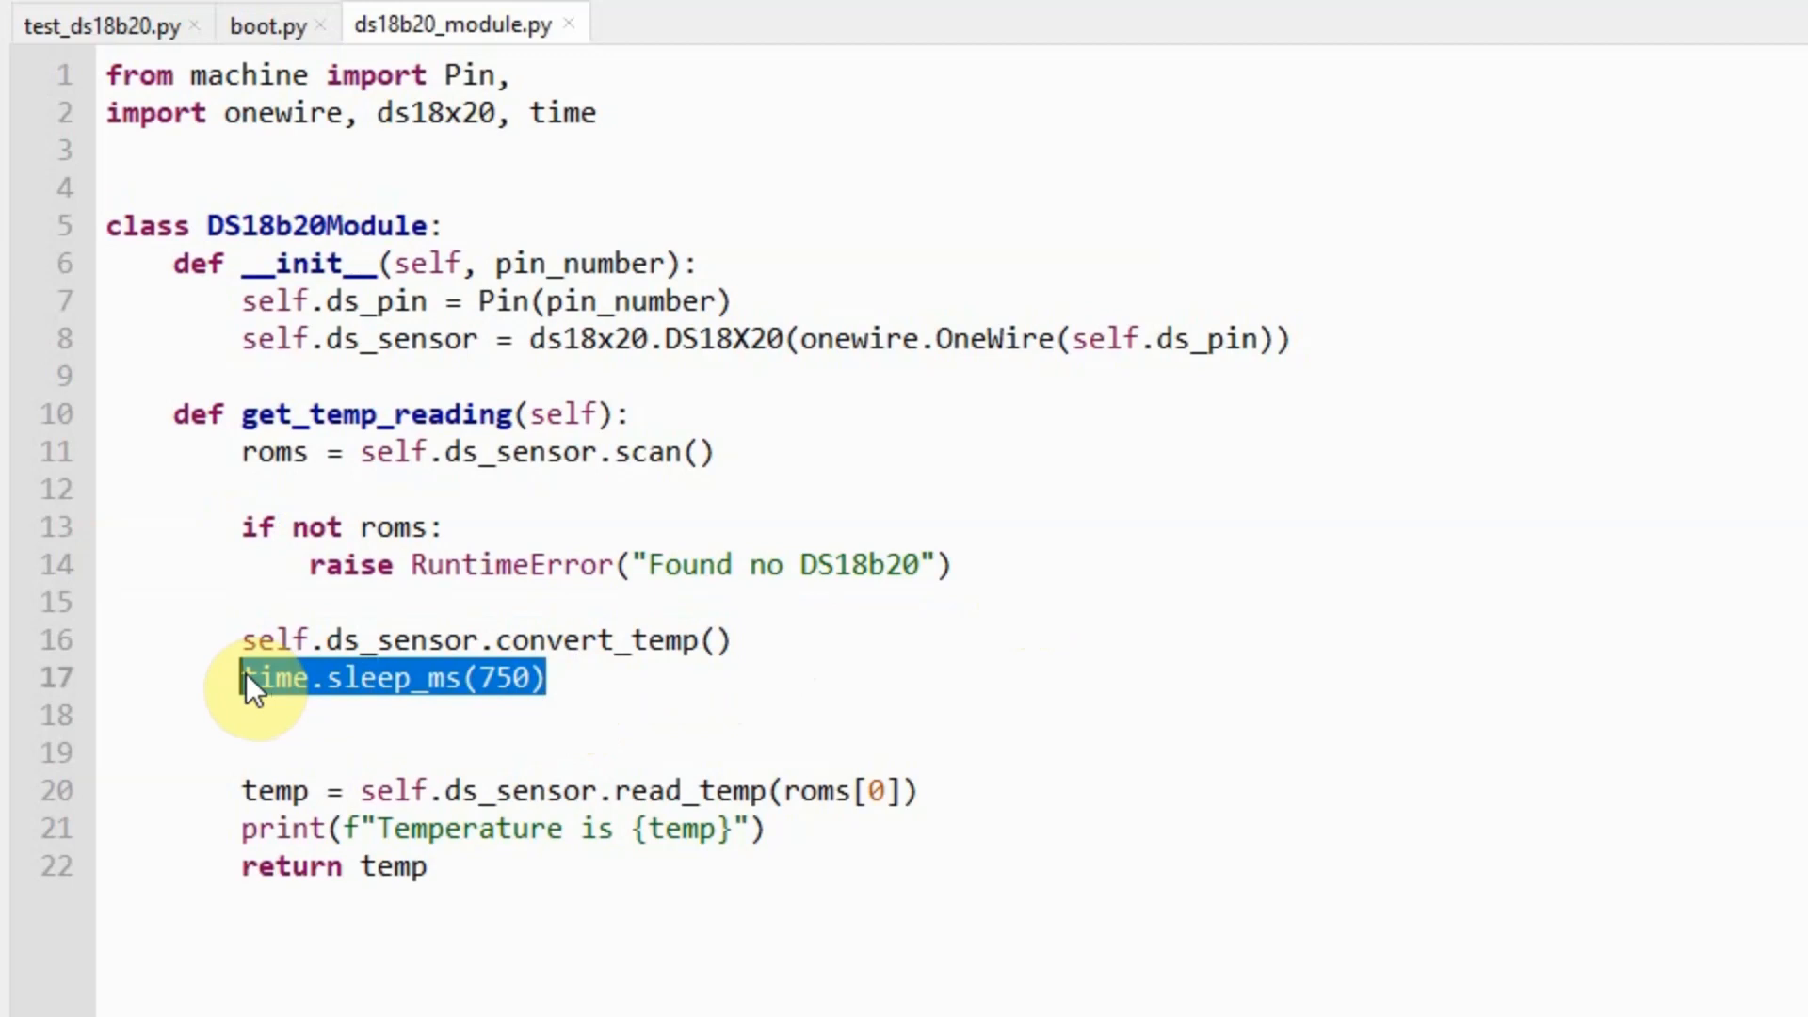
pyautogui.moveTo(680, 710)
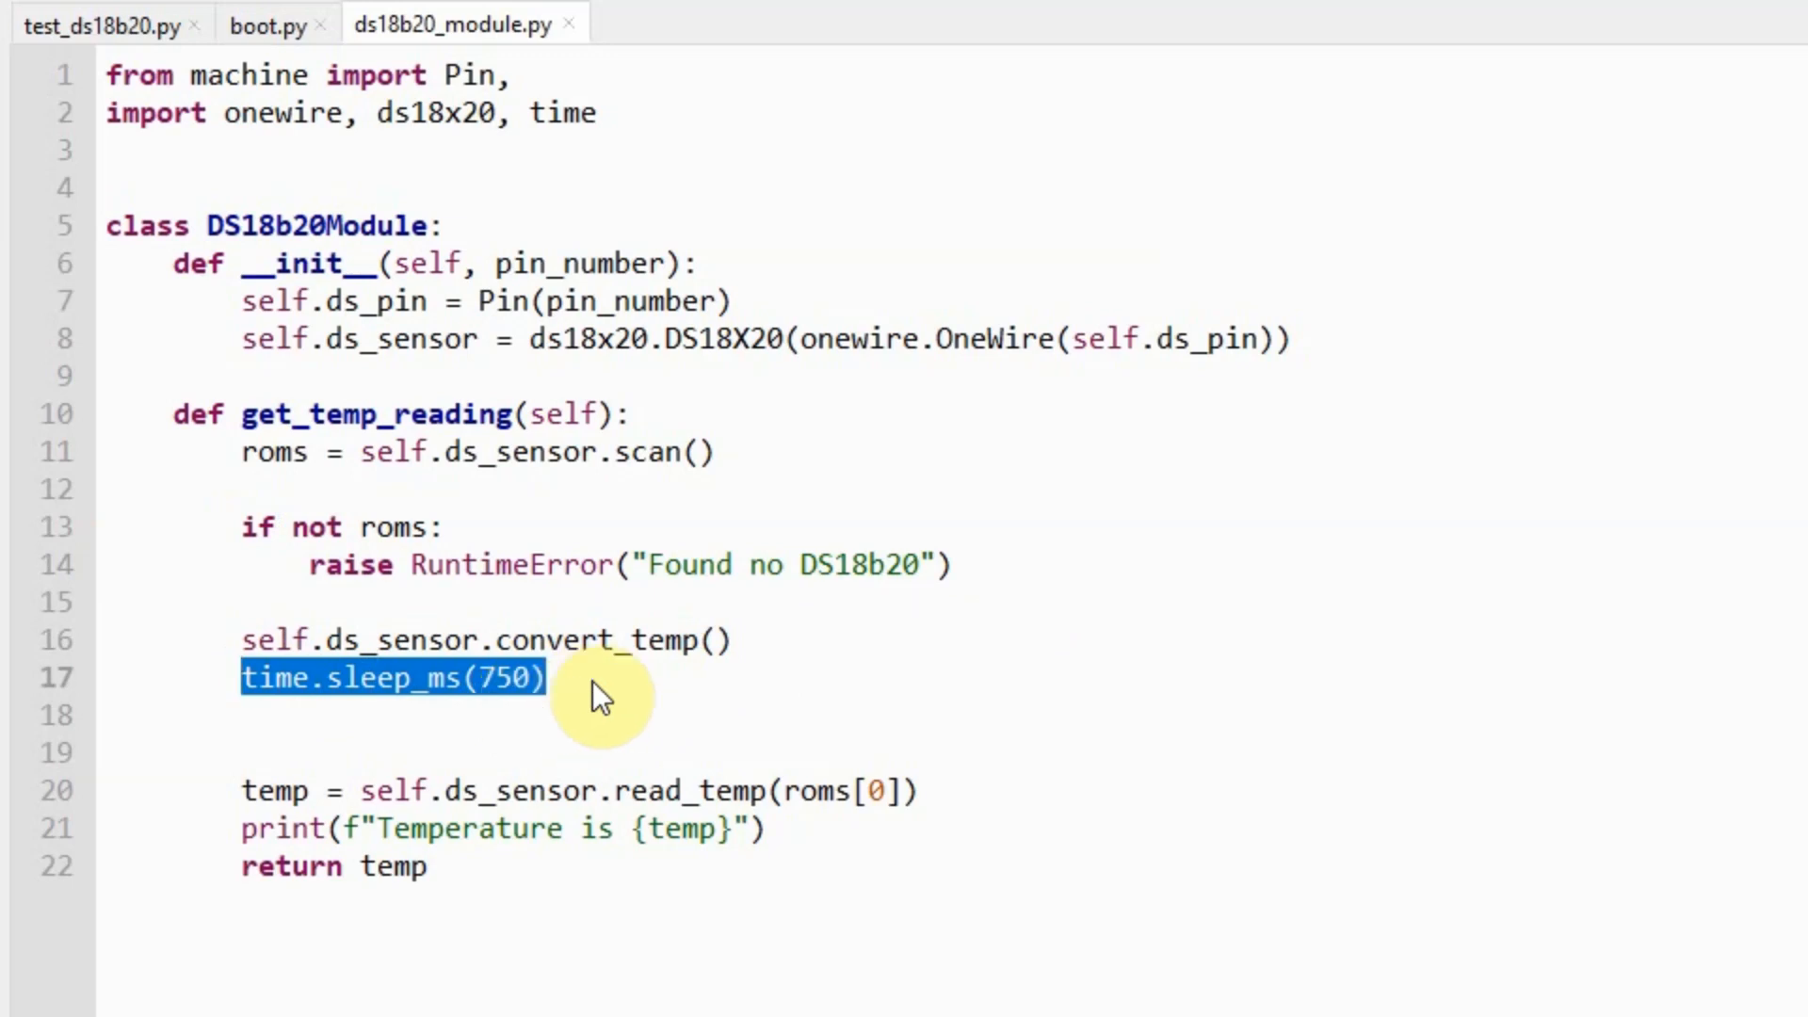
pyautogui.click(543, 678)
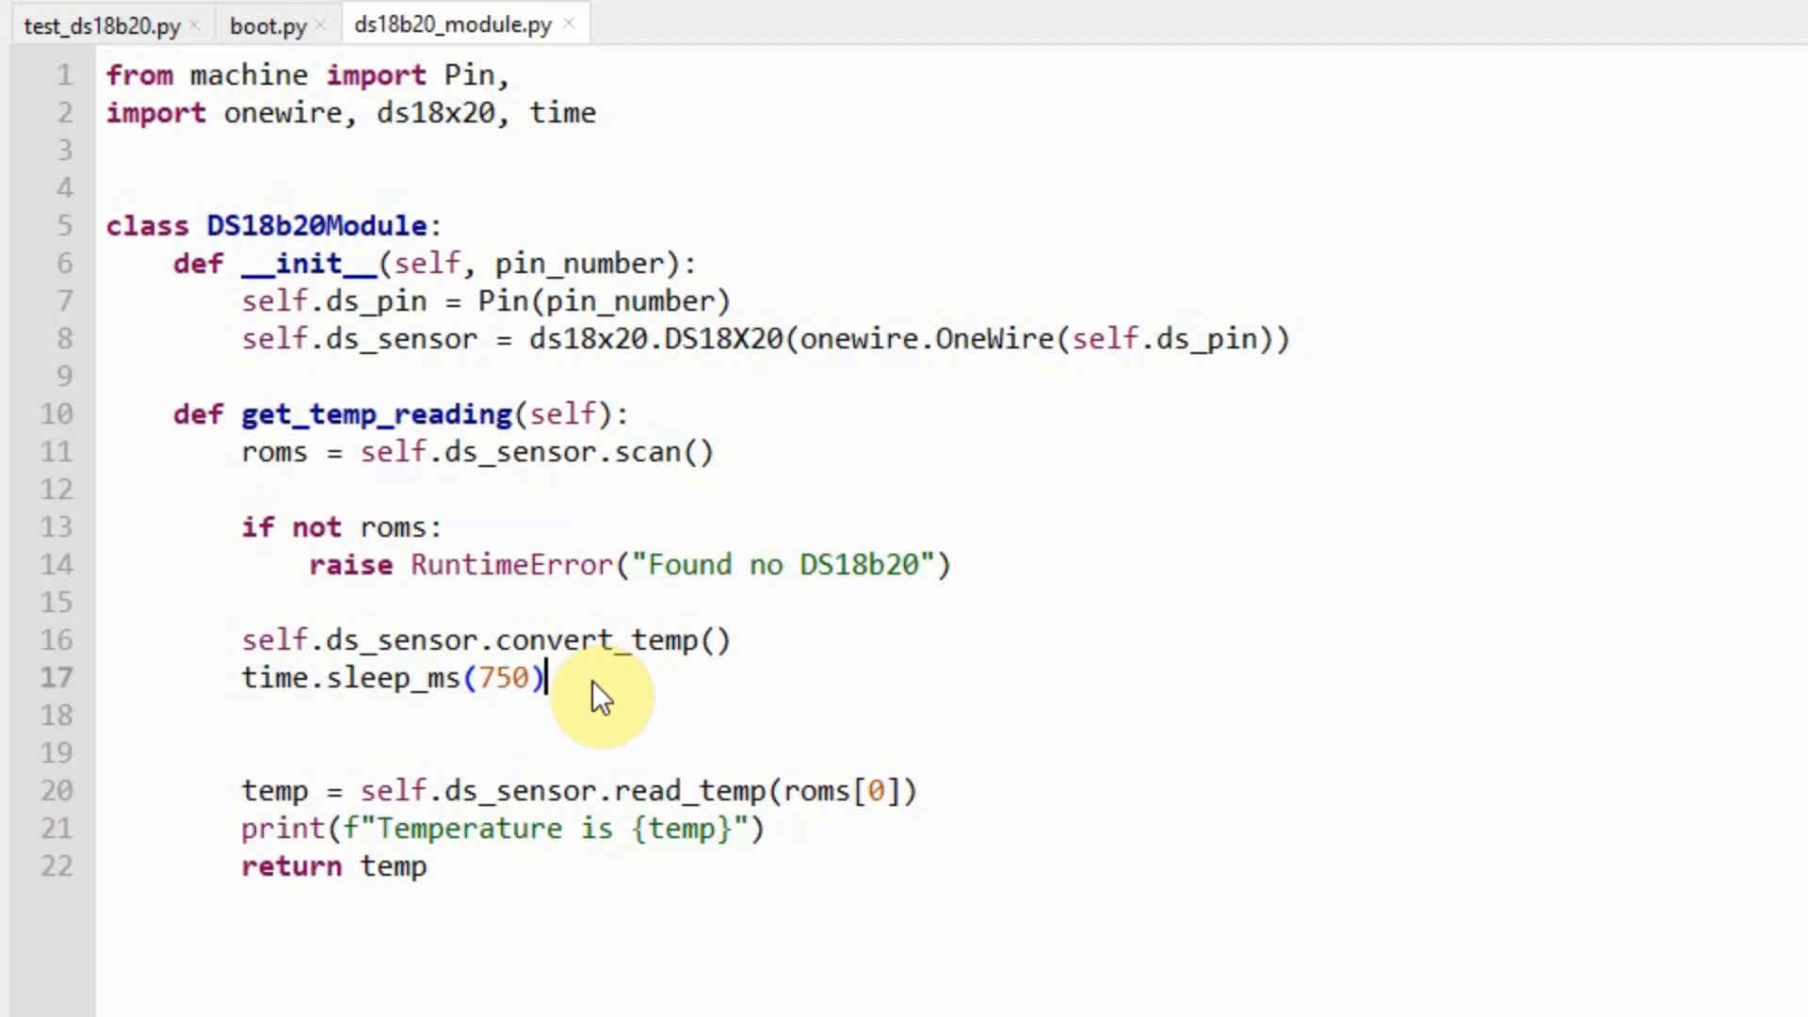
pyautogui.moveTo(275, 794)
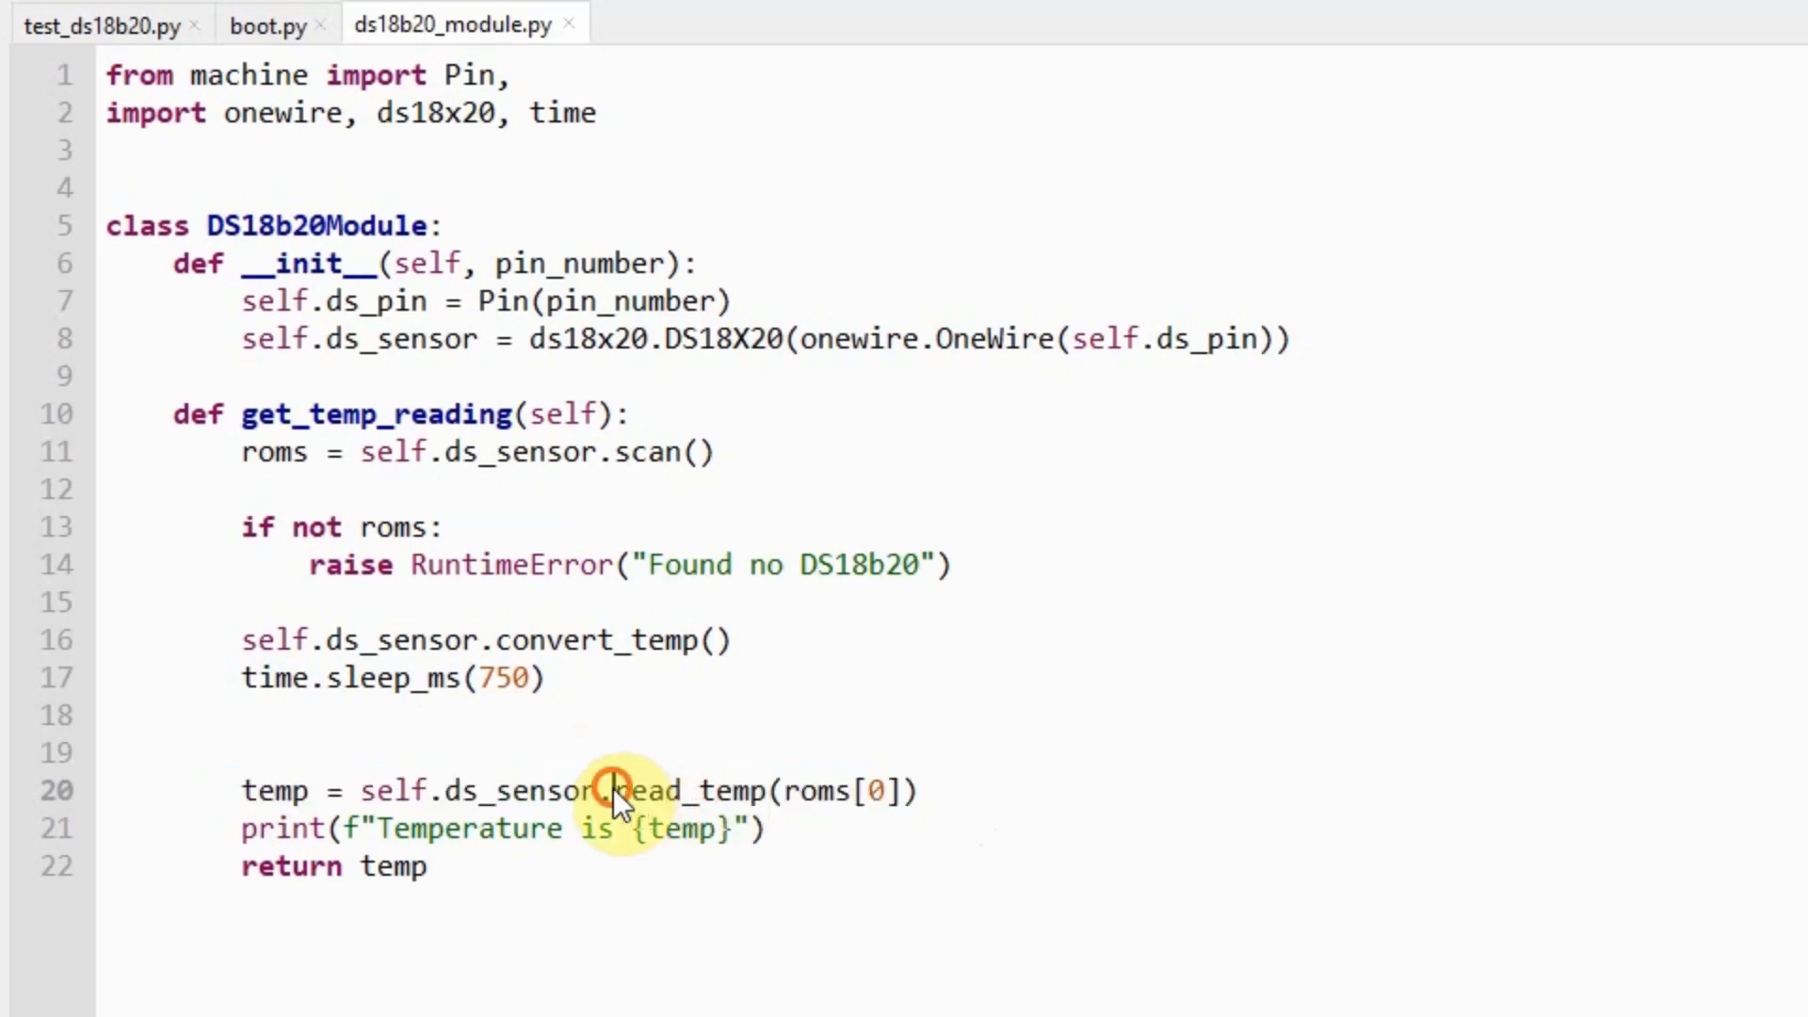
pyautogui.doubleClick(680, 791)
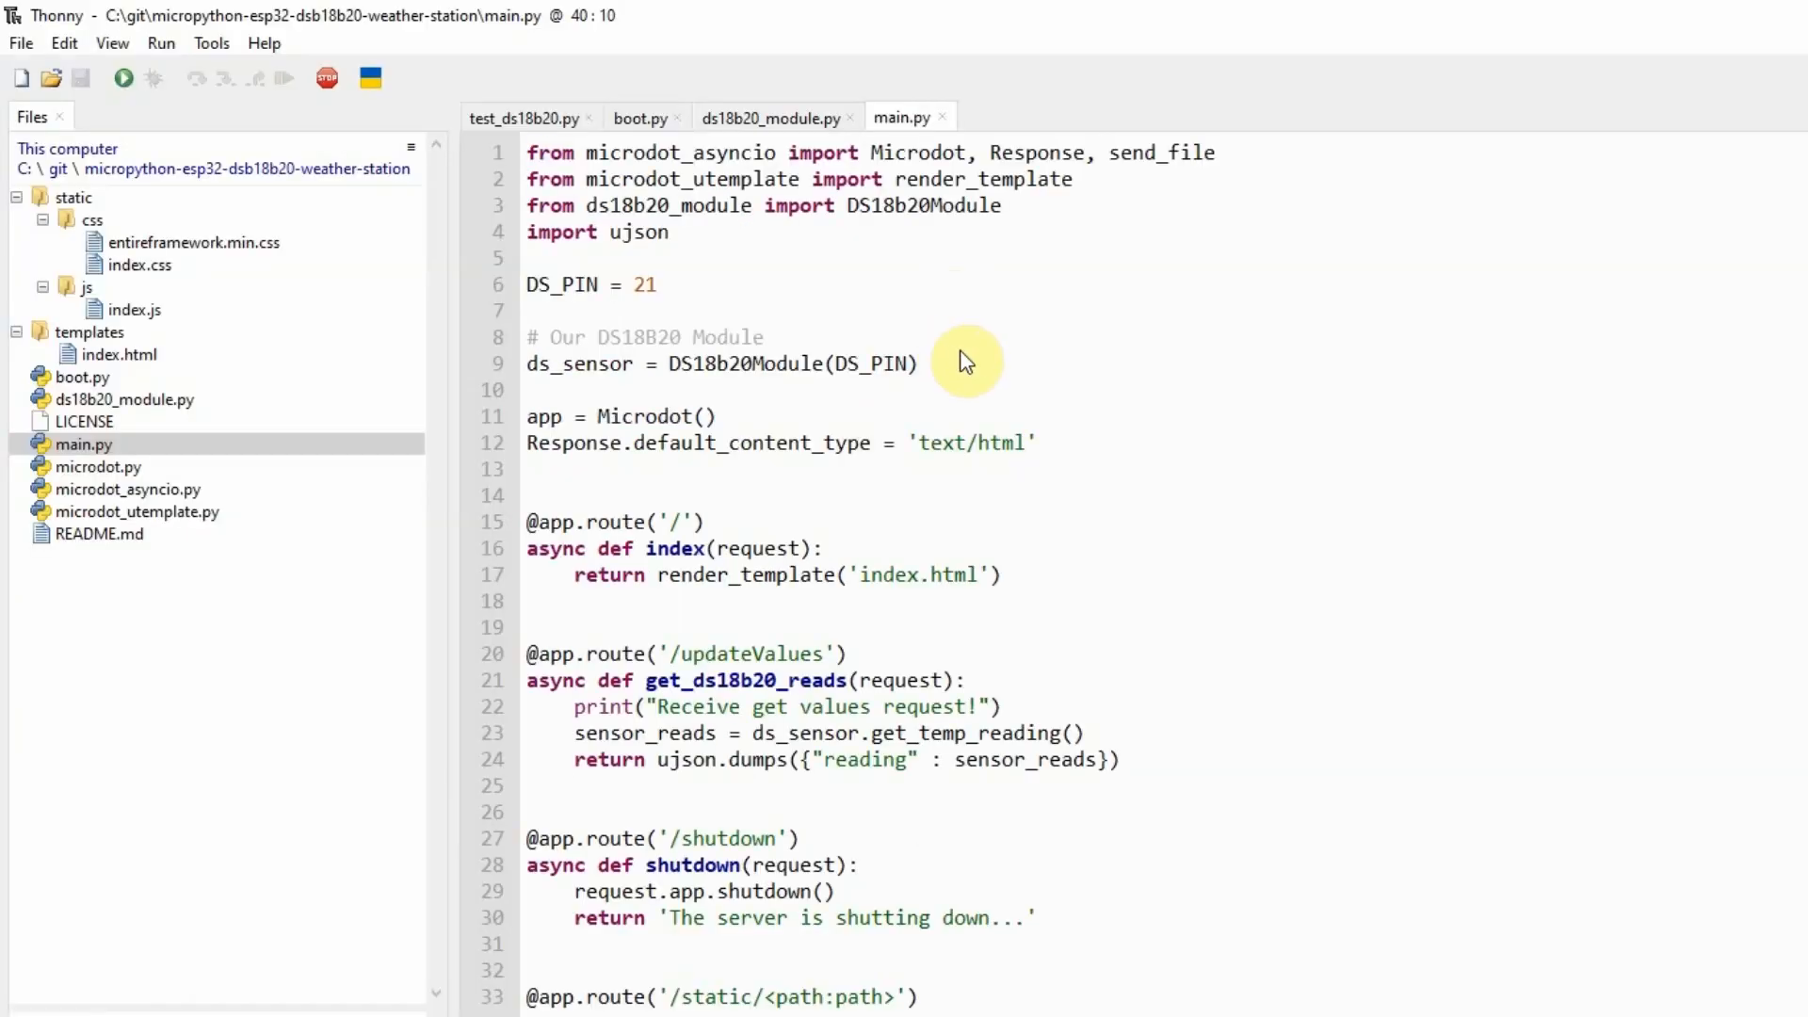
pyautogui.moveTo(901, 390)
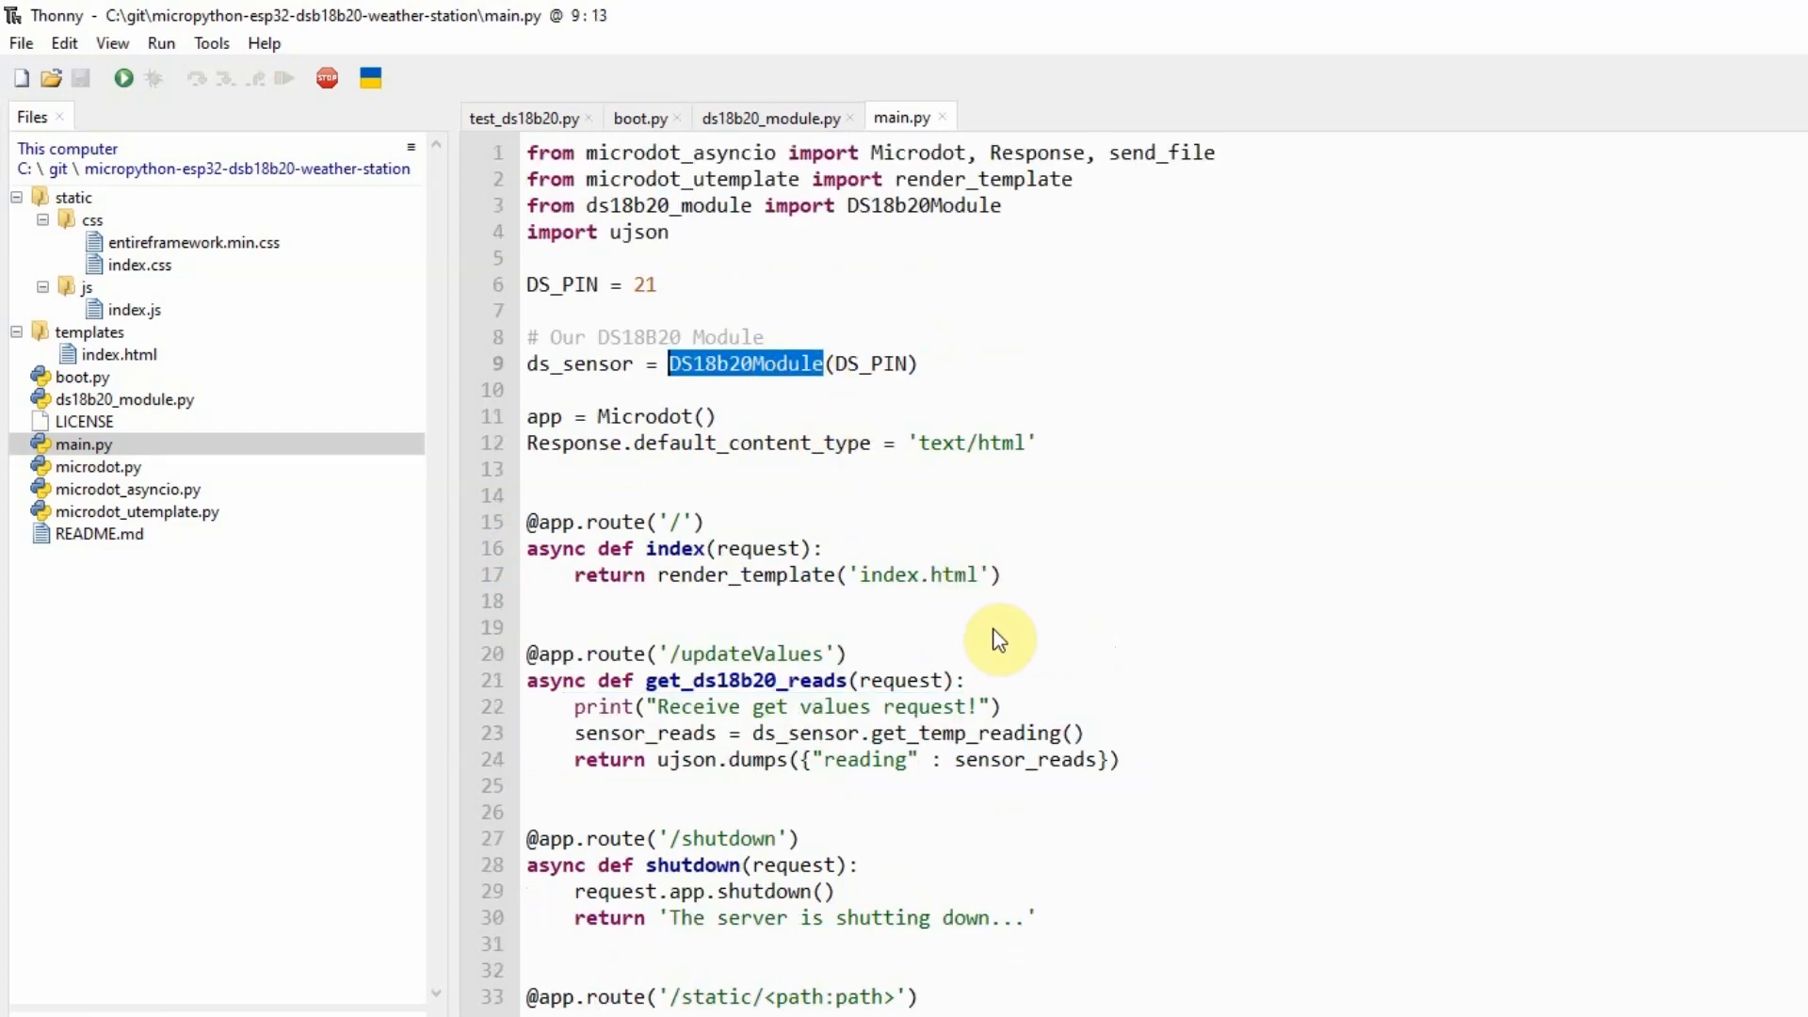
pyautogui.scroll(-3)
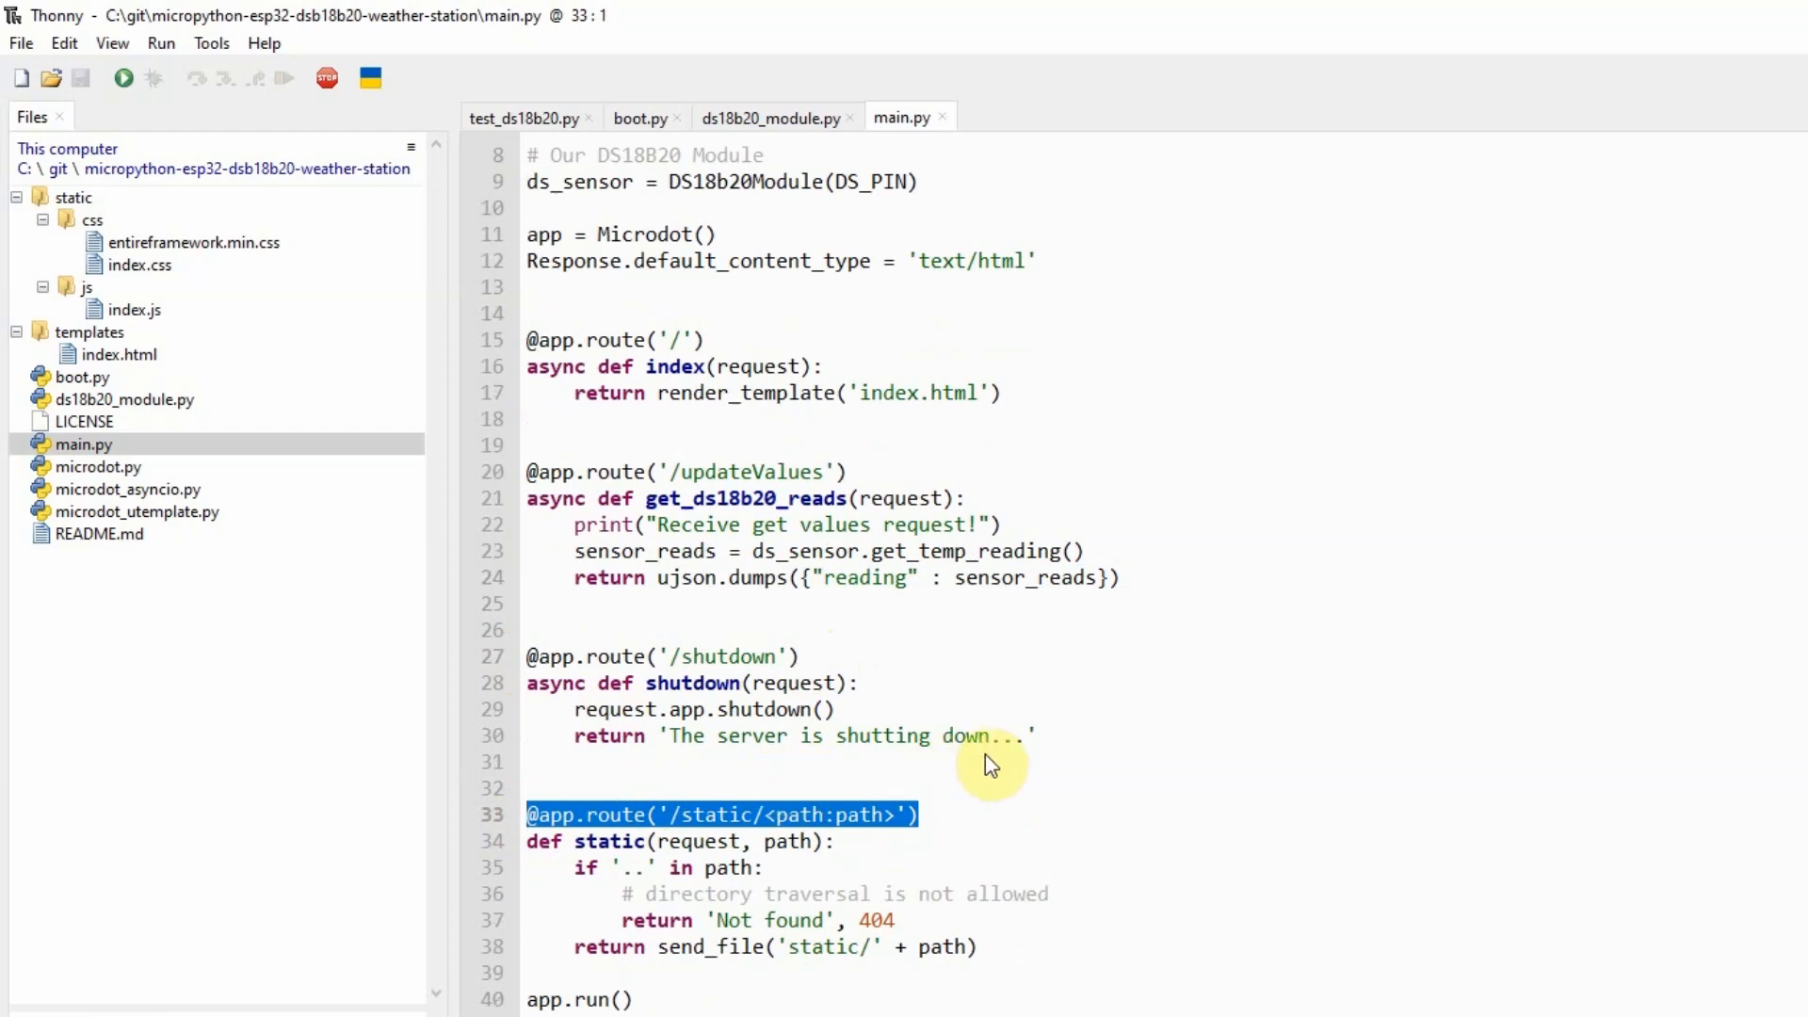
pyautogui.moveTo(983, 804)
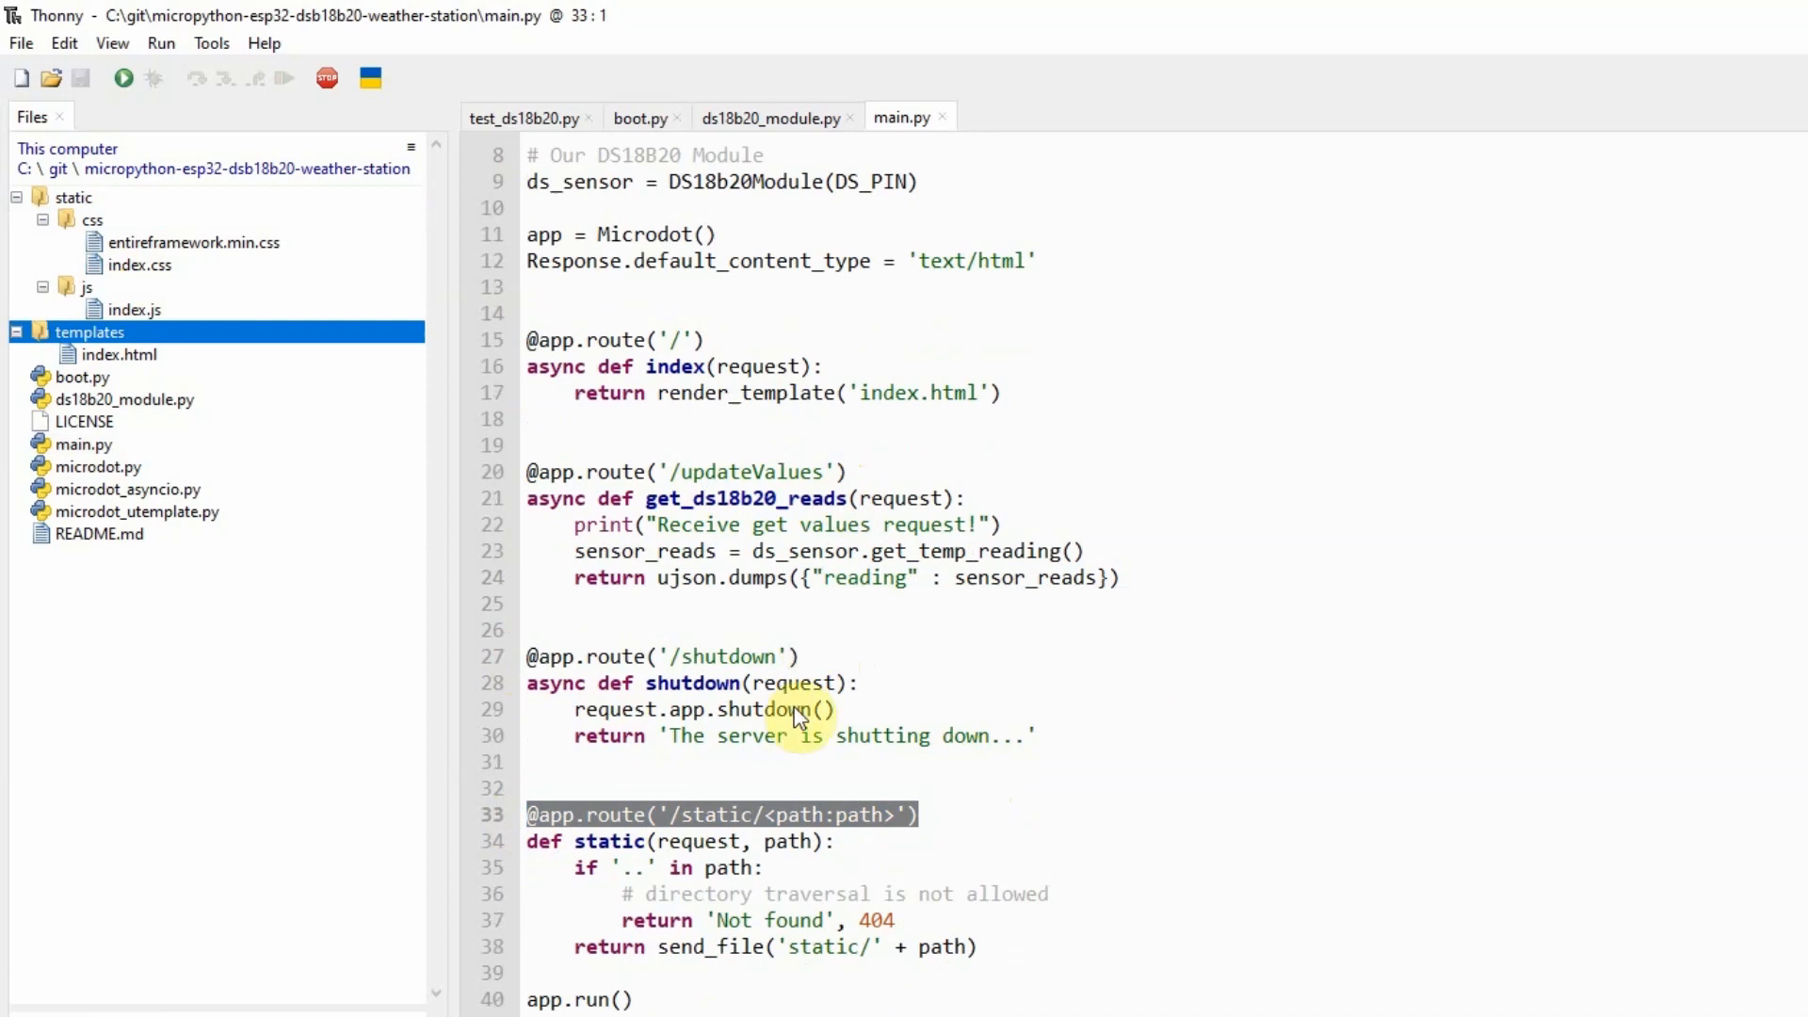
pyautogui.click(795, 655)
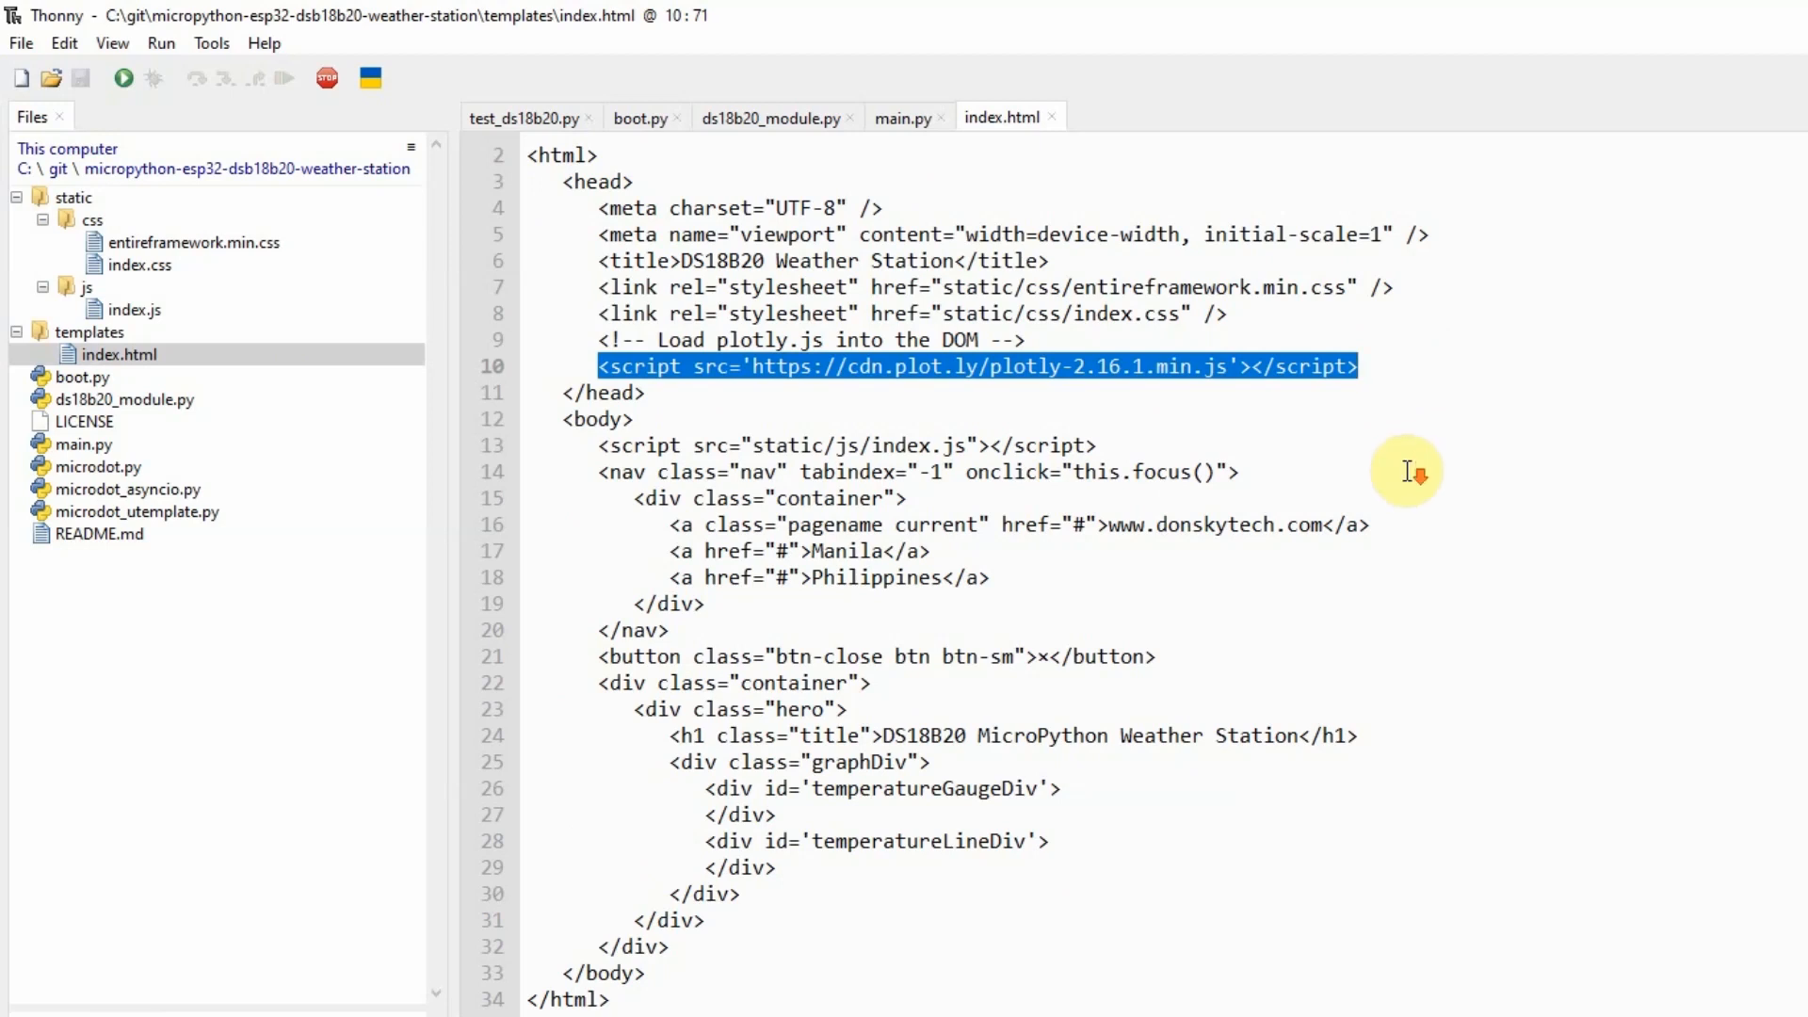
pyautogui.moveTo(889, 865)
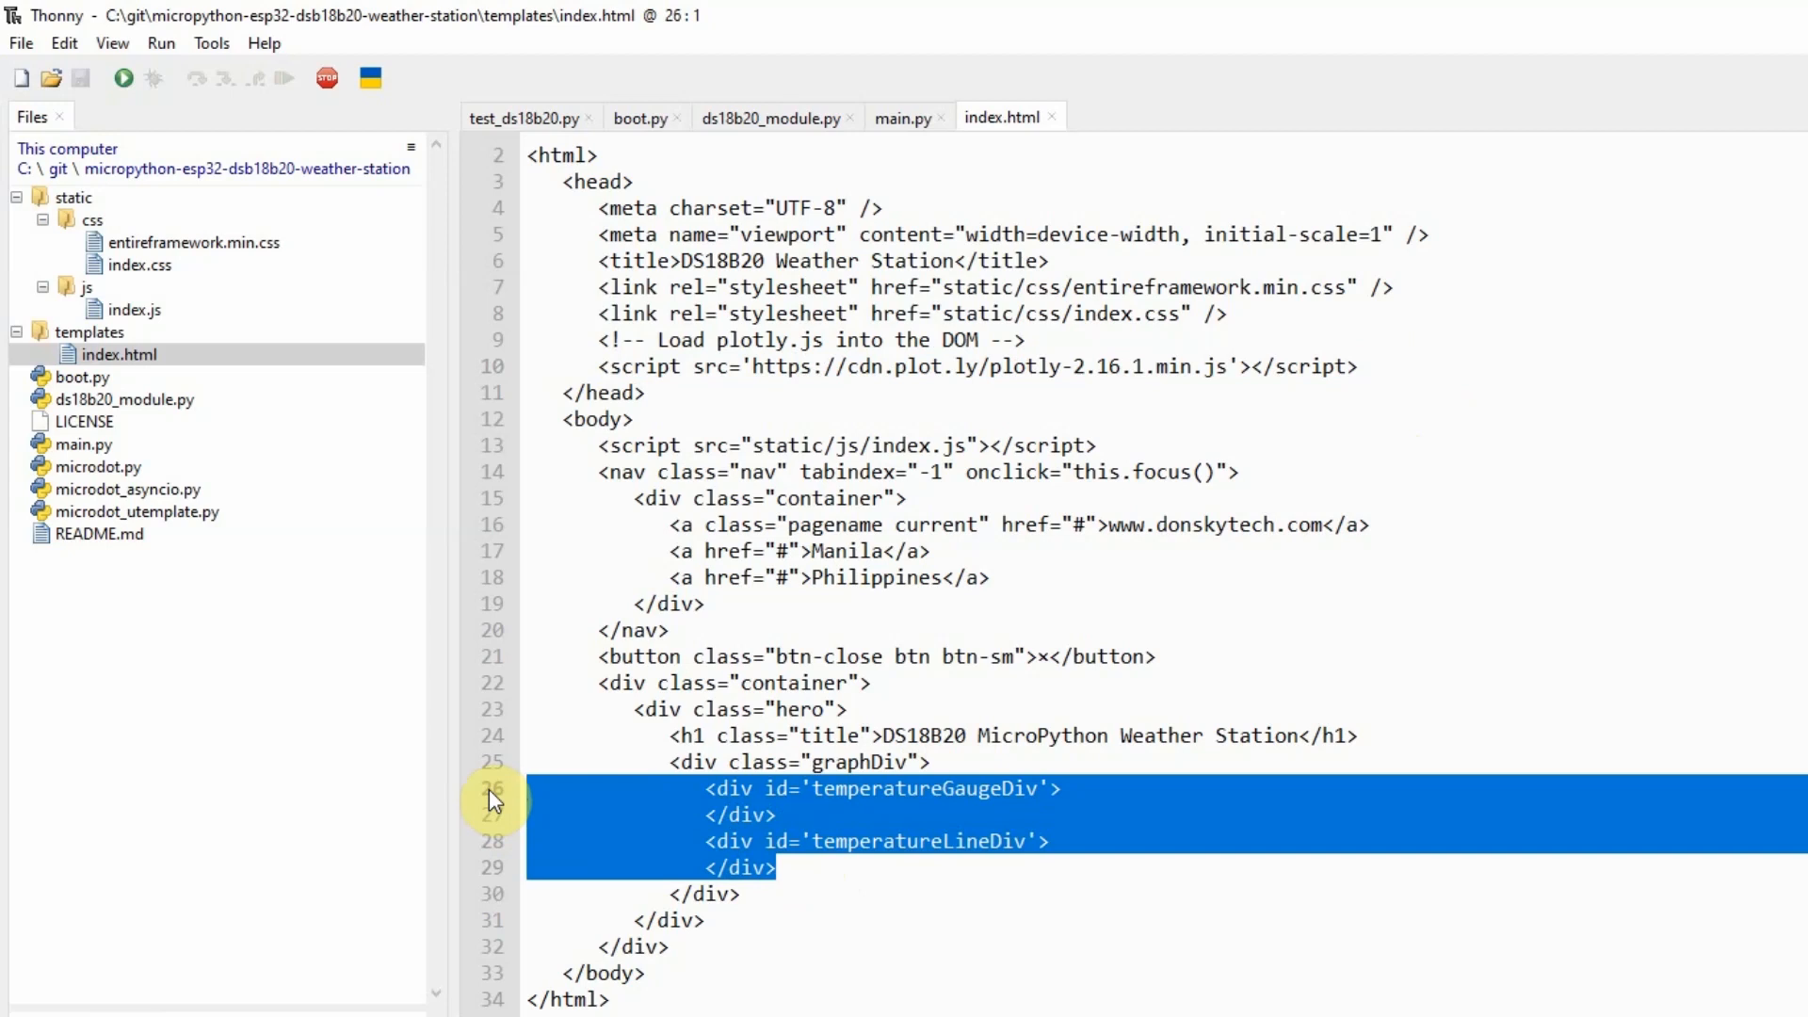
pyautogui.moveTo(934, 821)
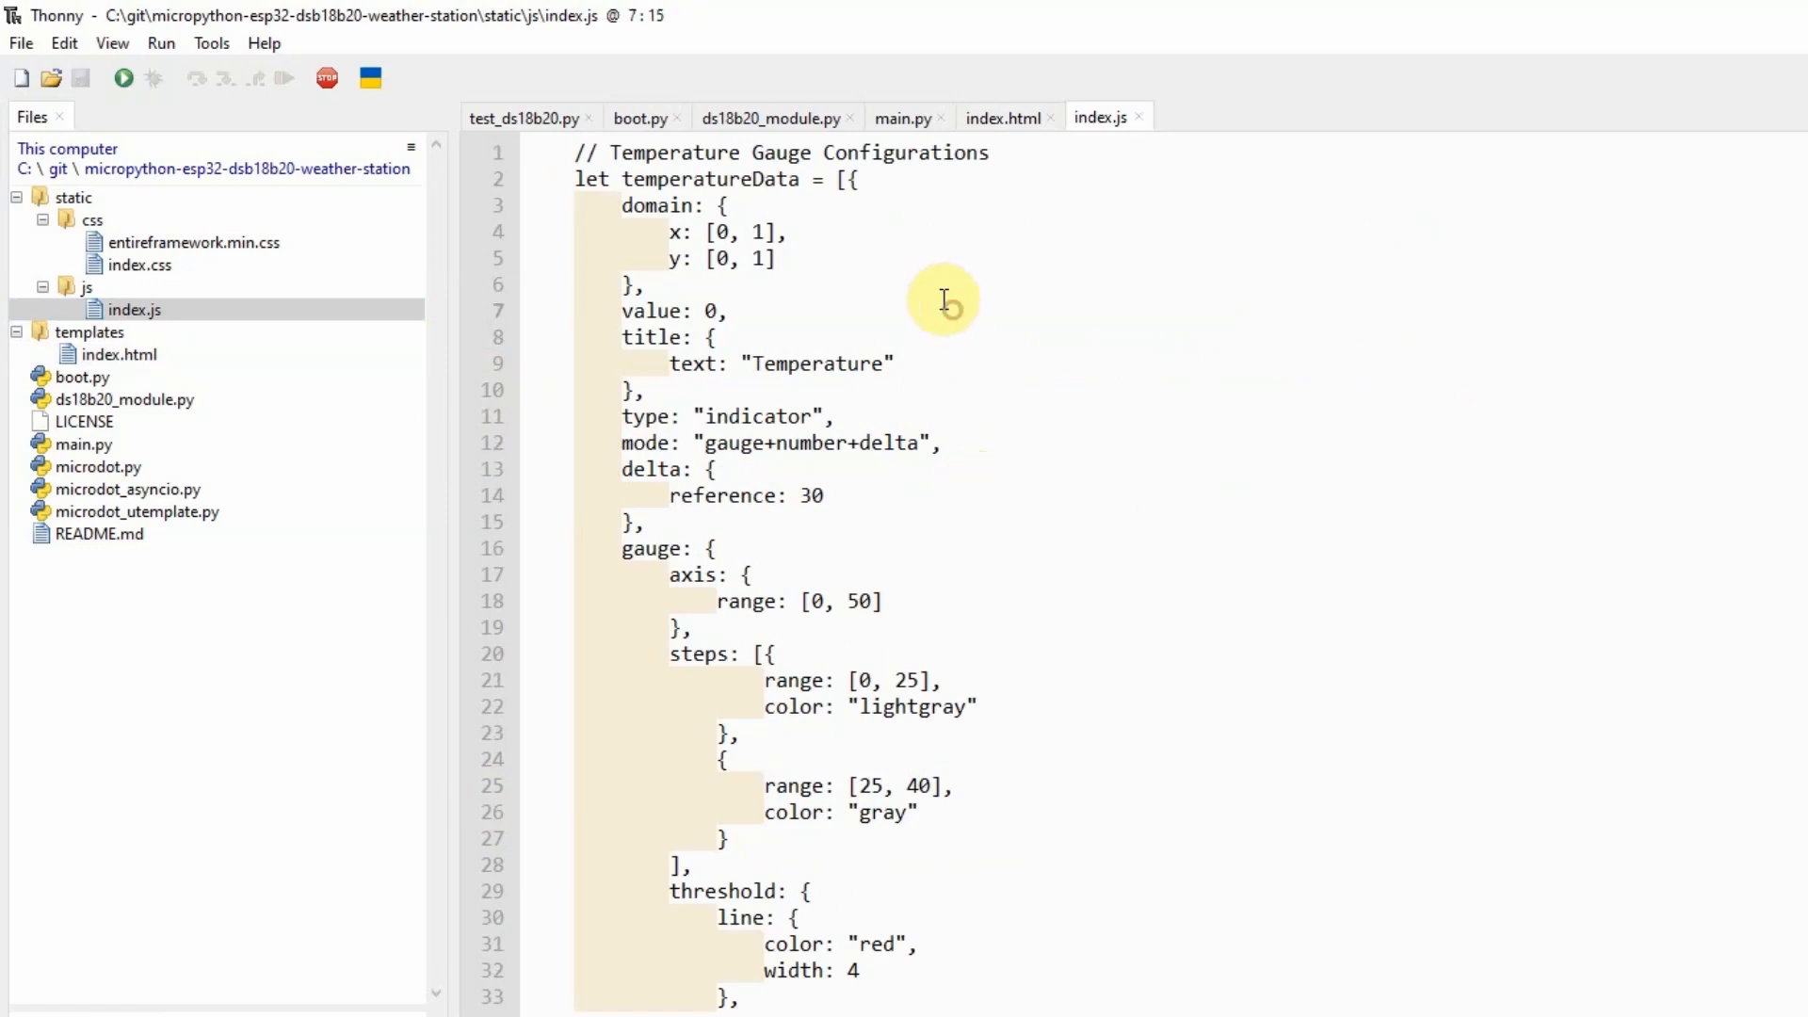
pyautogui.press('ctrl+a')
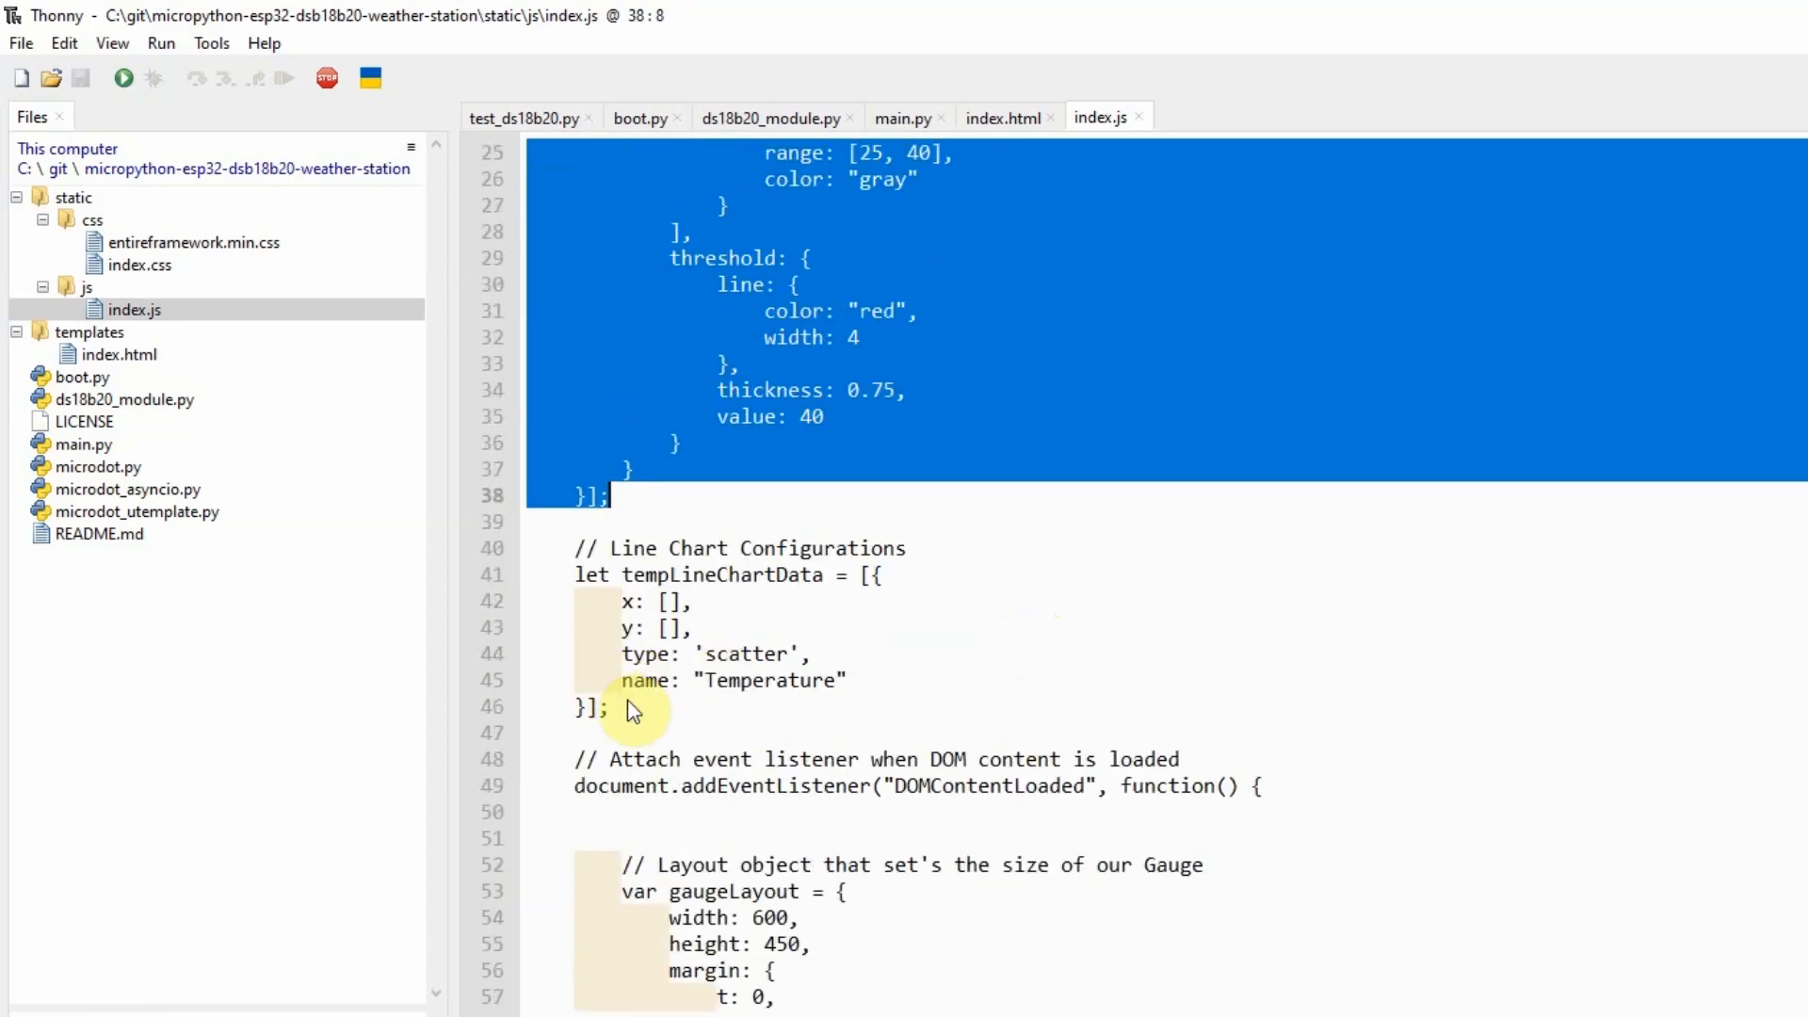
pyautogui.click(995, 671)
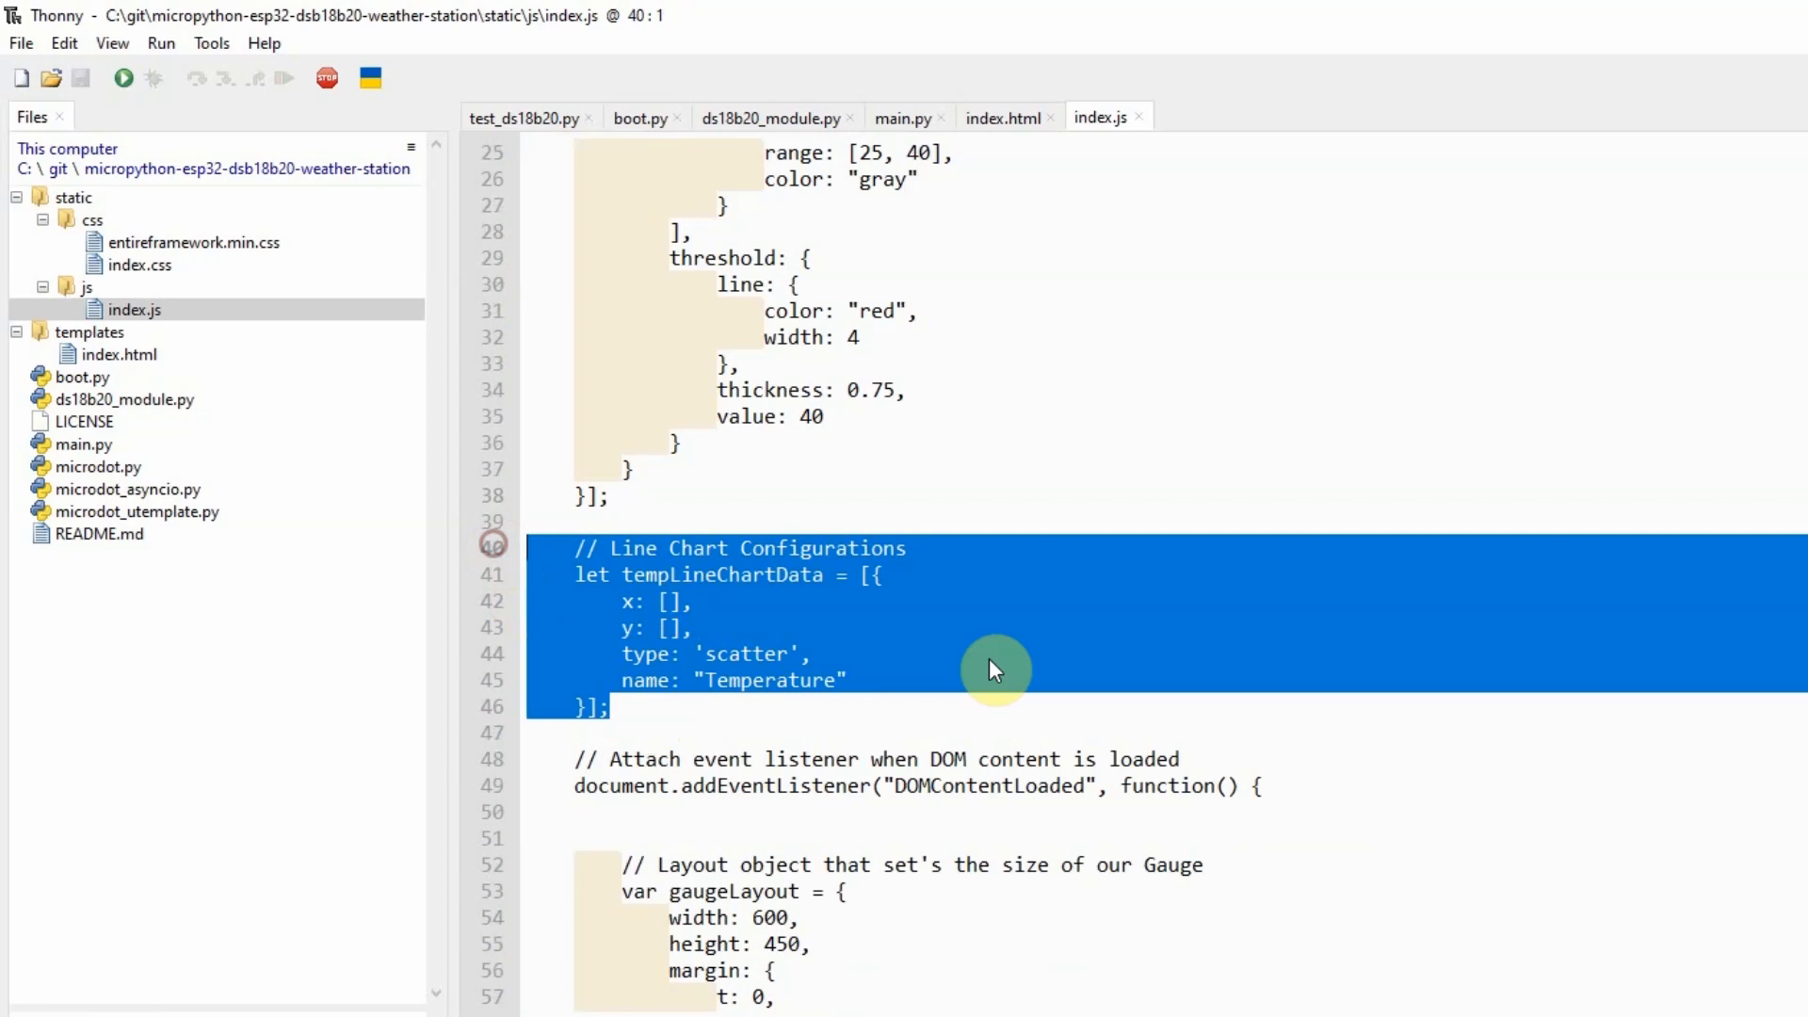
pyautogui.scroll(-3)
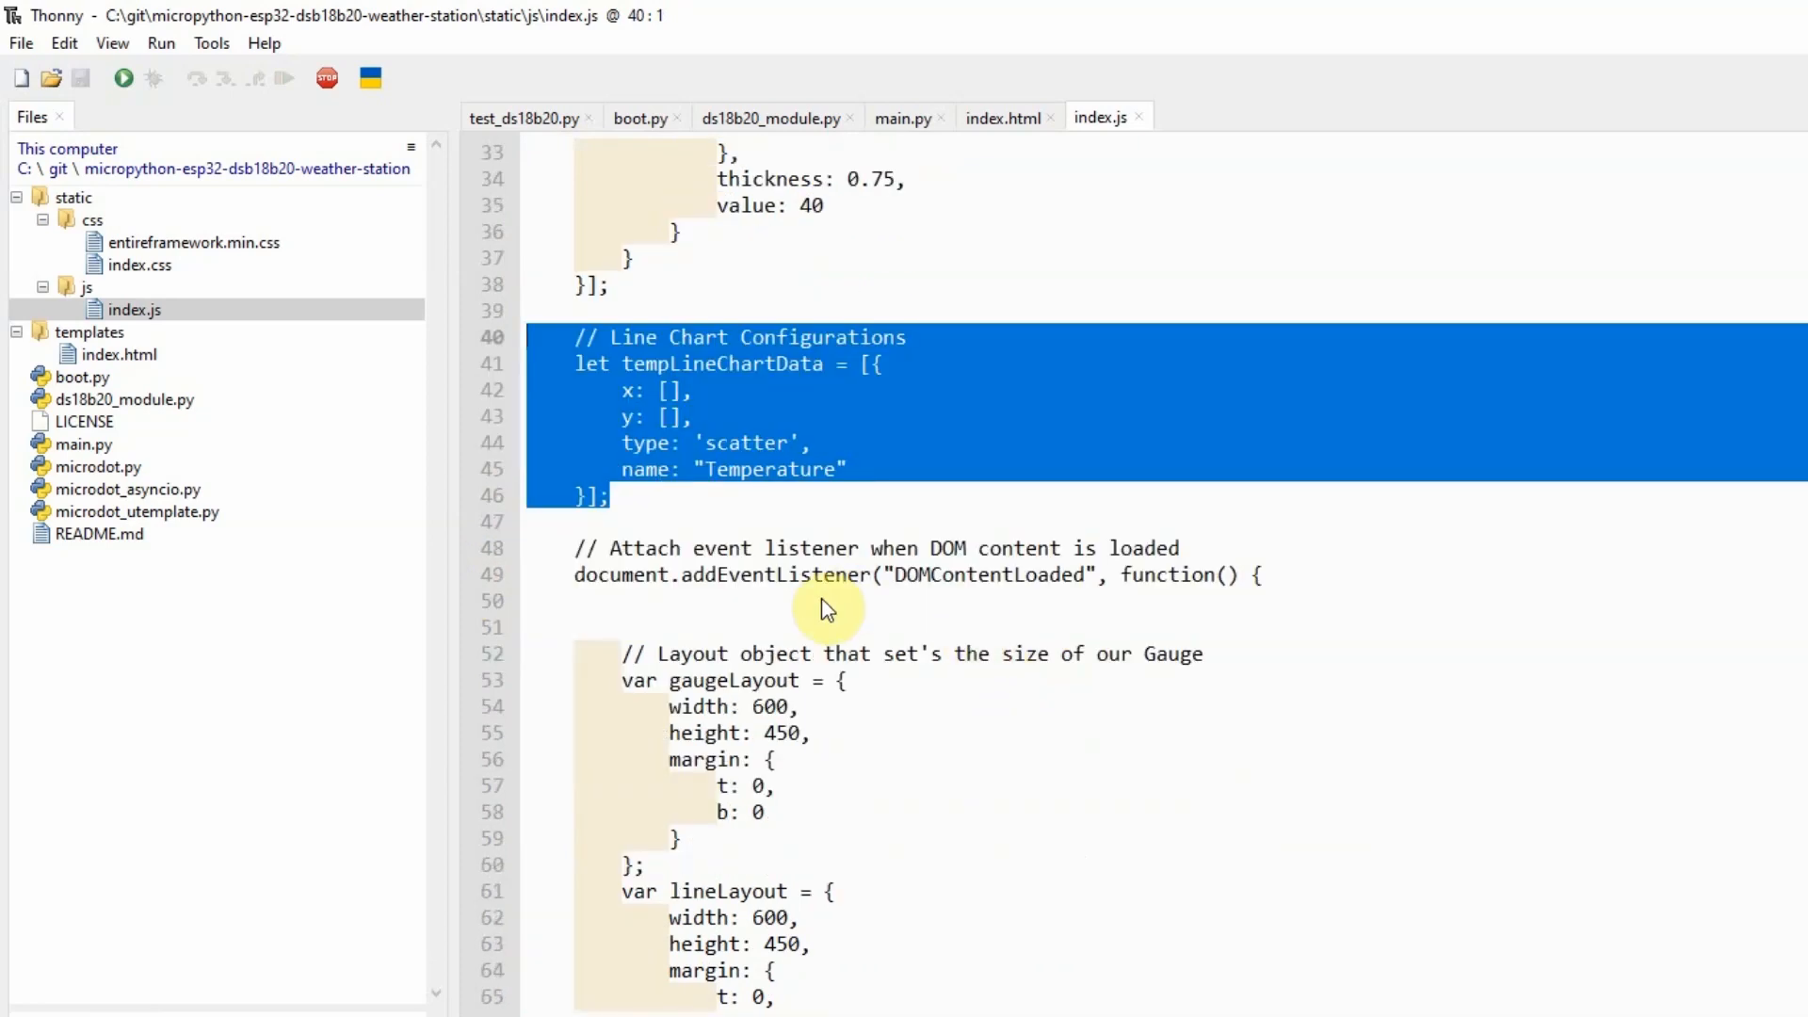
pyautogui.click(795, 582)
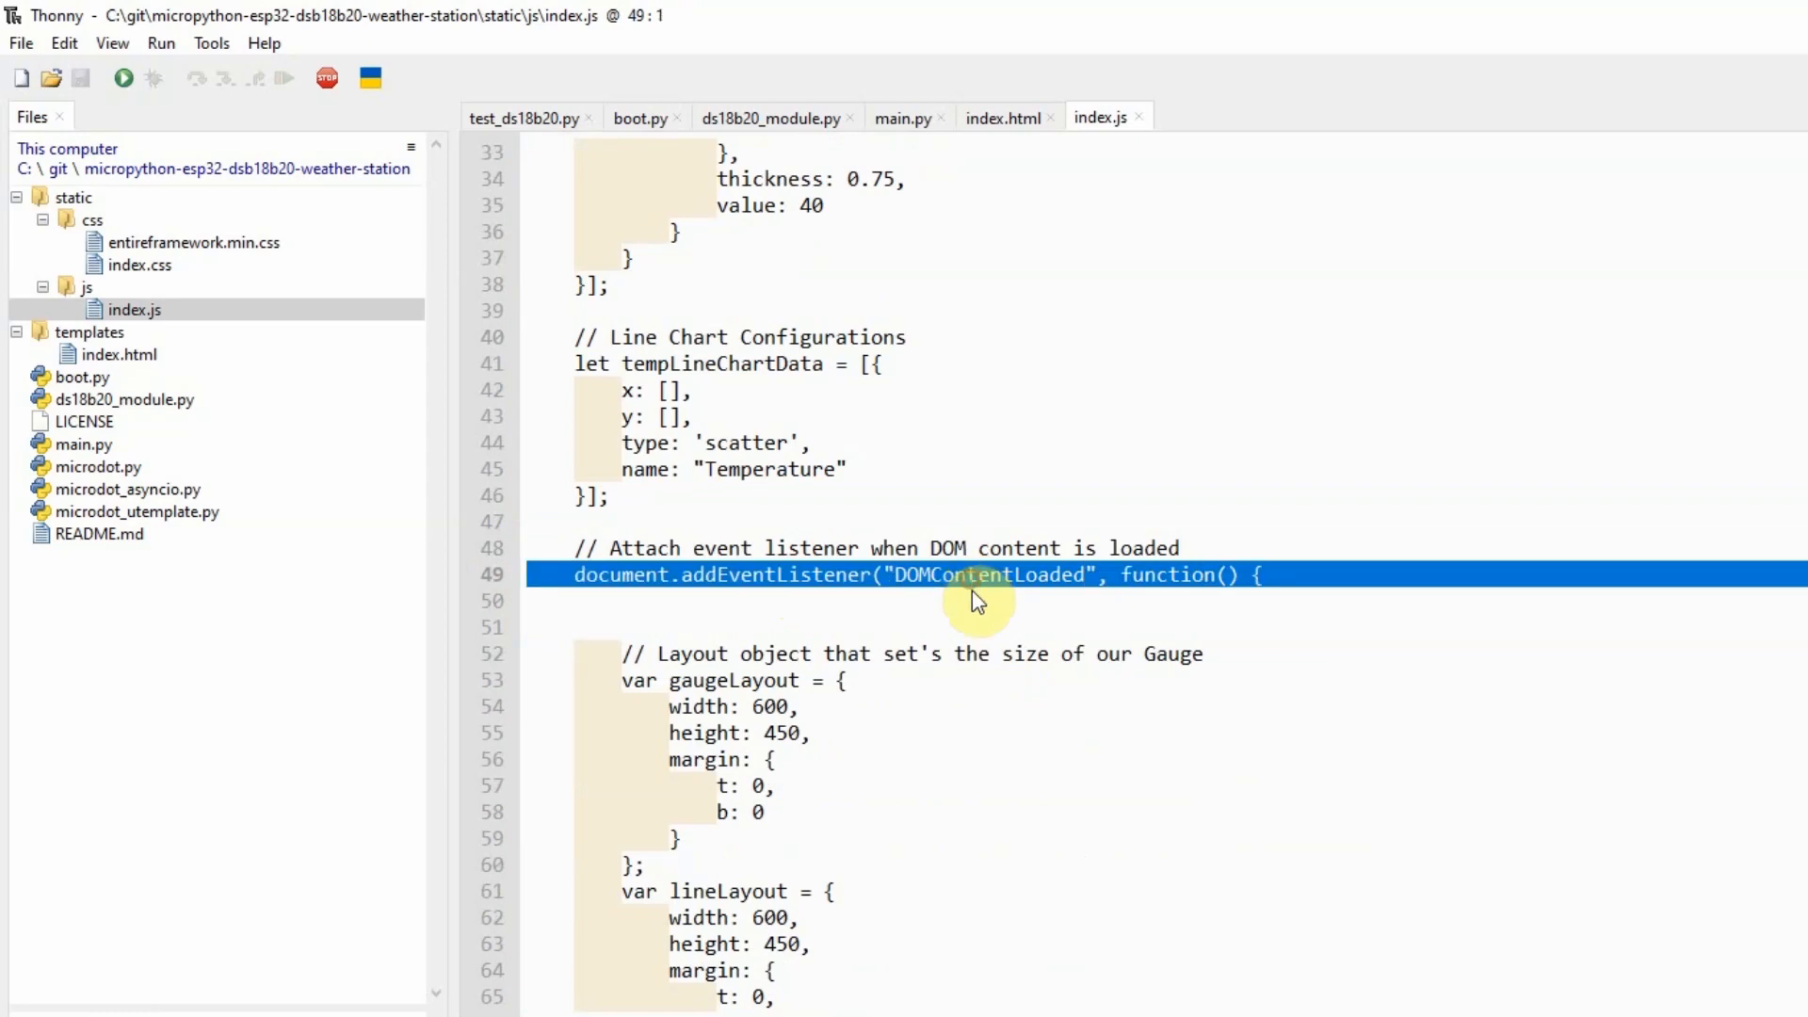
pyautogui.doubleClick(985, 575)
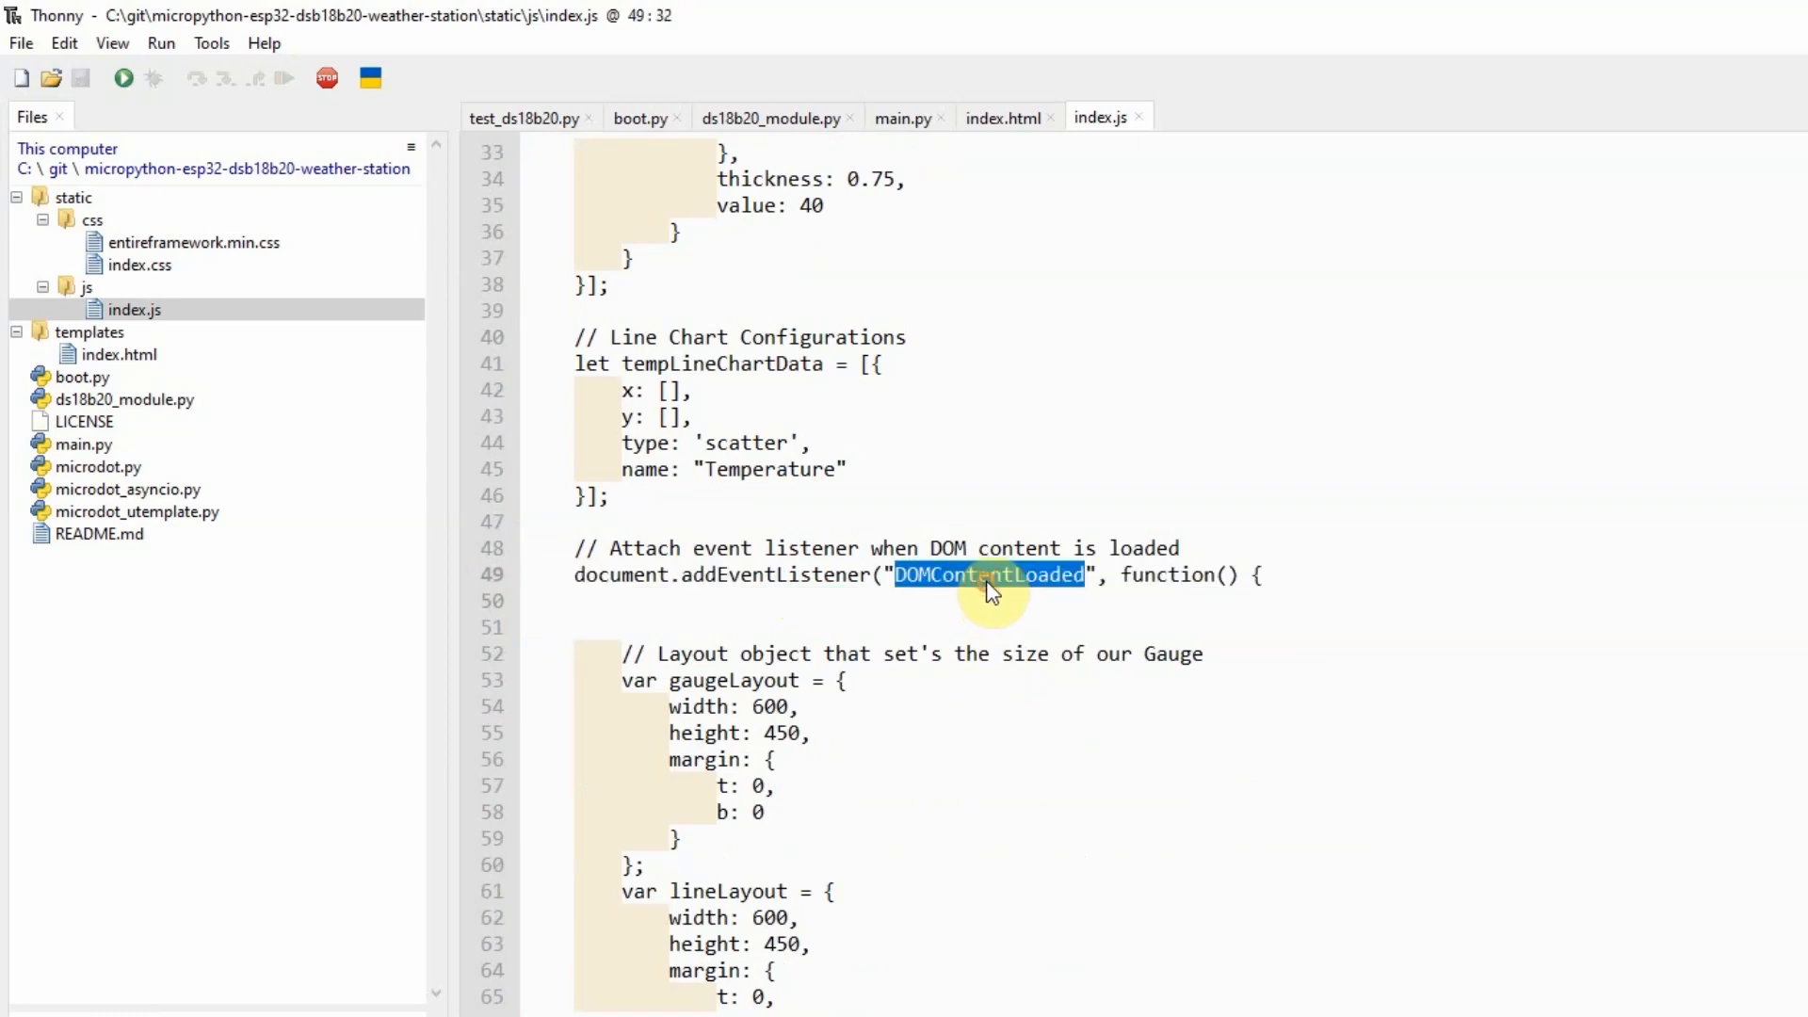
pyautogui.scroll(-3)
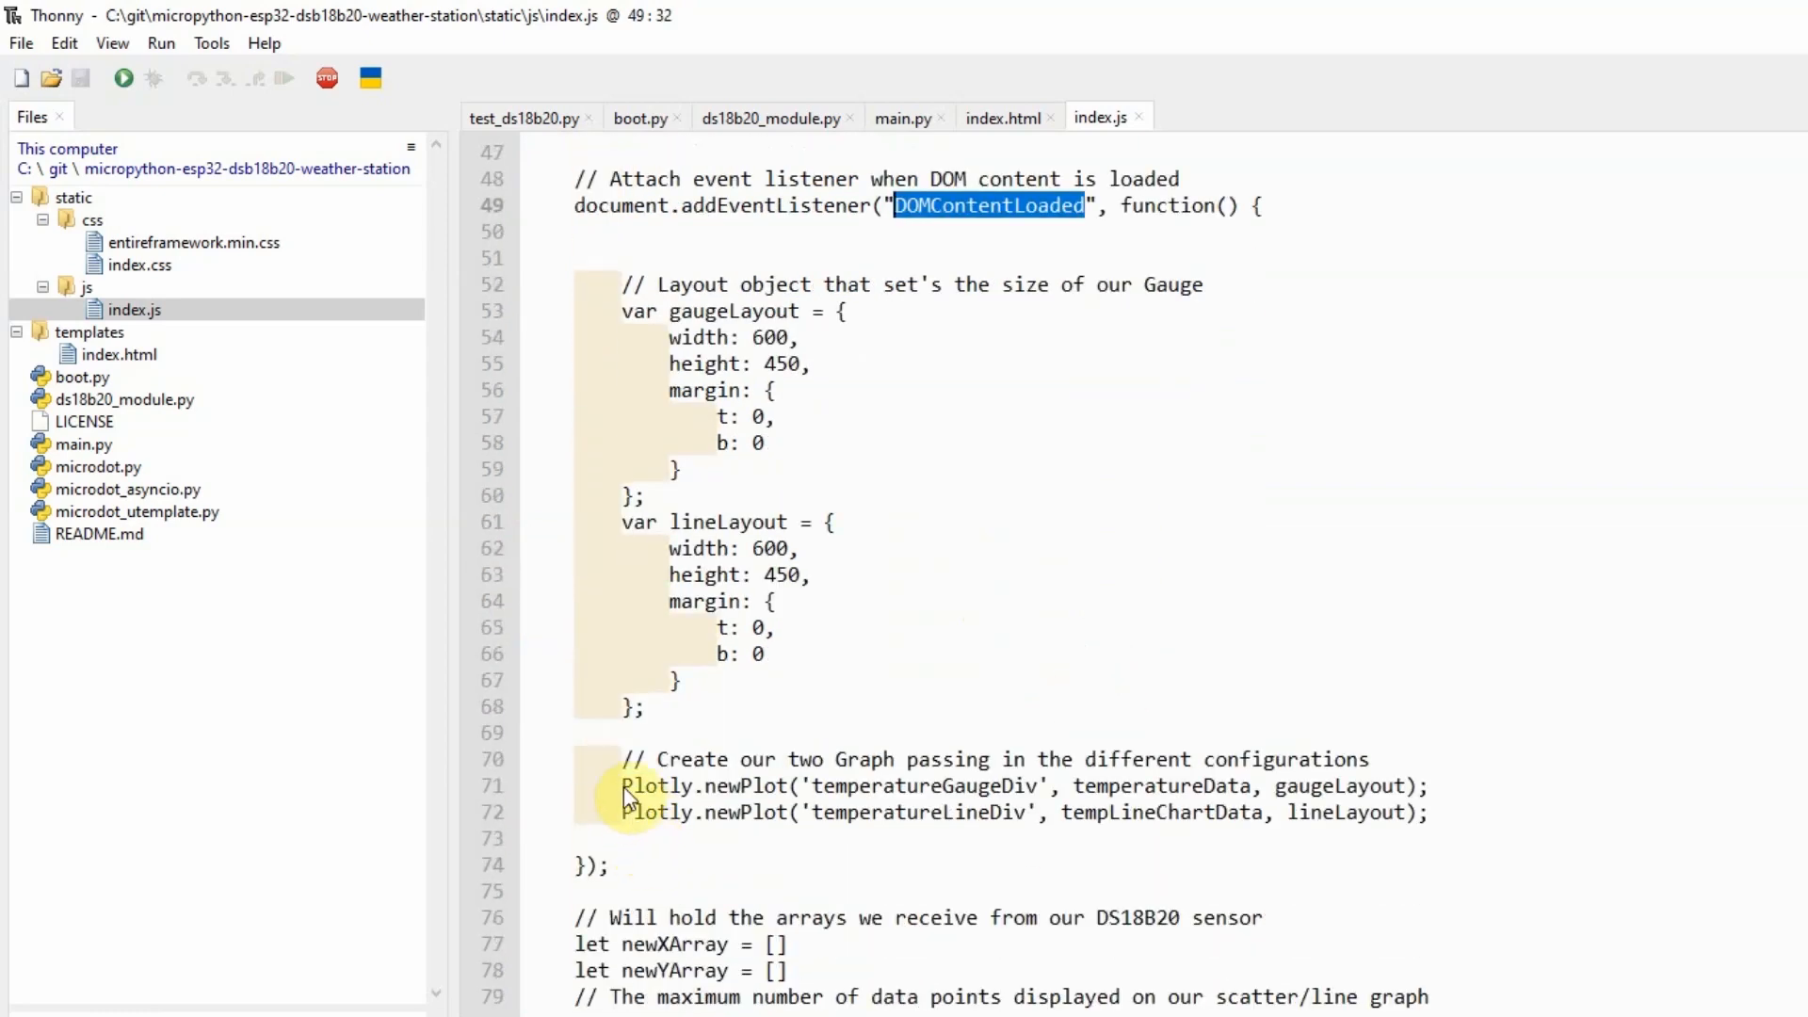
pyautogui.moveTo(623, 759); pyautogui.dragTo(1298, 812)
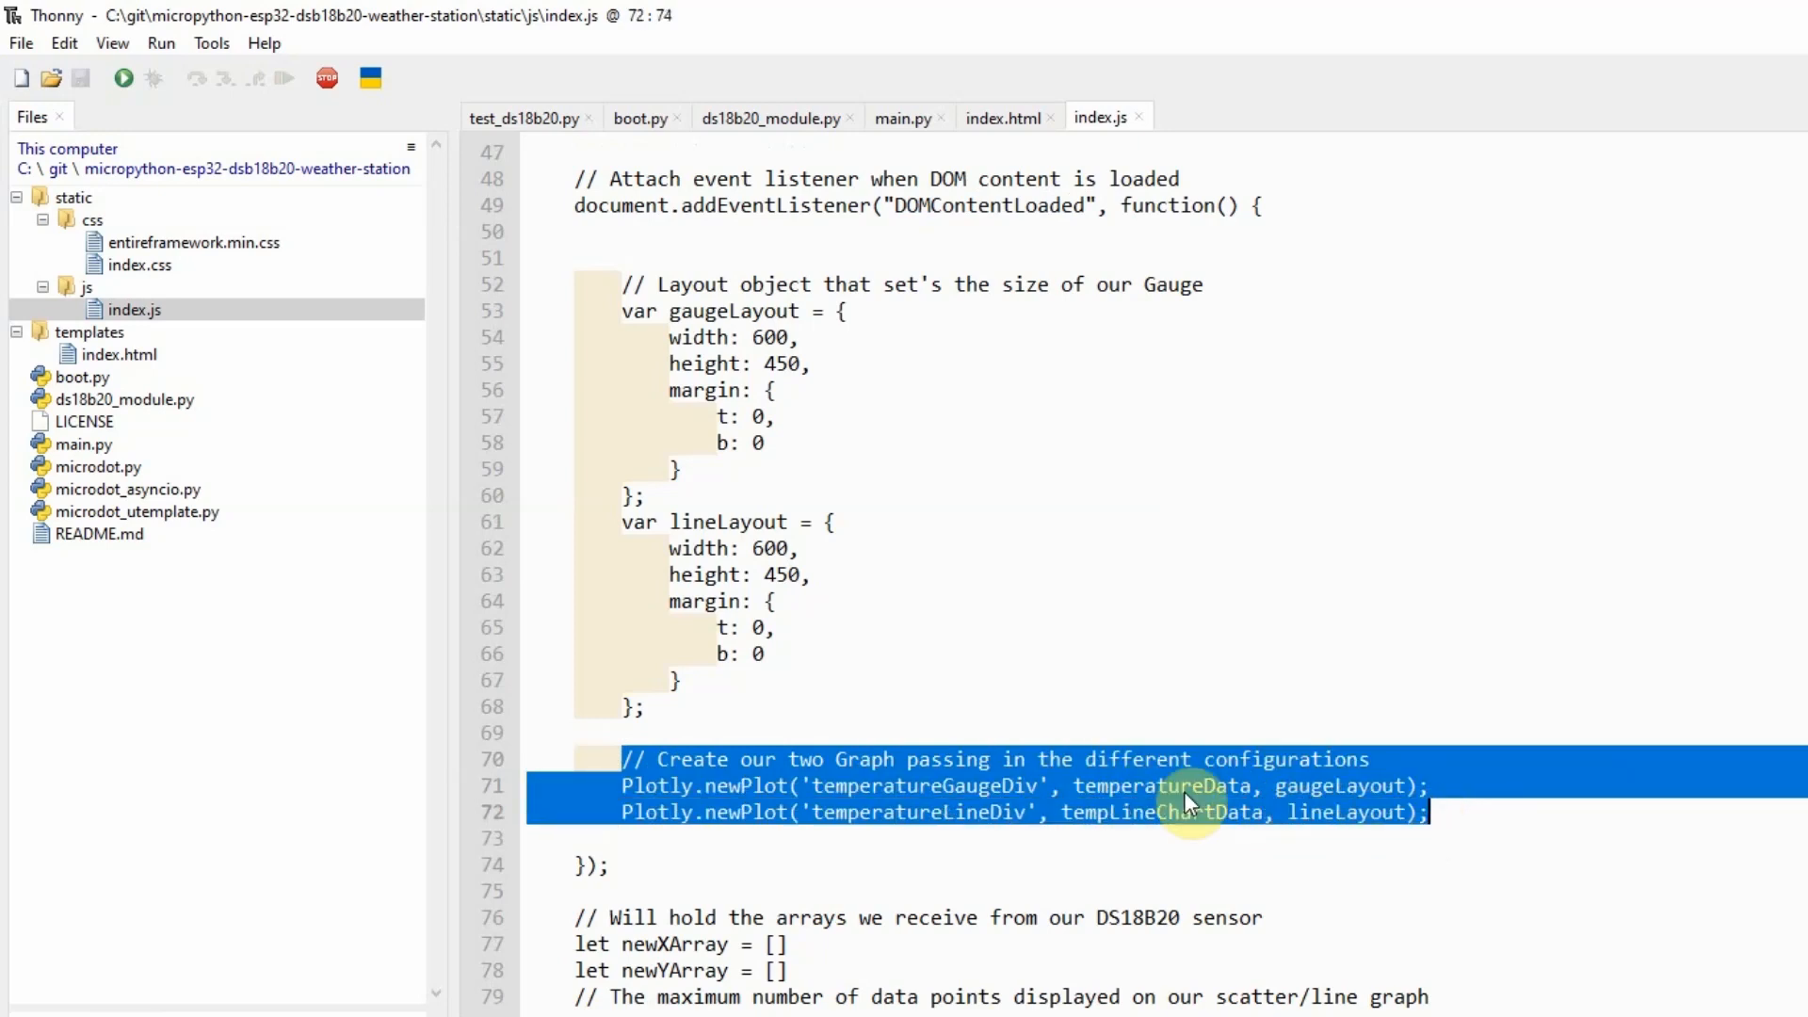
pyautogui.doubleClick(1163, 786)
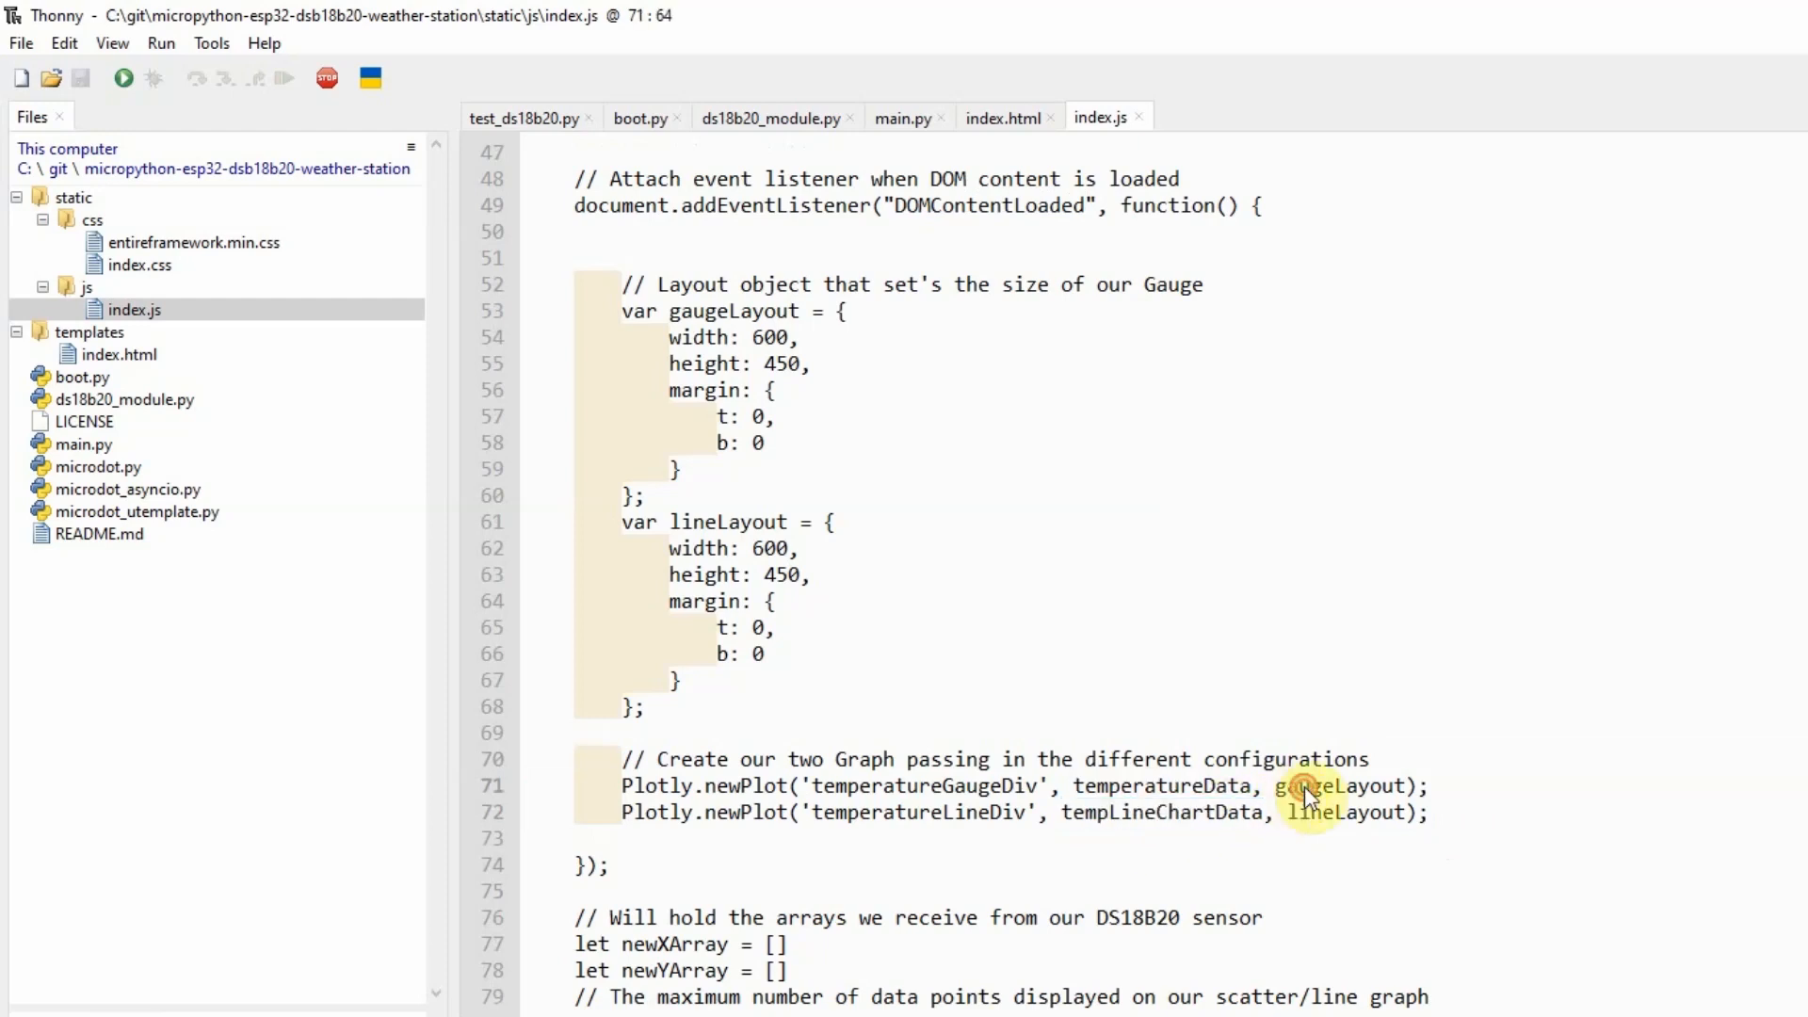
pyautogui.click(648, 495)
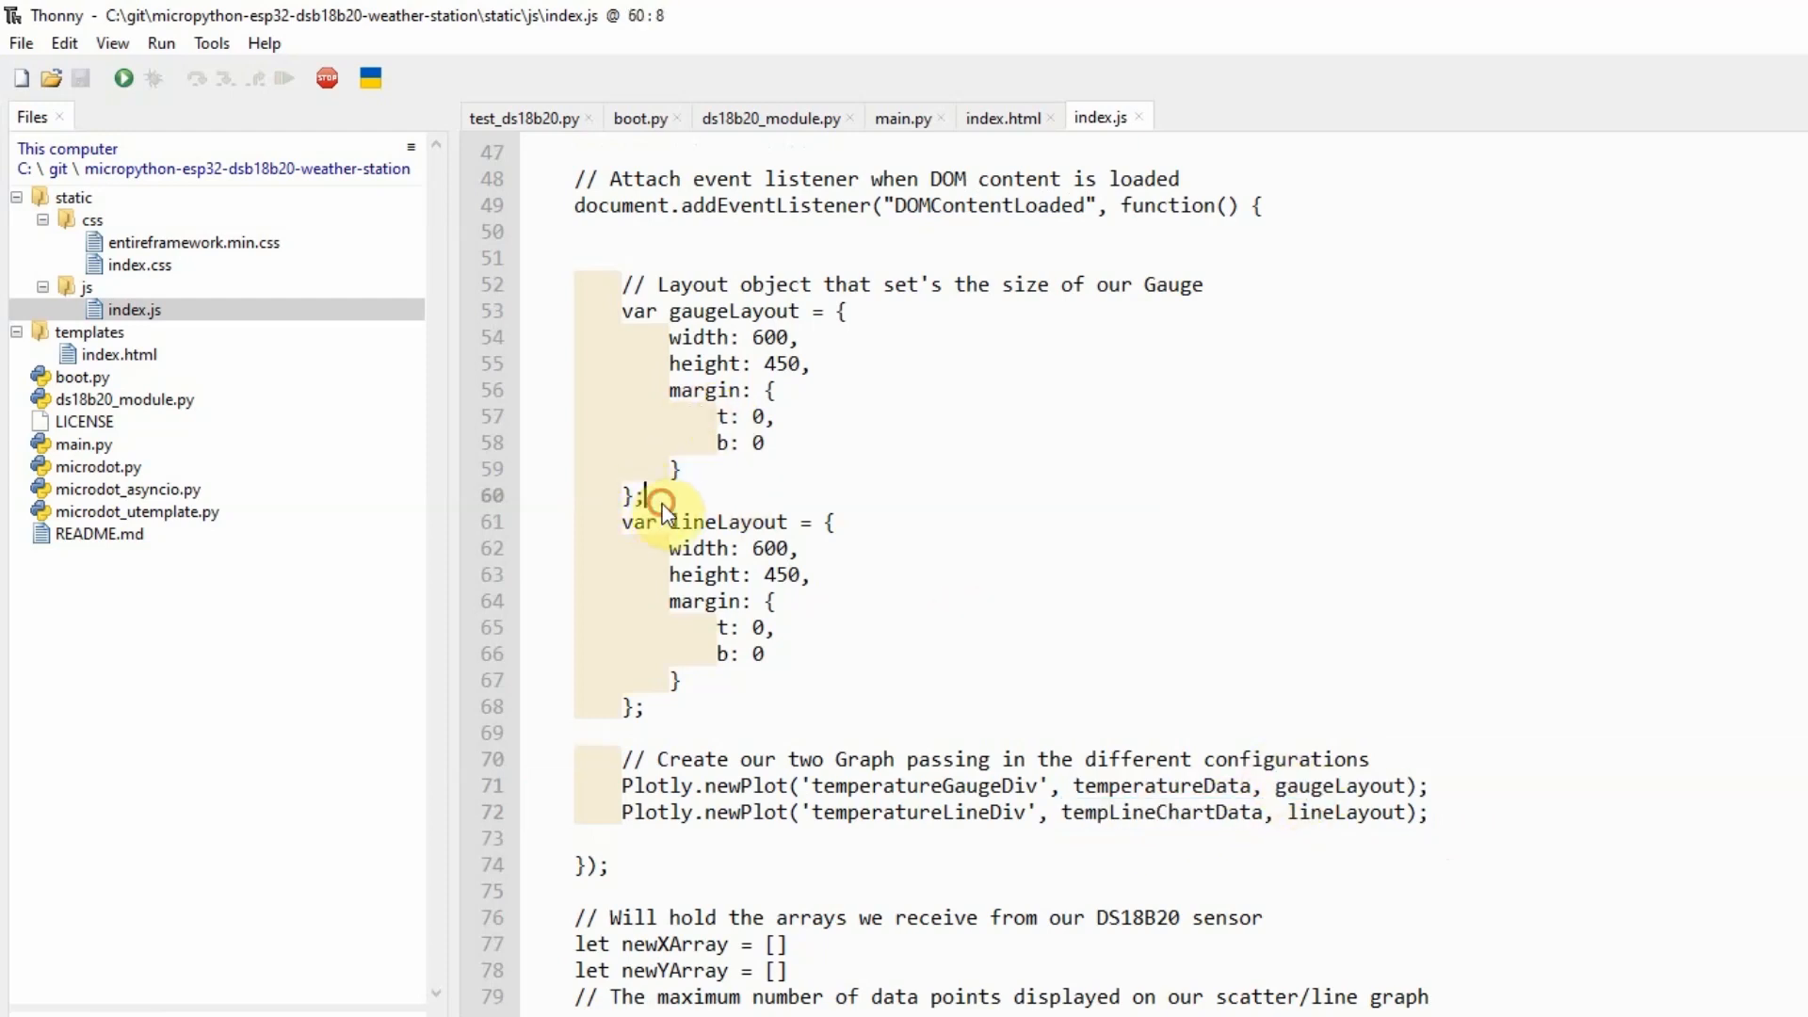
pyautogui.moveTo(664, 495); pyautogui.dragTo(691, 311)
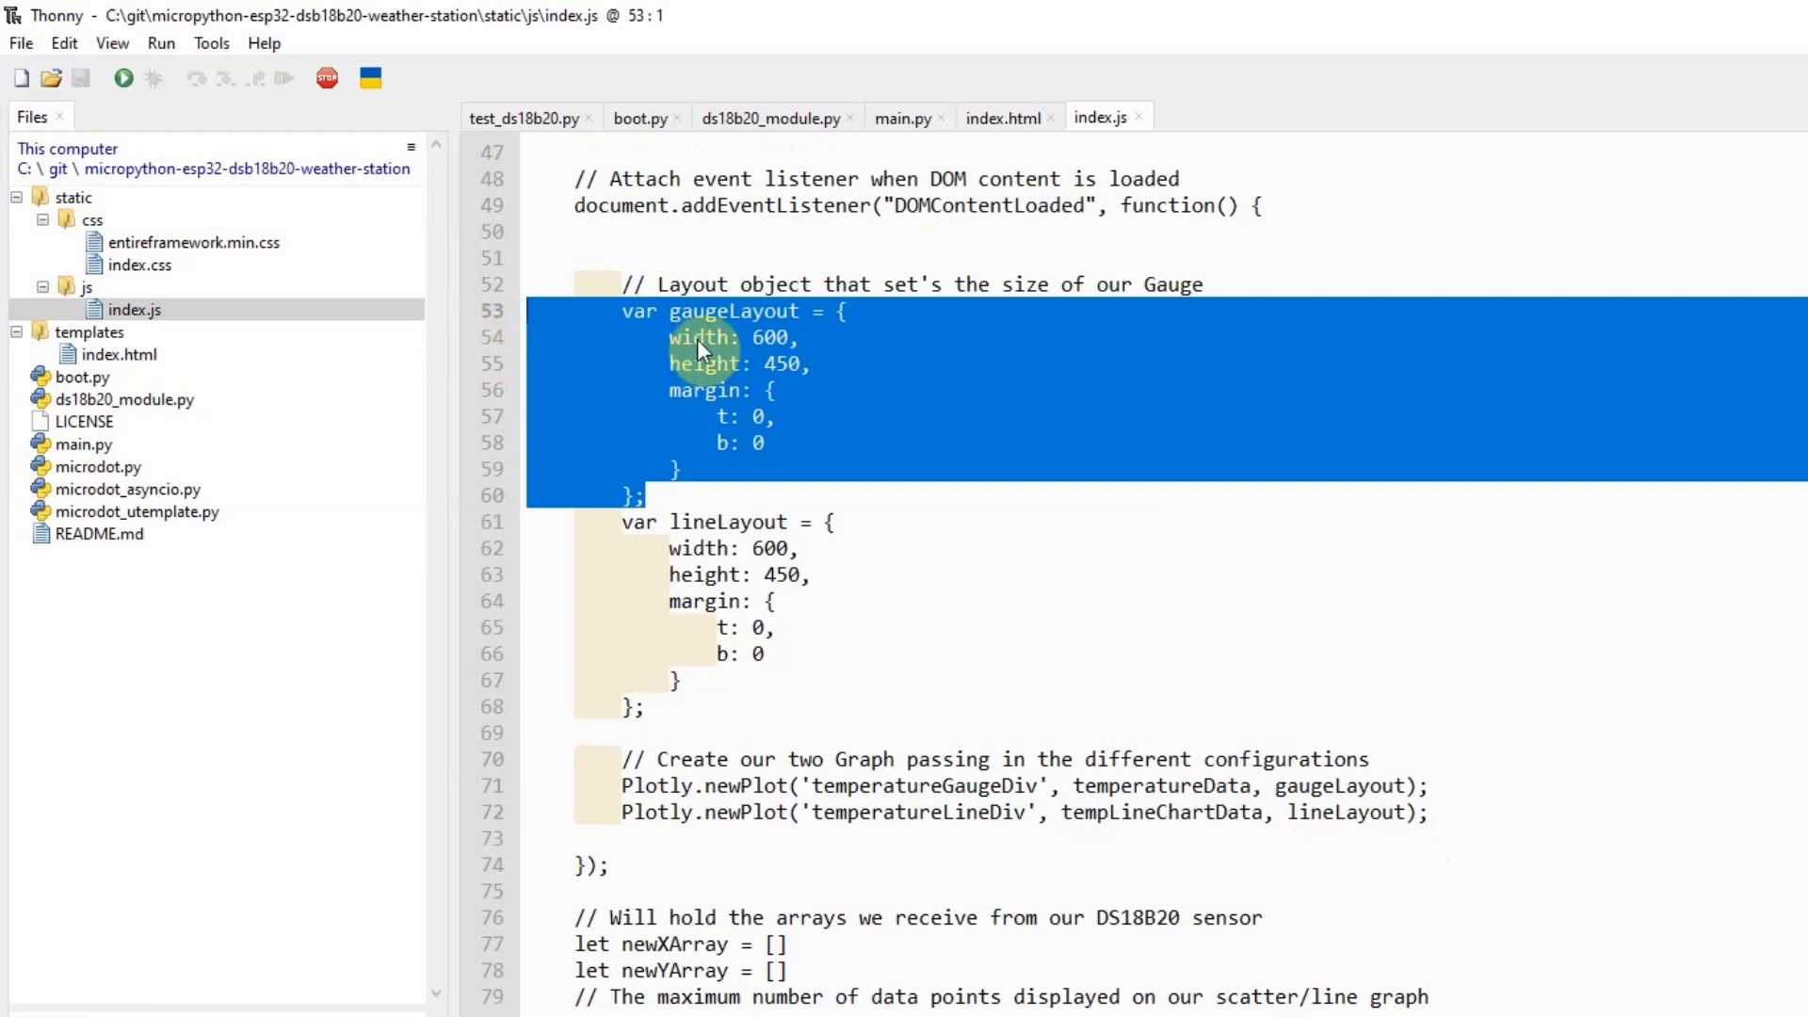
pyautogui.doubleClick(695, 337)
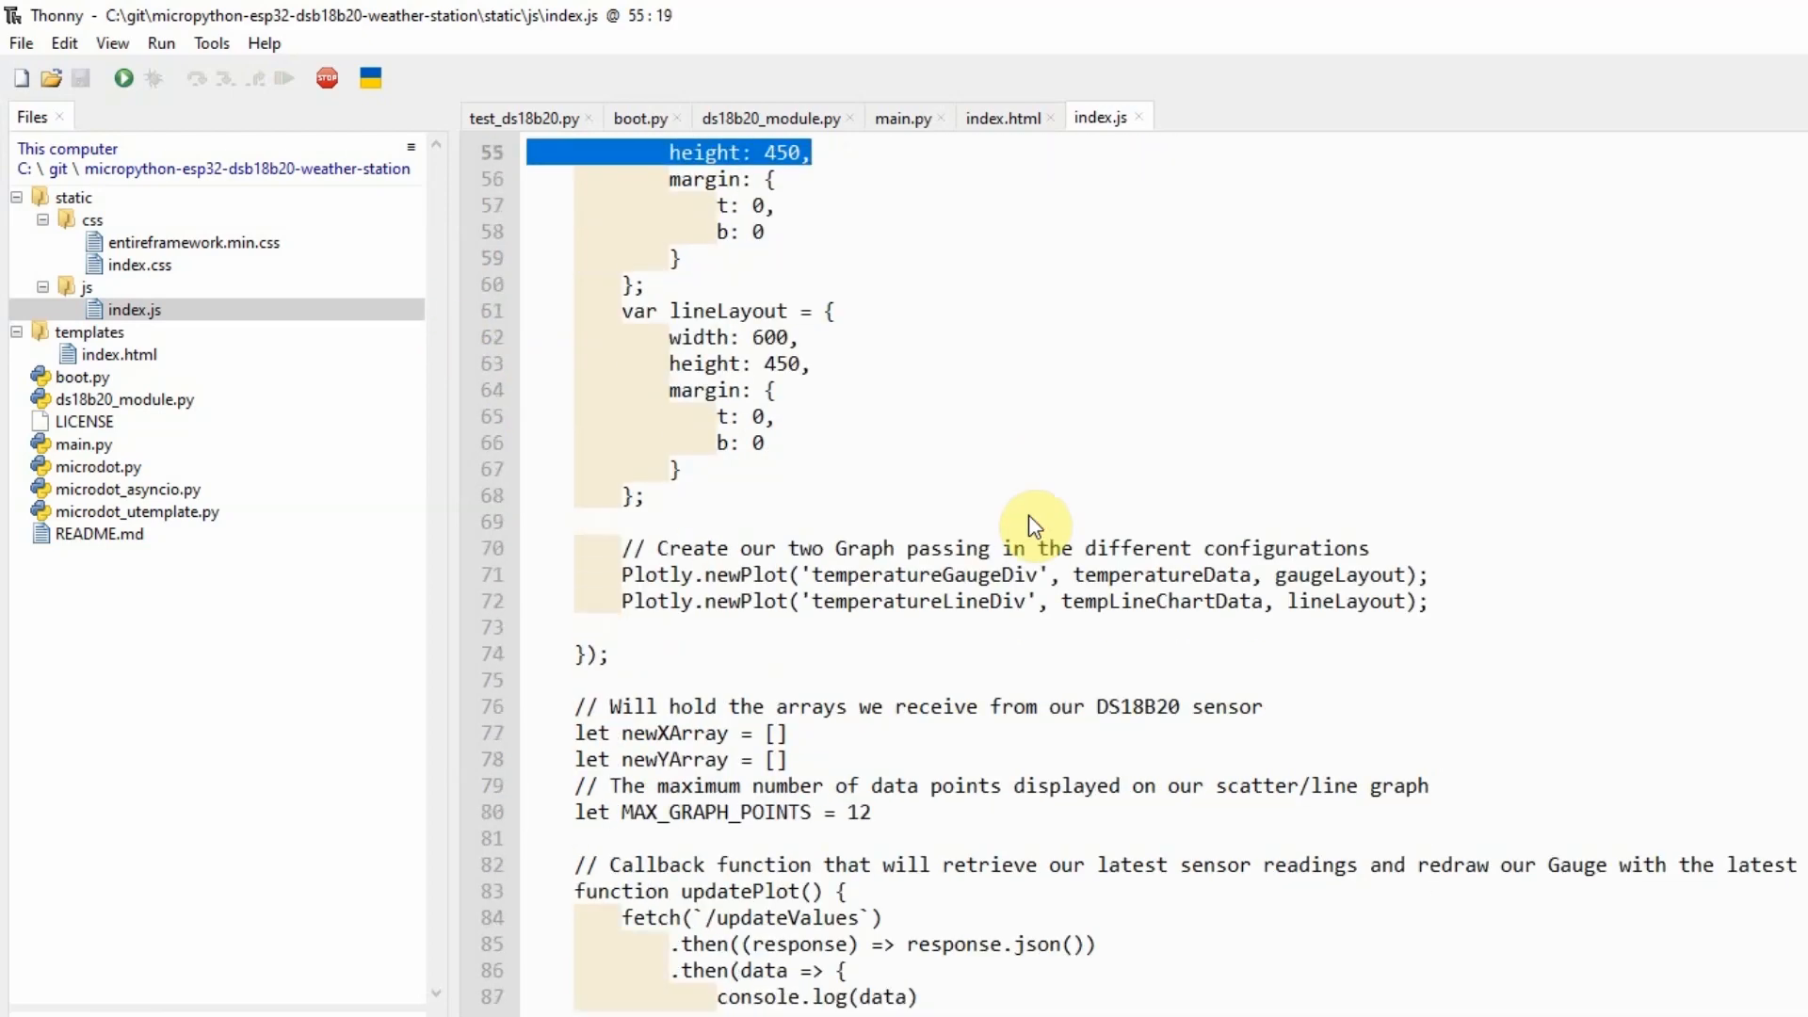
pyautogui.scroll(-3)
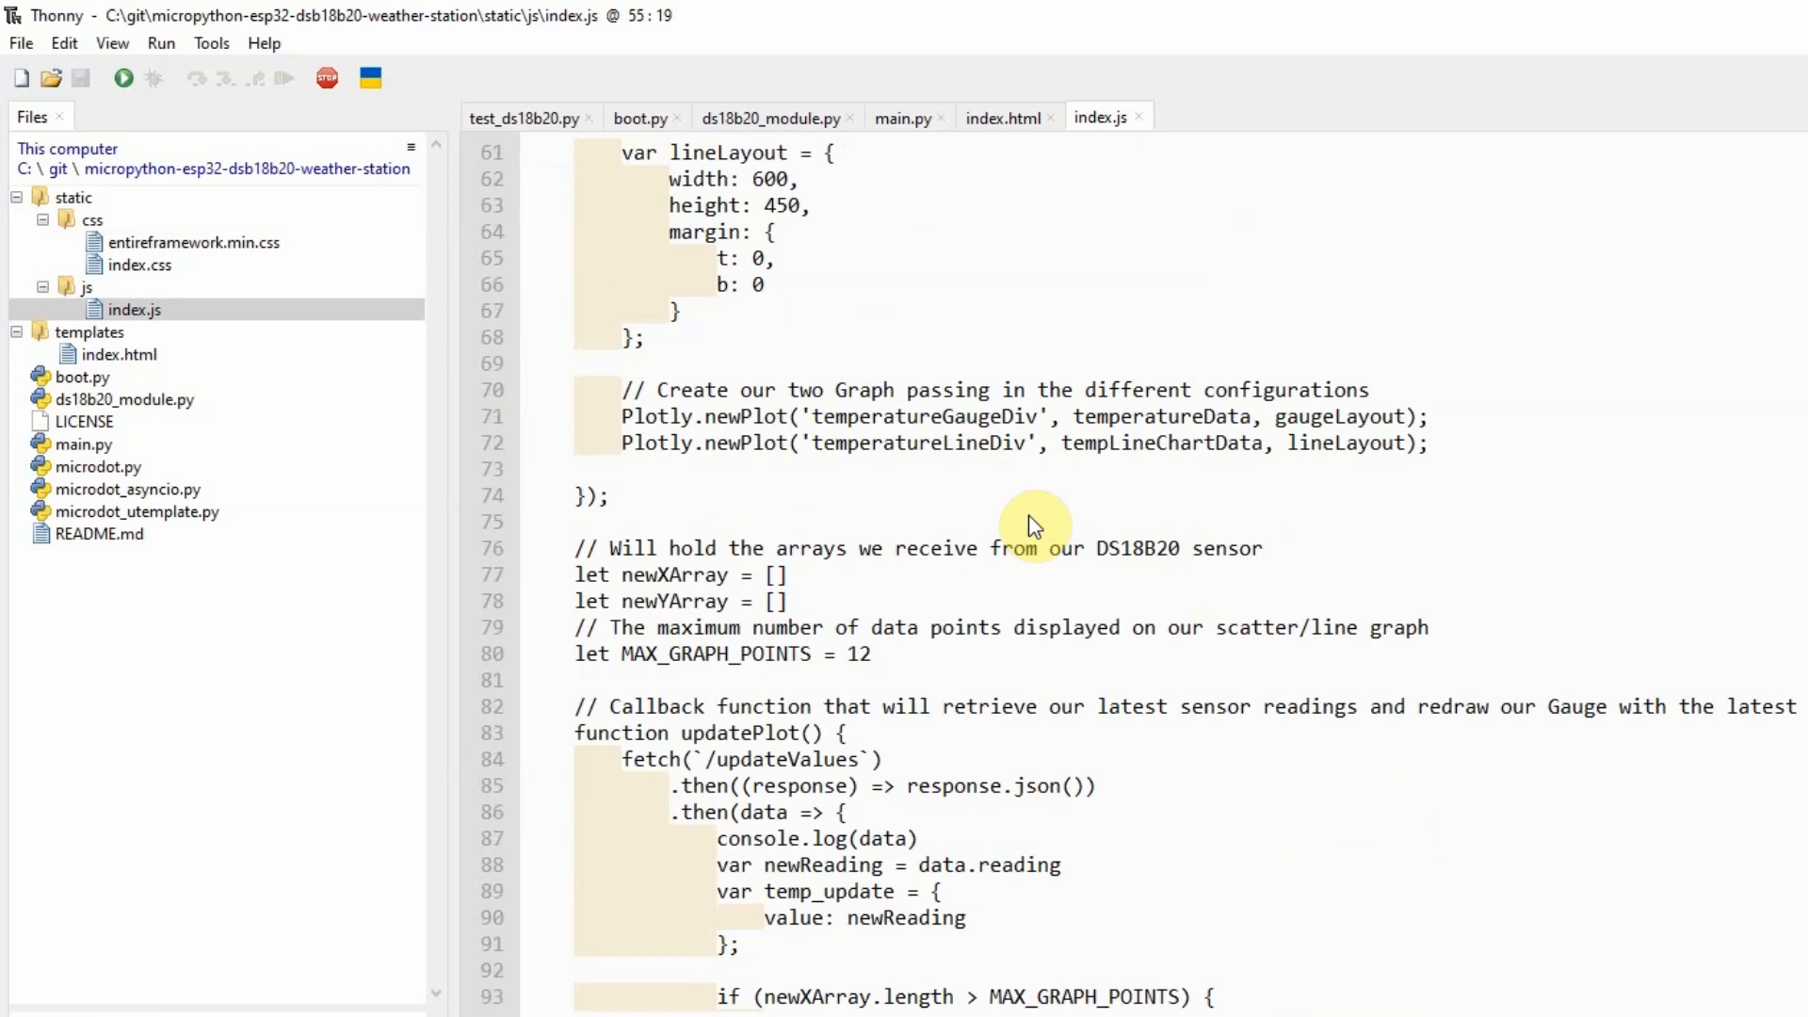
pyautogui.scroll(-3)
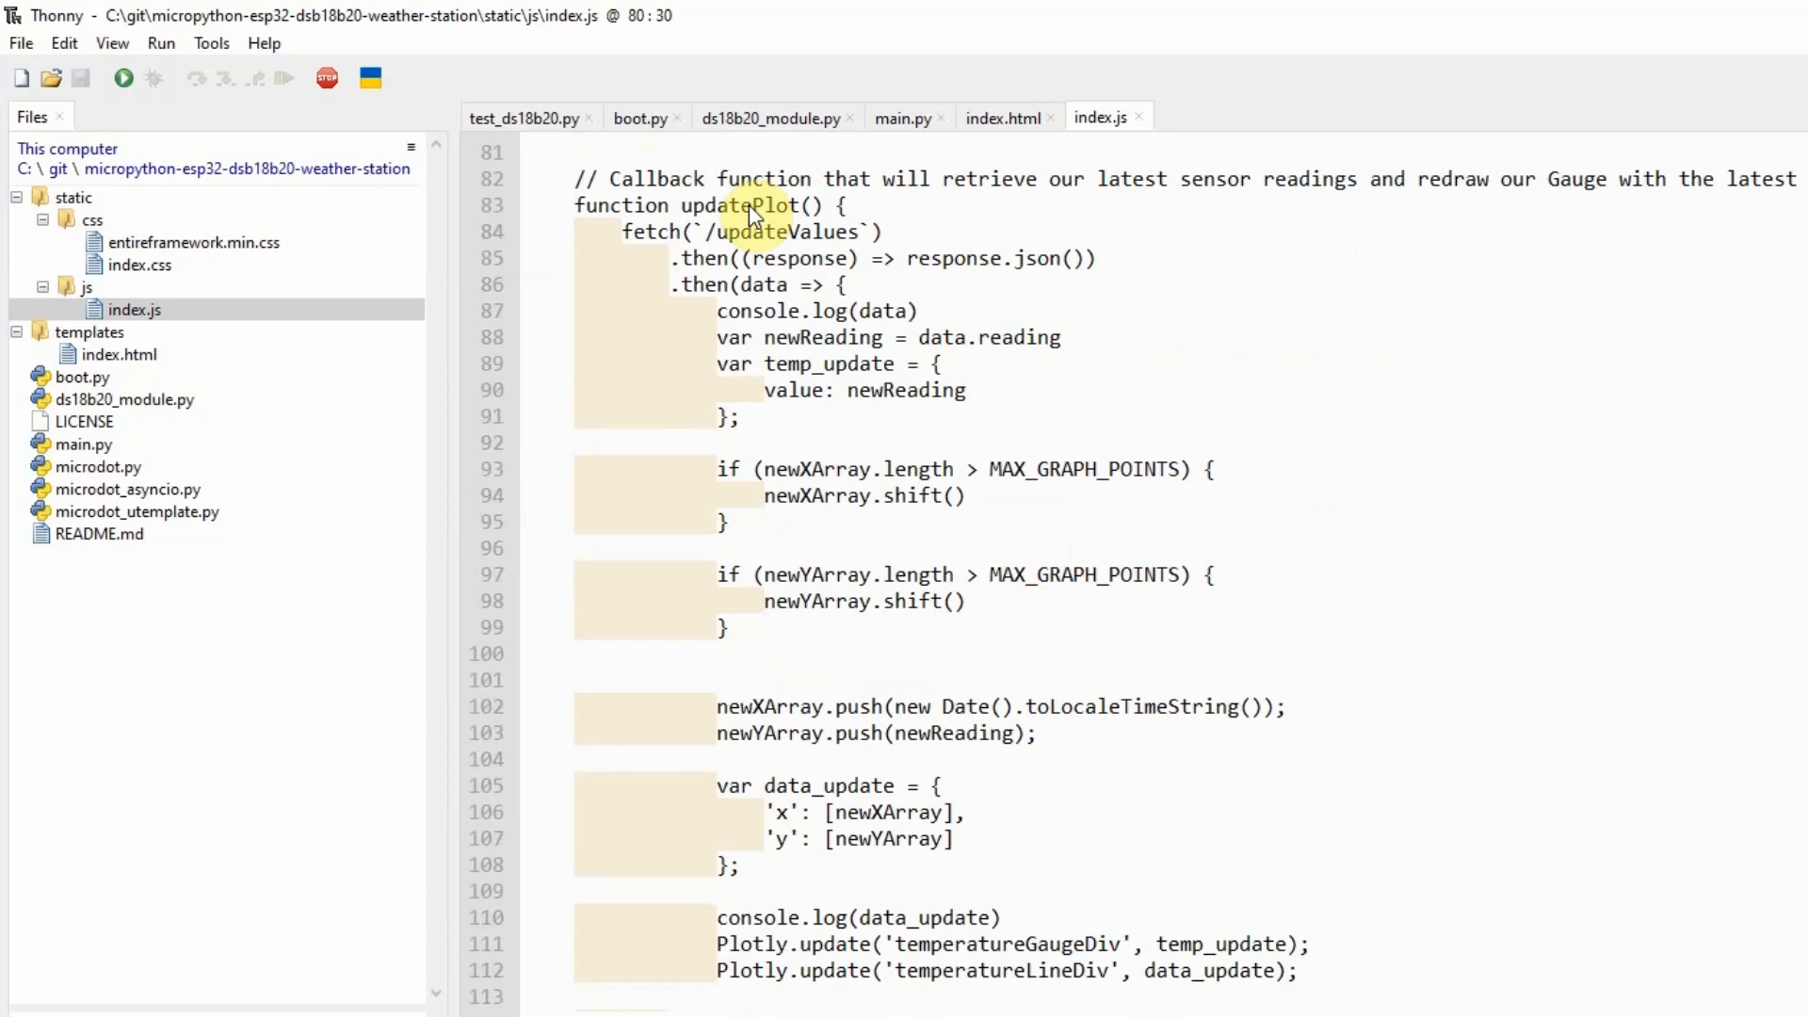
pyautogui.doubleClick(738, 205)
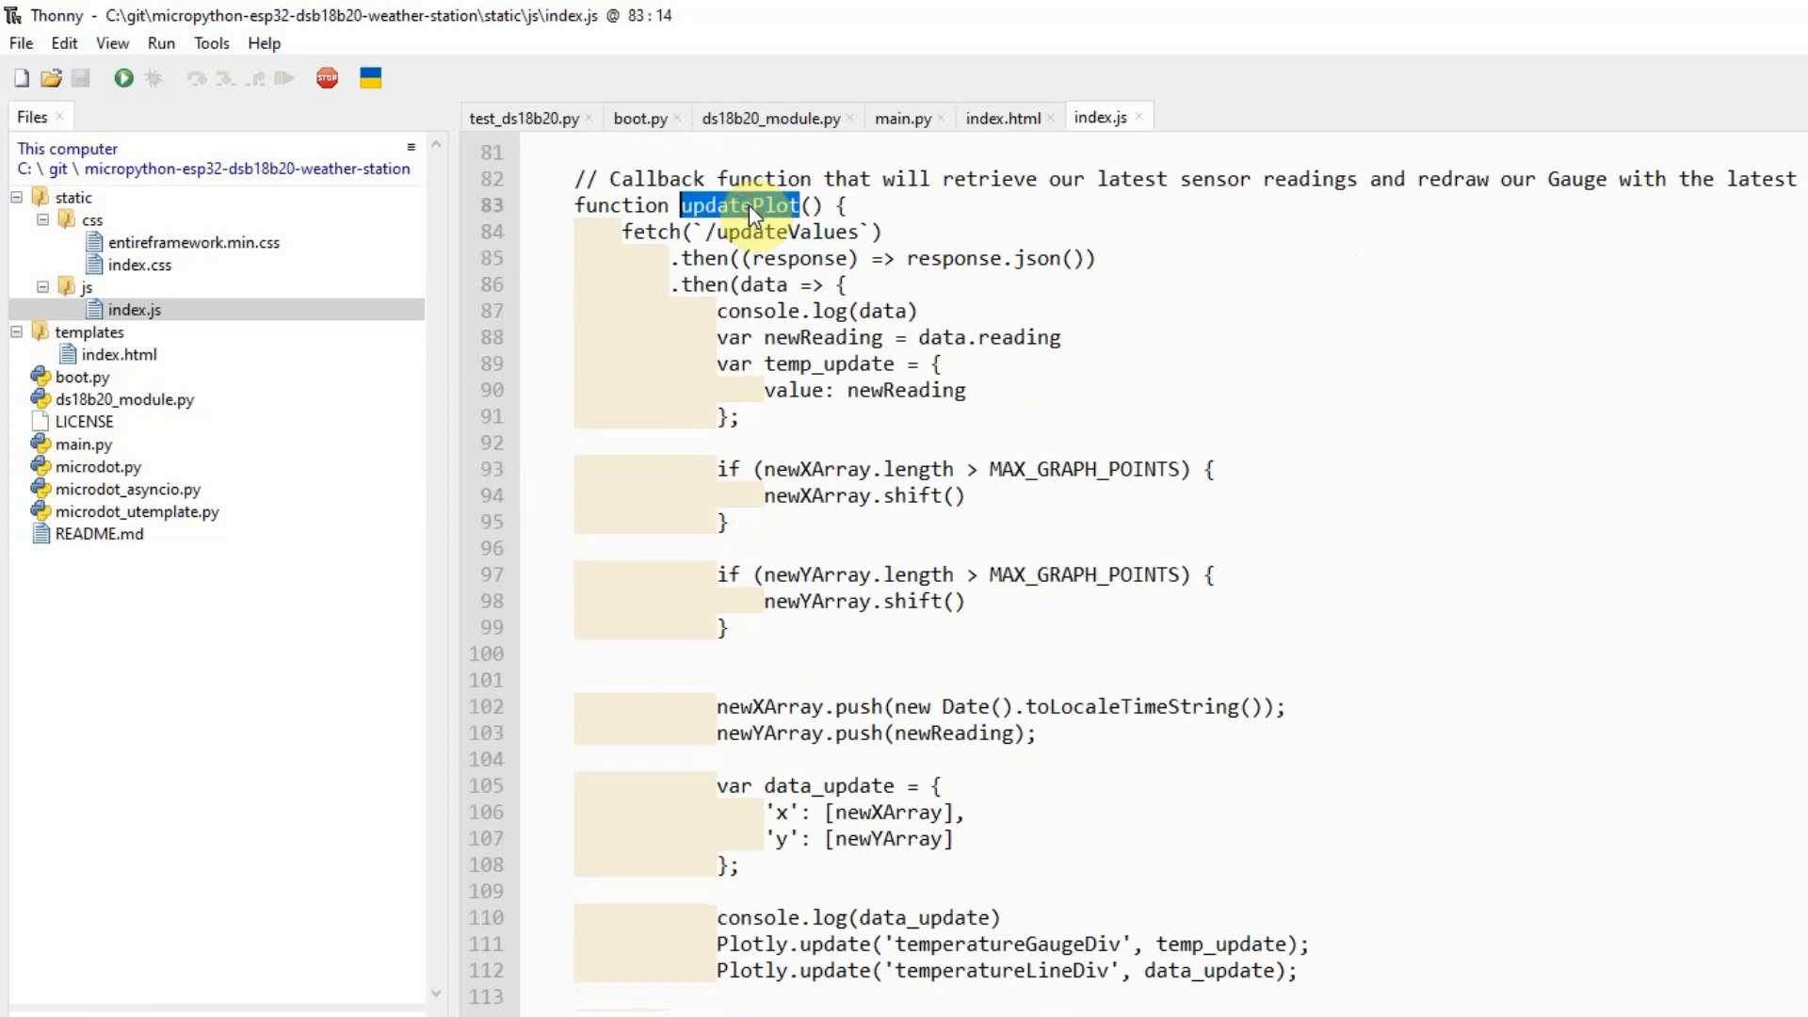
pyautogui.doubleClick(773, 232)
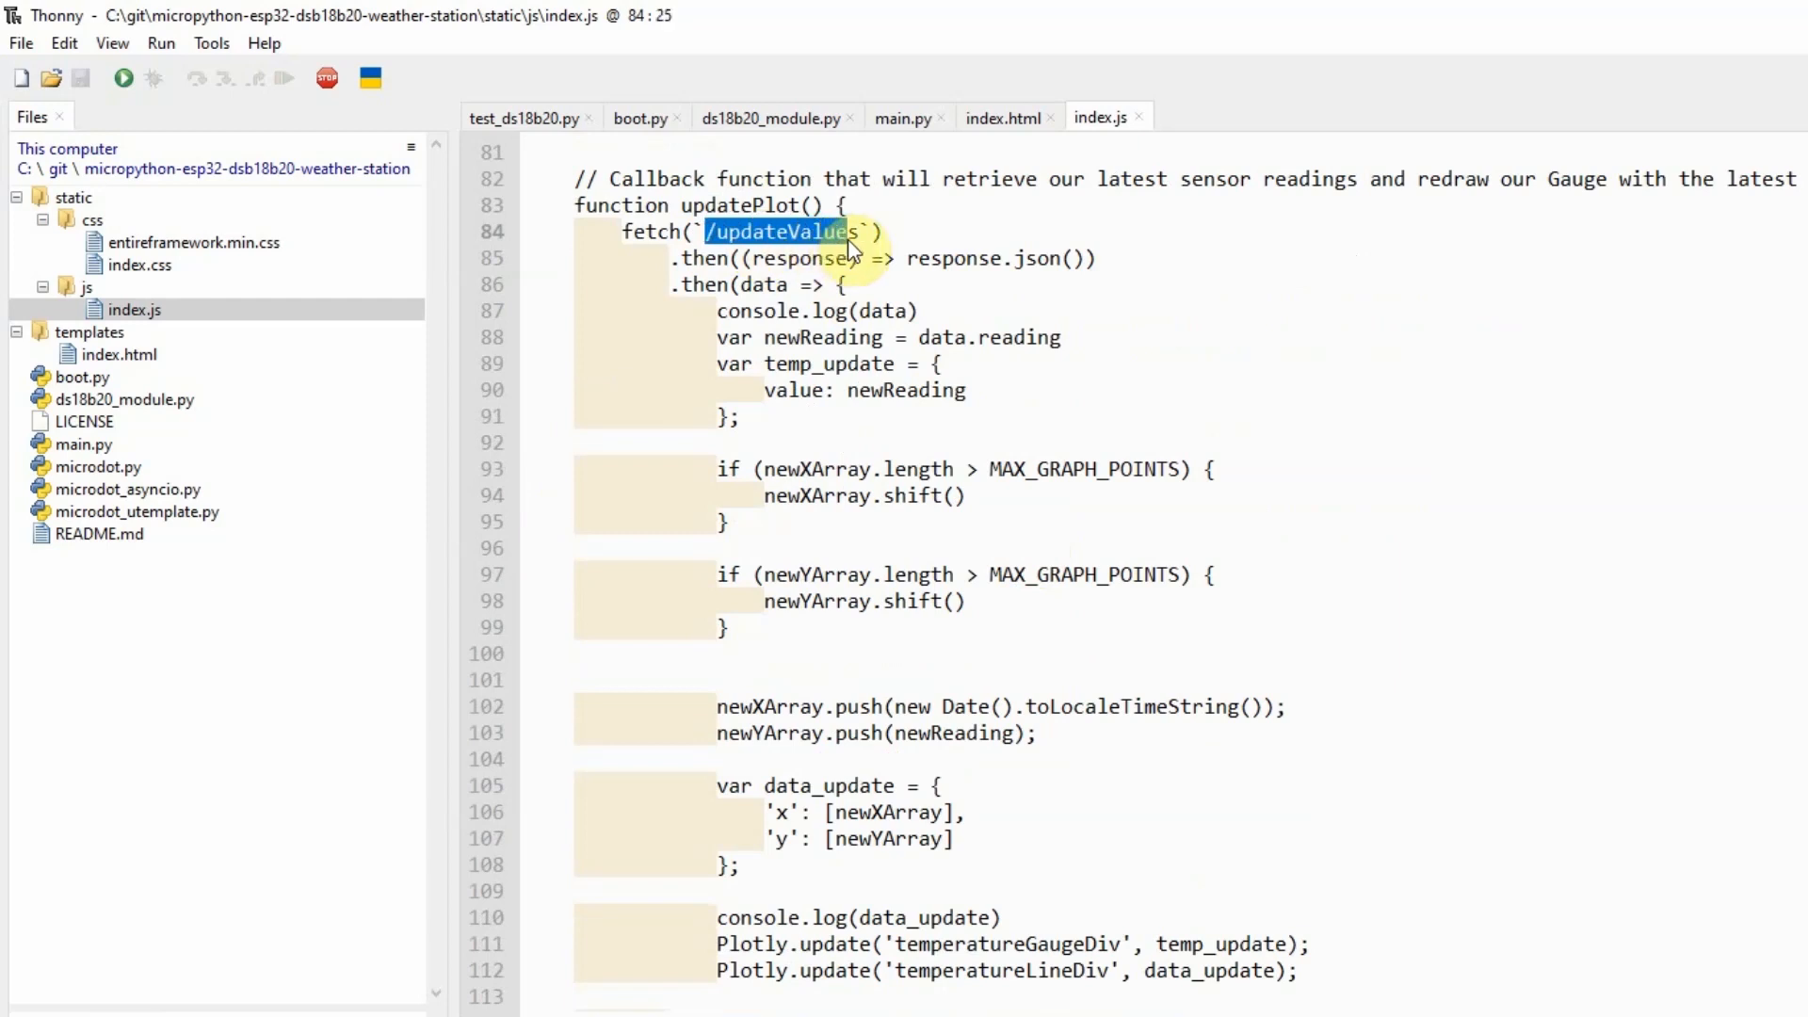
pyautogui.click(795, 232)
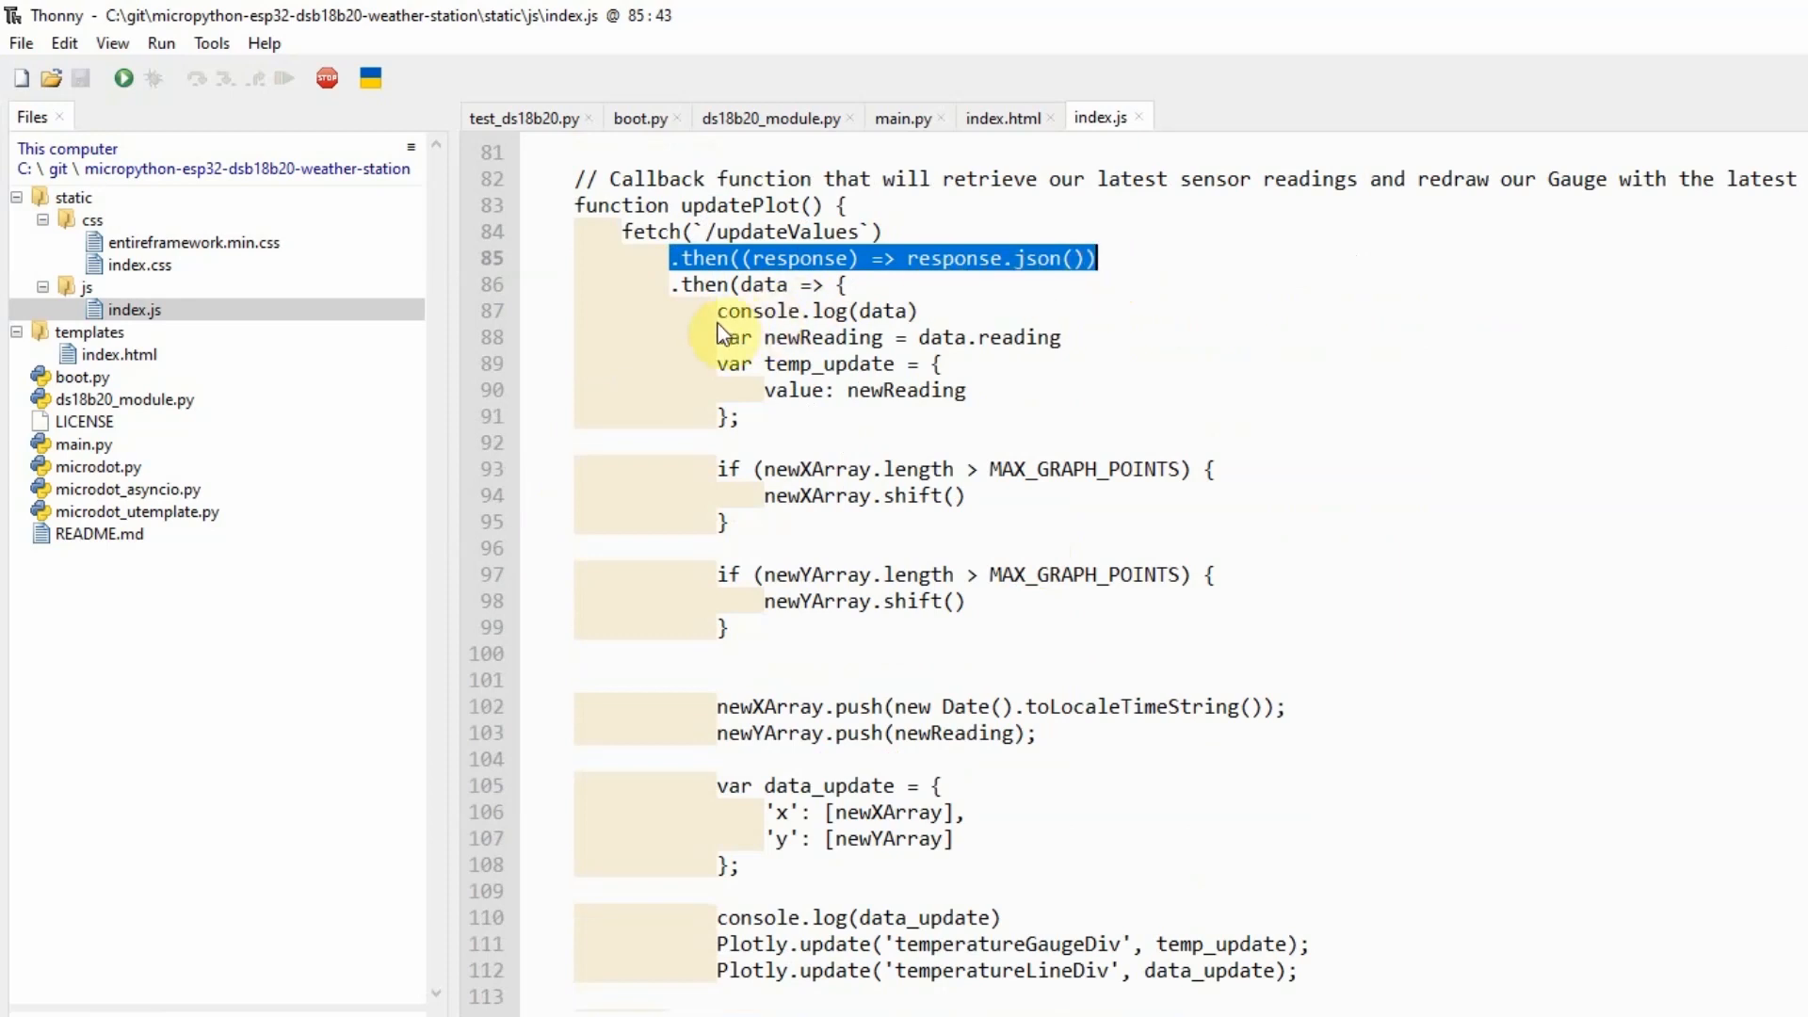
pyautogui.moveTo(723, 397)
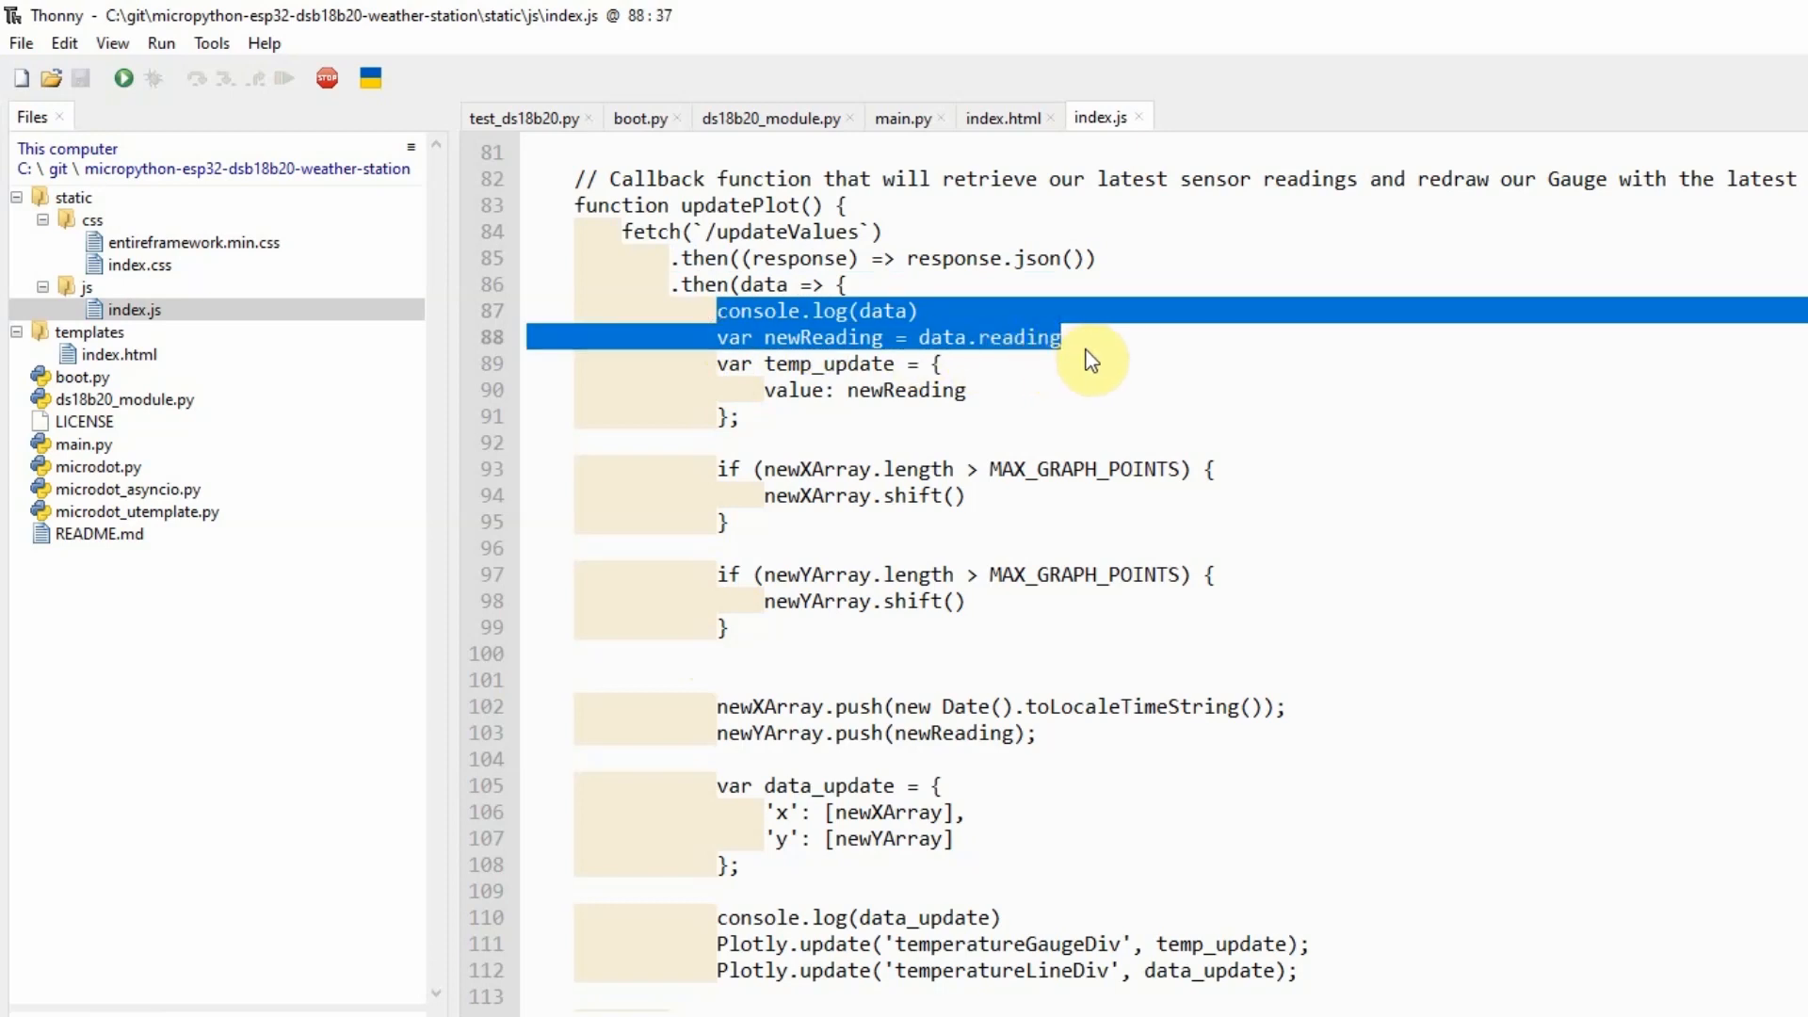
pyautogui.click(940, 364)
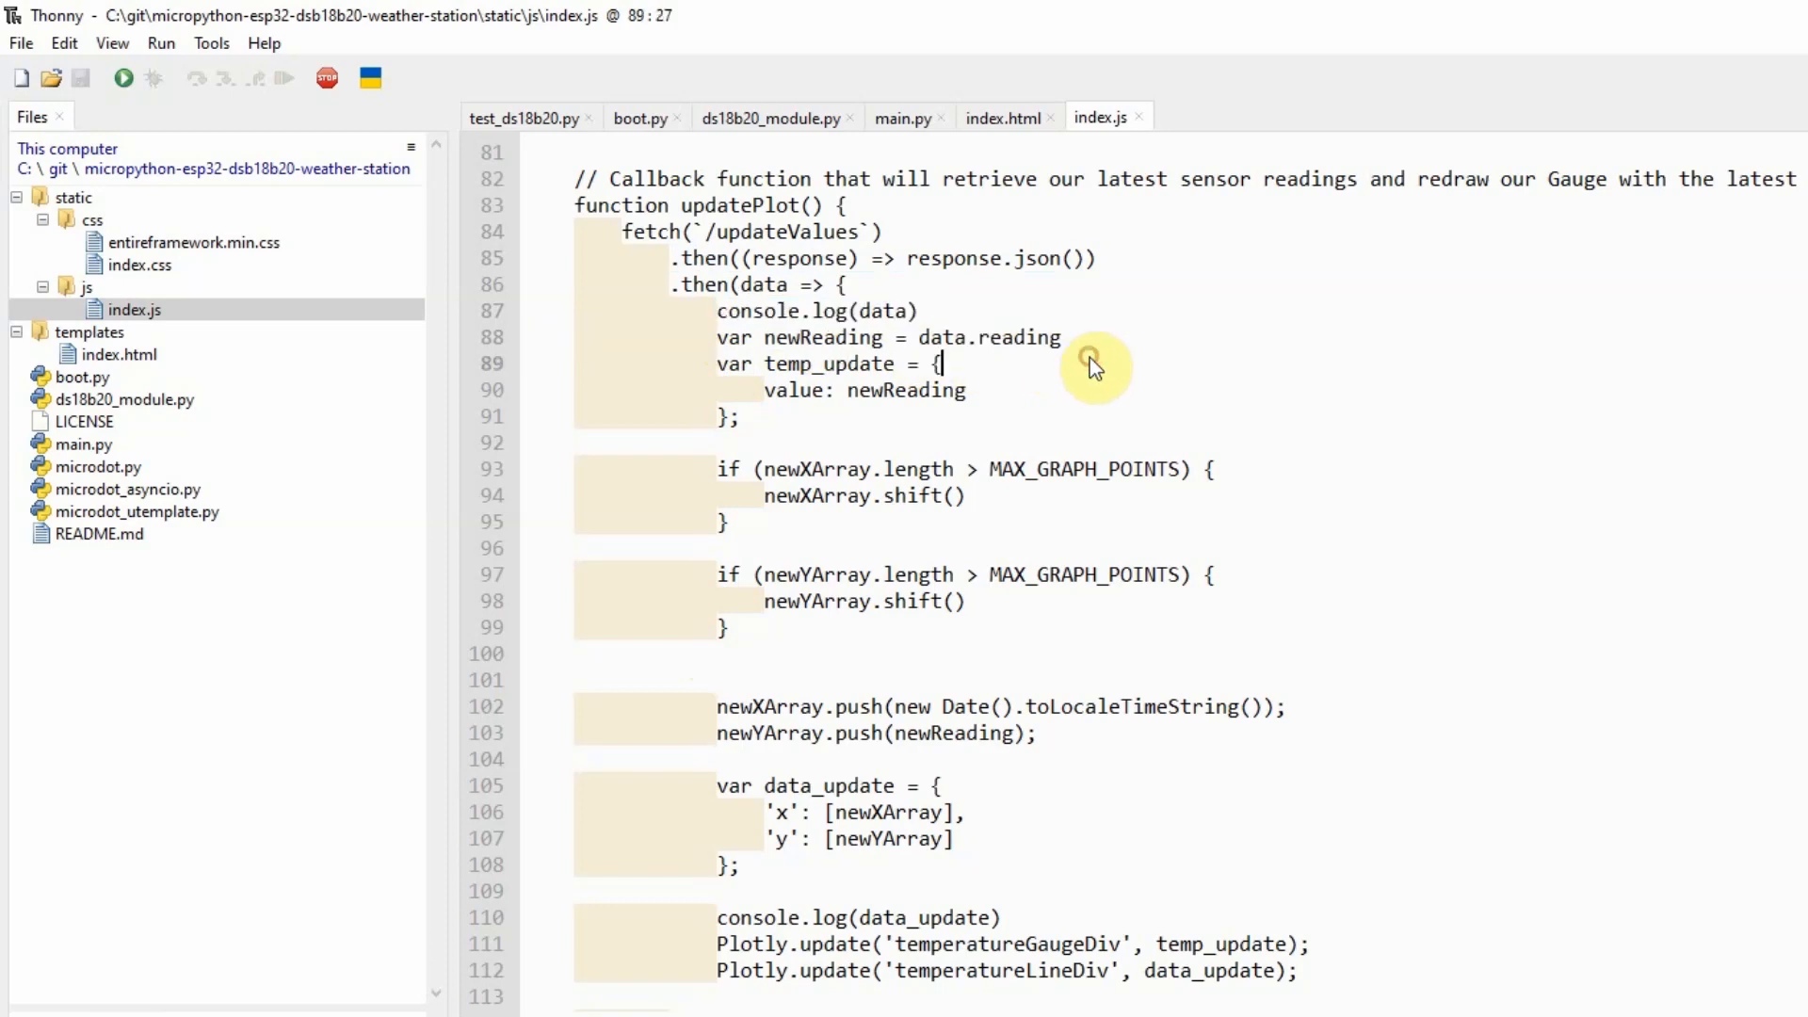
pyautogui.moveTo(1111, 356)
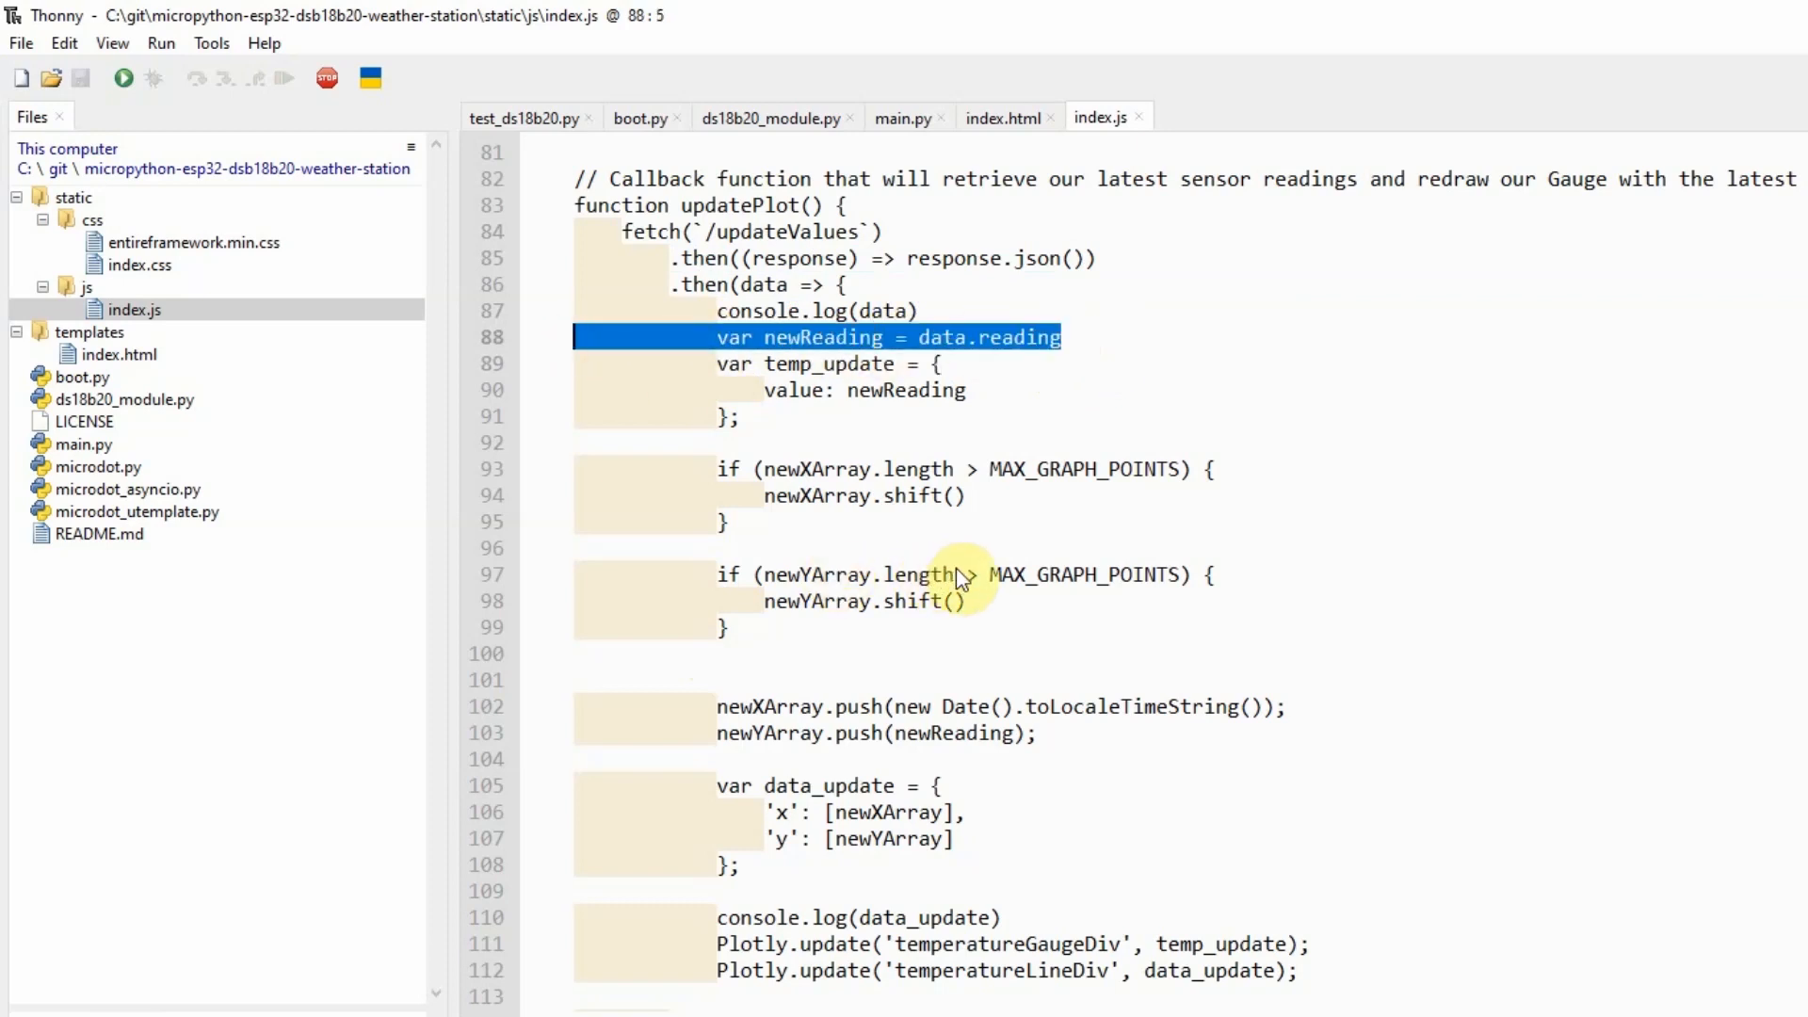
pyautogui.moveTo(851, 441)
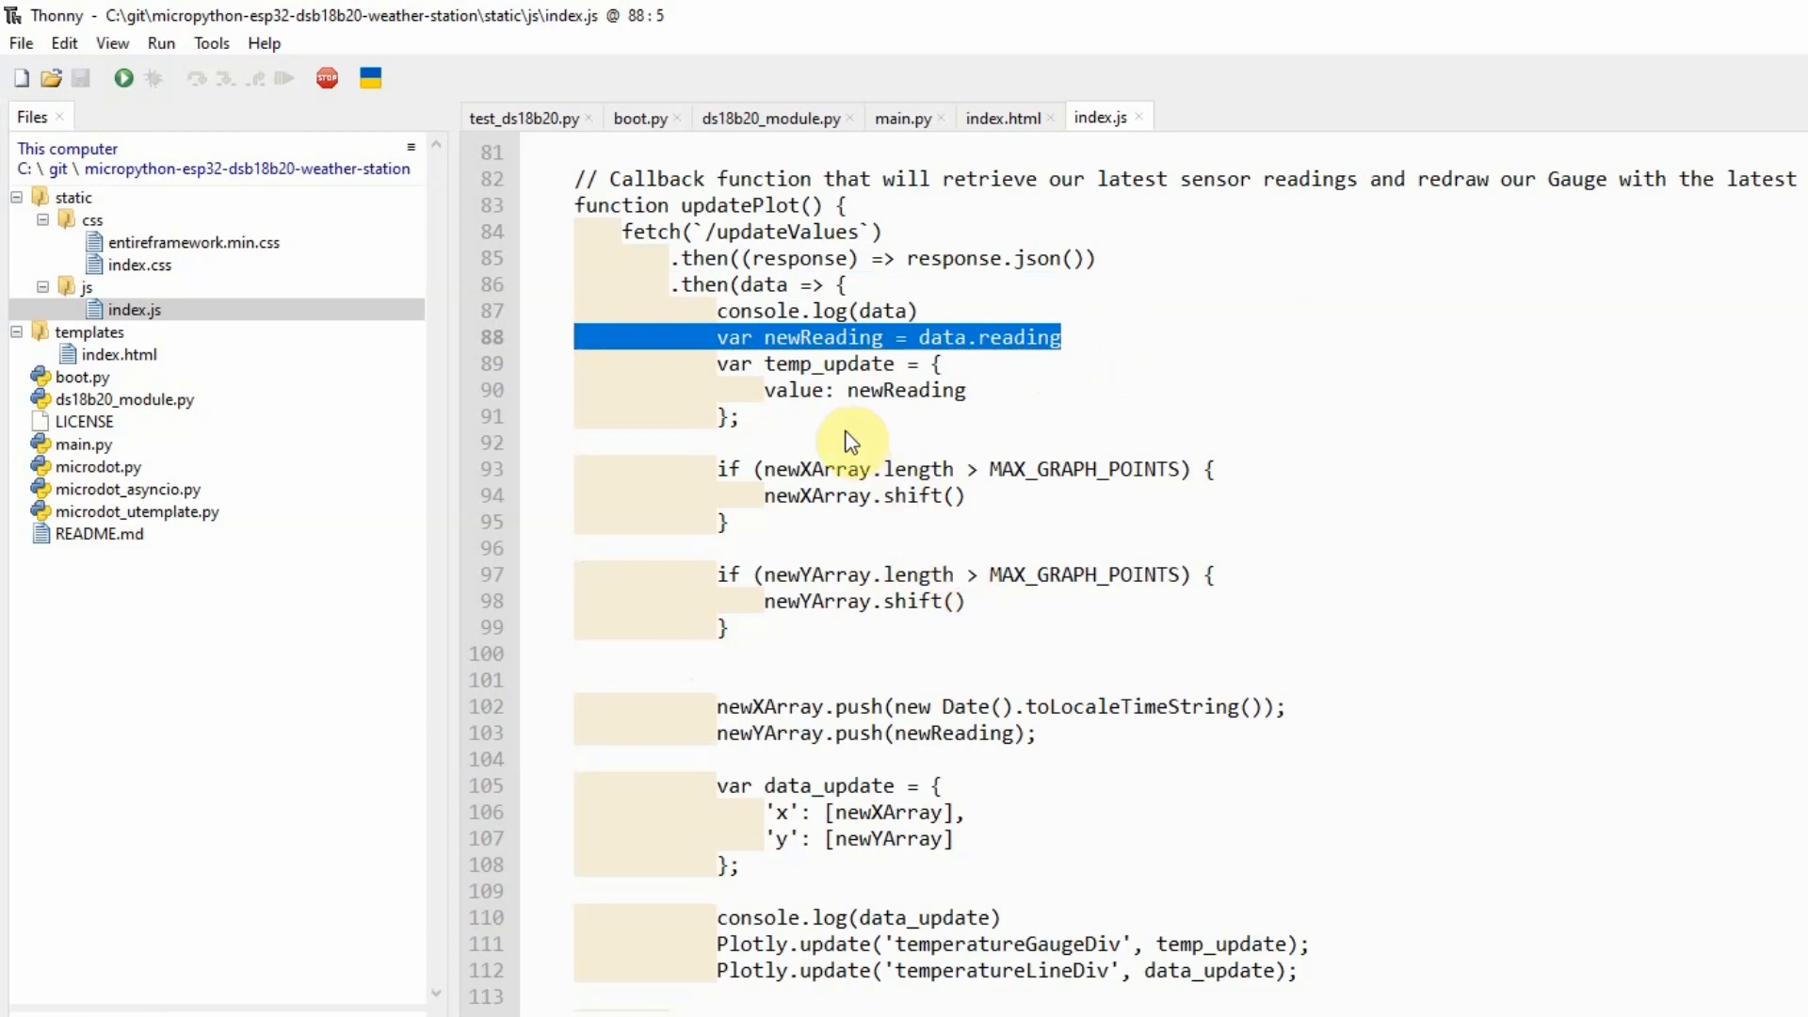
pyautogui.scroll(-3)
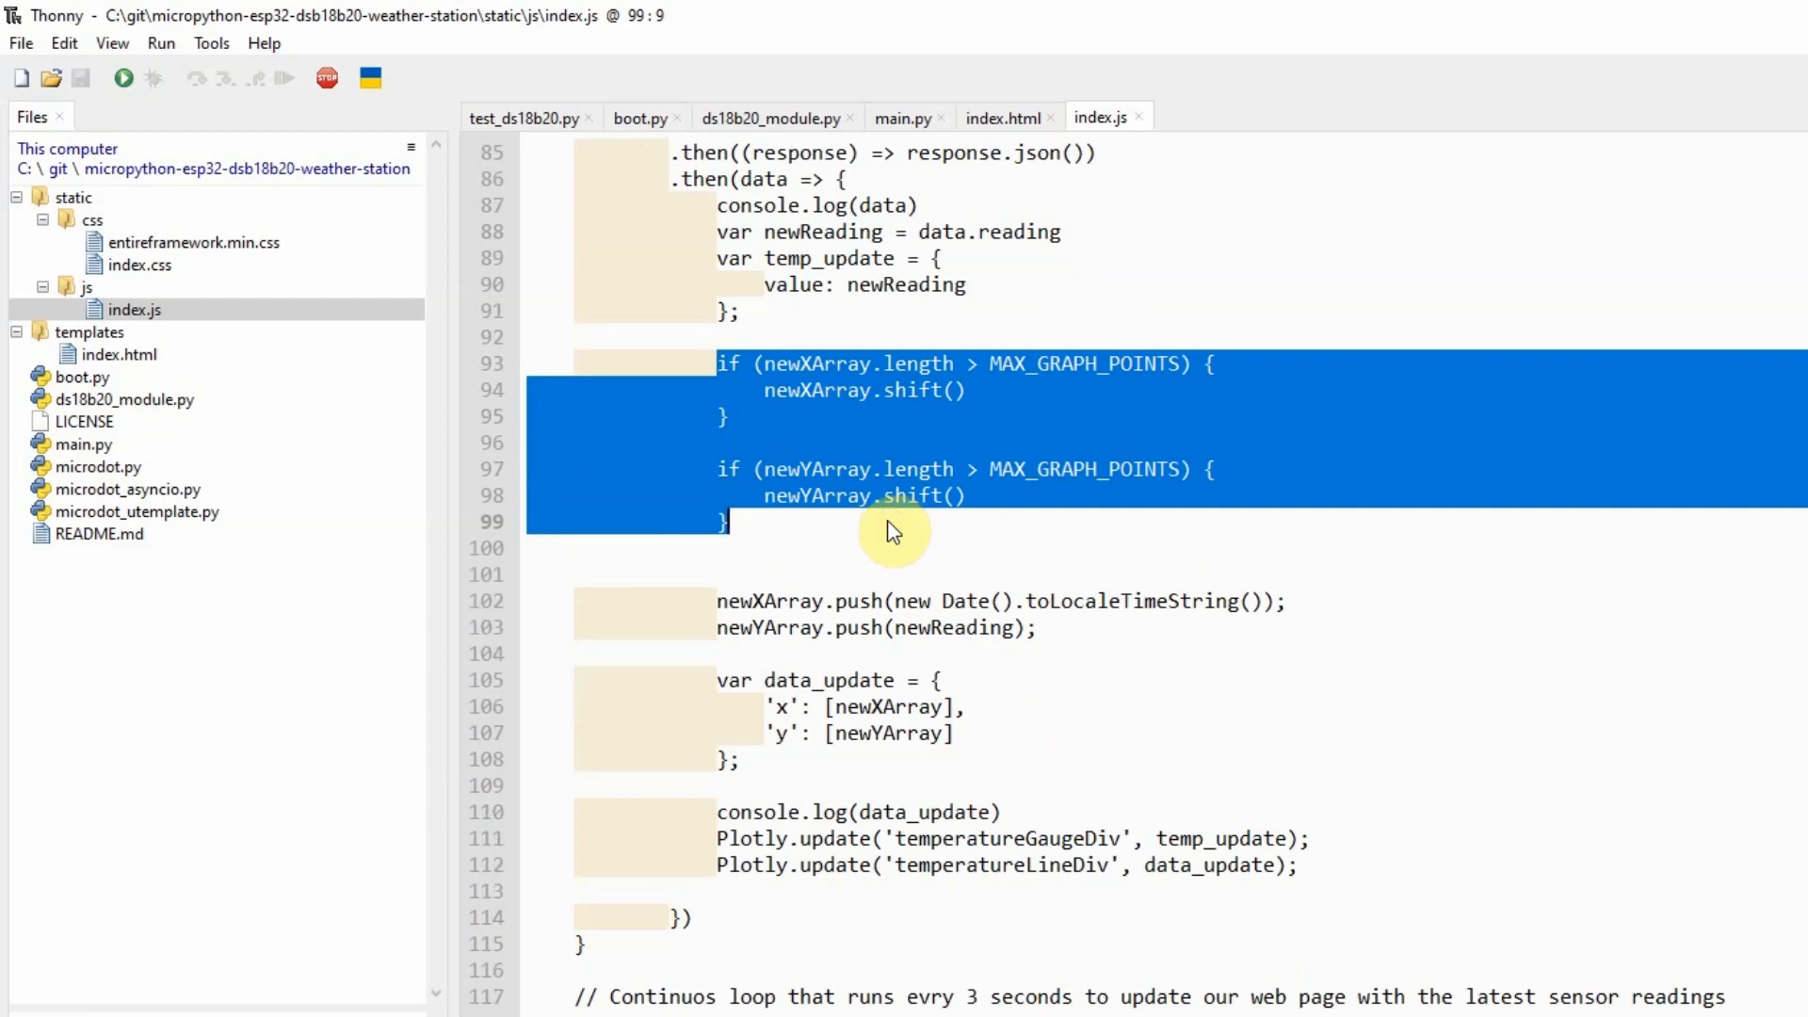
pyautogui.moveTo(924, 402)
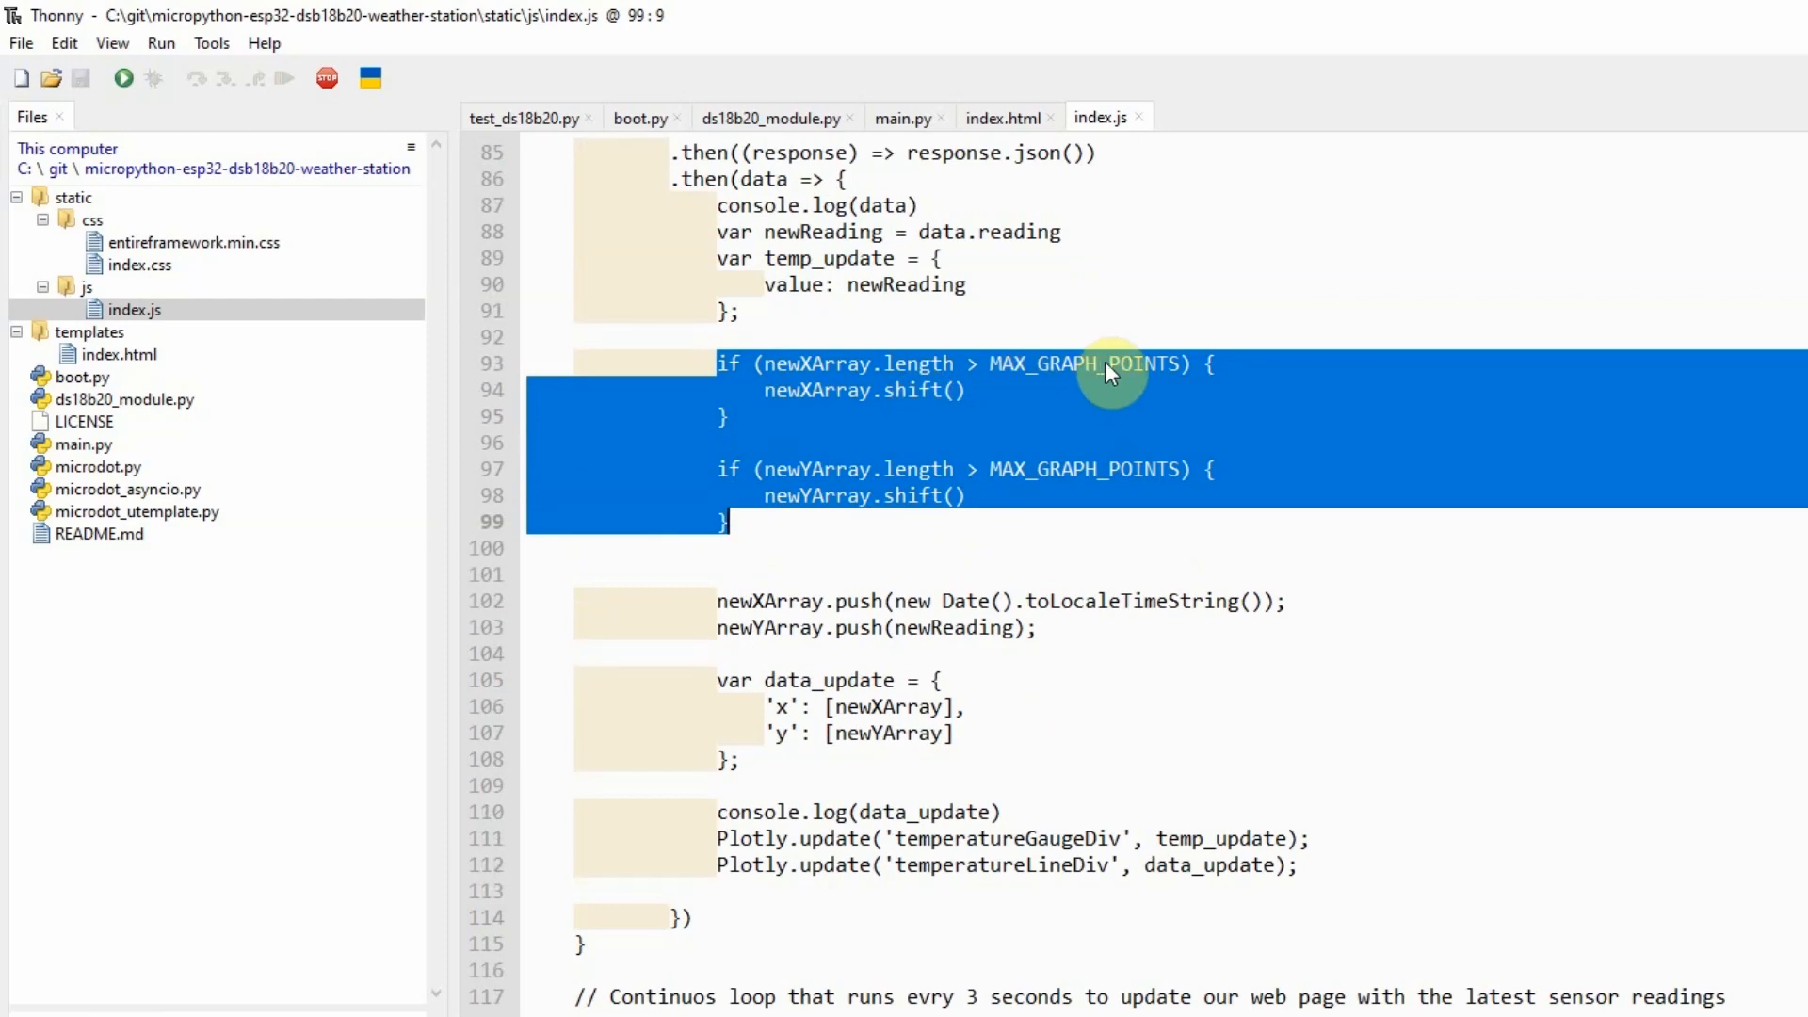
pyautogui.moveTo(819, 407)
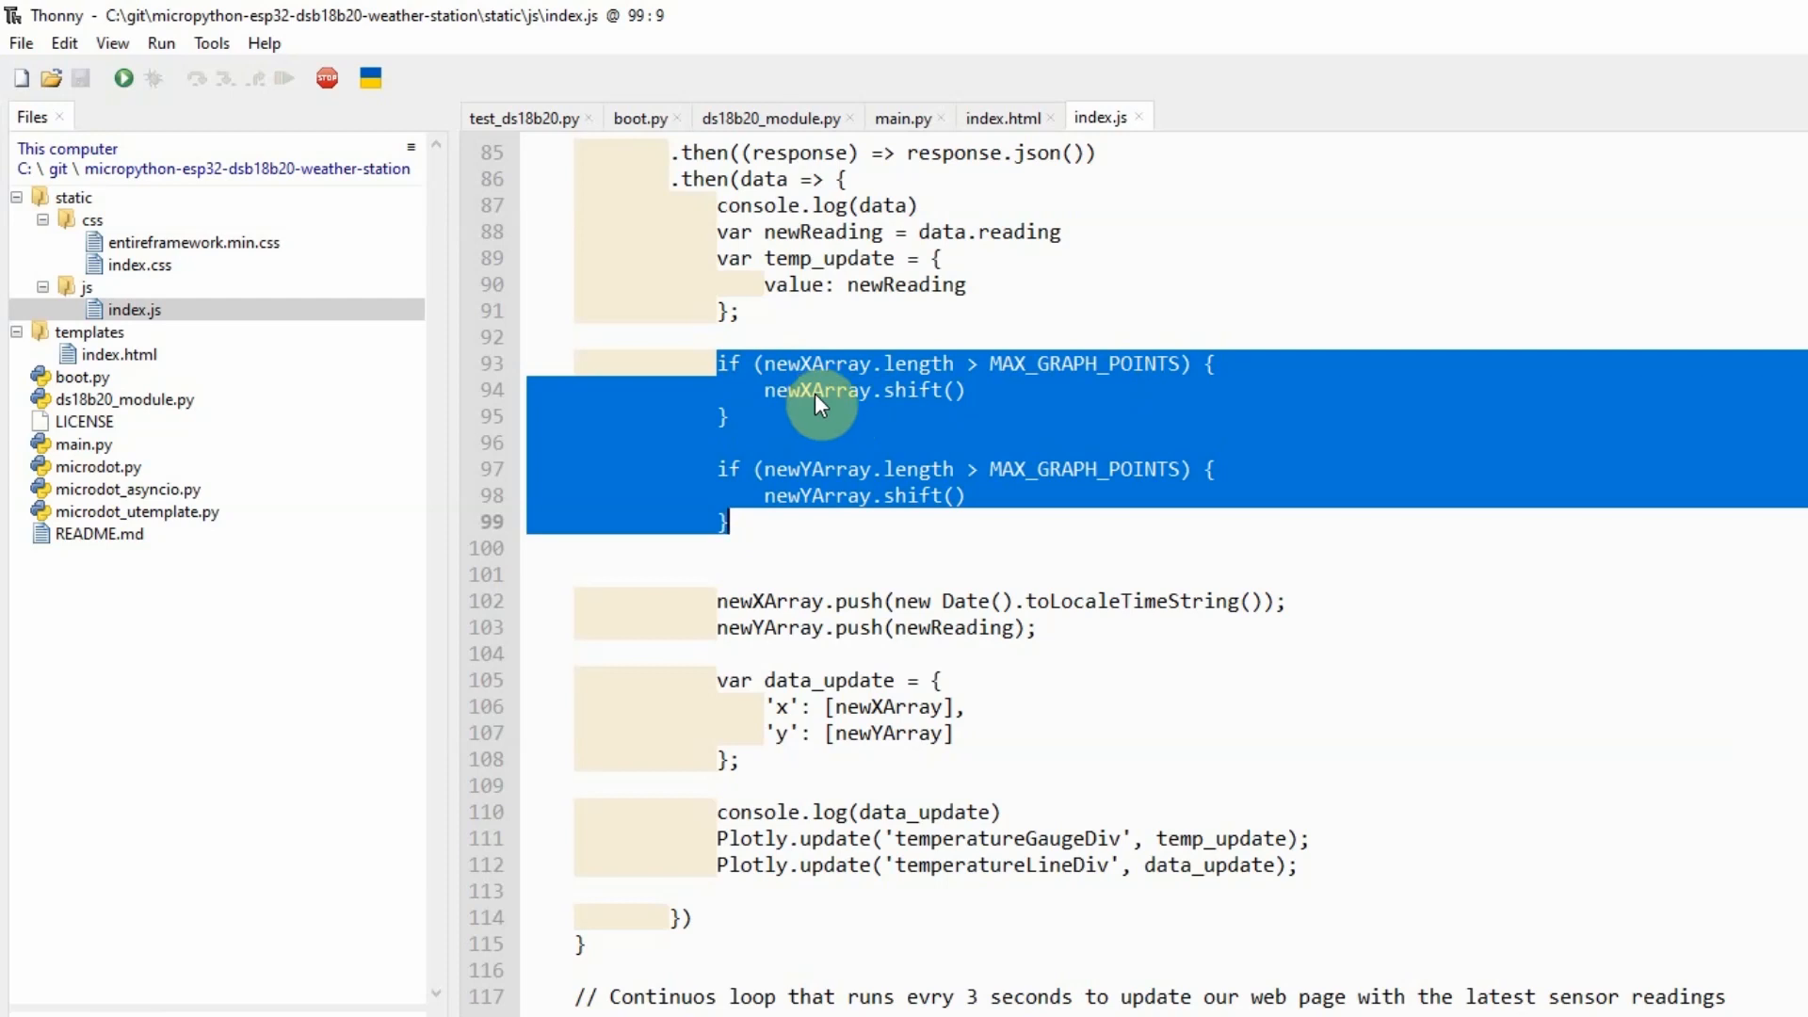
pyautogui.scroll(-3)
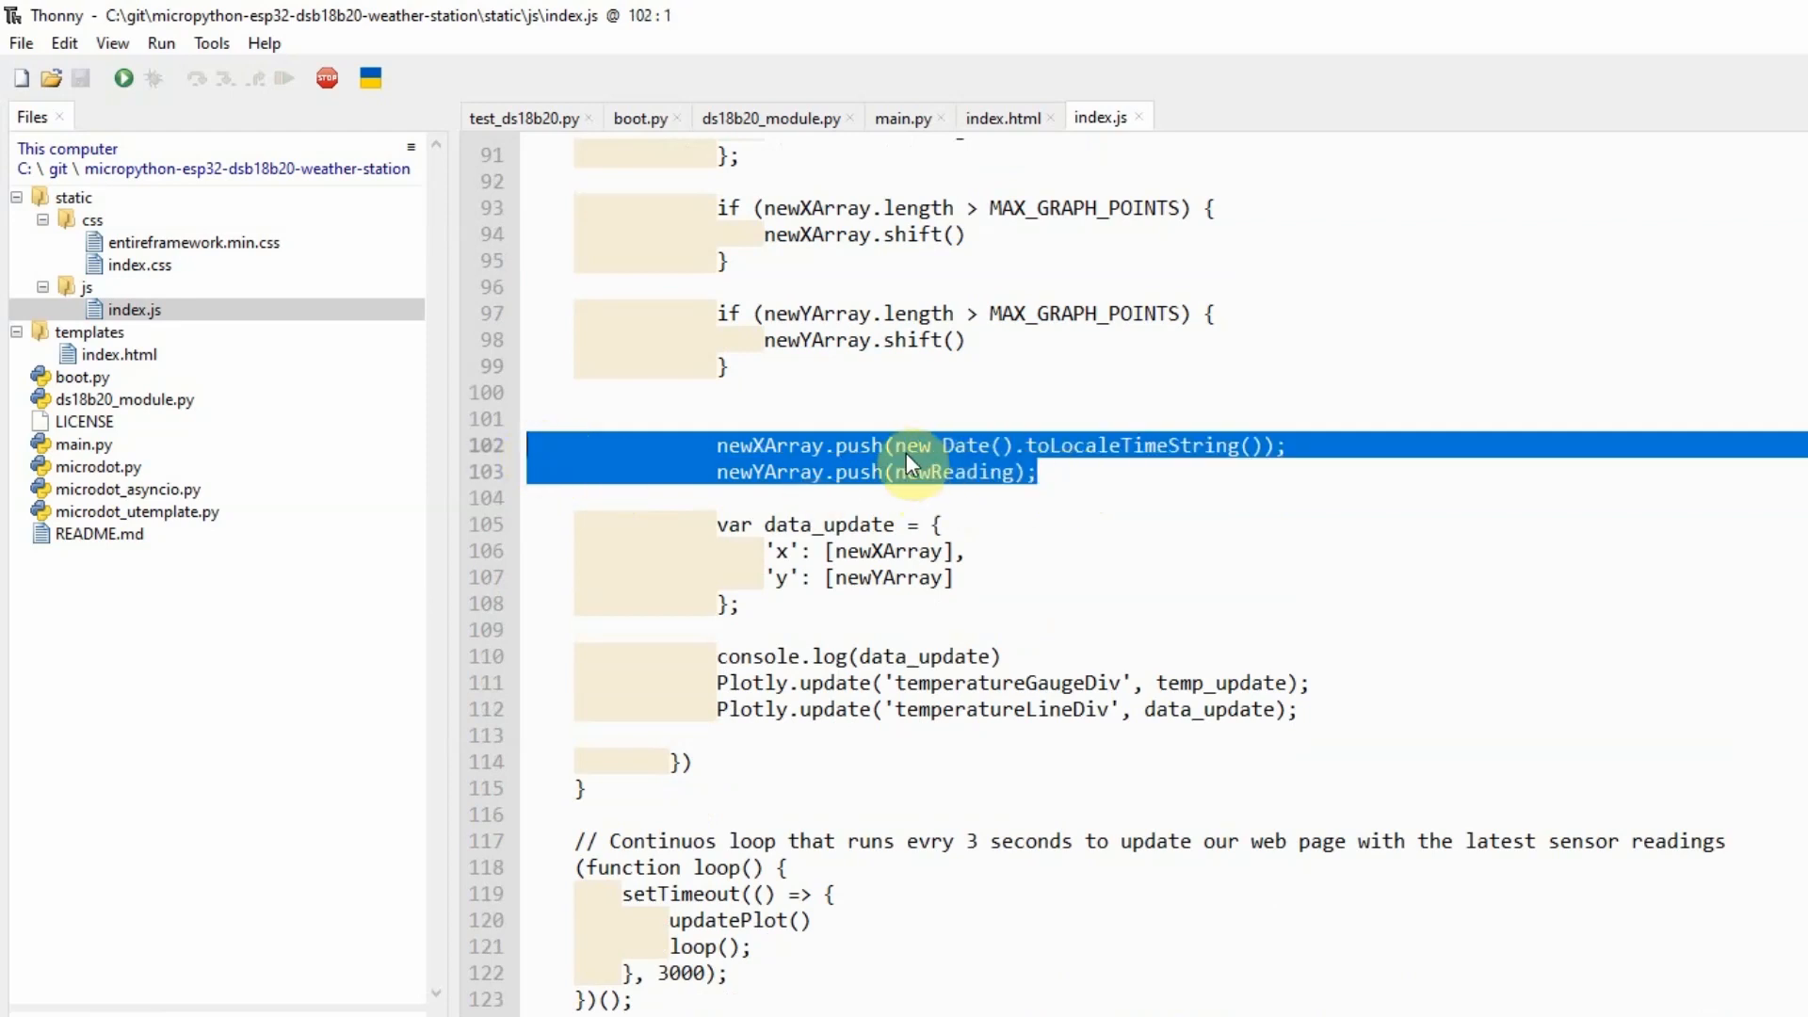
pyautogui.click(910, 445)
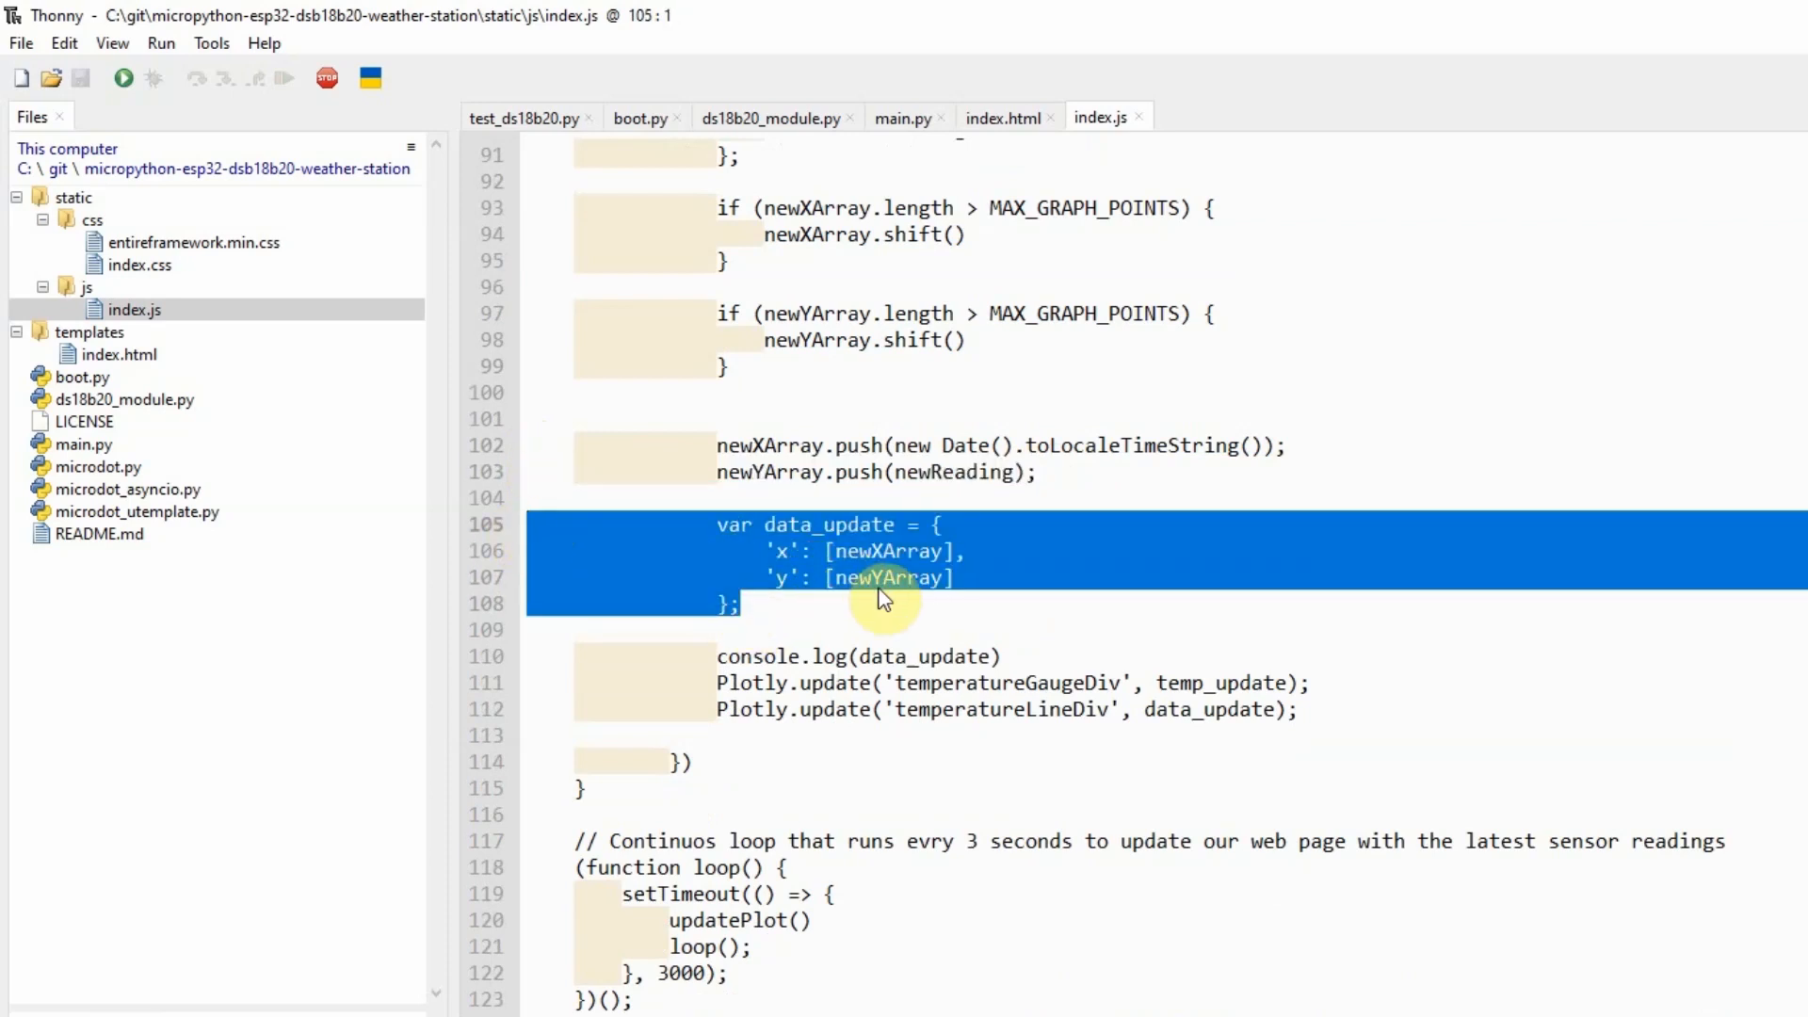
pyautogui.click(1339, 710)
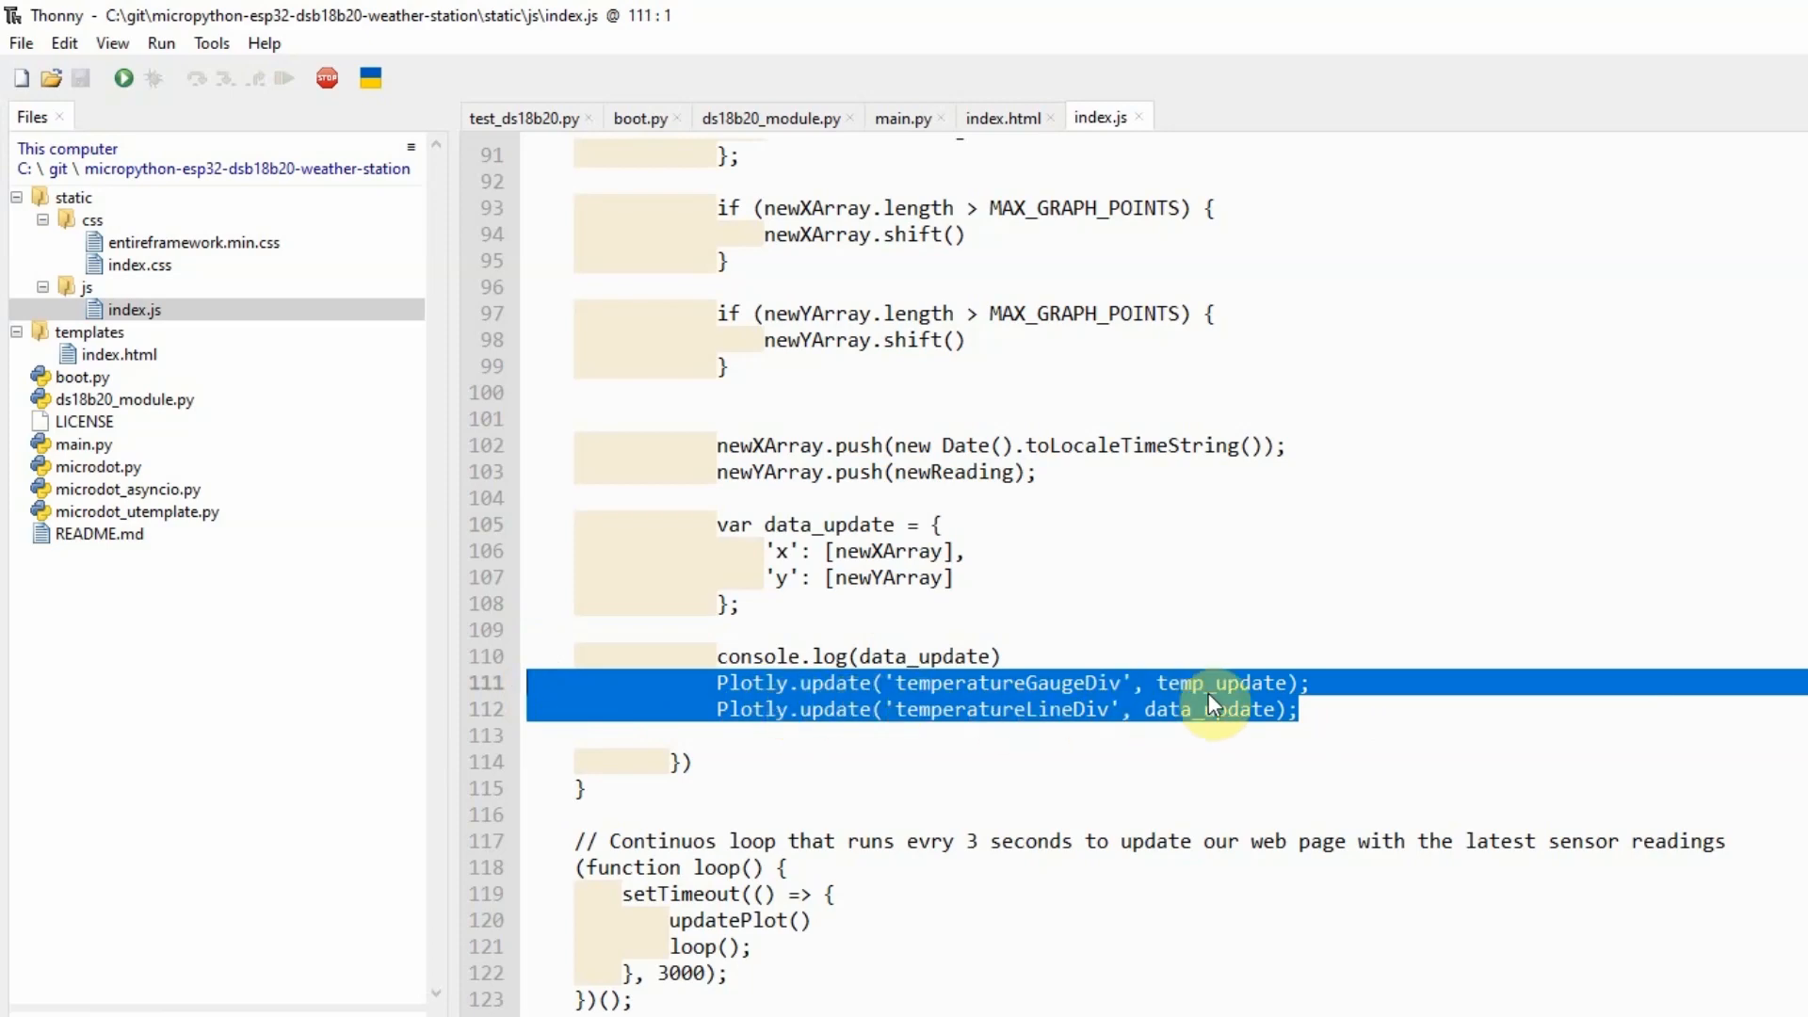
pyautogui.doubleClick(1219, 682)
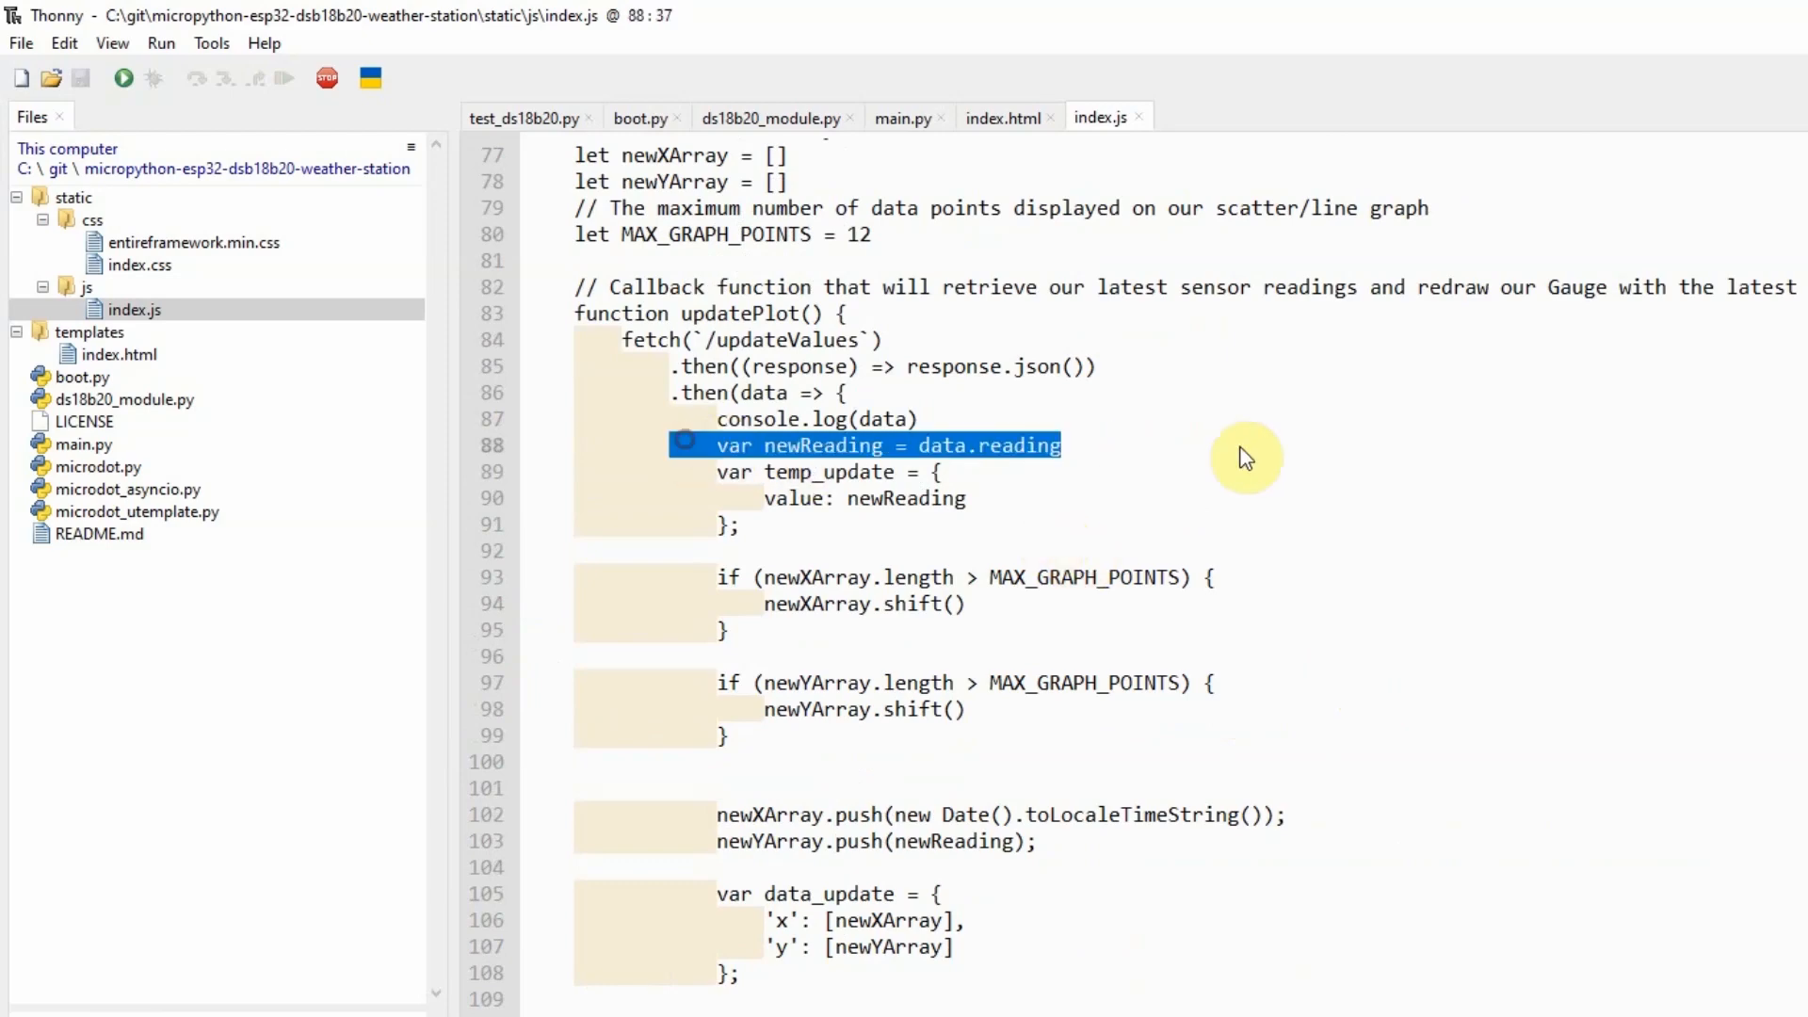
pyautogui.scroll(-3)
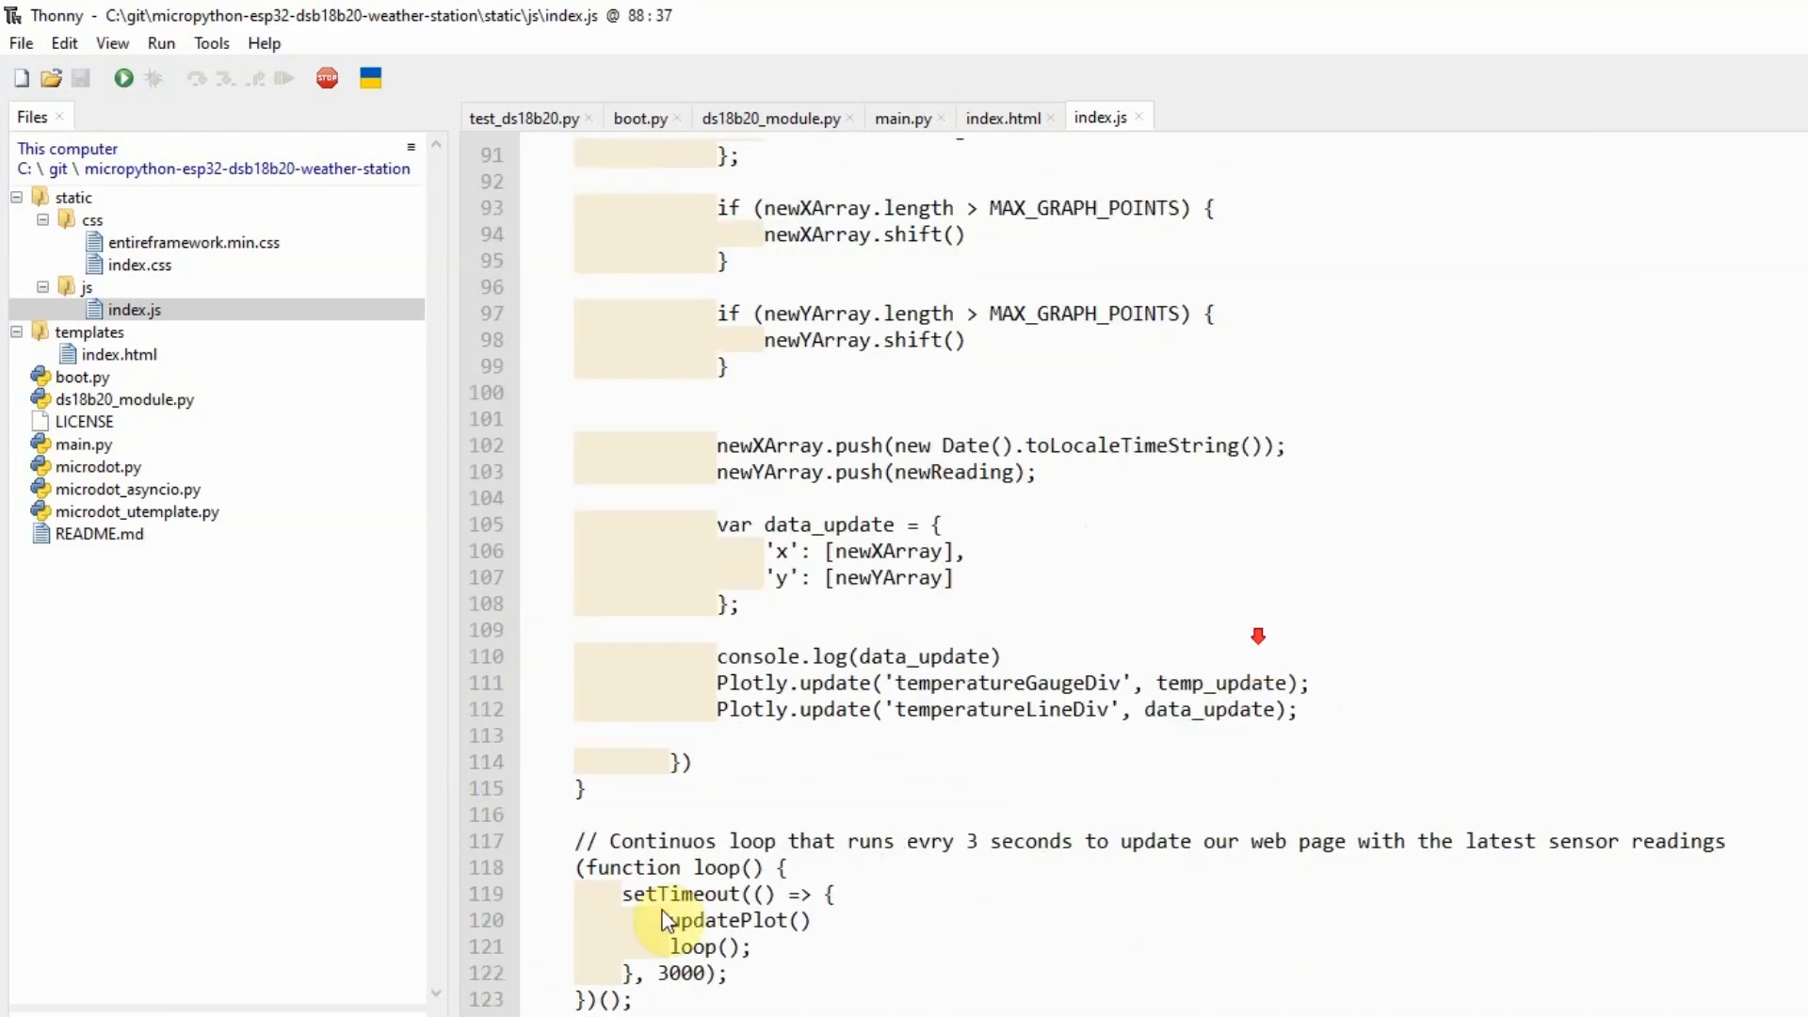
pyautogui.moveTo(565, 870); pyautogui.dragTo(629, 998)
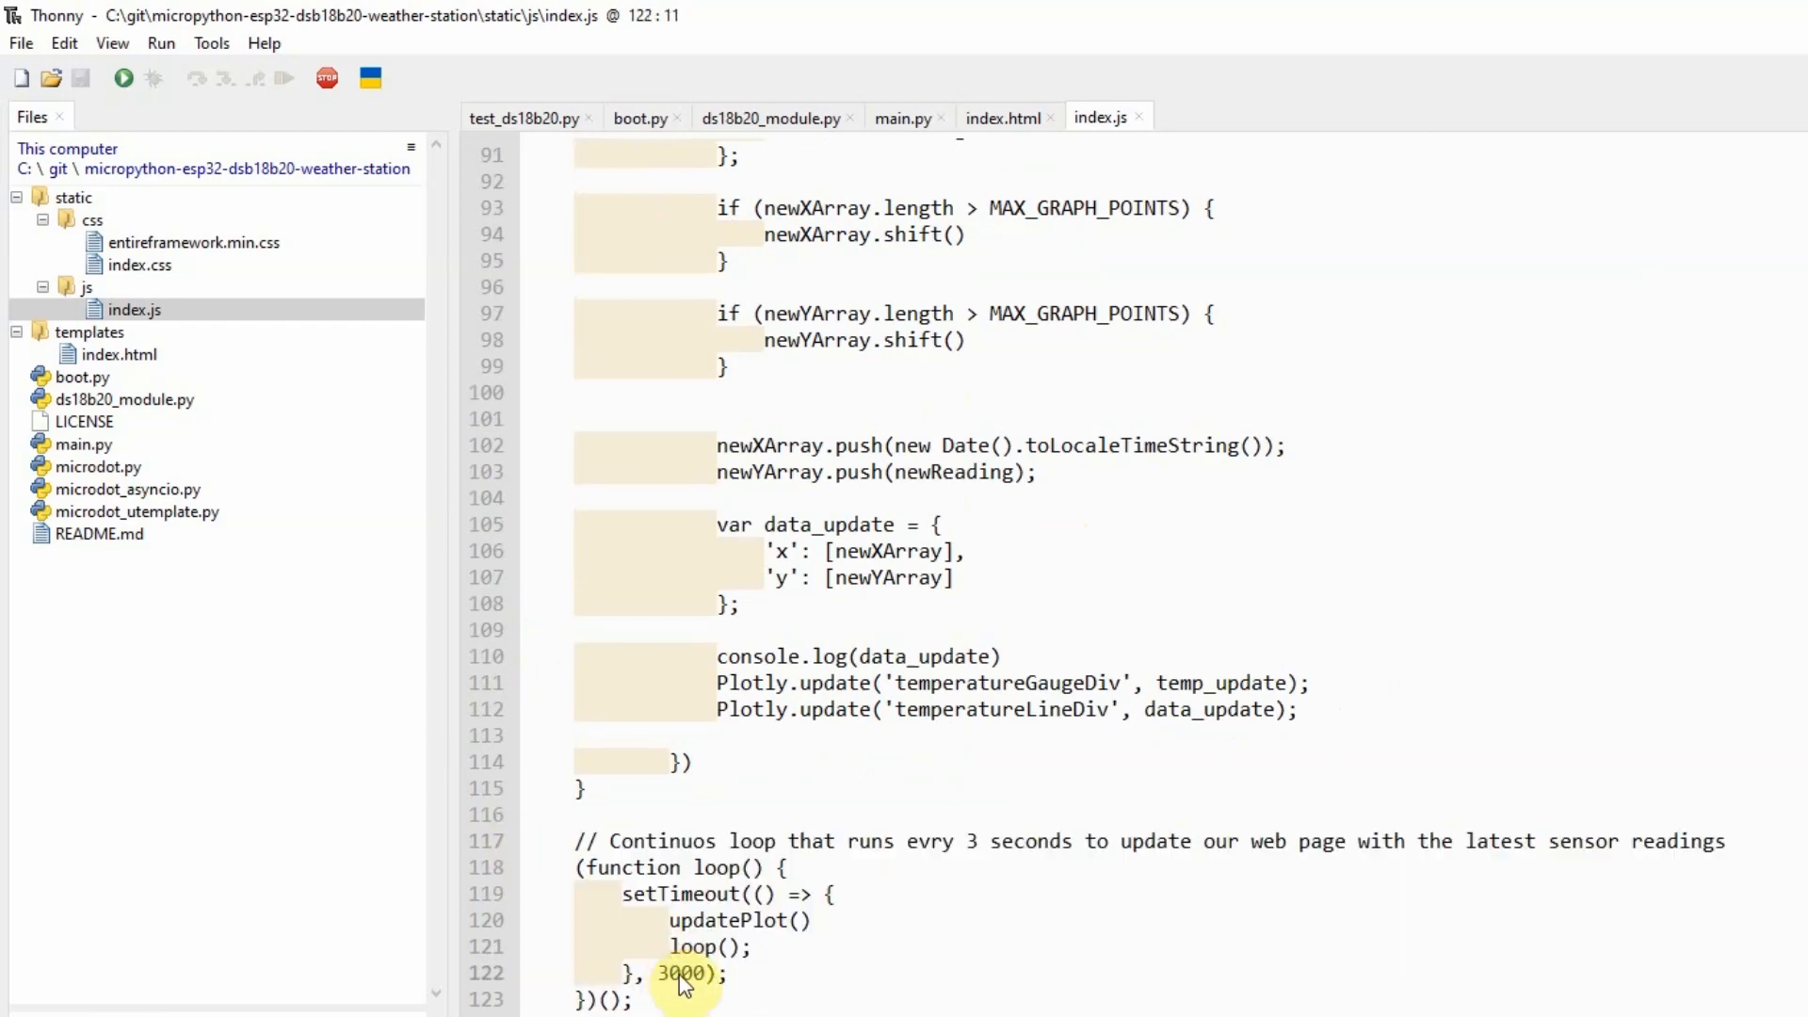
pyautogui.doubleClick(683, 974)
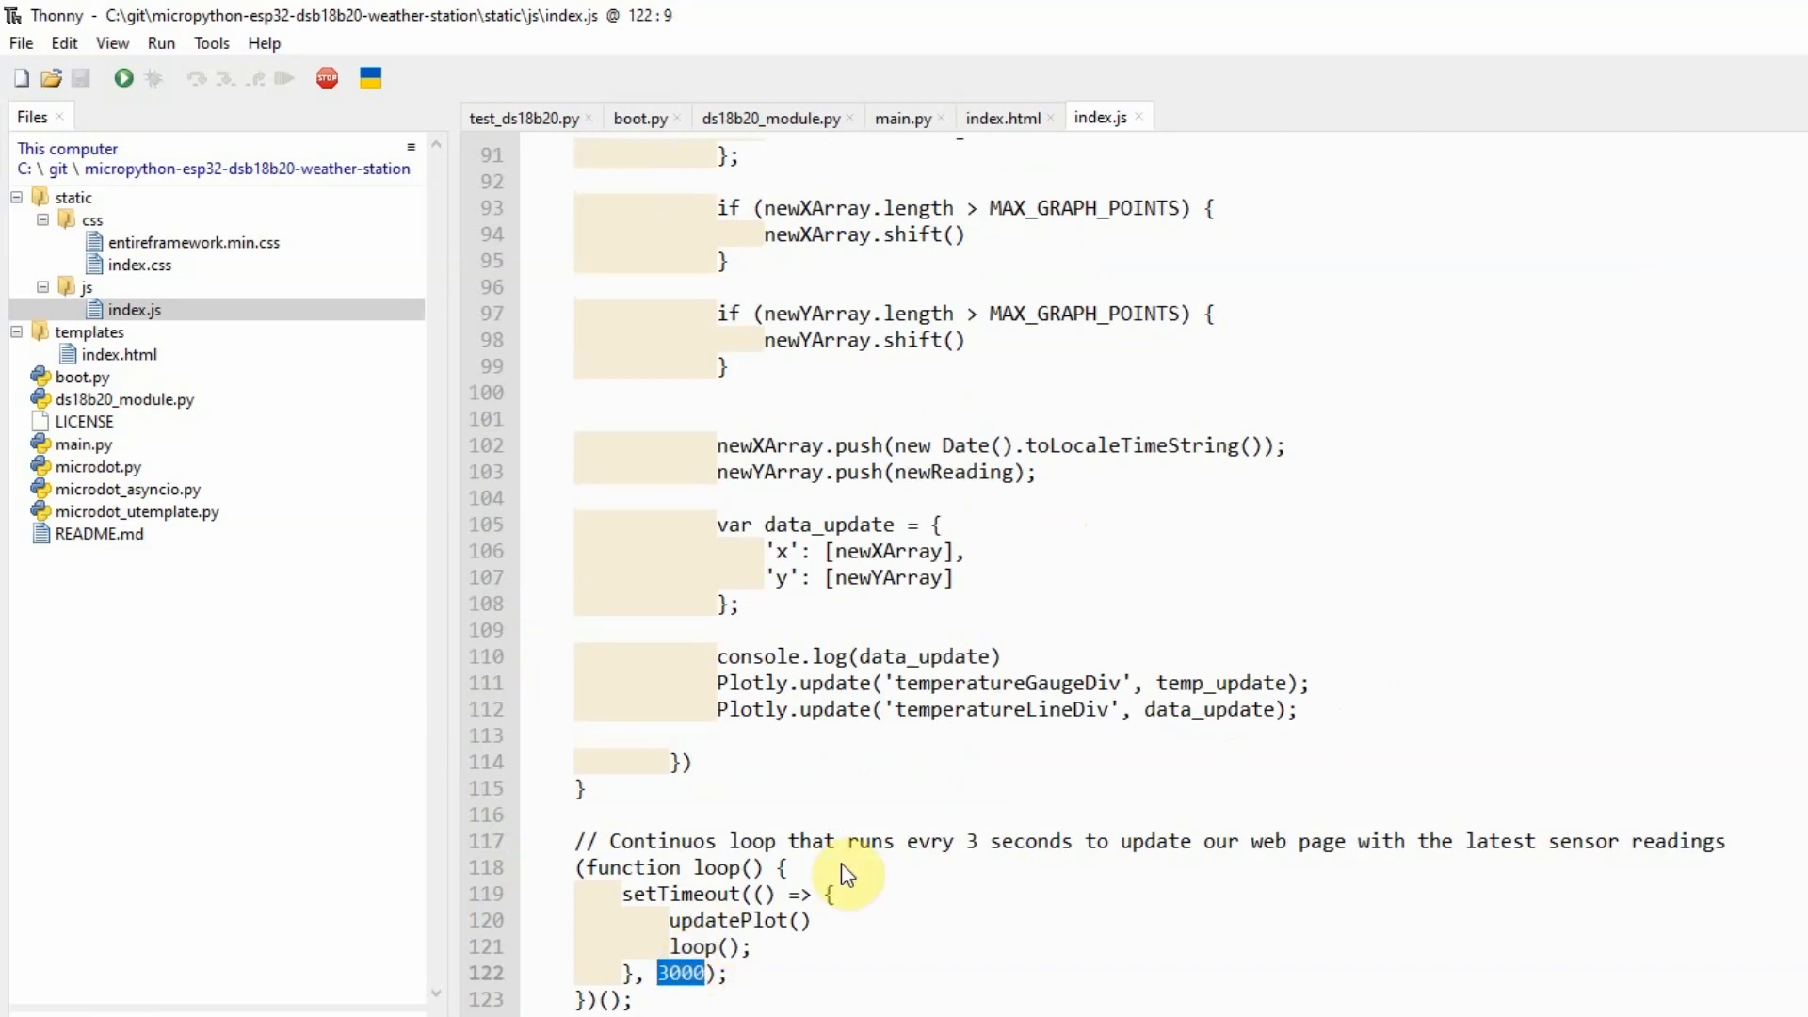
pyautogui.moveTo(673, 933)
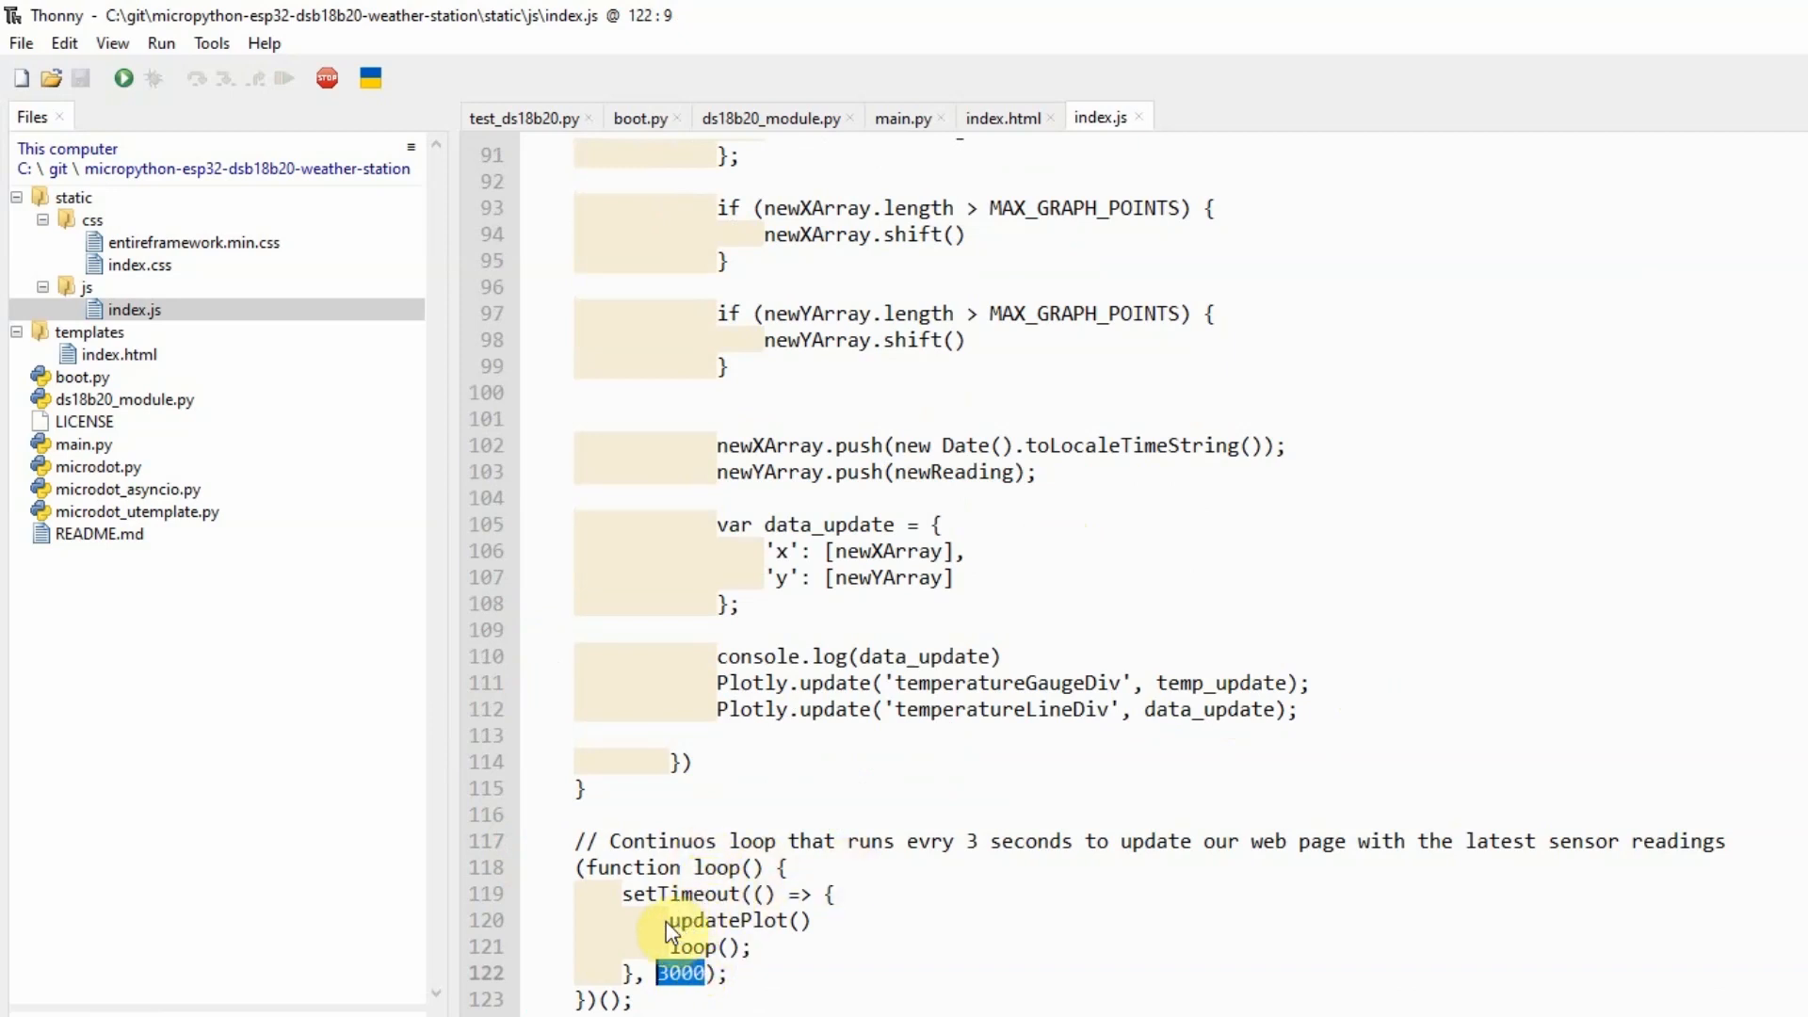
pyautogui.doubleClick(739, 922)
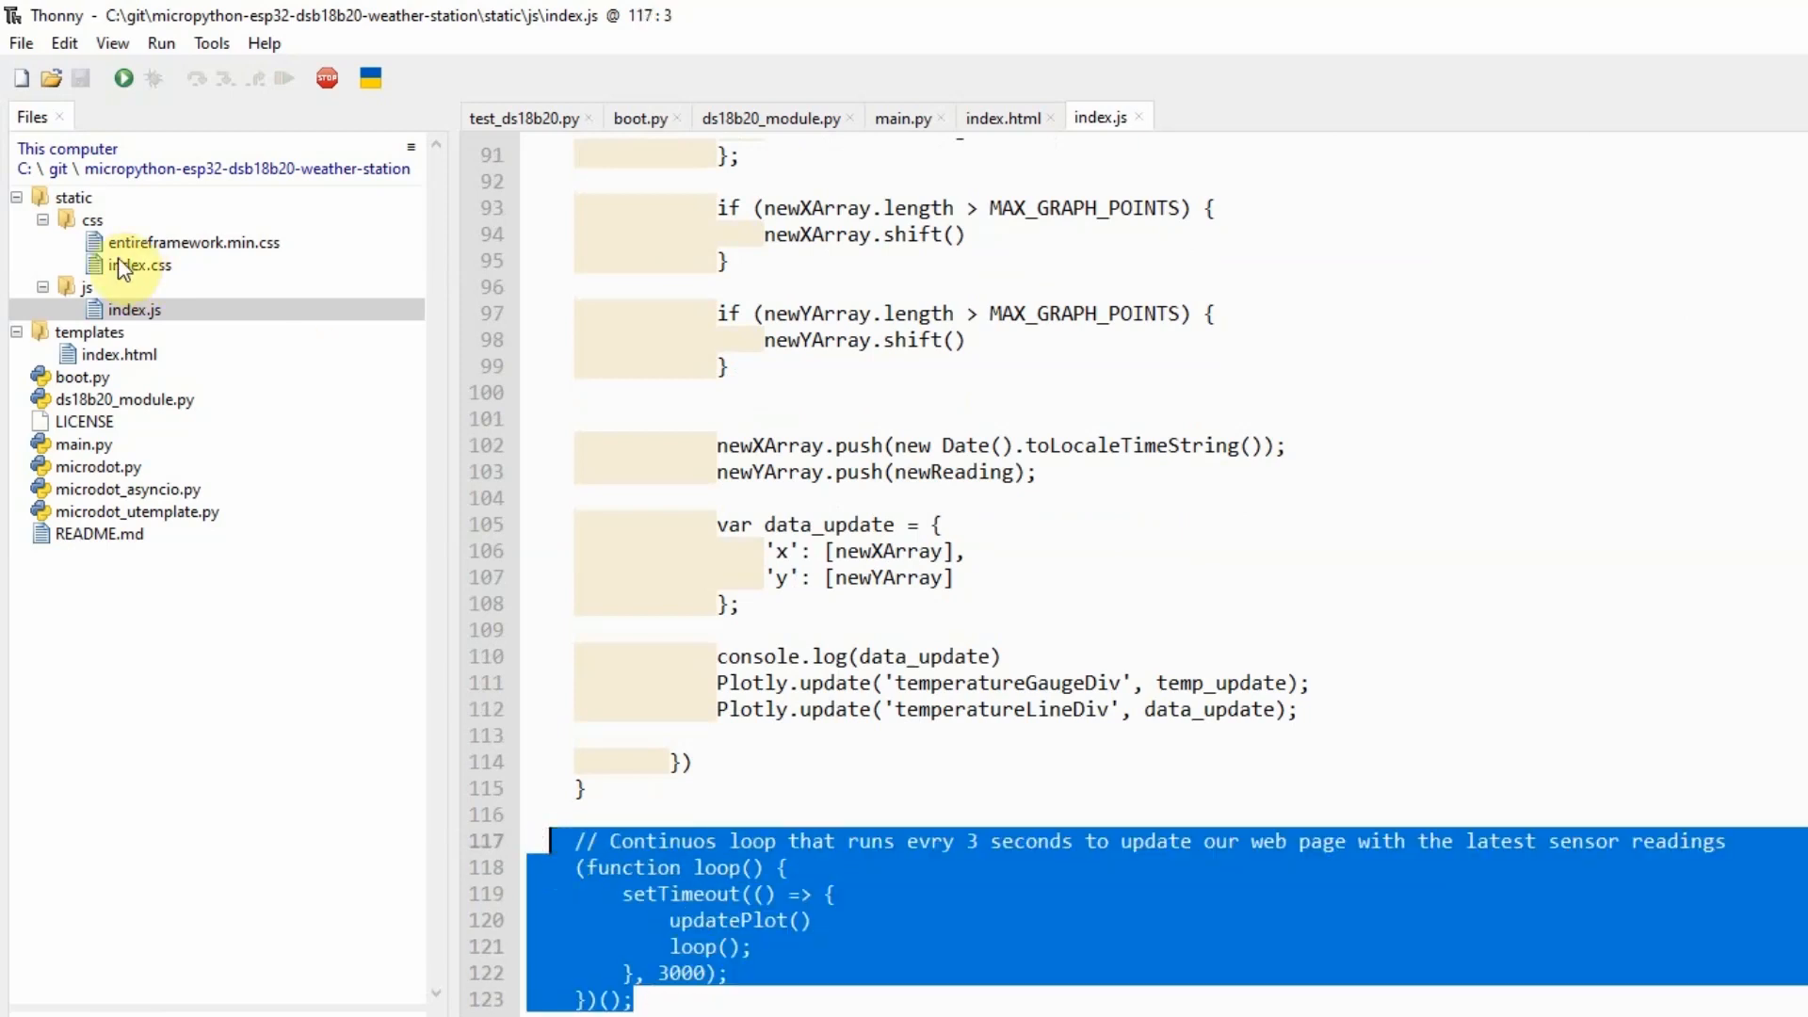
# - Bring up index.css and entireframework.min.css from the static/css folder
pyautogui.click(91, 218)
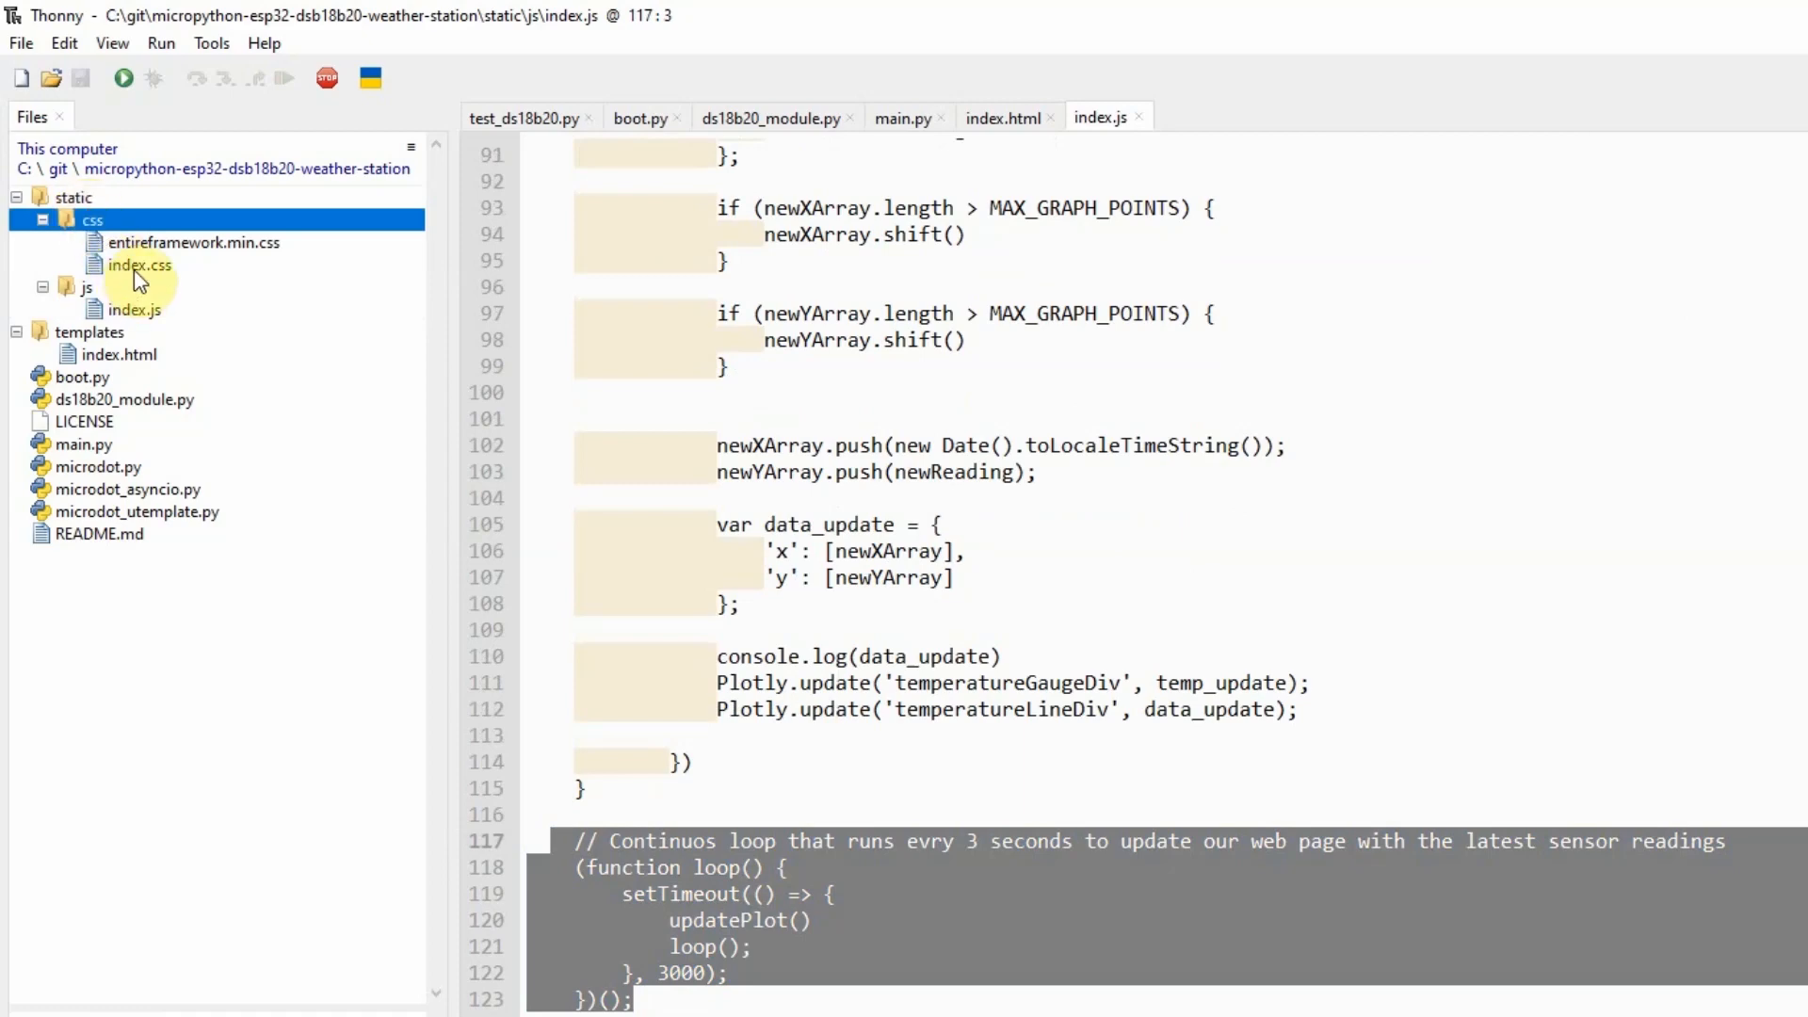
pyautogui.doubleClick(138, 263)
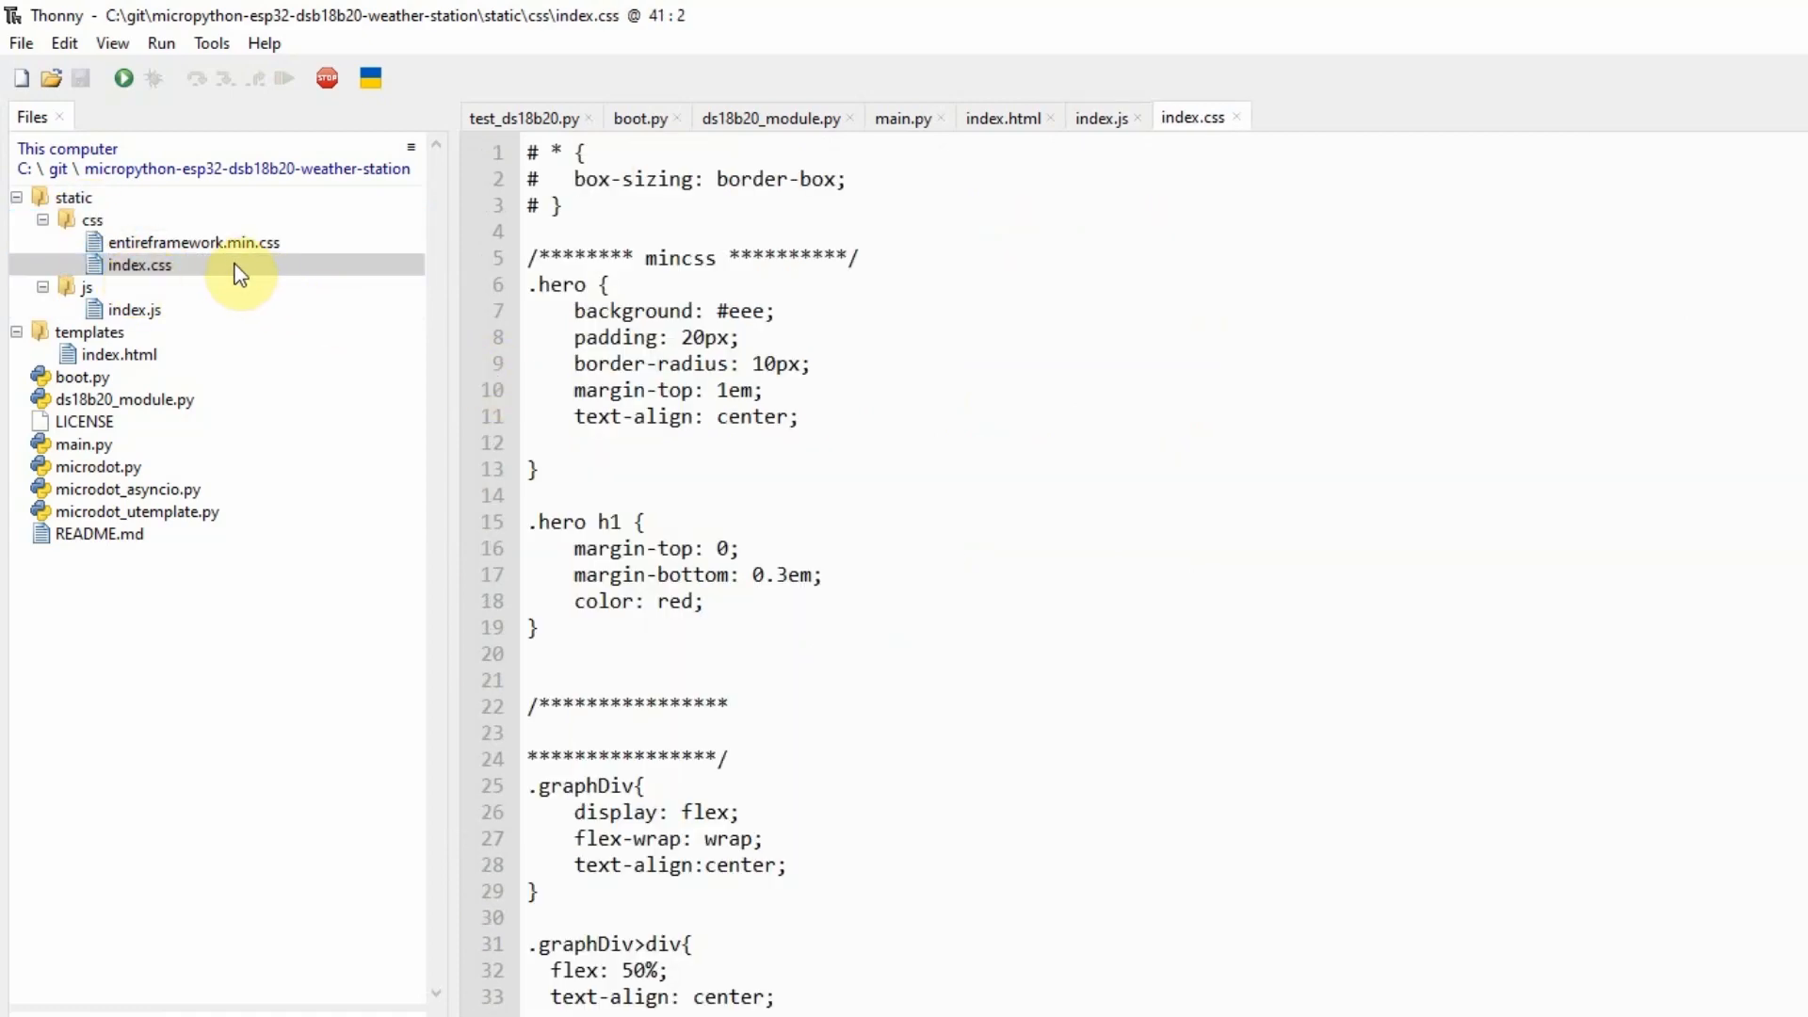
pyautogui.doubleClick(192, 243)
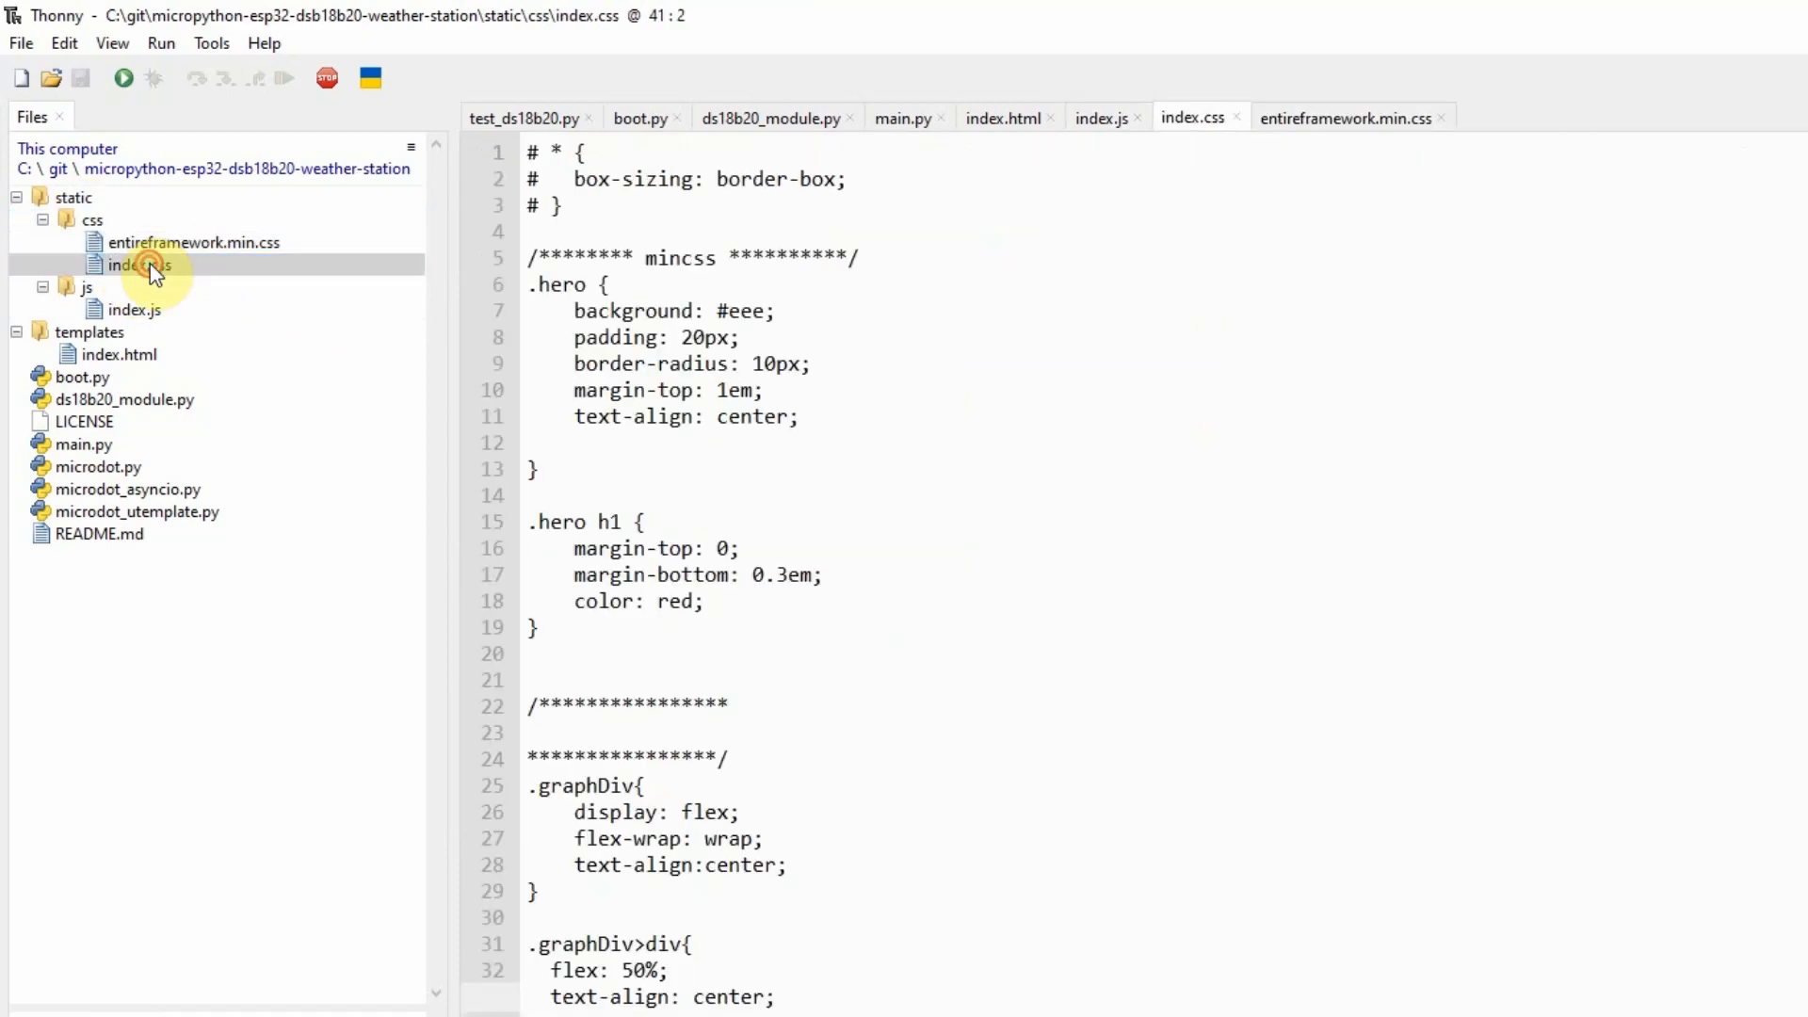
pyautogui.scroll(-3)
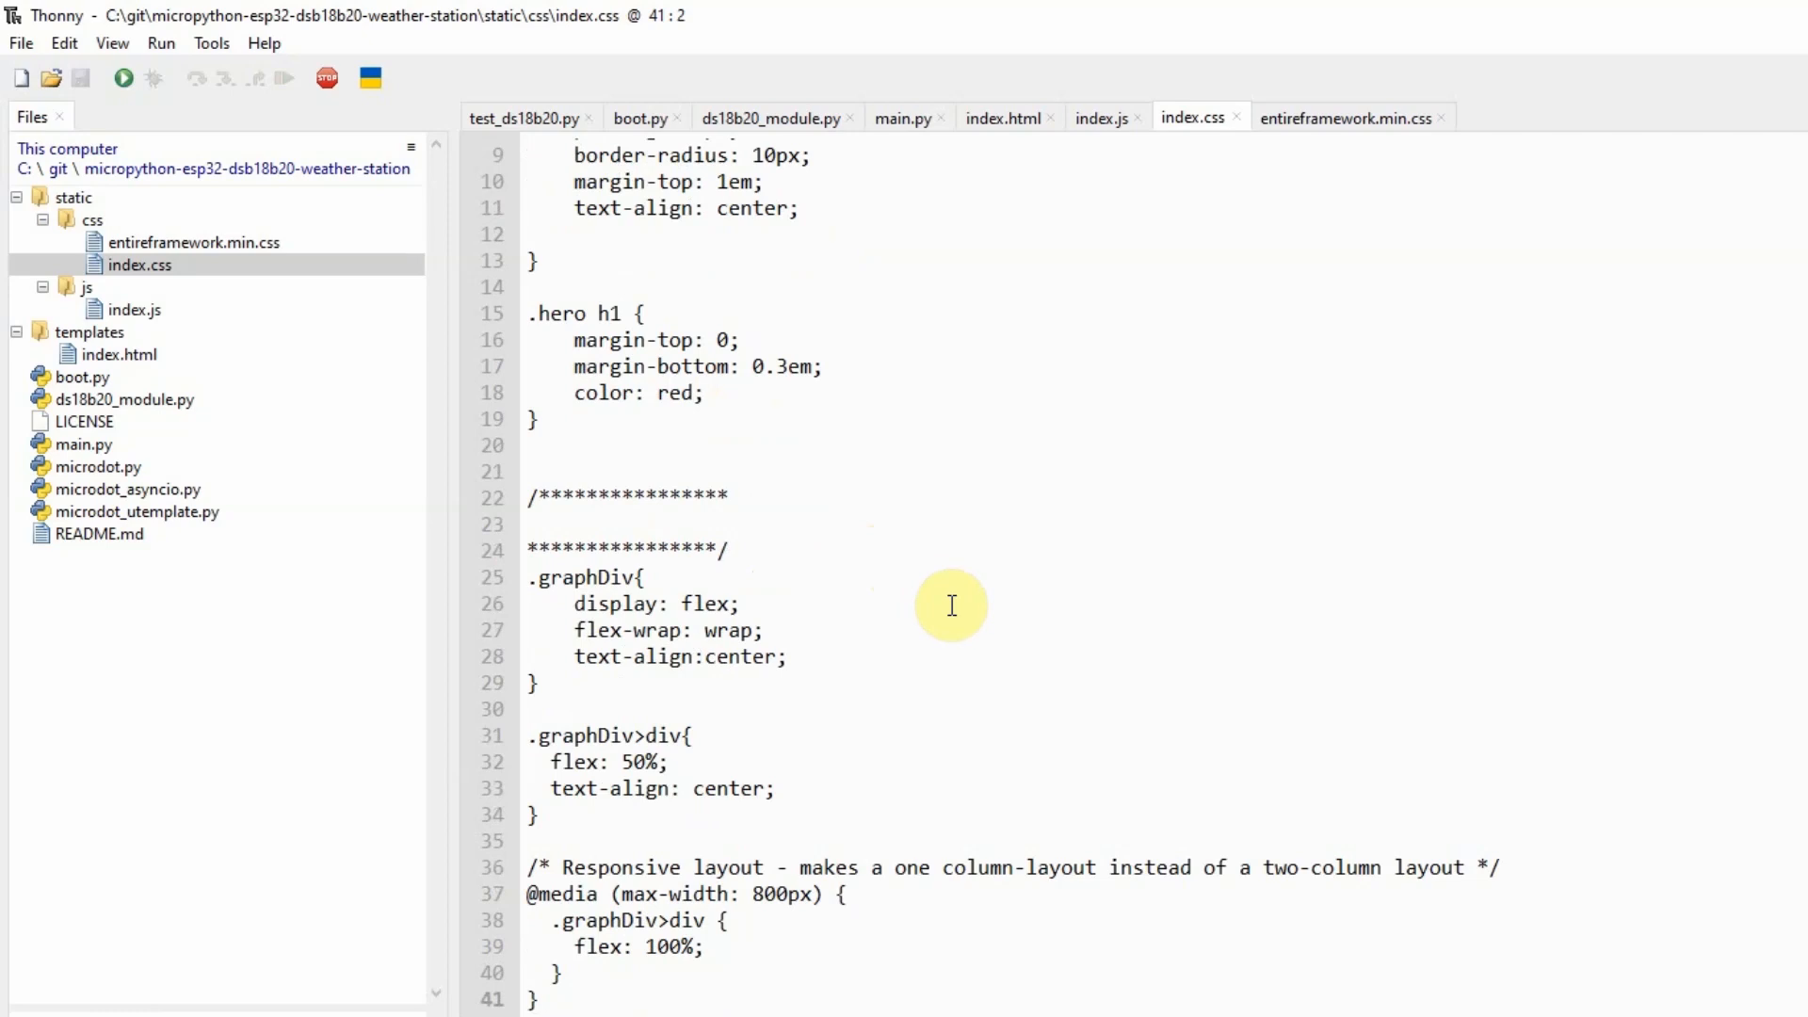
pyautogui.moveTo(171, 673)
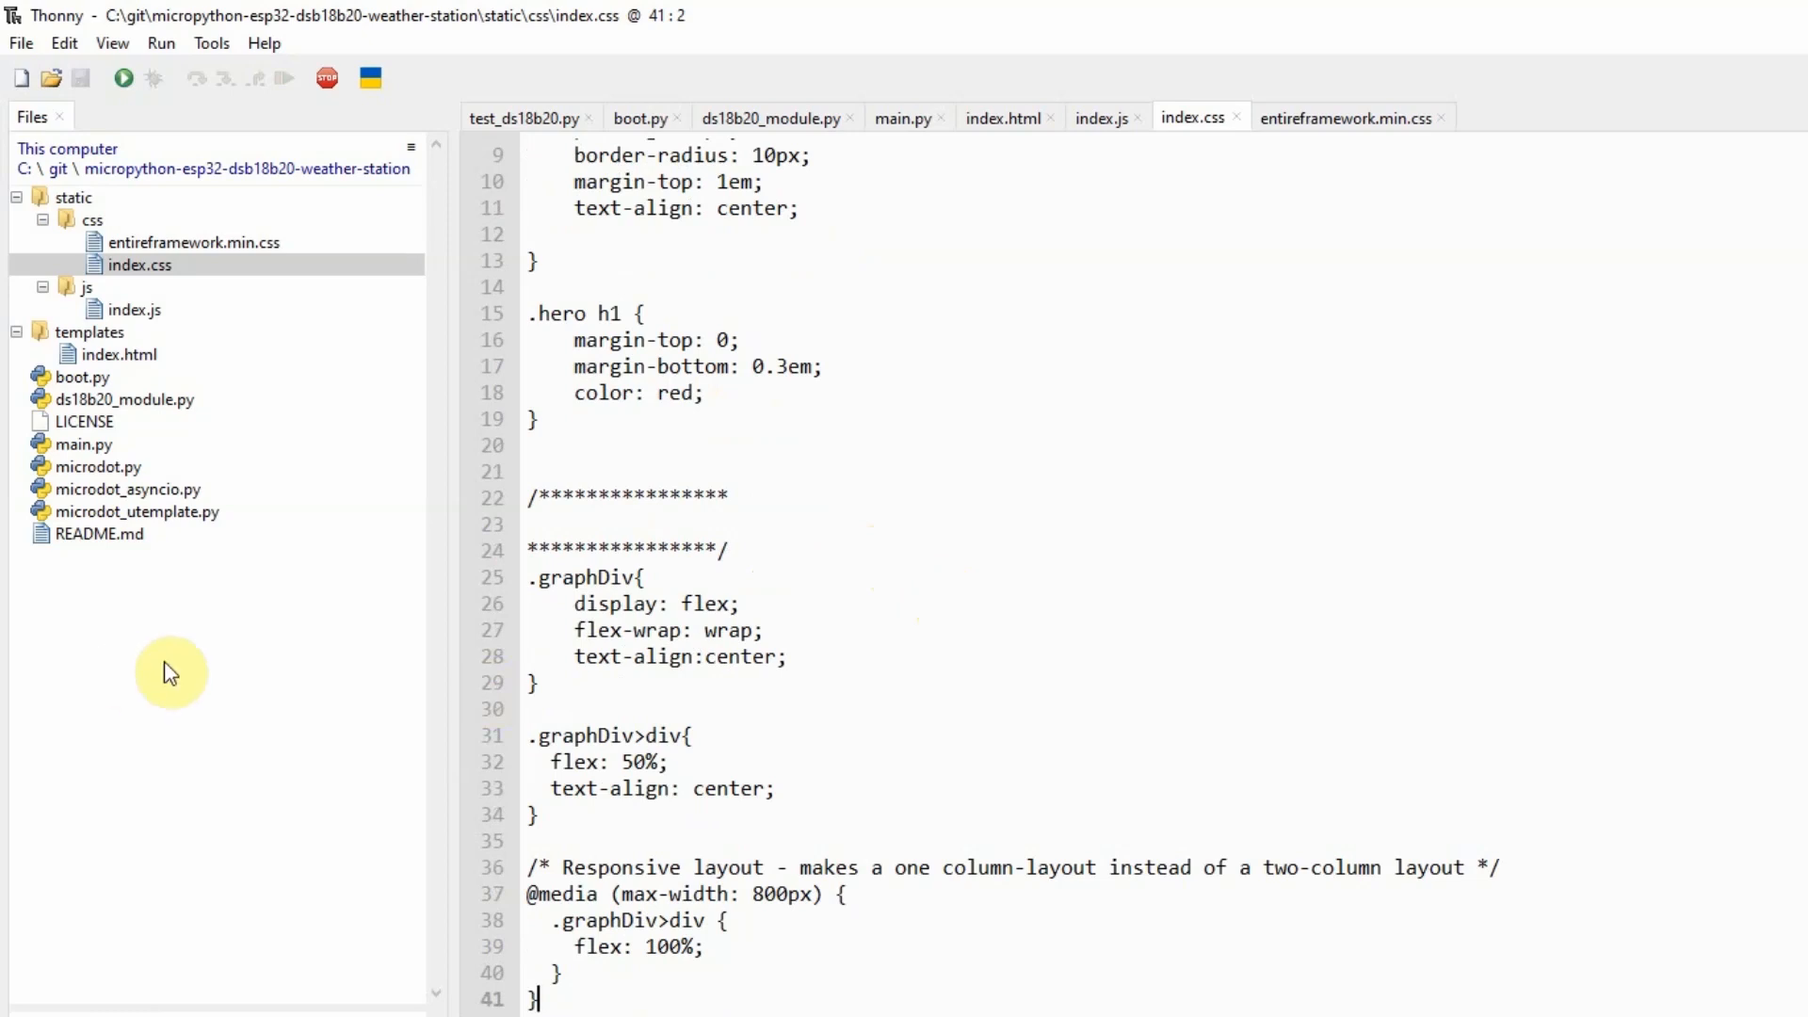
pyautogui.moveTo(104, 473)
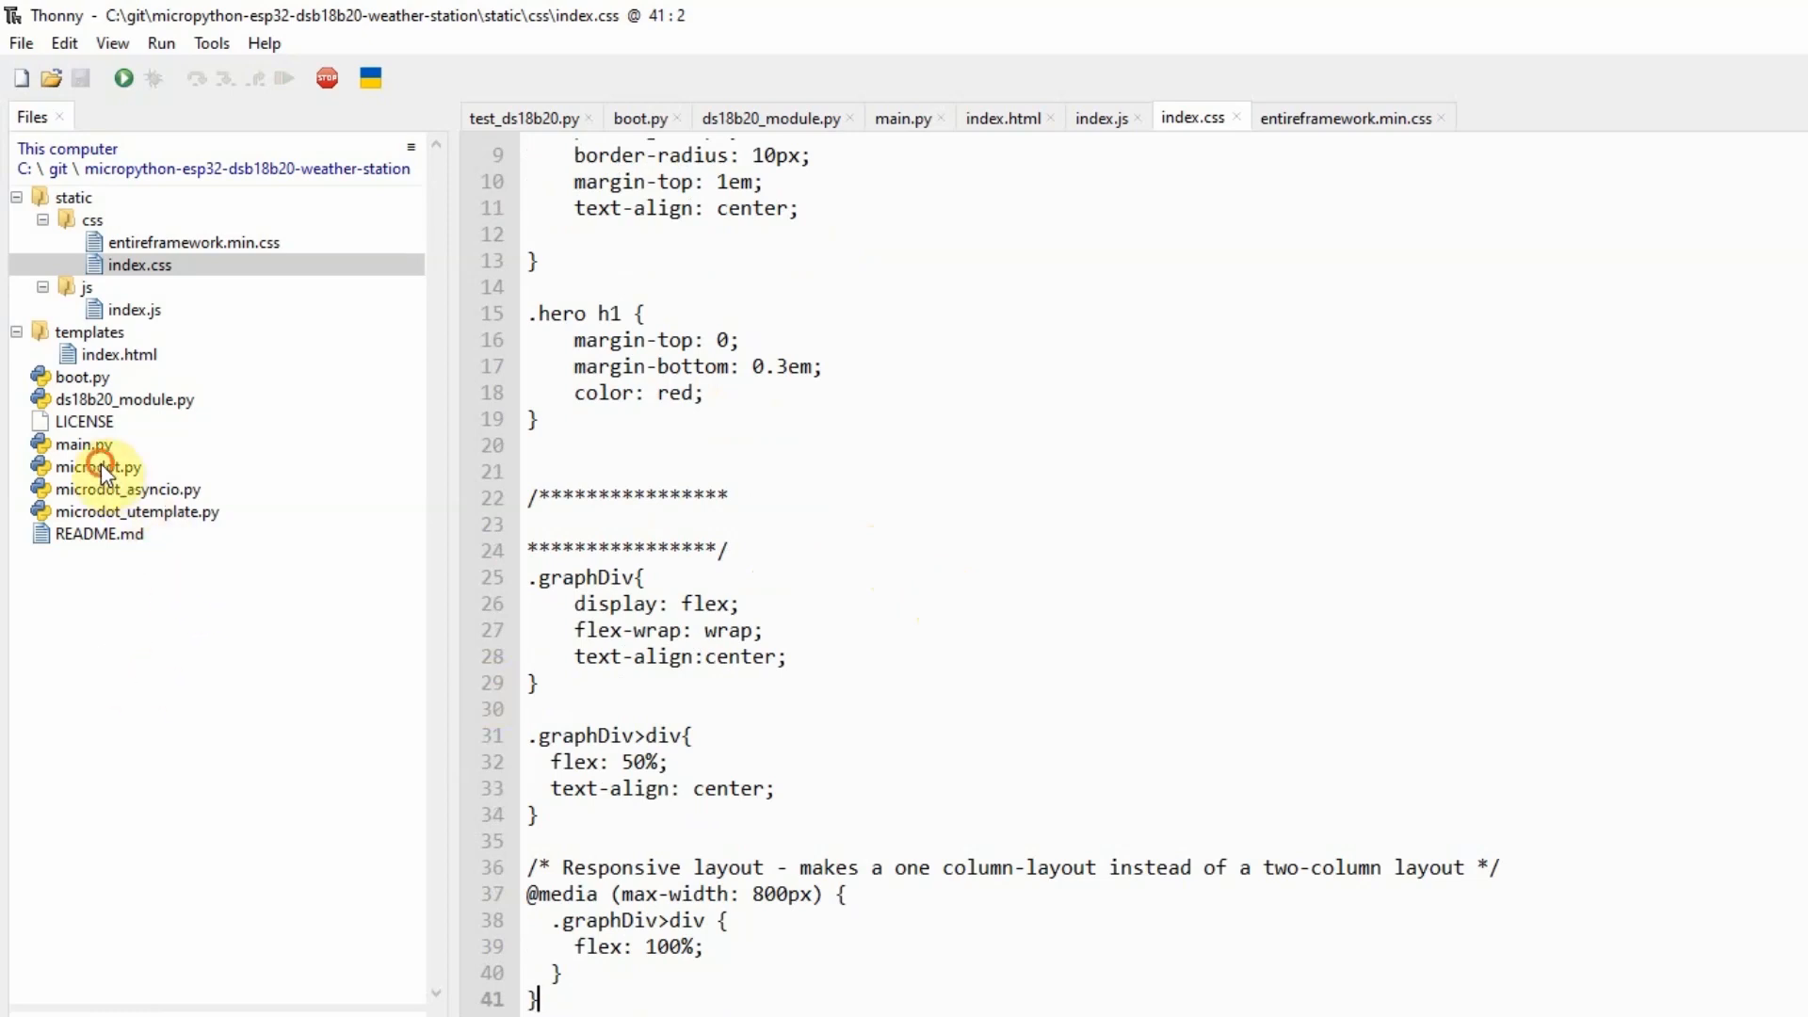
# - Point out microdot.py and microdot_utemplate.py among the project files
pyautogui.click(98, 465)
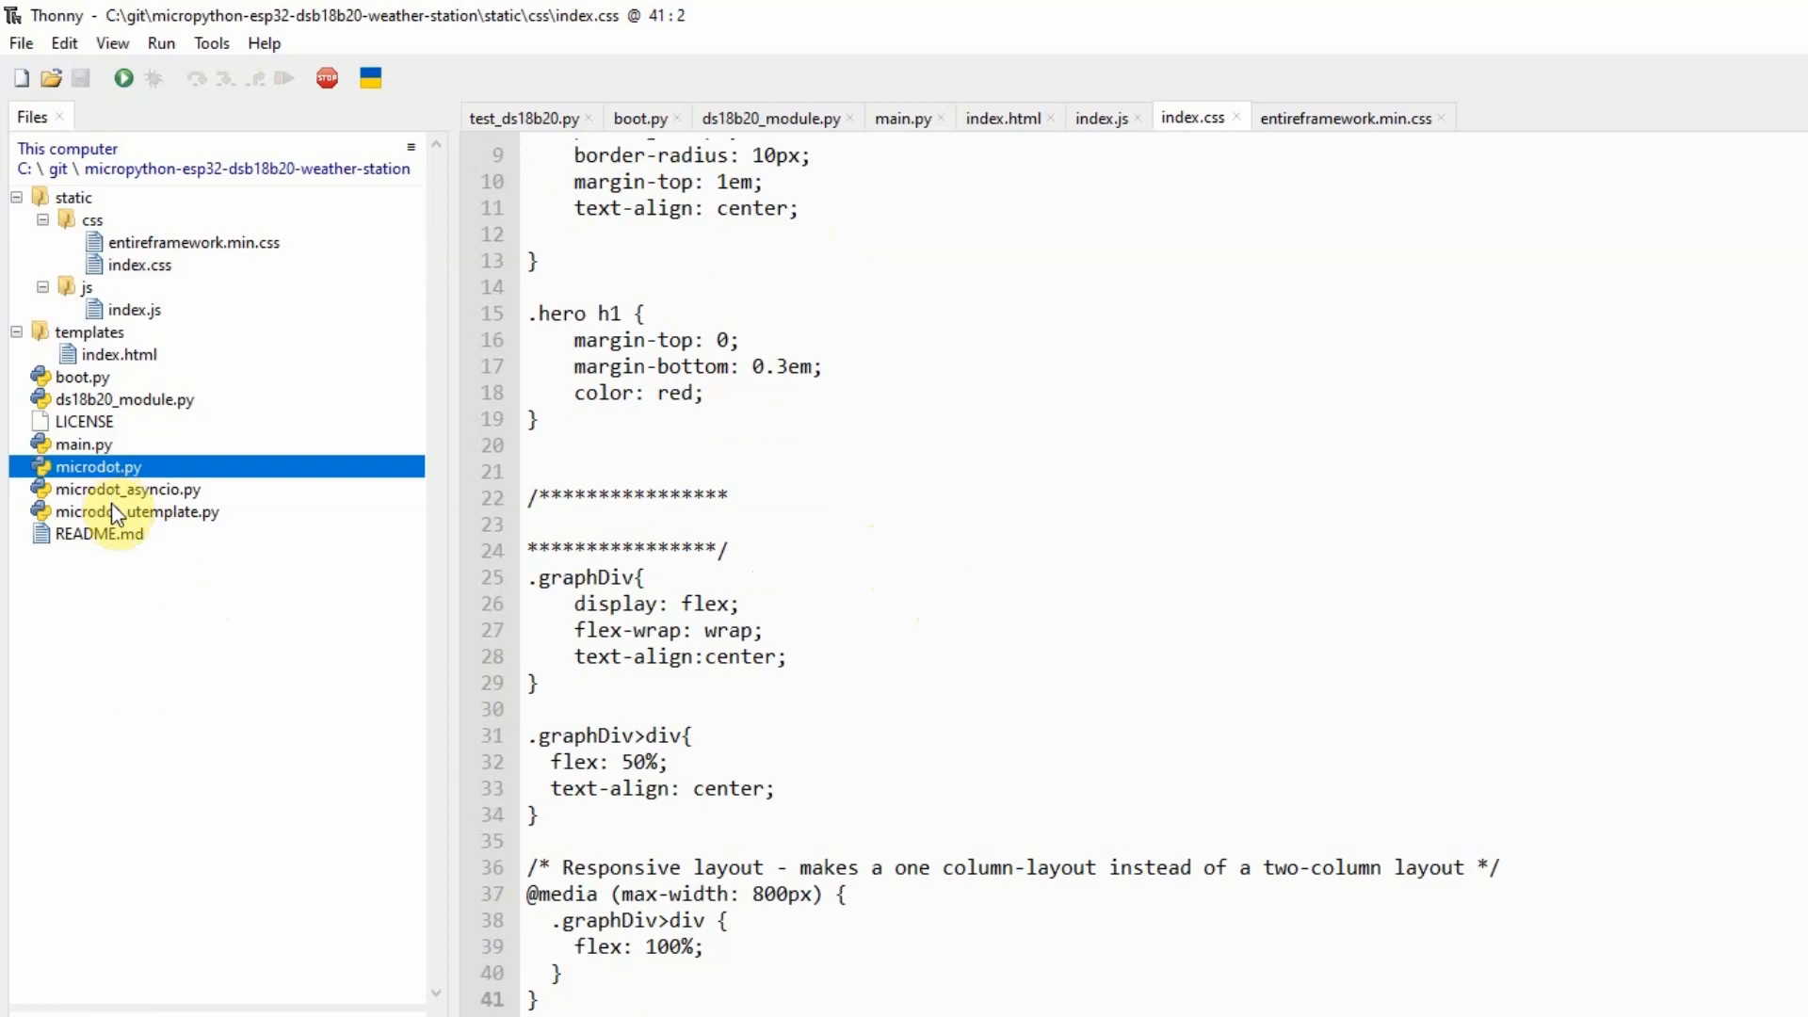
pyautogui.click(136, 510)
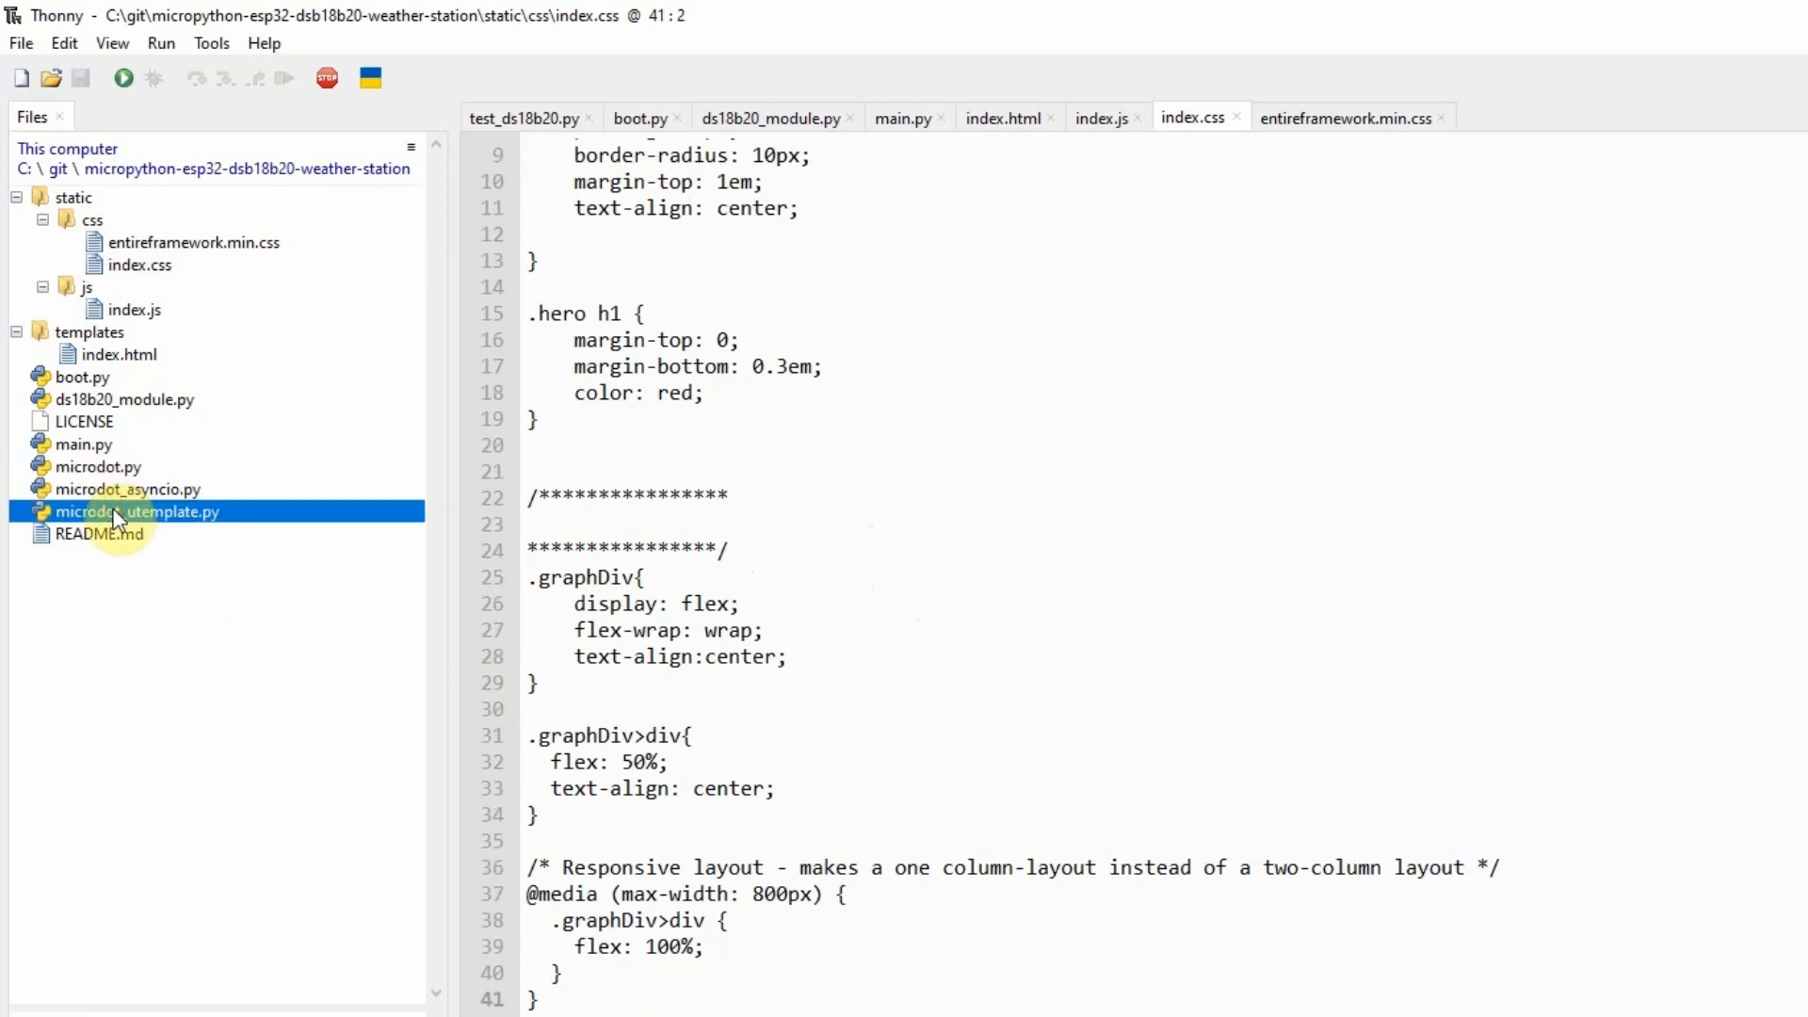